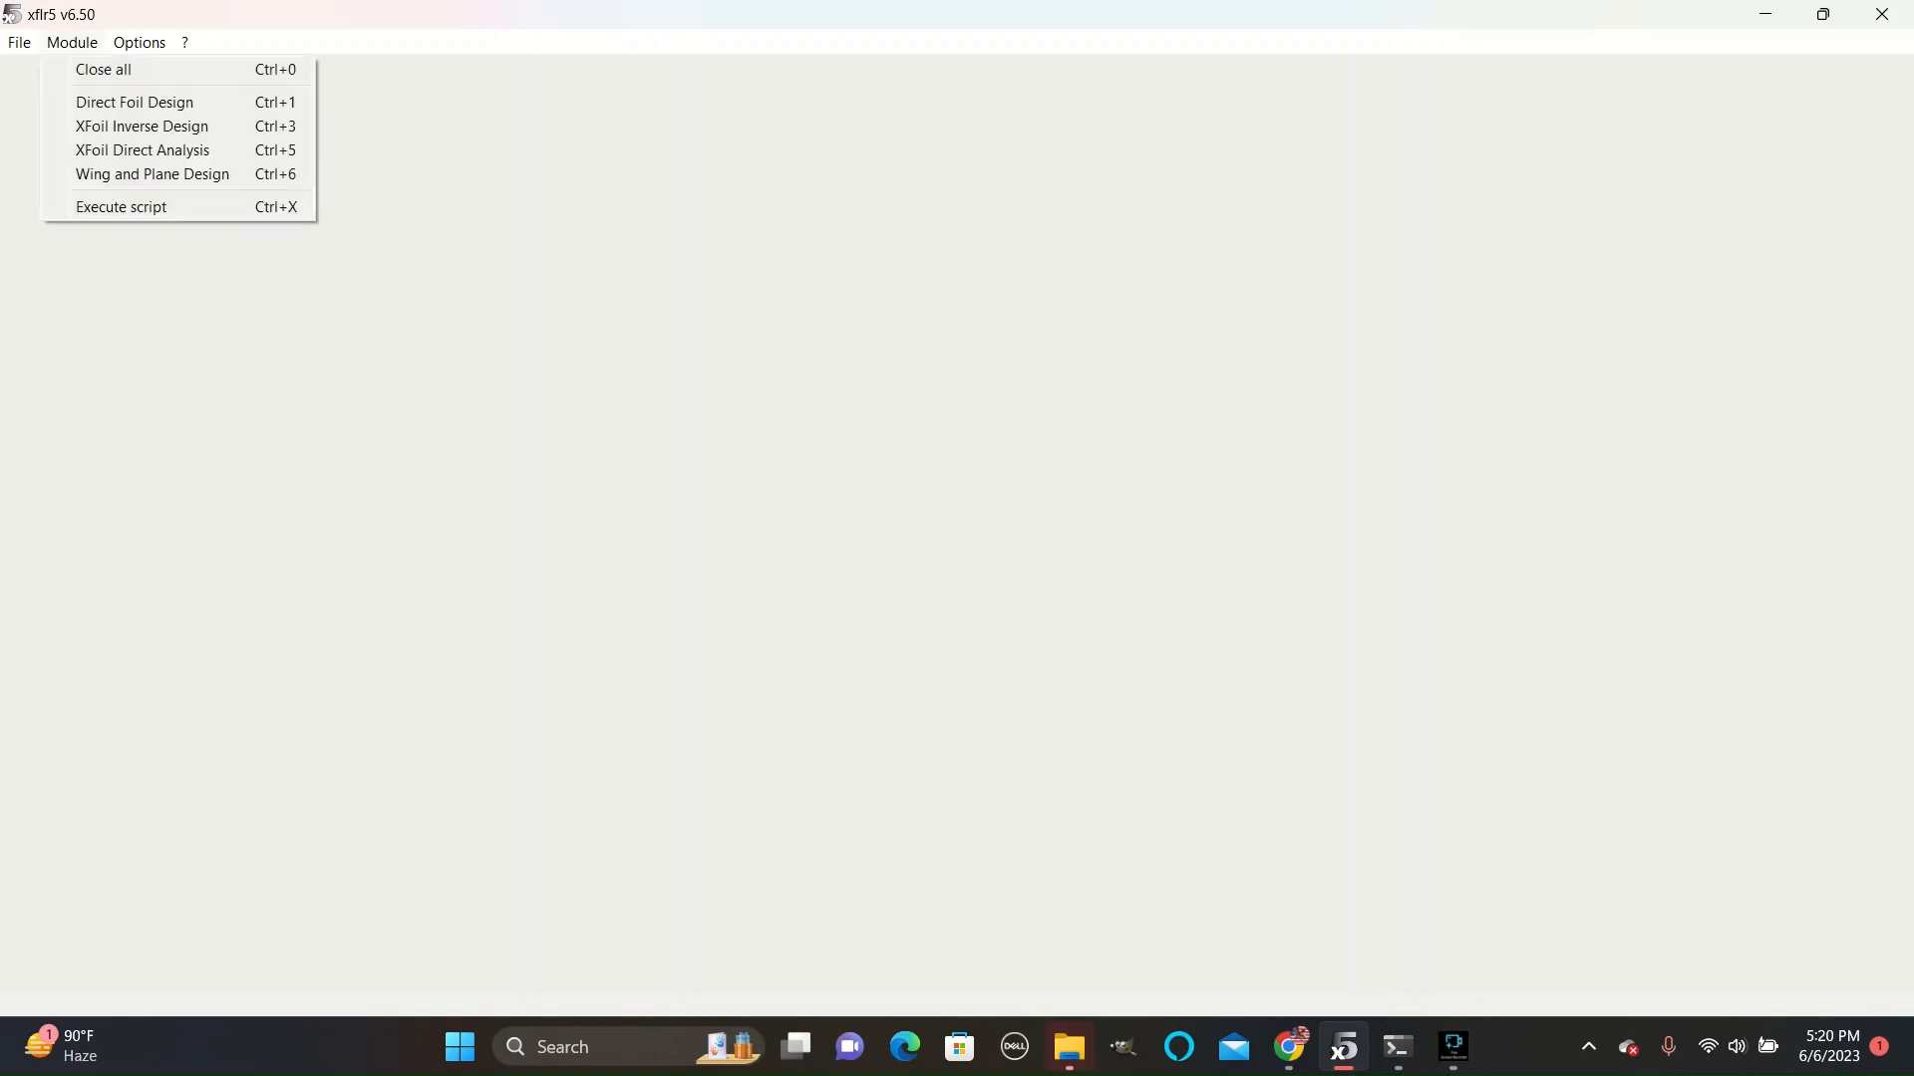
Generate a NACA 2412 foil in Direct Foil Design and keep the default name.
{"action": "left_click", "coordinate": [135, 101]}
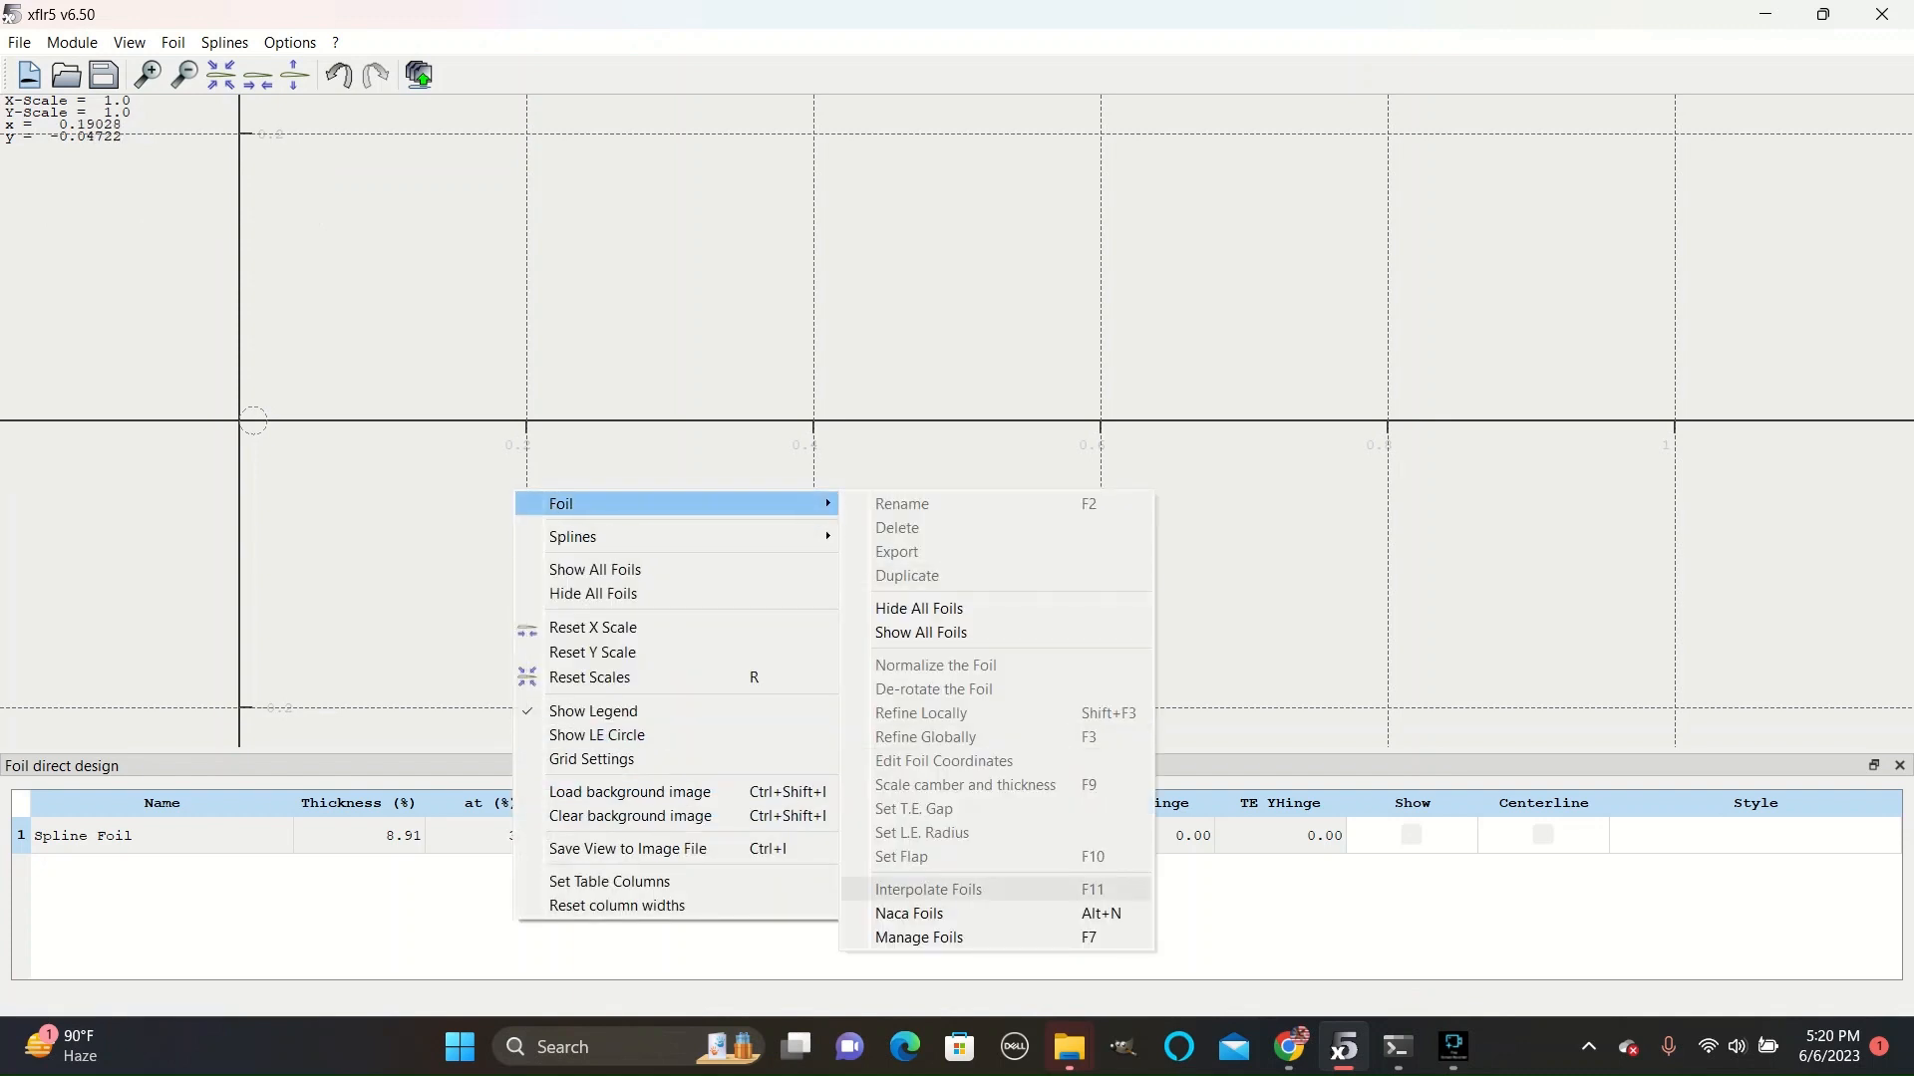
{"action": "left_click", "coordinate": [908, 913]}
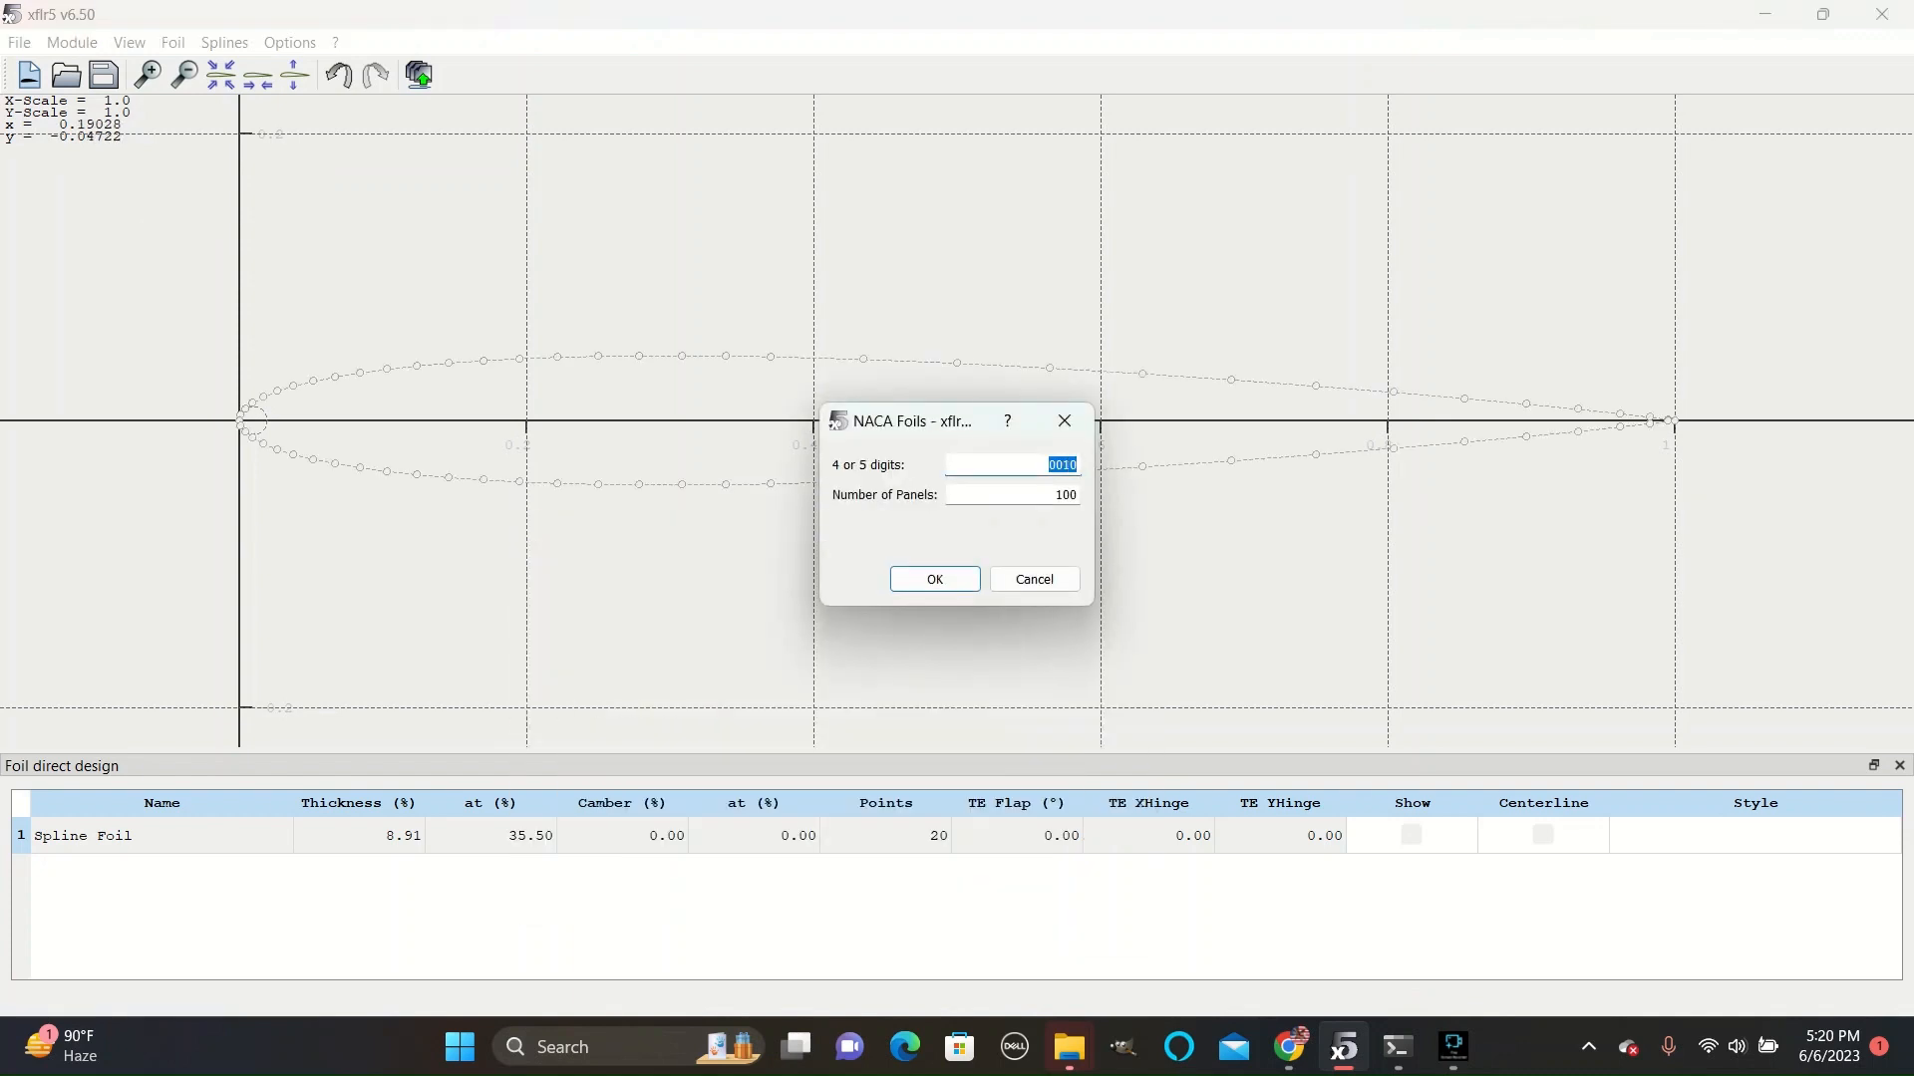
{"action": "left_click", "coordinate": [932, 578]}
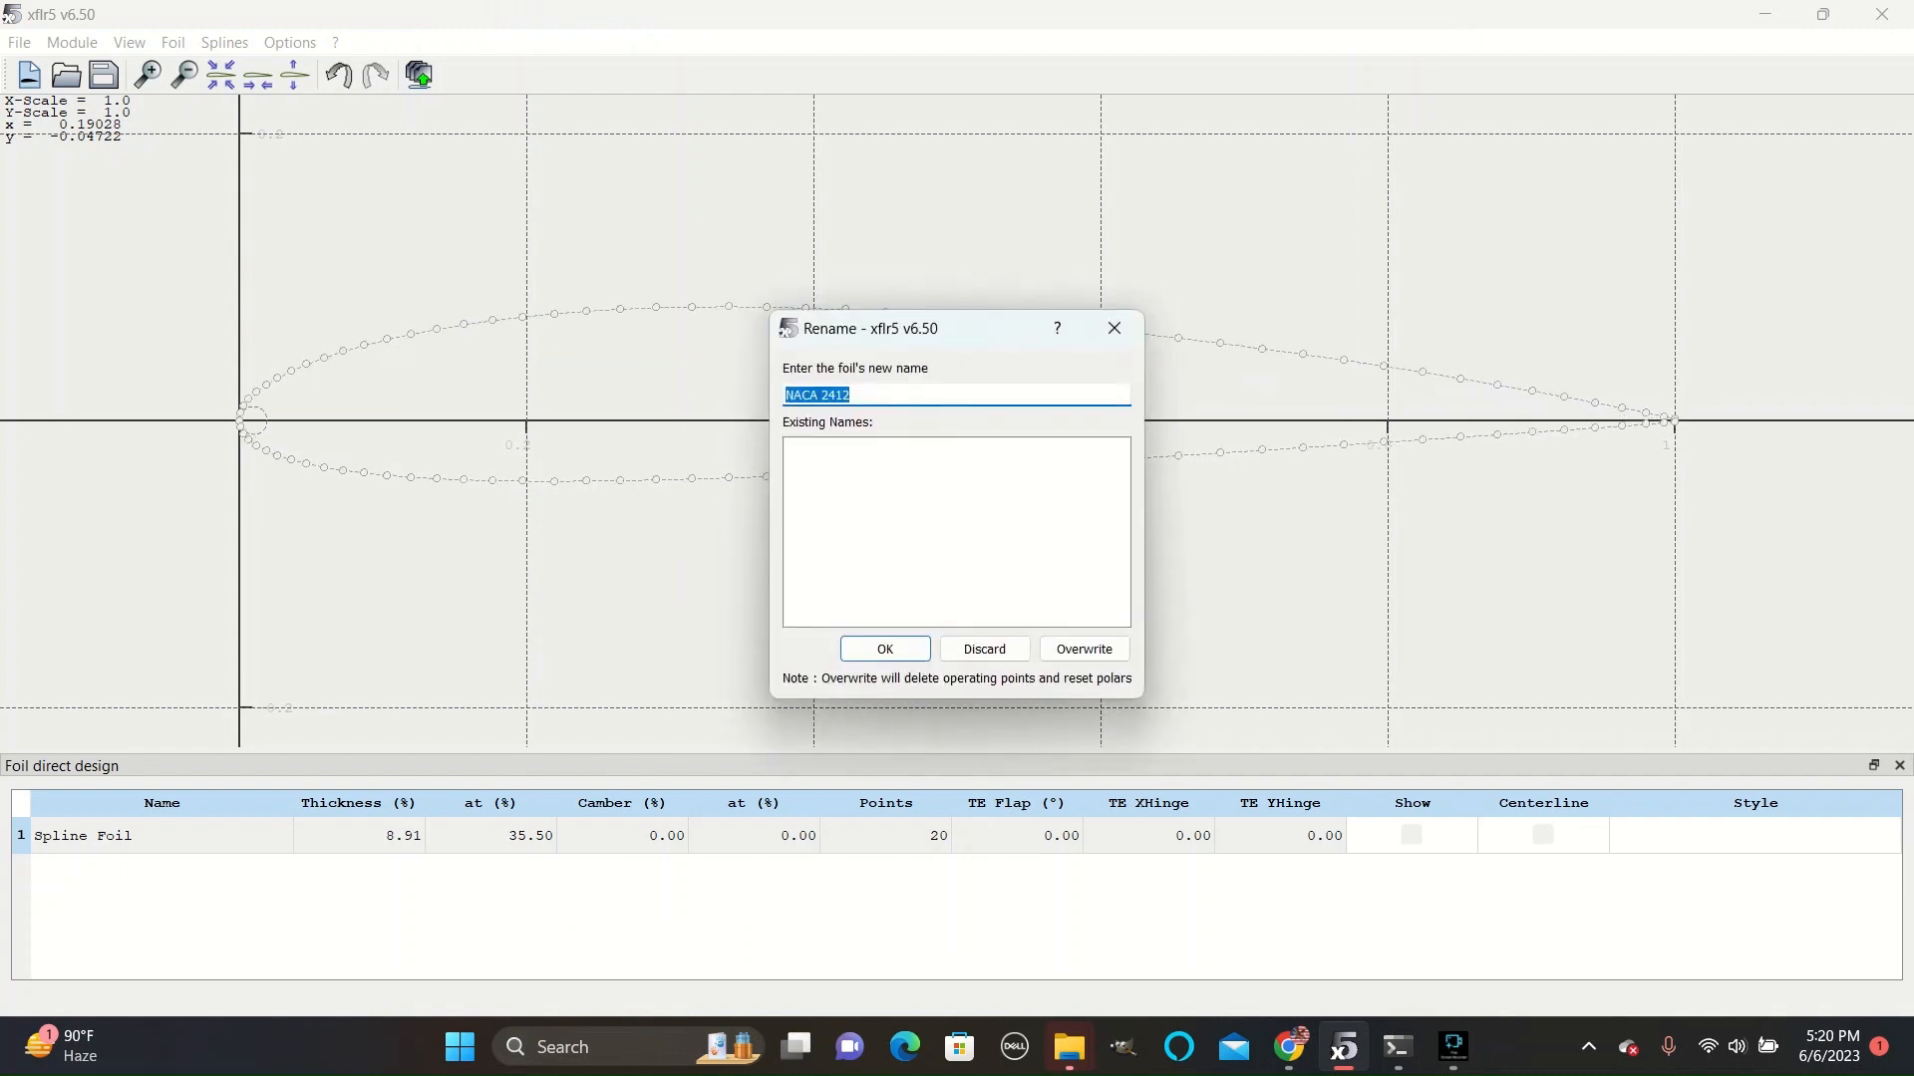
{"action": "left_click", "coordinate": [884, 648]}
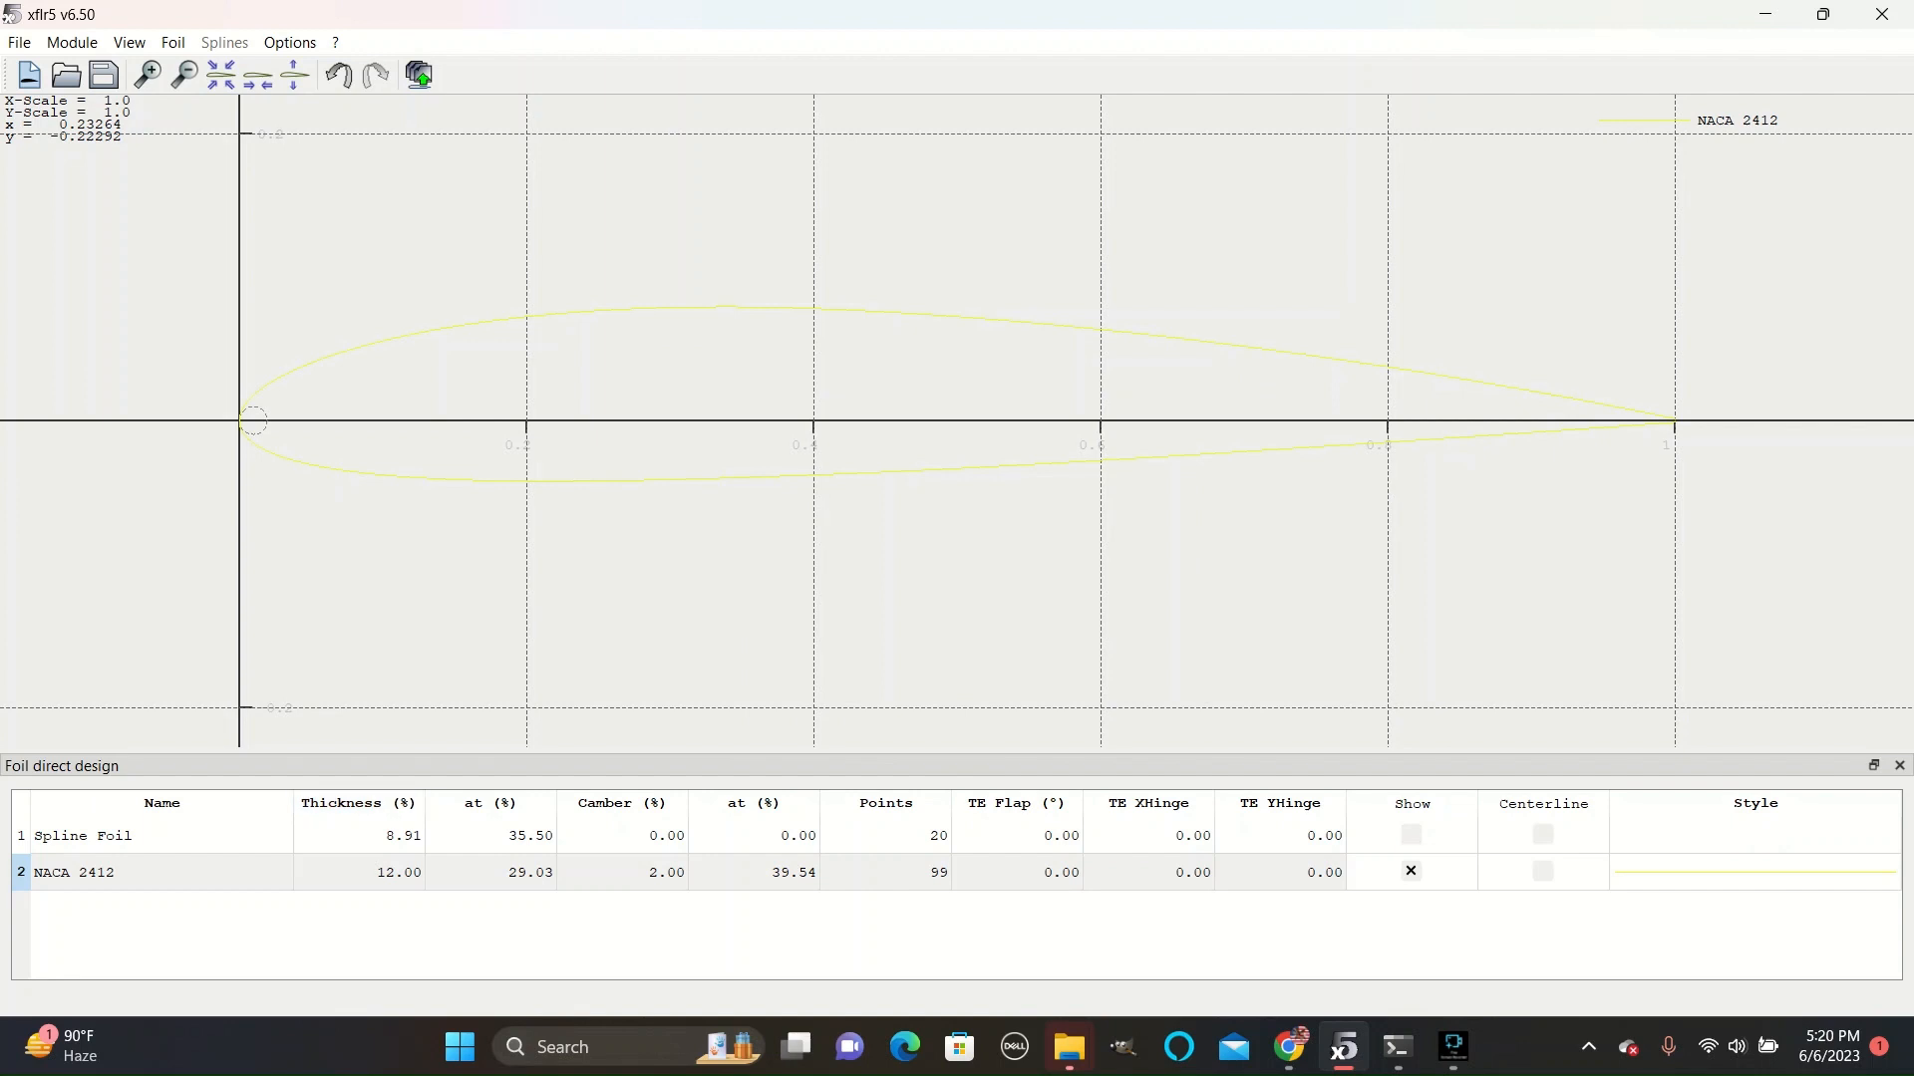
Show NACA 2412's camber line and change its curve colour to black.
{"action": "left_click", "coordinate": [1540, 870]}
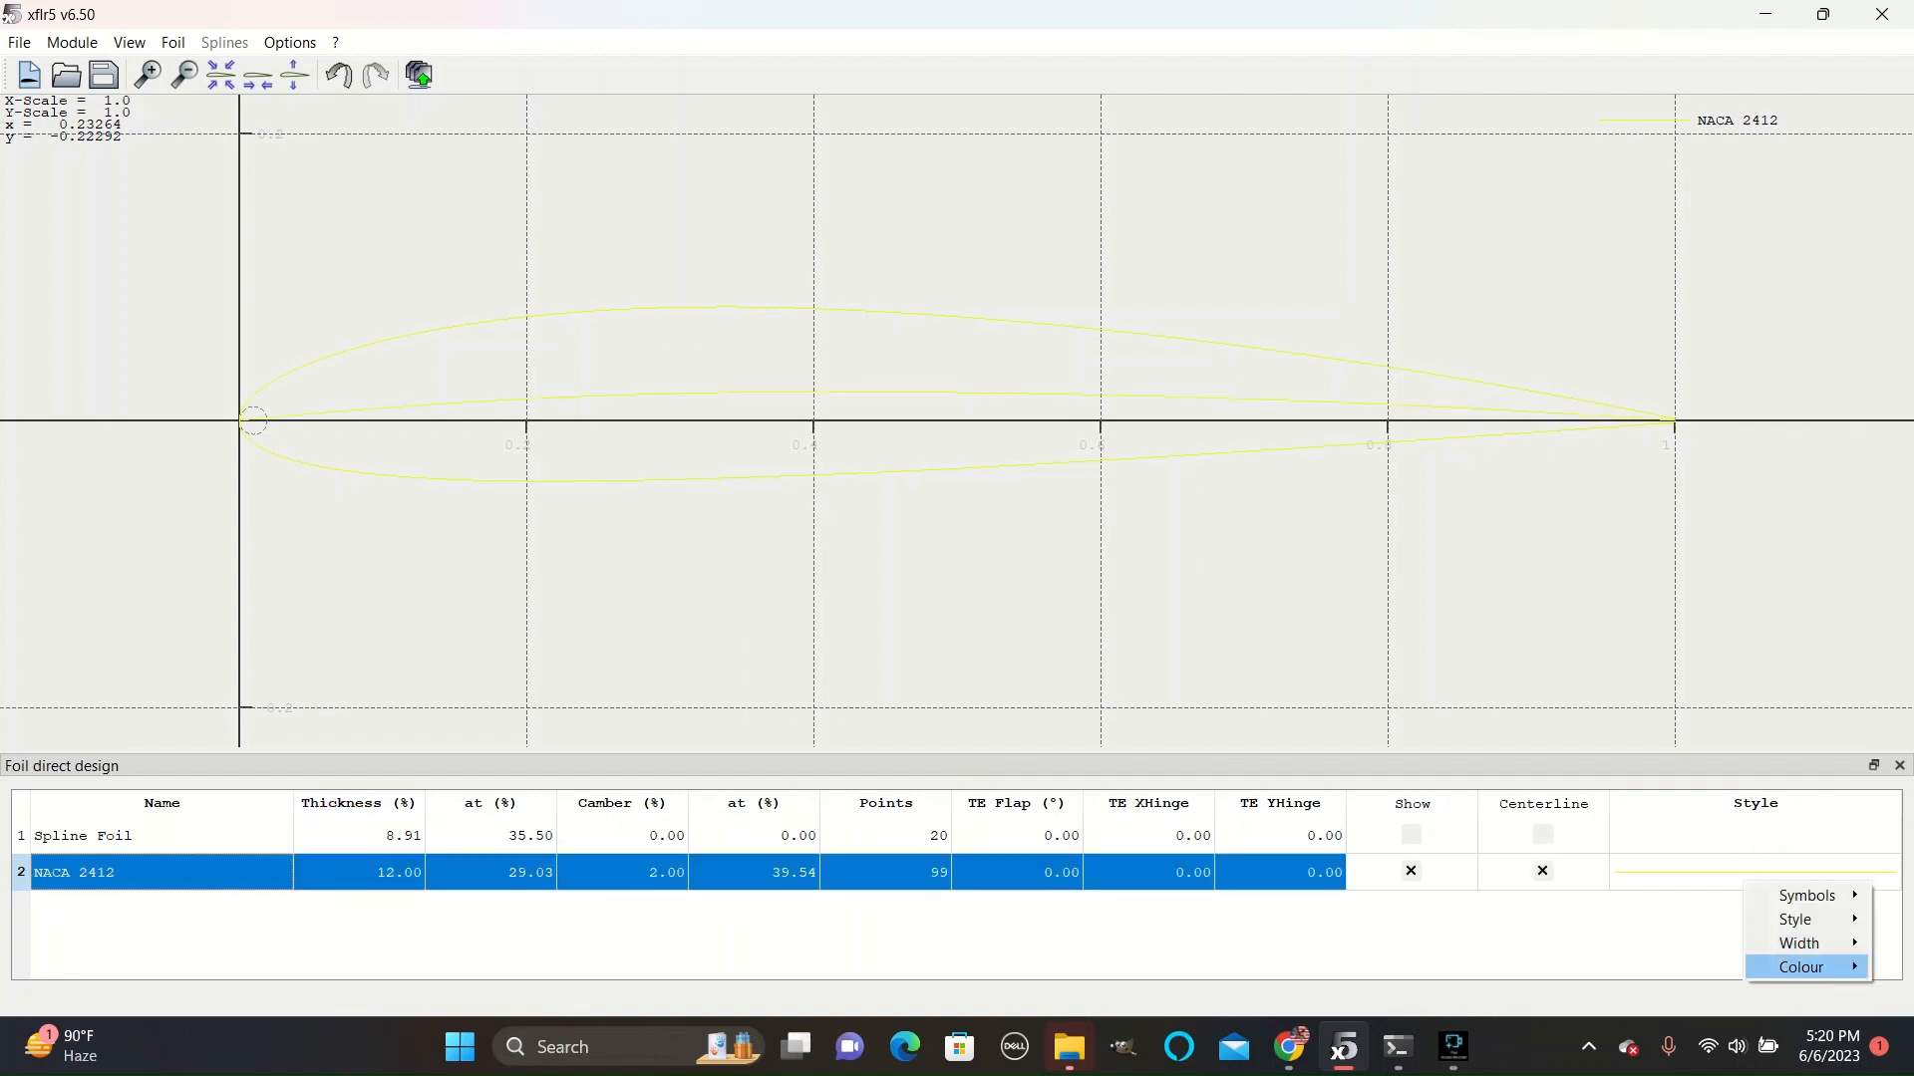
{"action": "left_click", "coordinate": [1799, 967]}
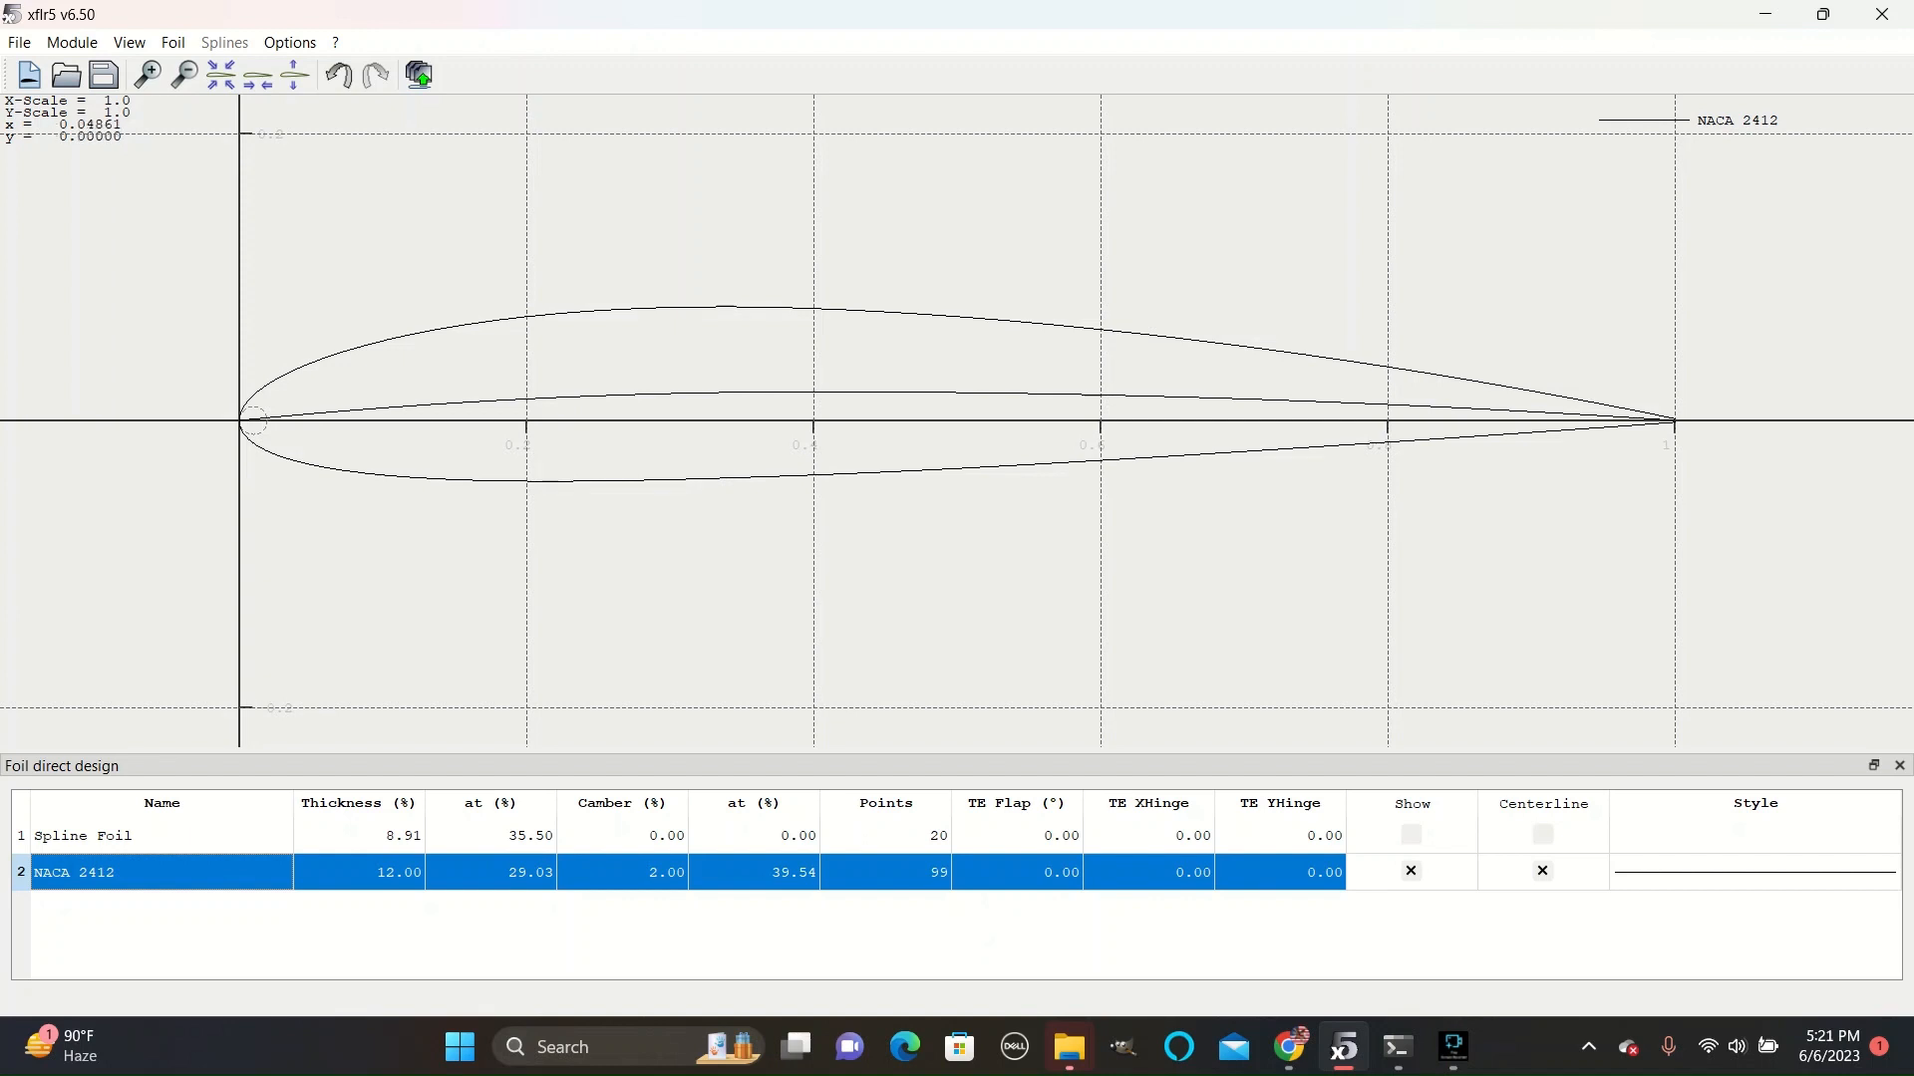
{"action": "mouse_move", "coordinate": [806, 427]}
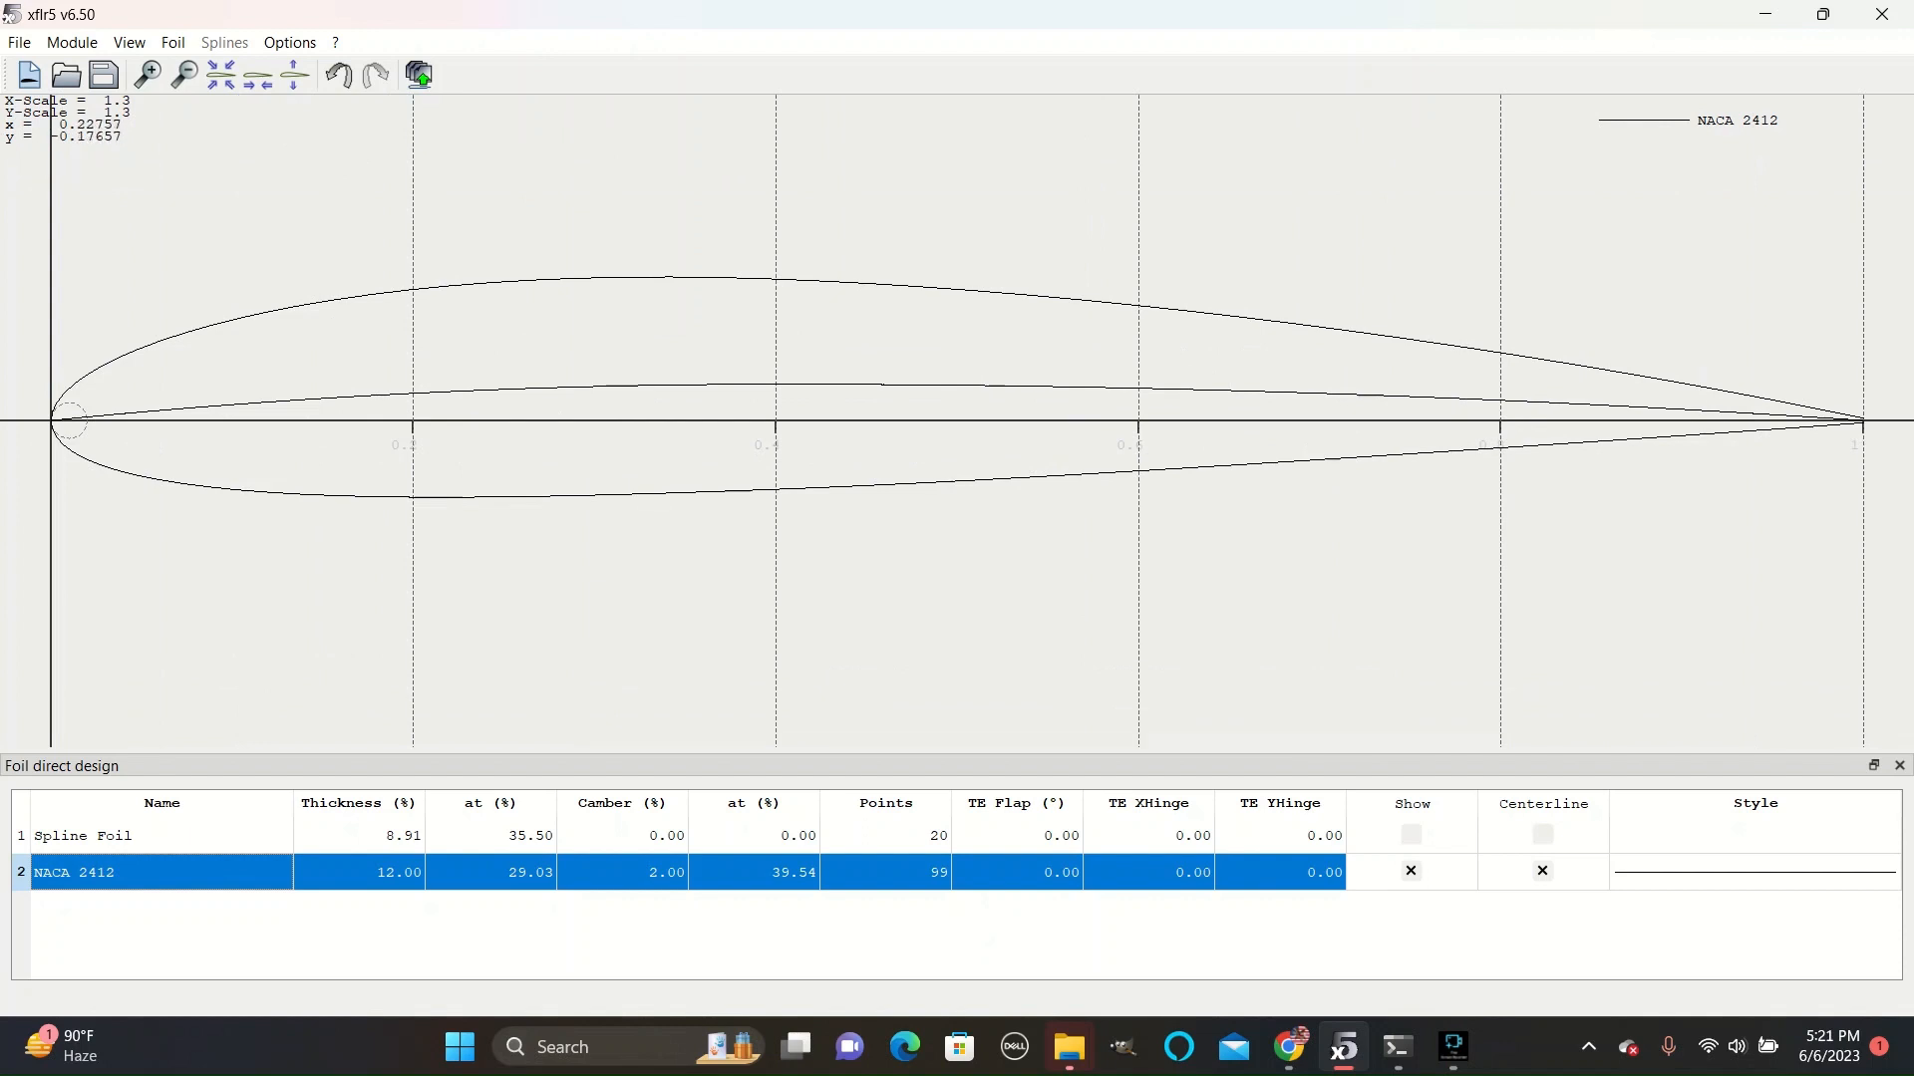
{"action": "mouse_move", "coordinate": [73, 421]}
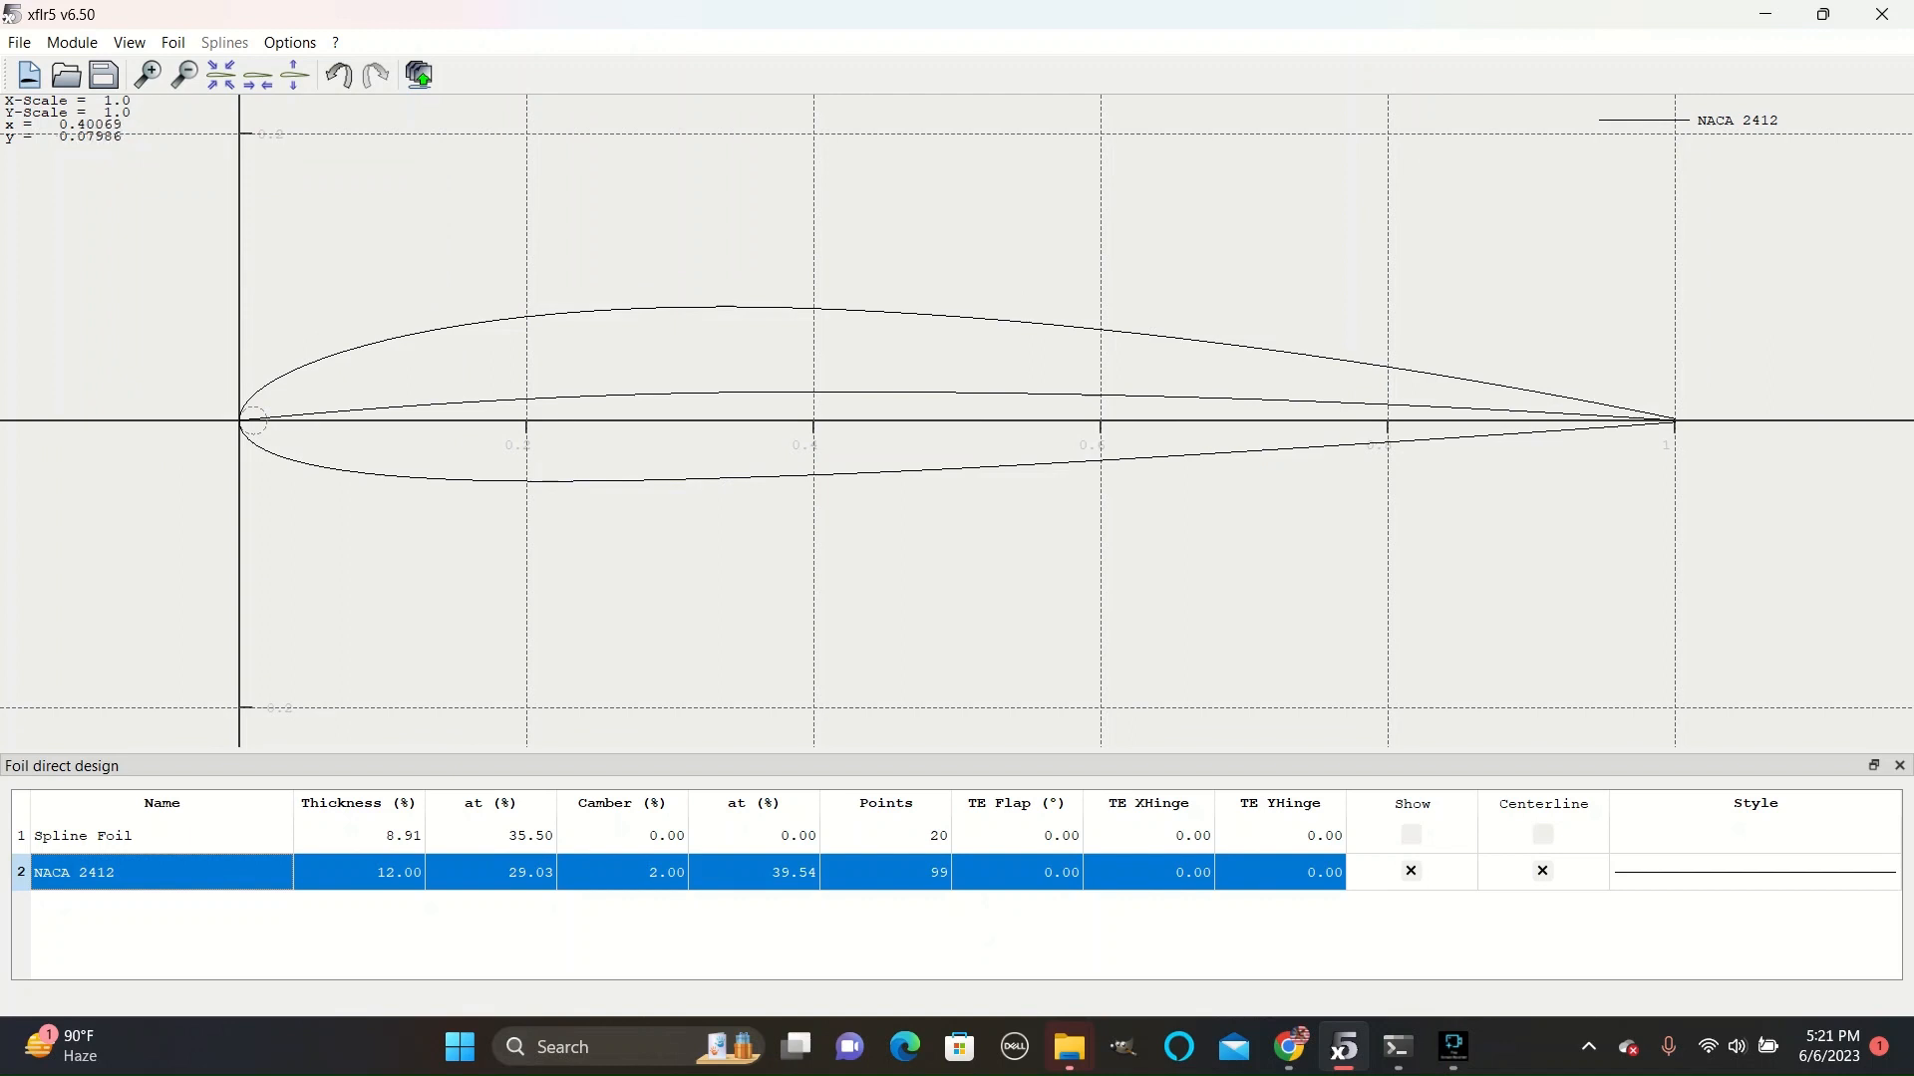
{"action": "mouse_move", "coordinate": [239, 423]}
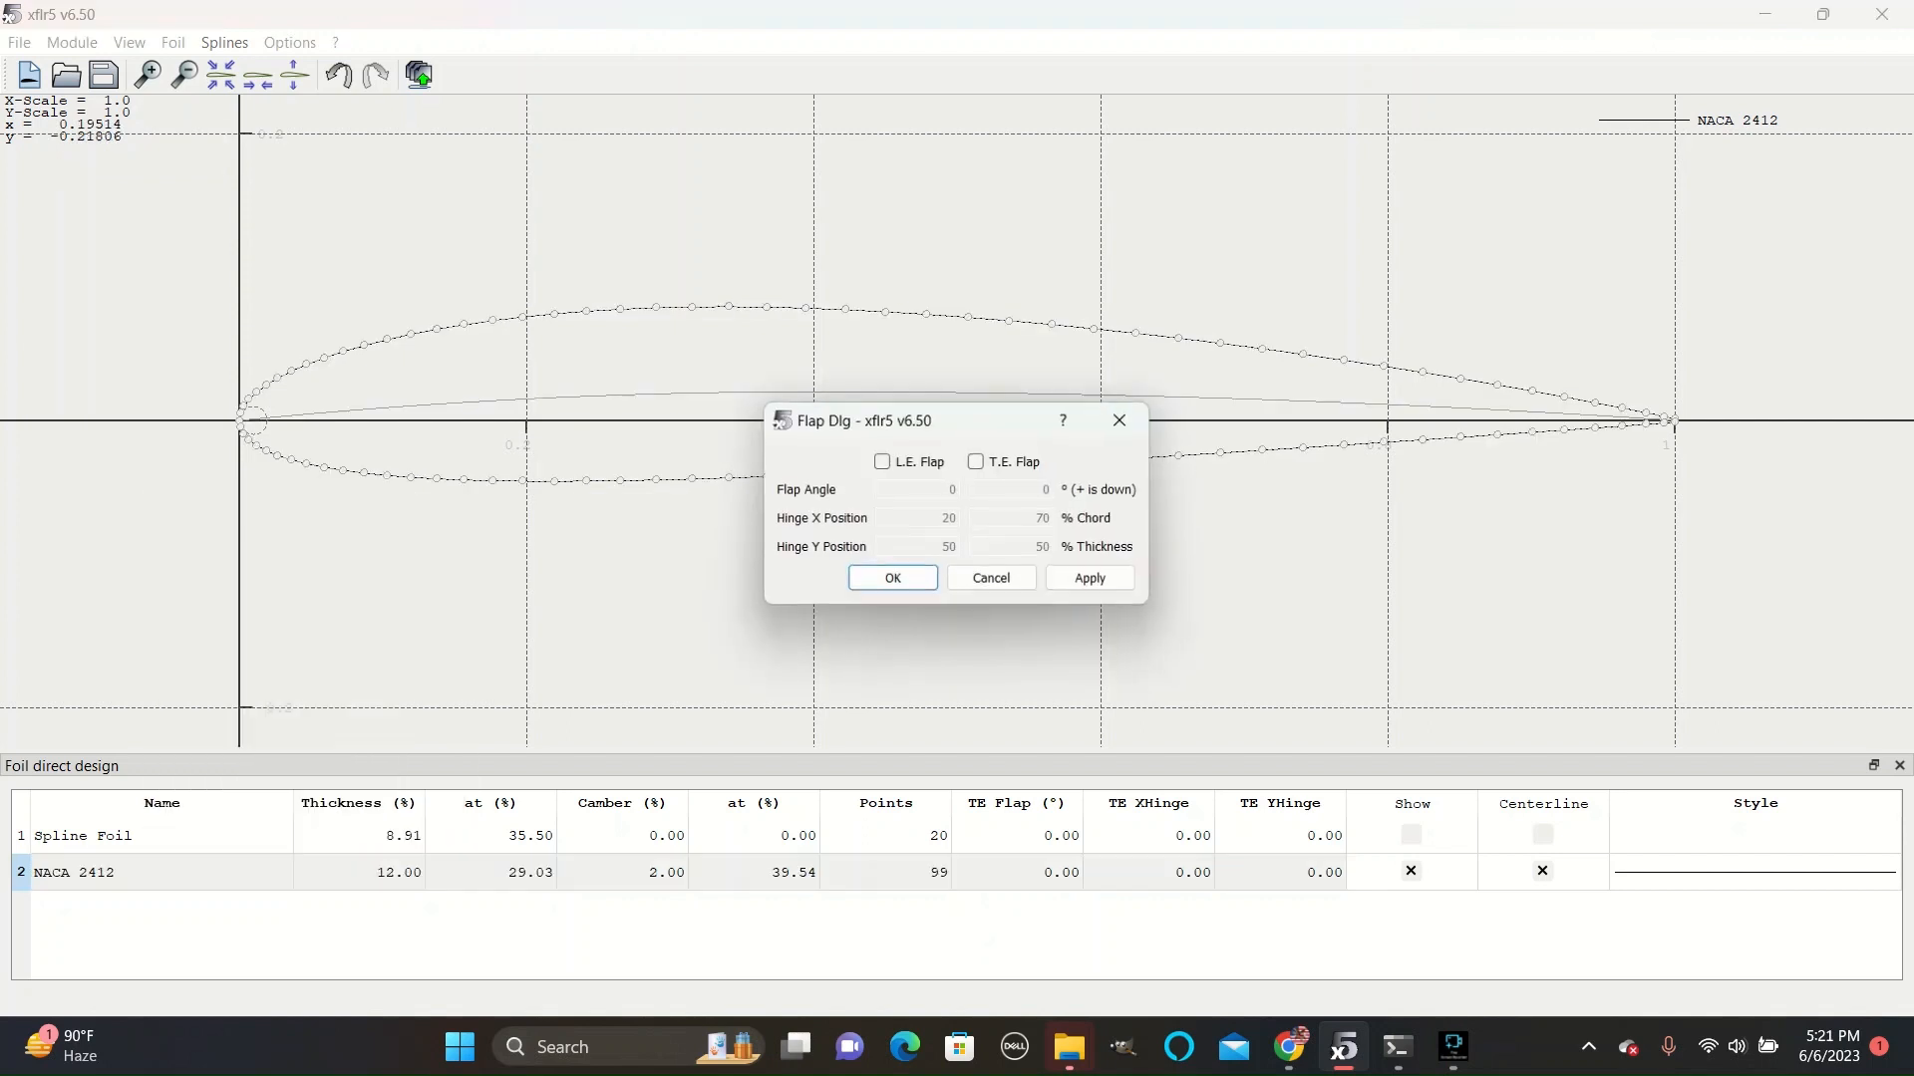
Add a 30° trailing-edge flap at 70% chord and name it 'NACA 2412 30 degrees down'.
{"action": "left_click", "coordinate": [975, 462]}
{"action": "type", "text": "30"}
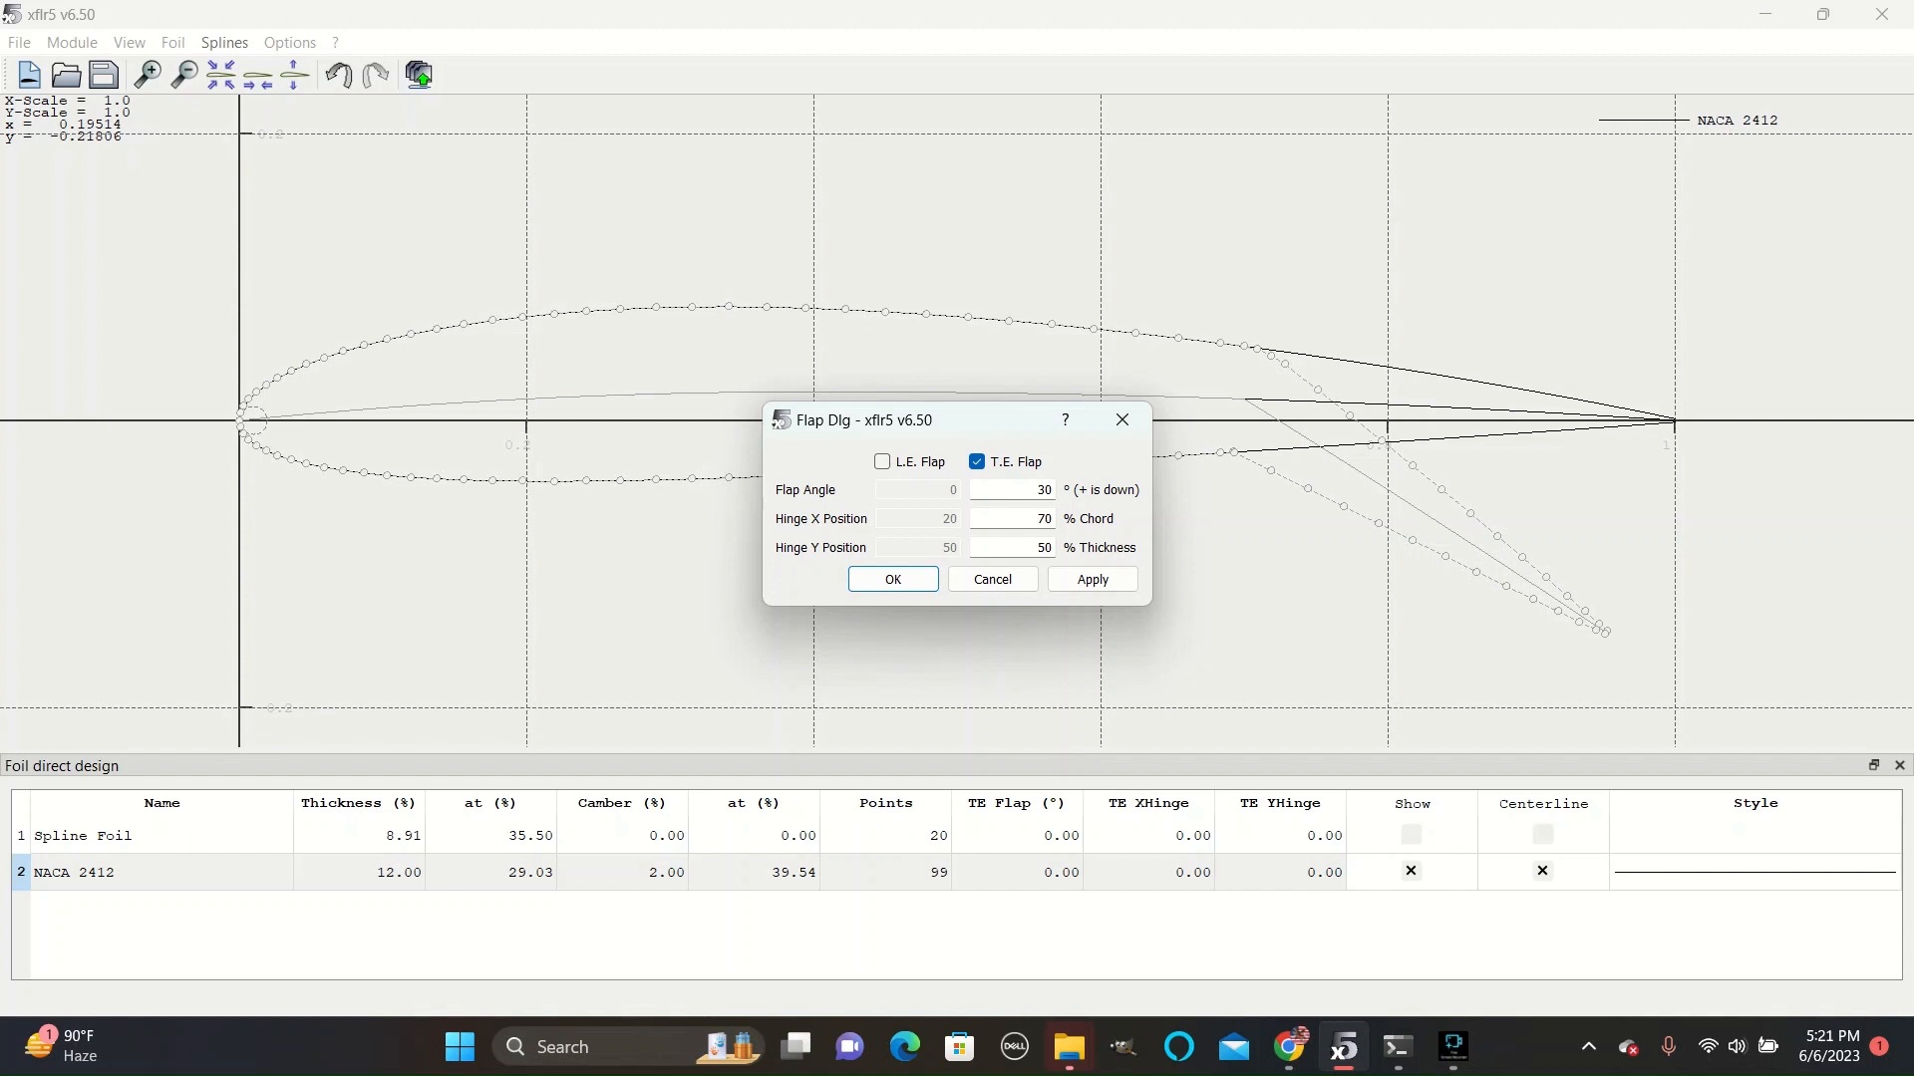
{"action": "triple_click", "coordinate": [1007, 518]}
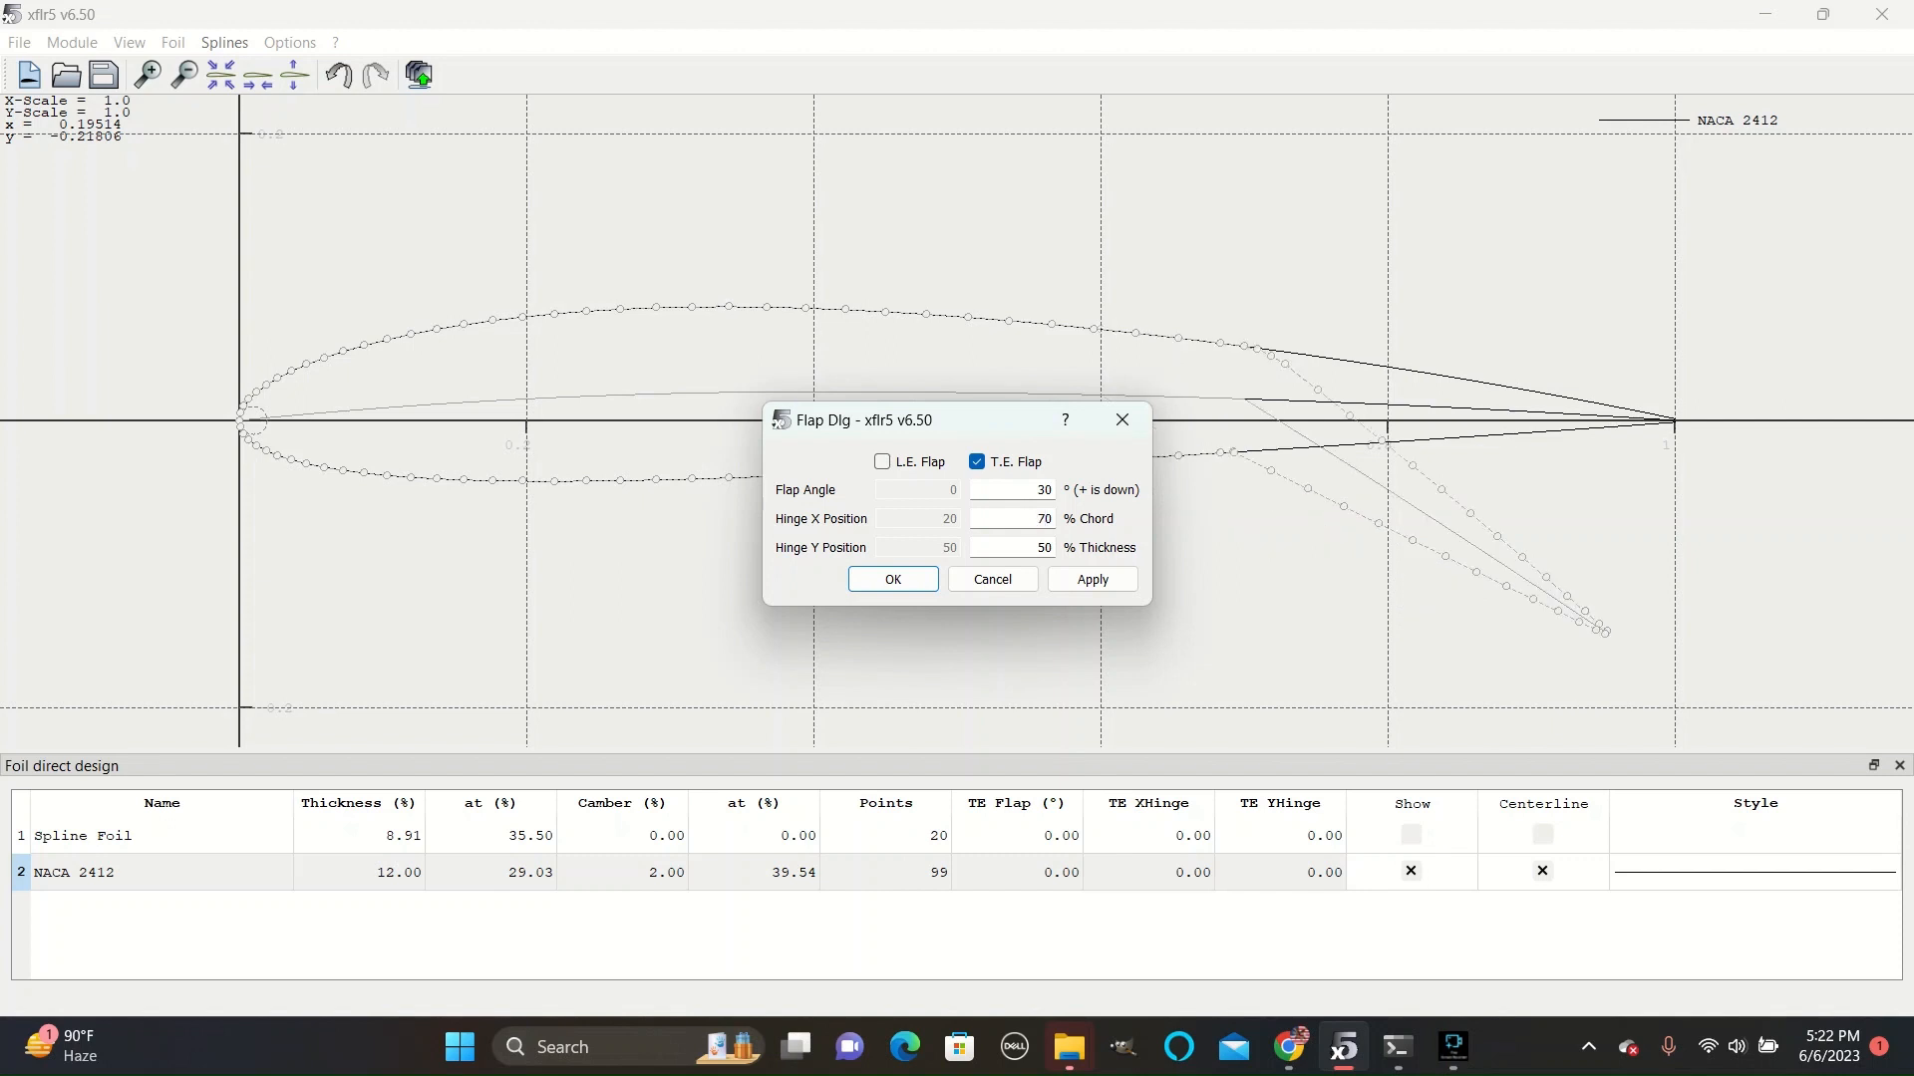
{"action": "left_click", "coordinate": [891, 578]}
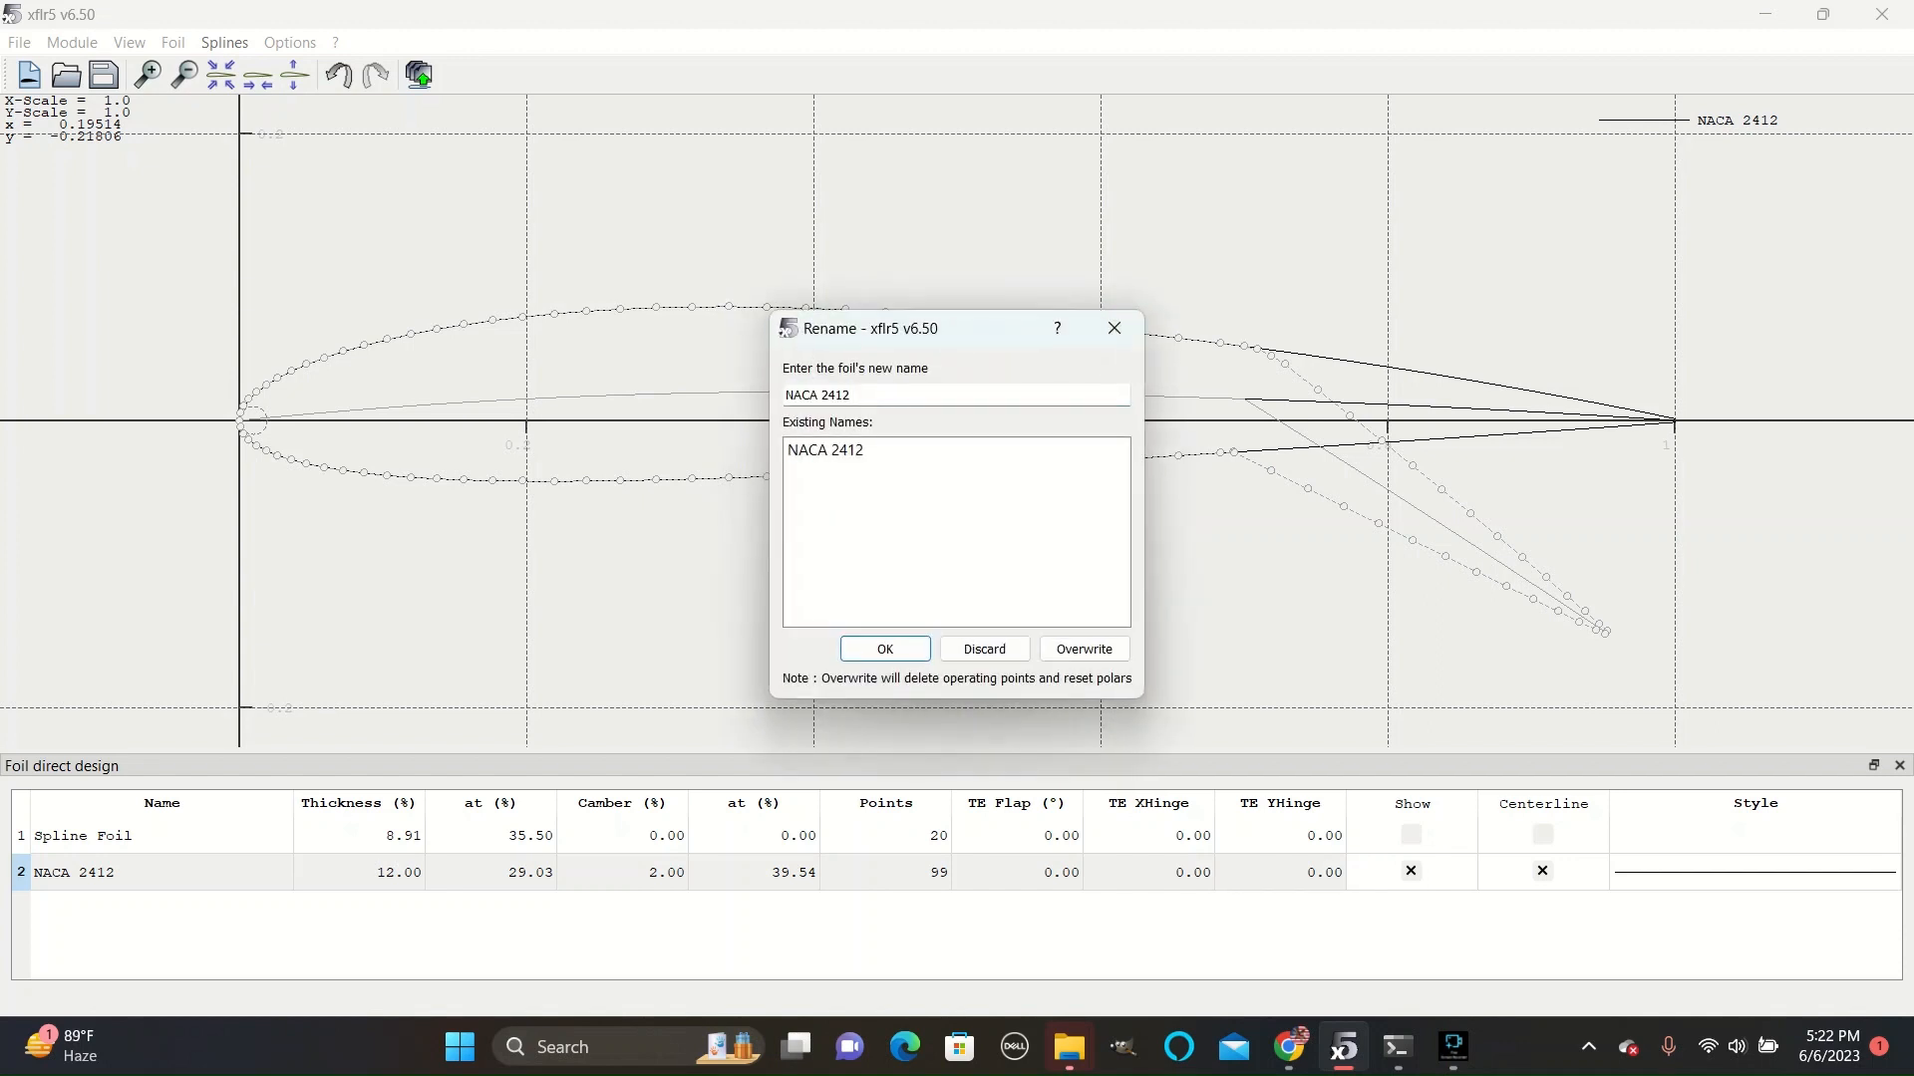
{"action": "type", "text": "30 d"}
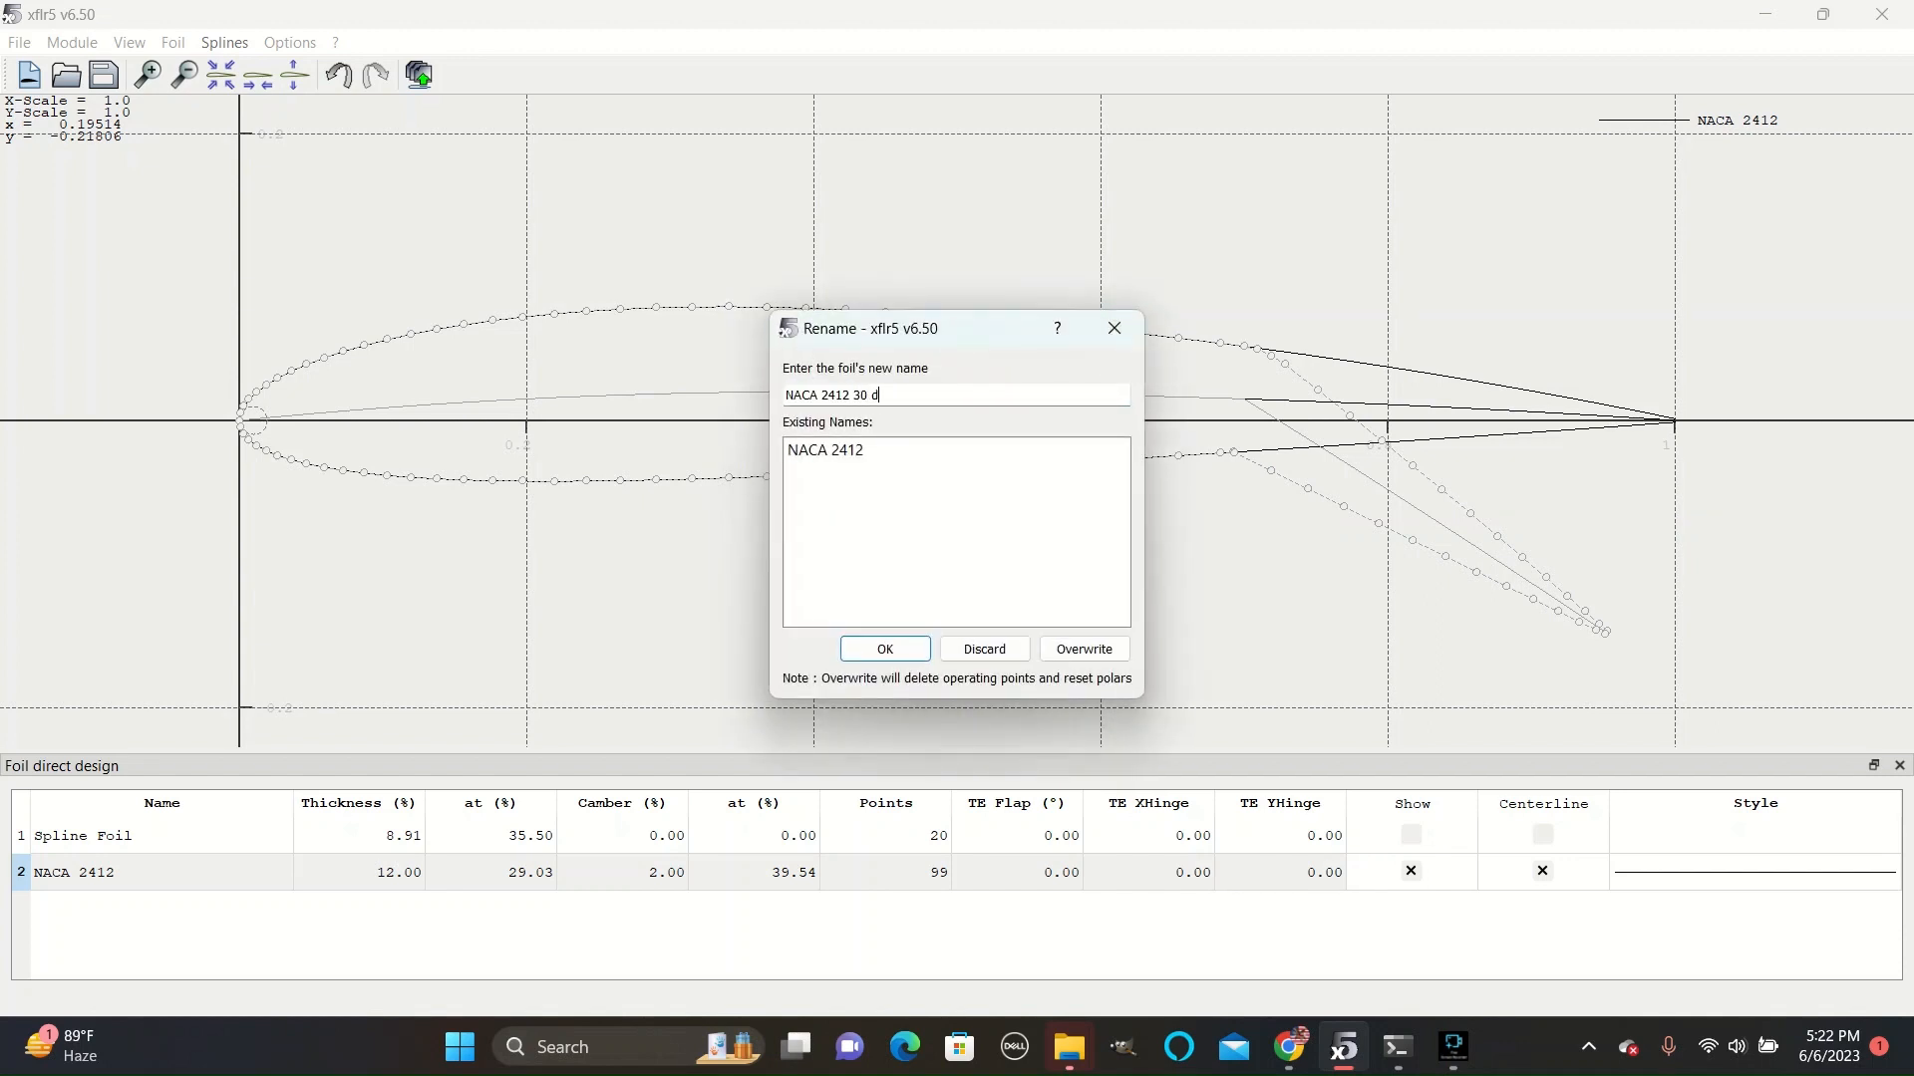
{"action": "type", "text": "egrees down"}
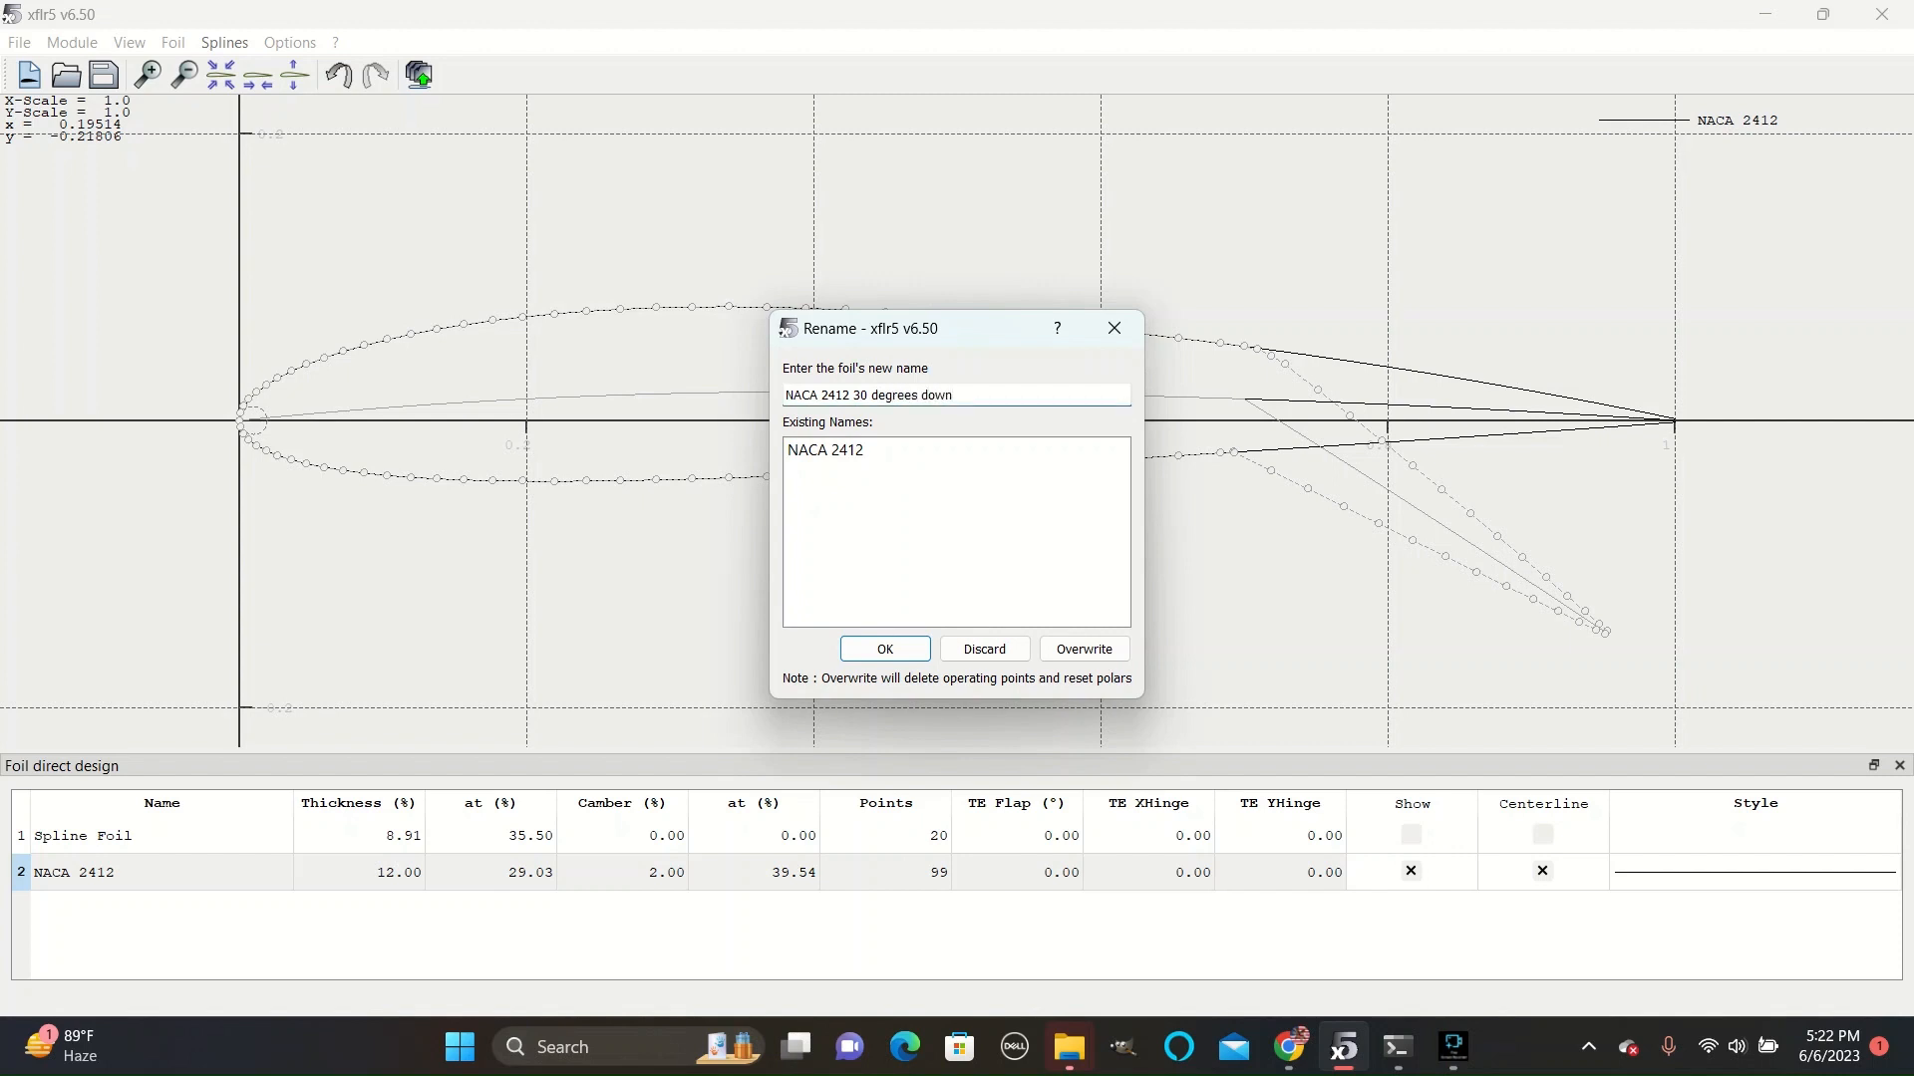
{"action": "left_click", "coordinate": [884, 648]}
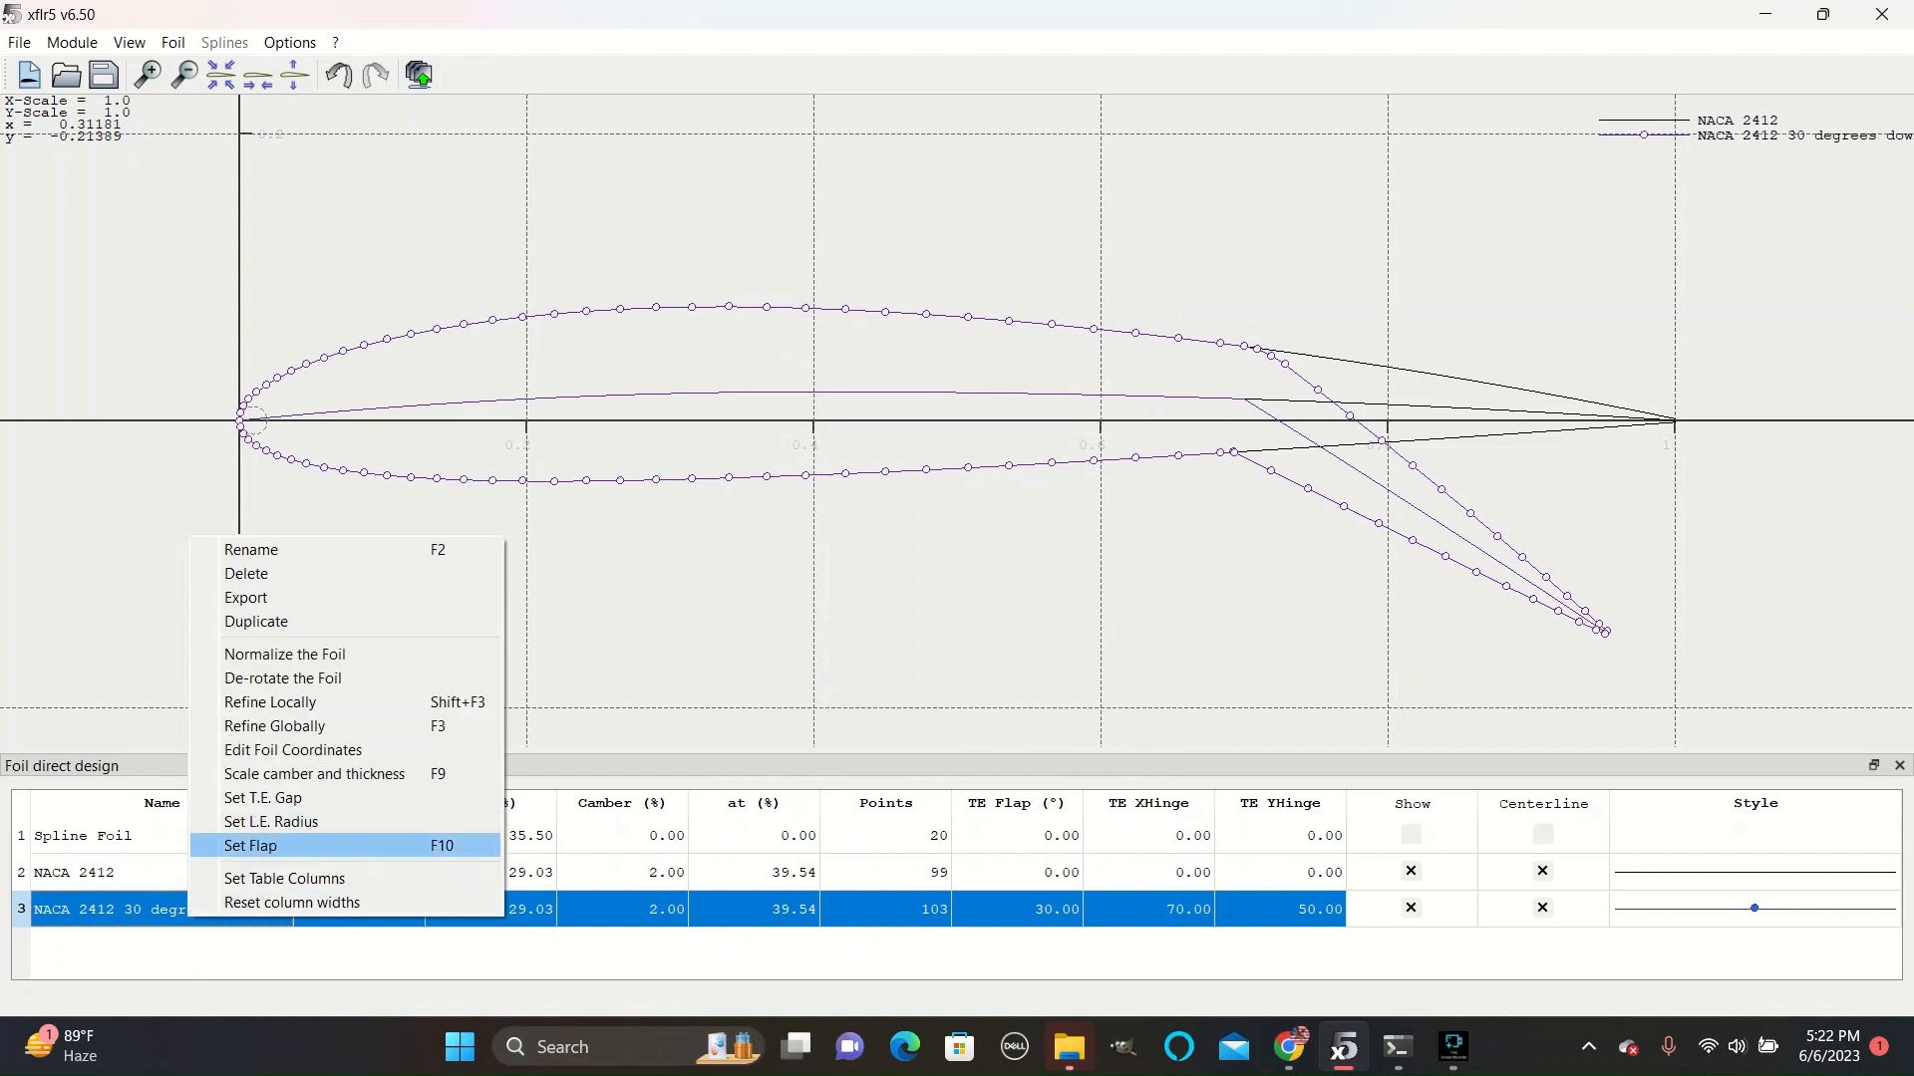
Create 'NACA 2412 30 degrees up' with a −30° flap and recolour the flapped curves.
{"action": "left_click", "coordinate": [249, 844]}
{"action": "type", "text": "-30"}
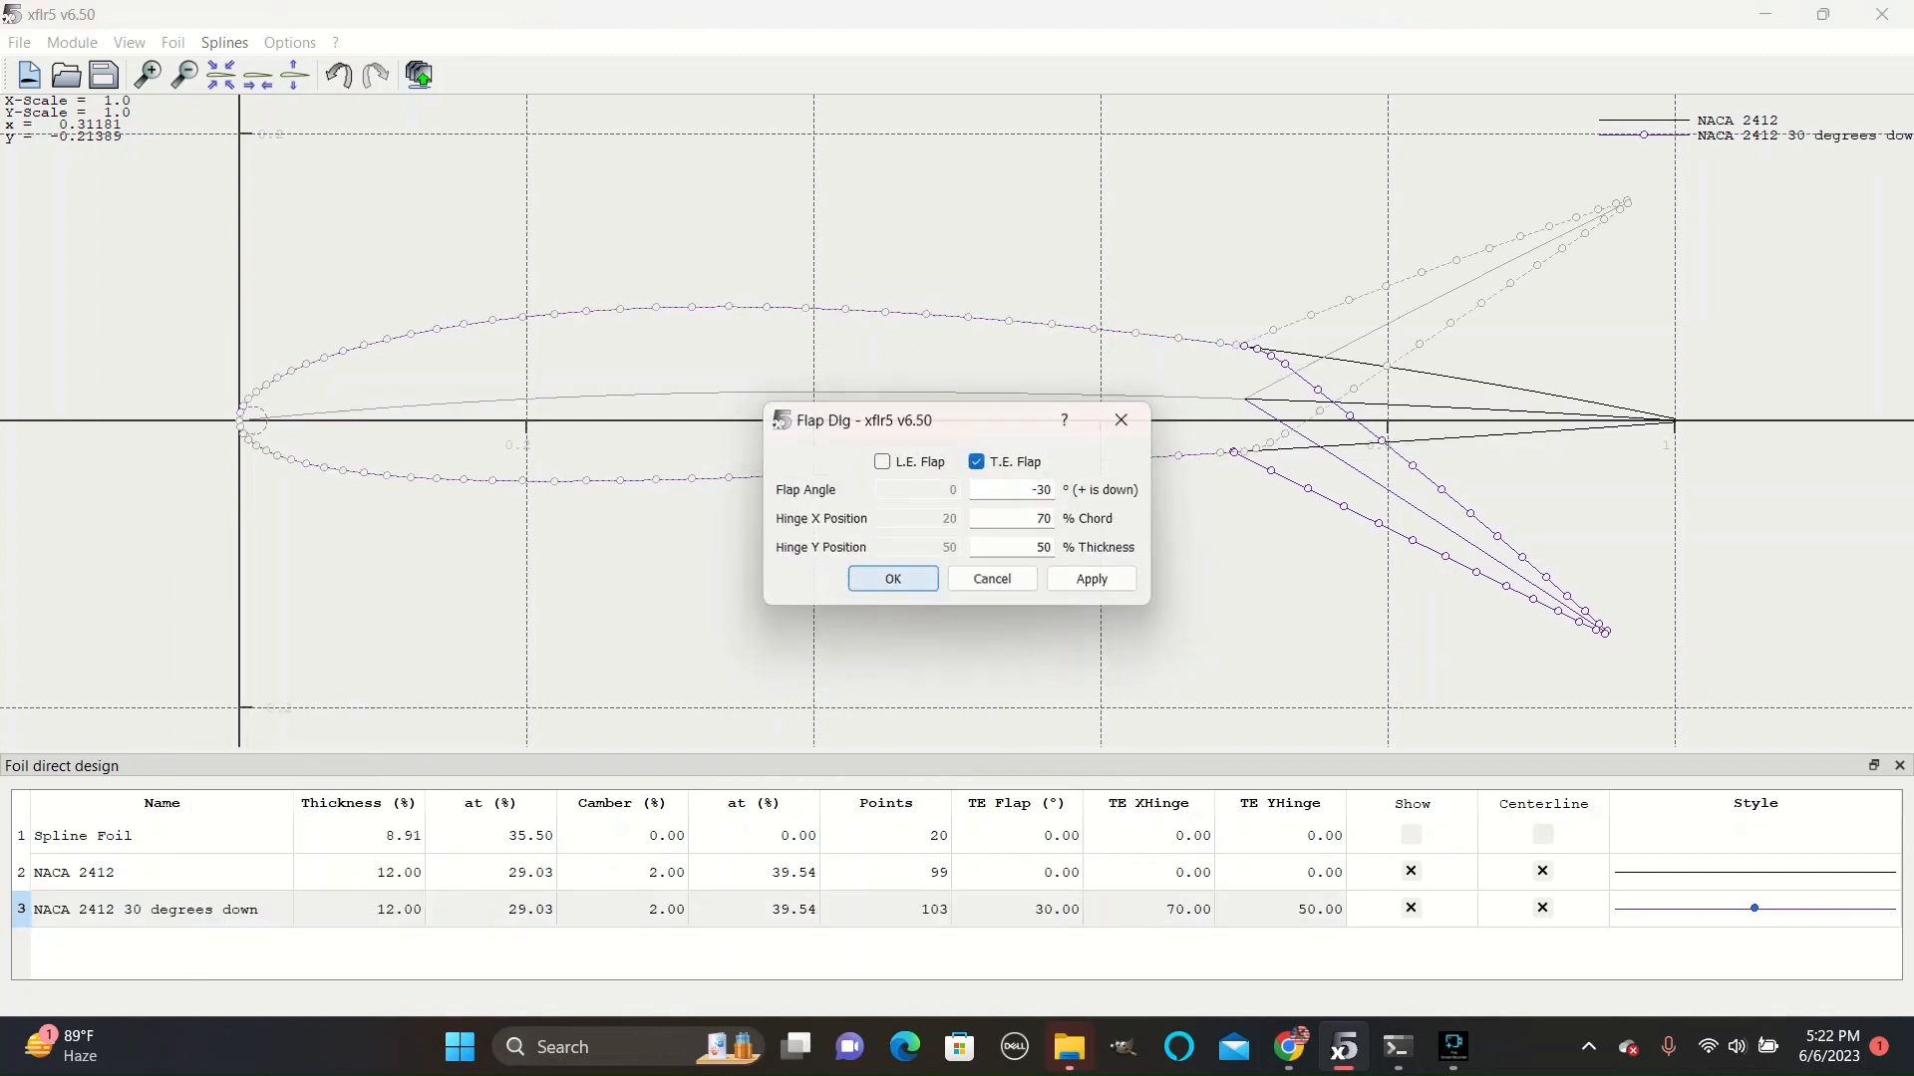
{"action": "left_click", "coordinate": [891, 578]}
{"action": "type", "text": "NACA 2412 30 degrees up"}
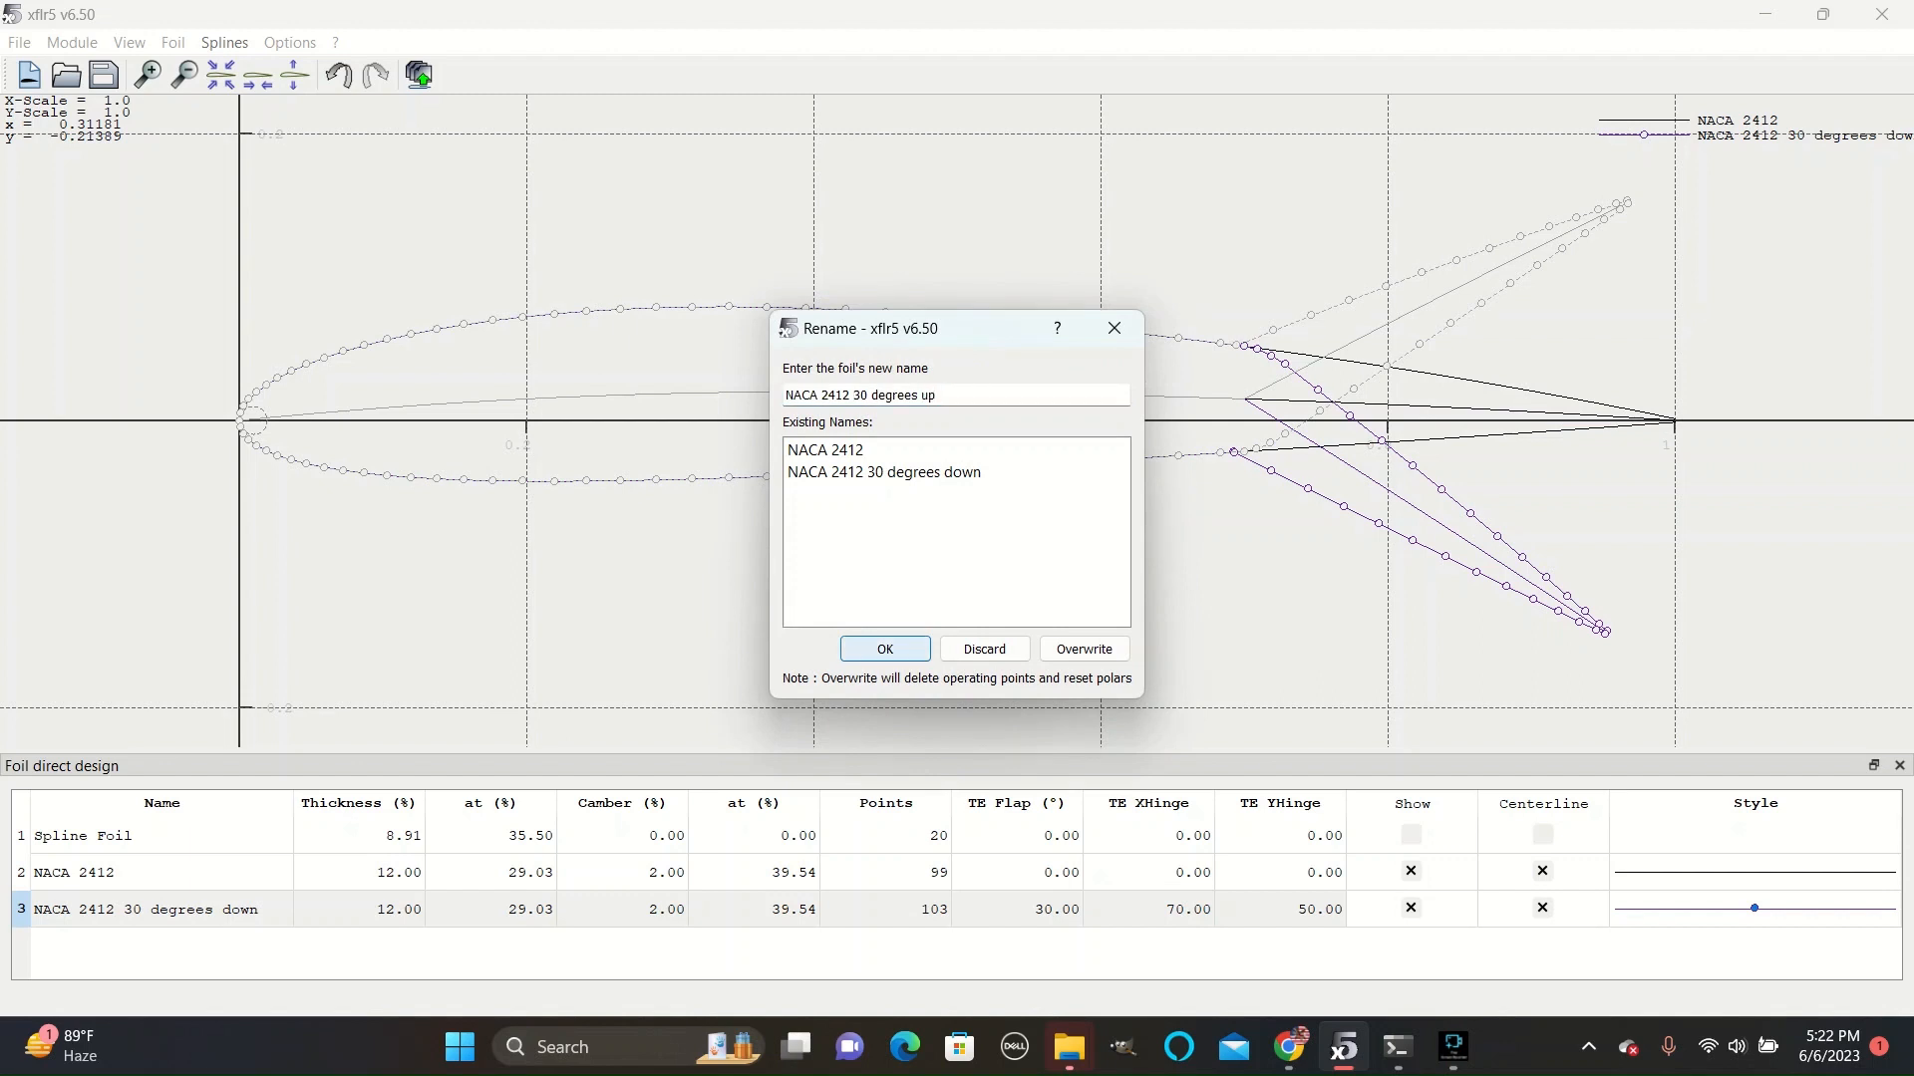
{"action": "left_click", "coordinate": [884, 648]}
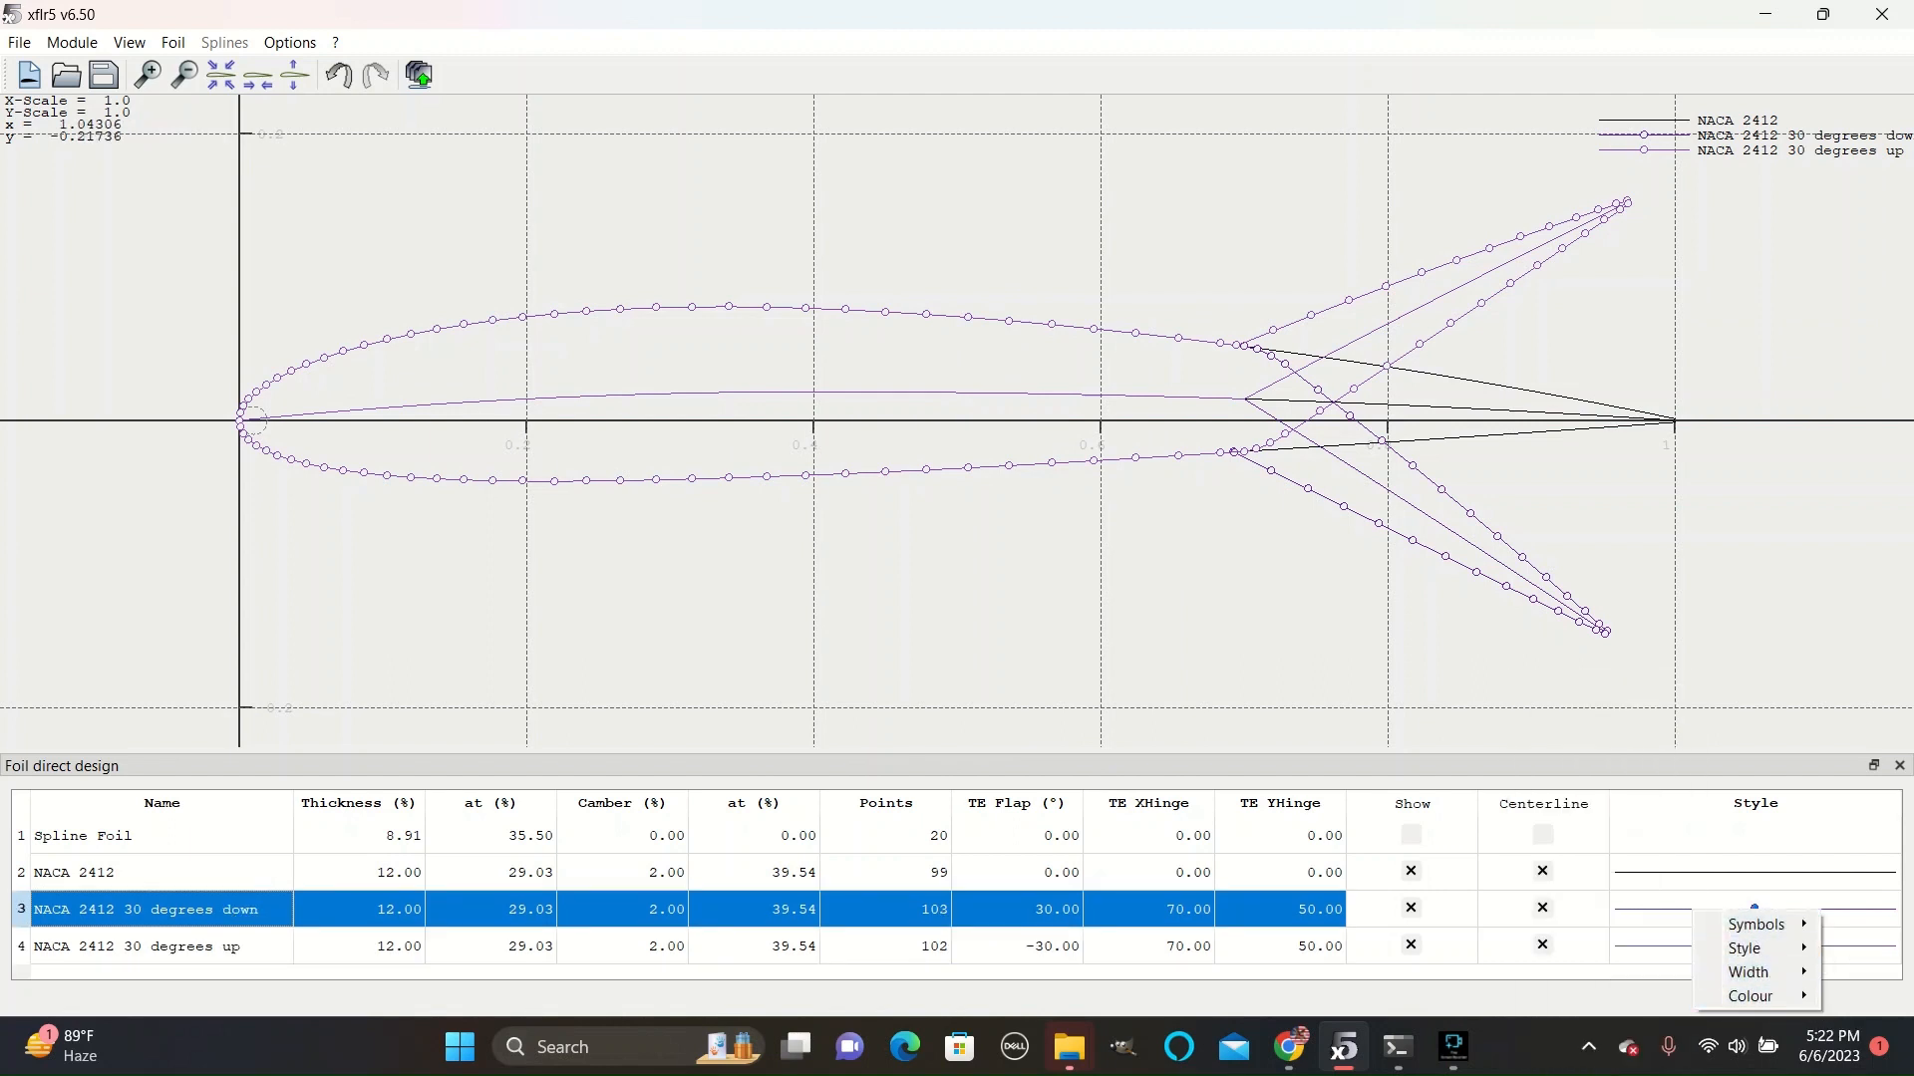
{"action": "left_click", "coordinate": [1747, 994]}
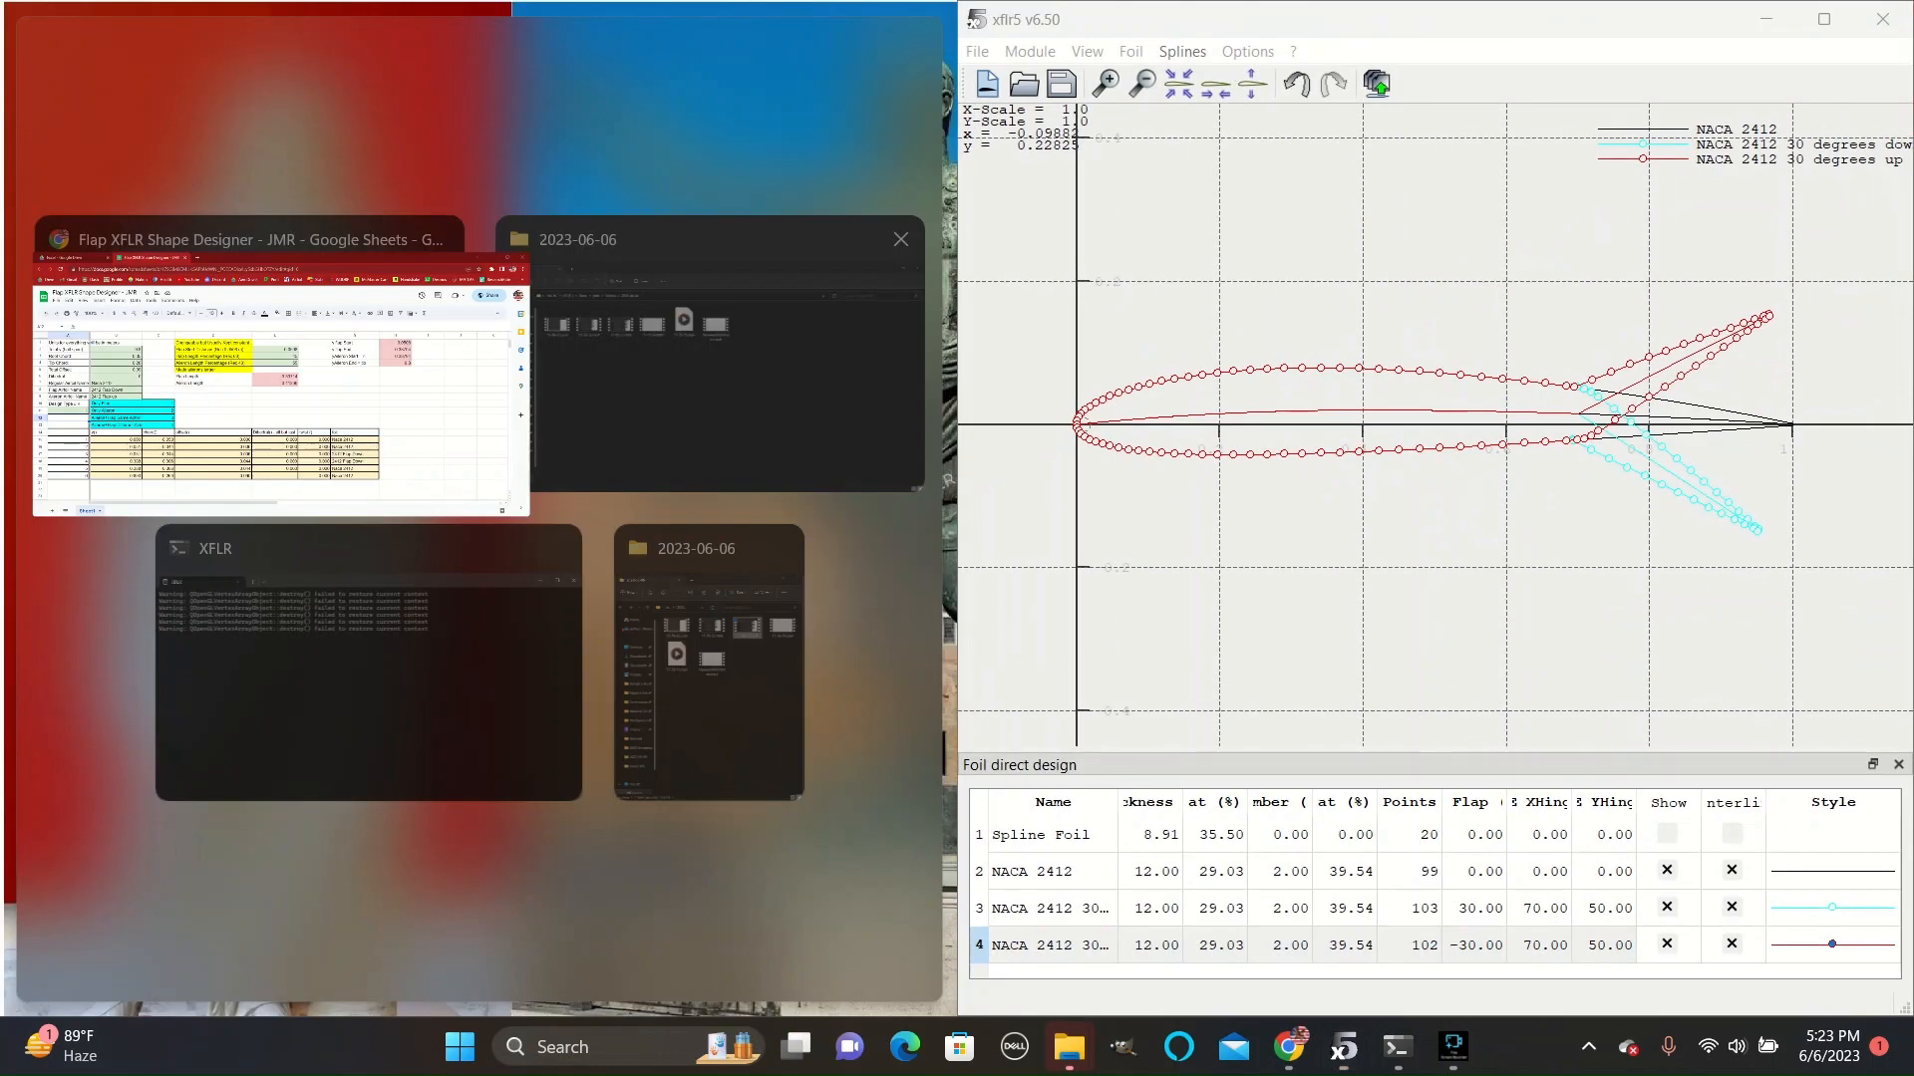
Snap the design spreadsheet beside XFLR5 and define a new plane named 'Airfoil Shapes'.
{"action": "left_click", "coordinate": [281, 379]}
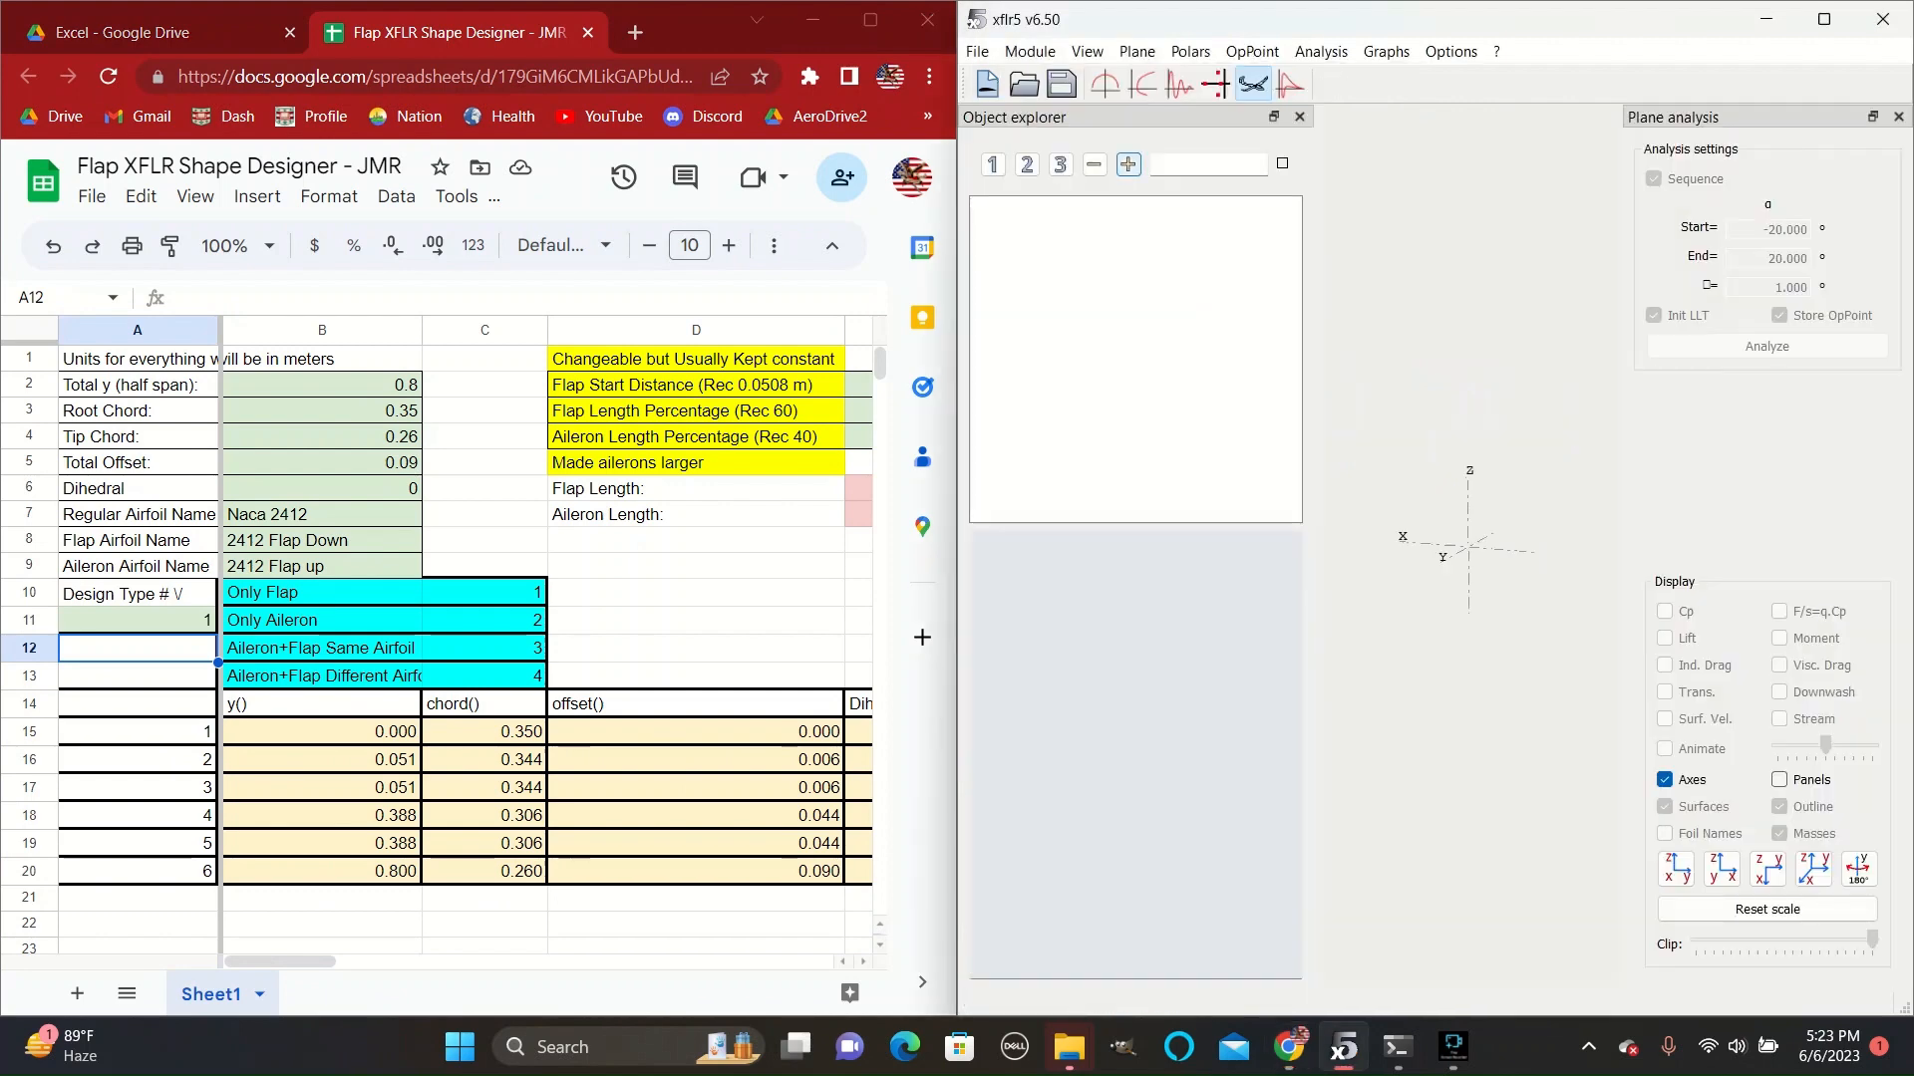
{"action": "left_click", "coordinate": [1135, 51]}
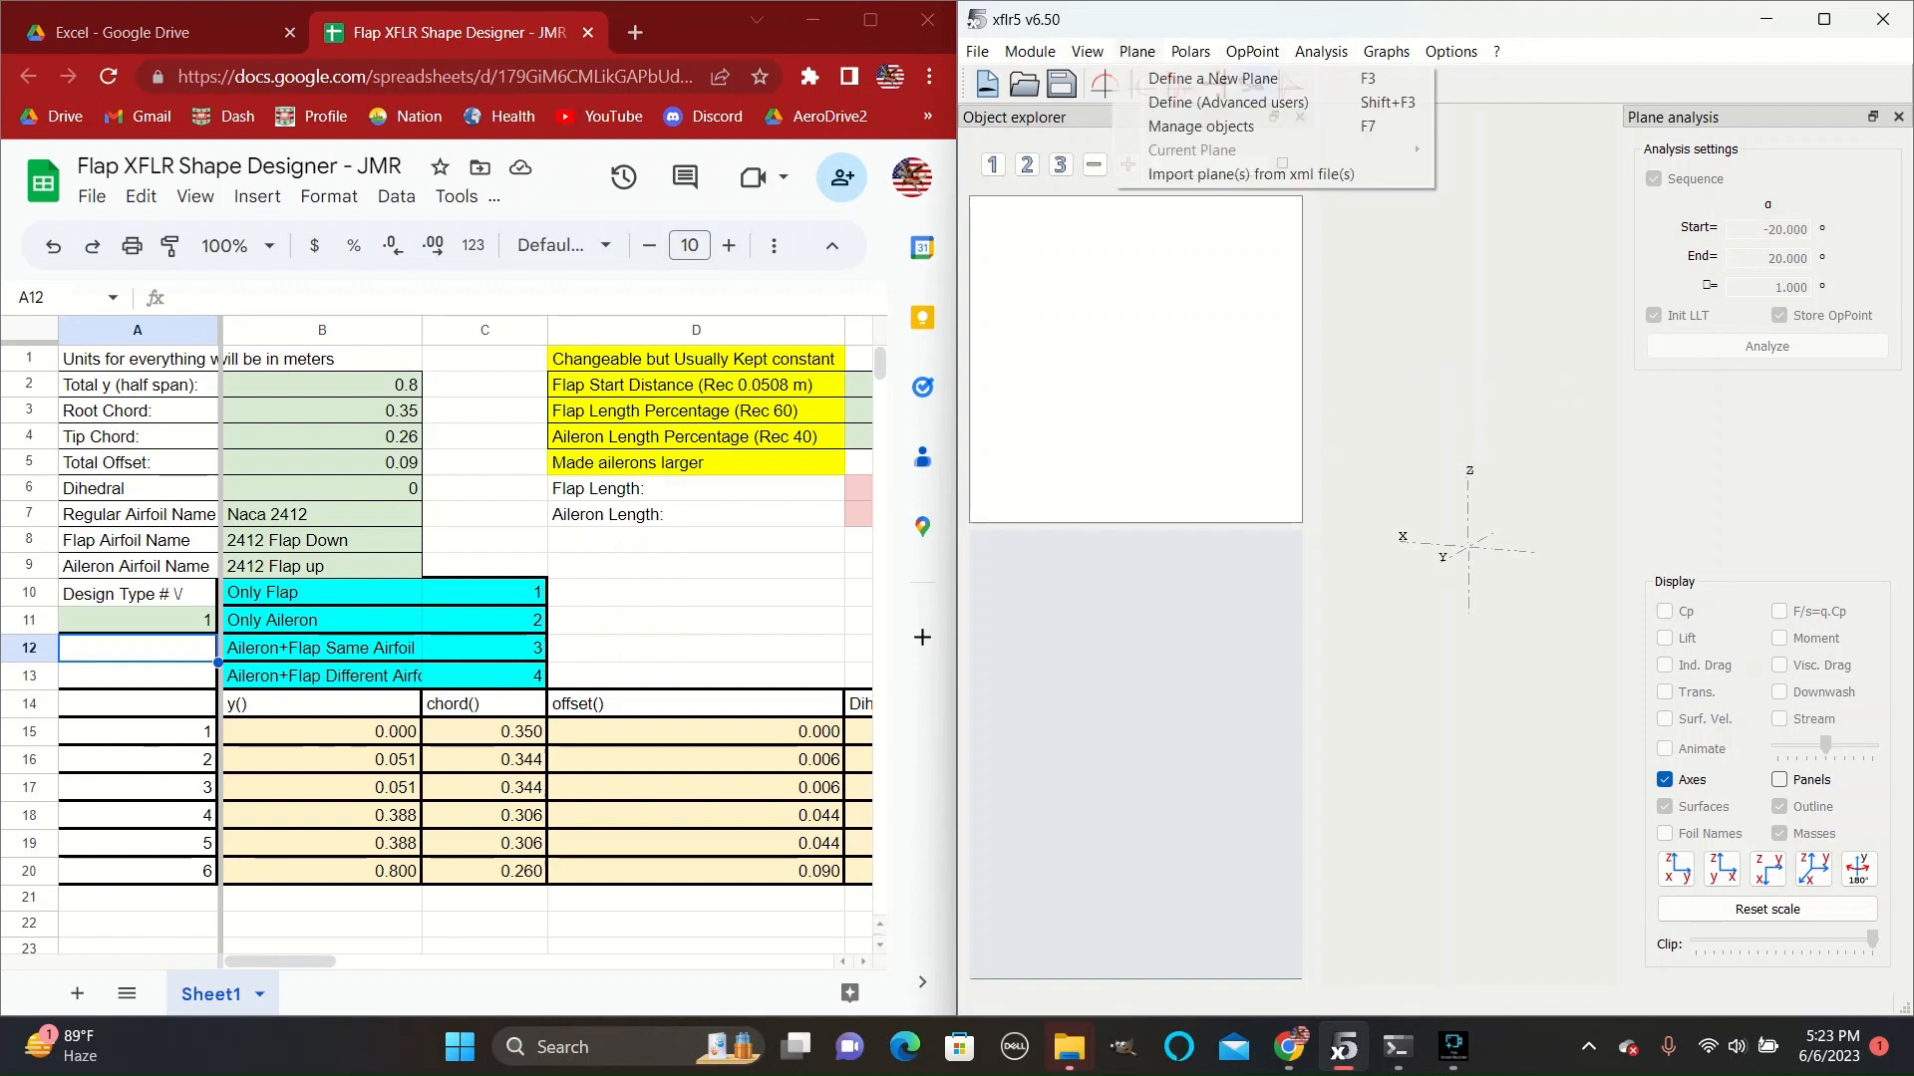
{"action": "left_click", "coordinate": [1209, 77]}
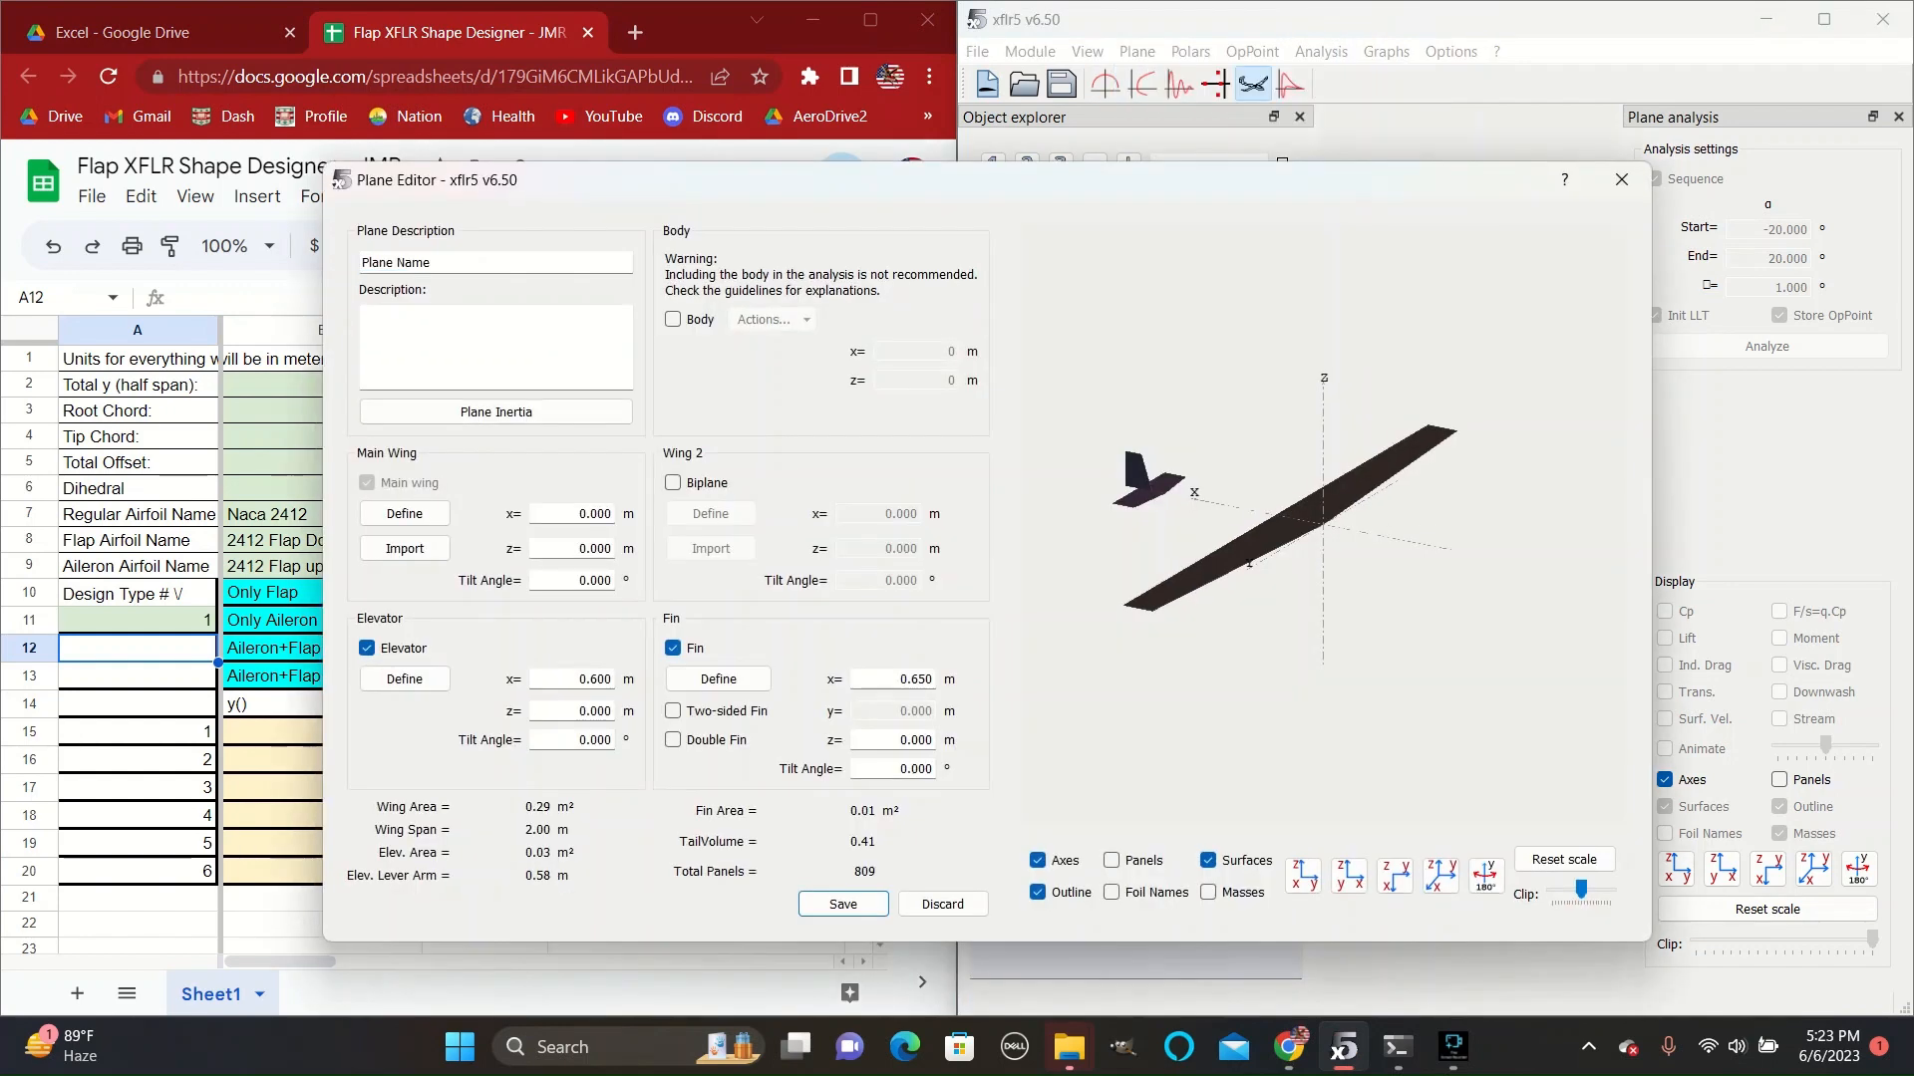
{"action": "type", "text": "Airfo"}
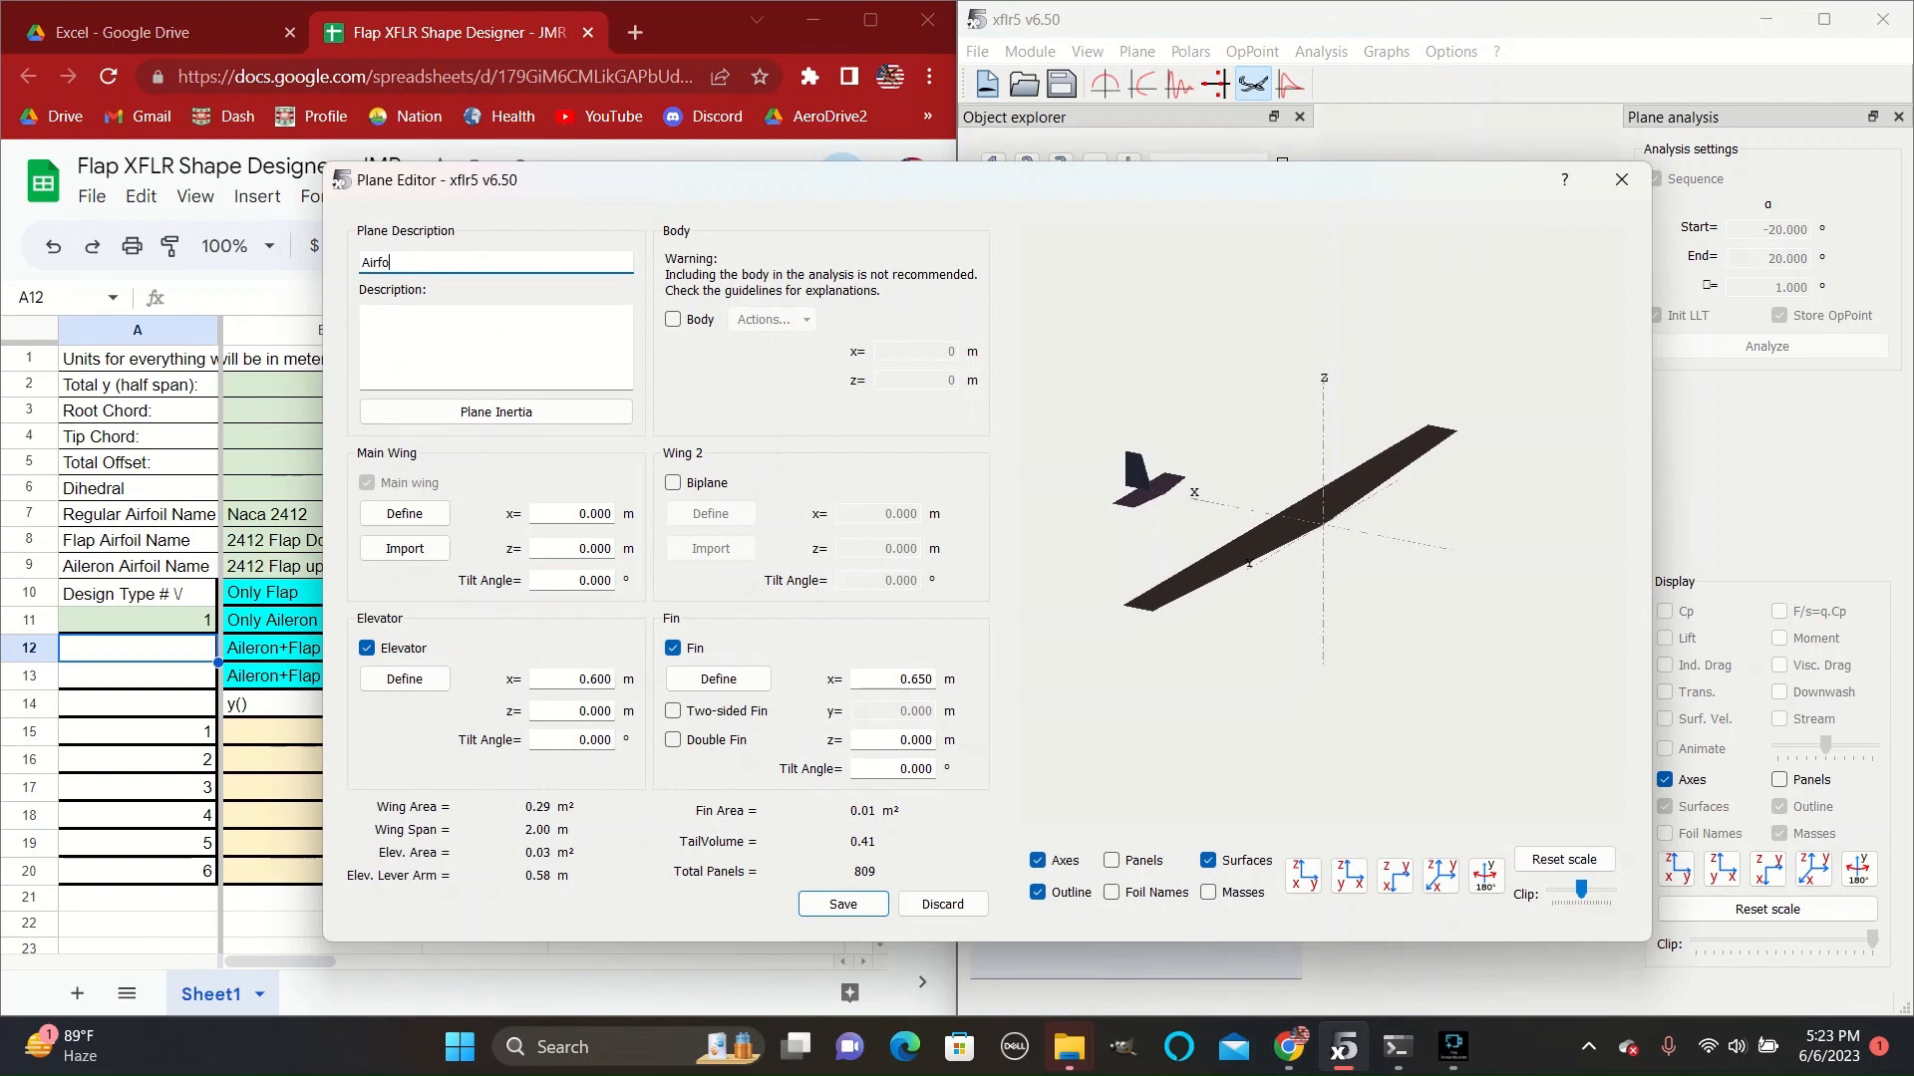
{"action": "type", "text": "il Shapes"}
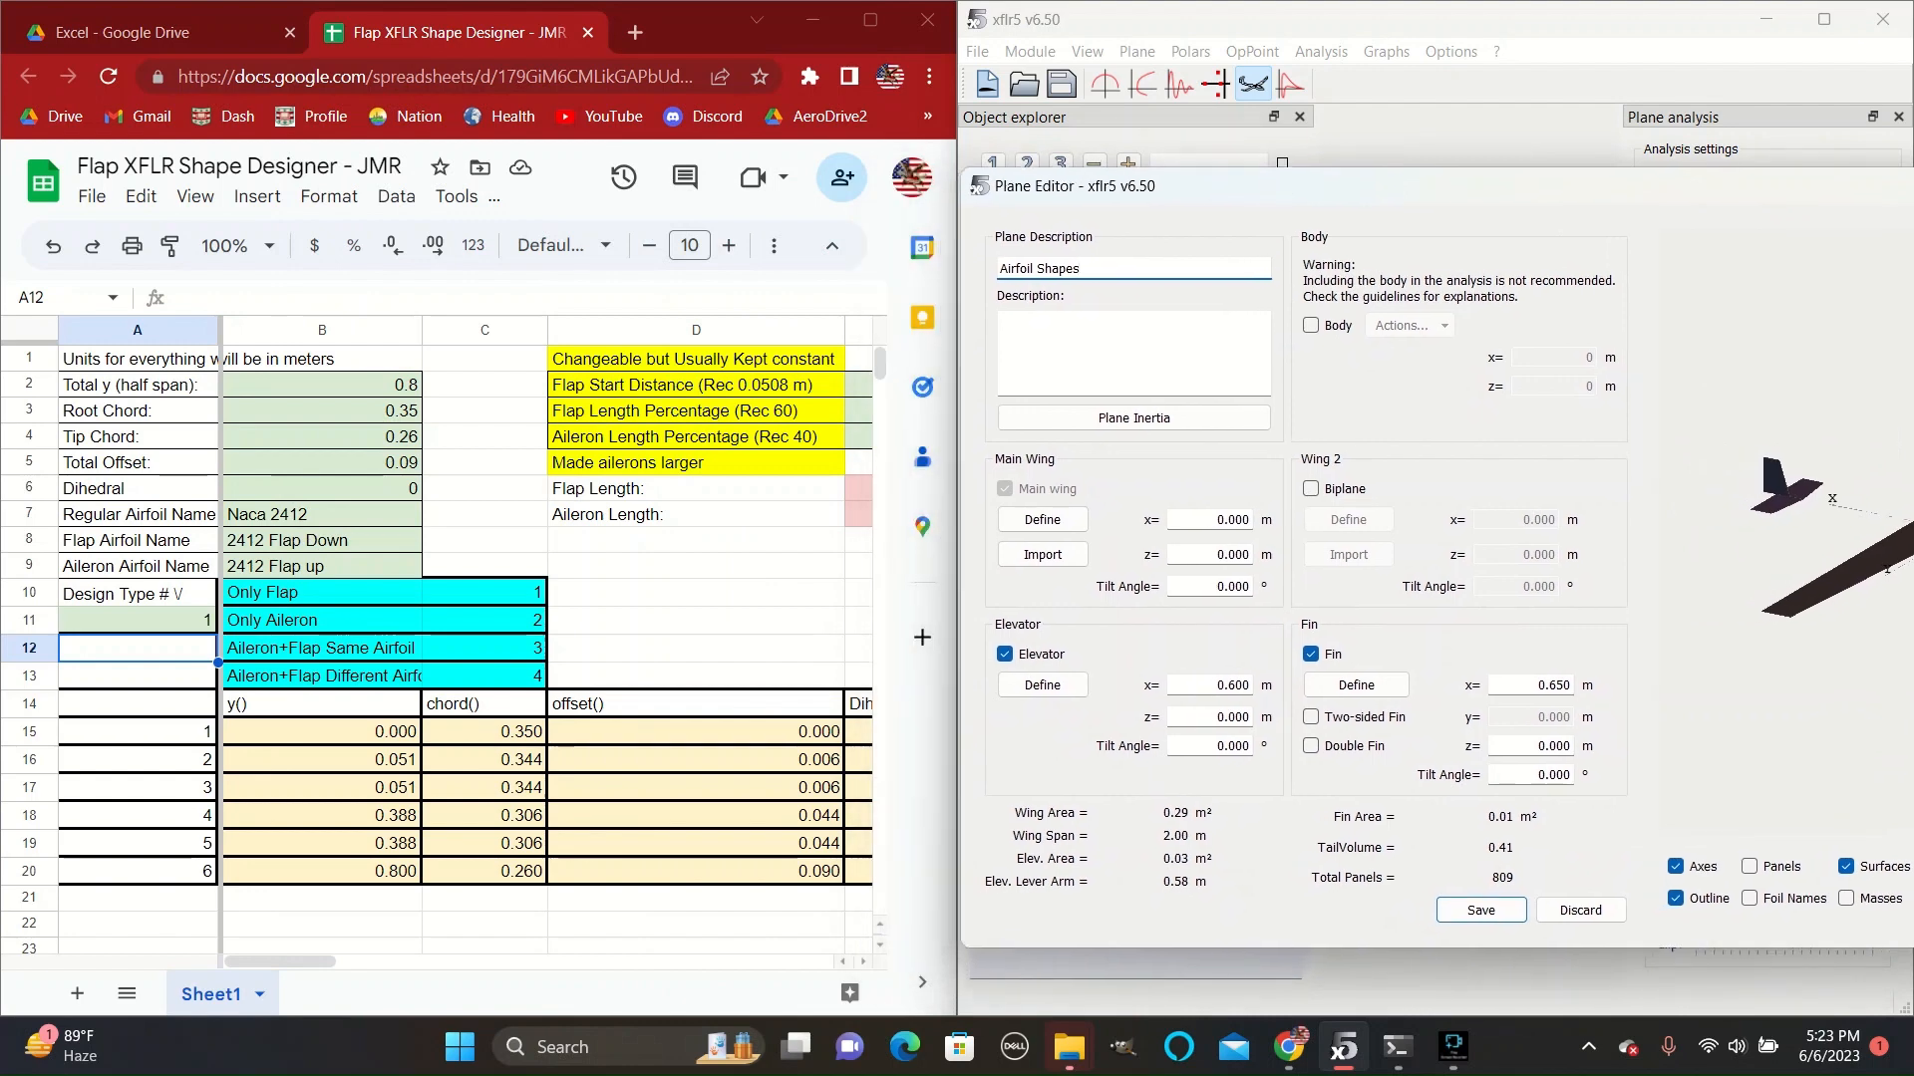
Set the main wing to 0.35 root chord, 0.26 tip chord, 0.8 half-span, 0.09 offset with NACA 2412, and save.
{"action": "left_click", "coordinate": [1040, 518]}
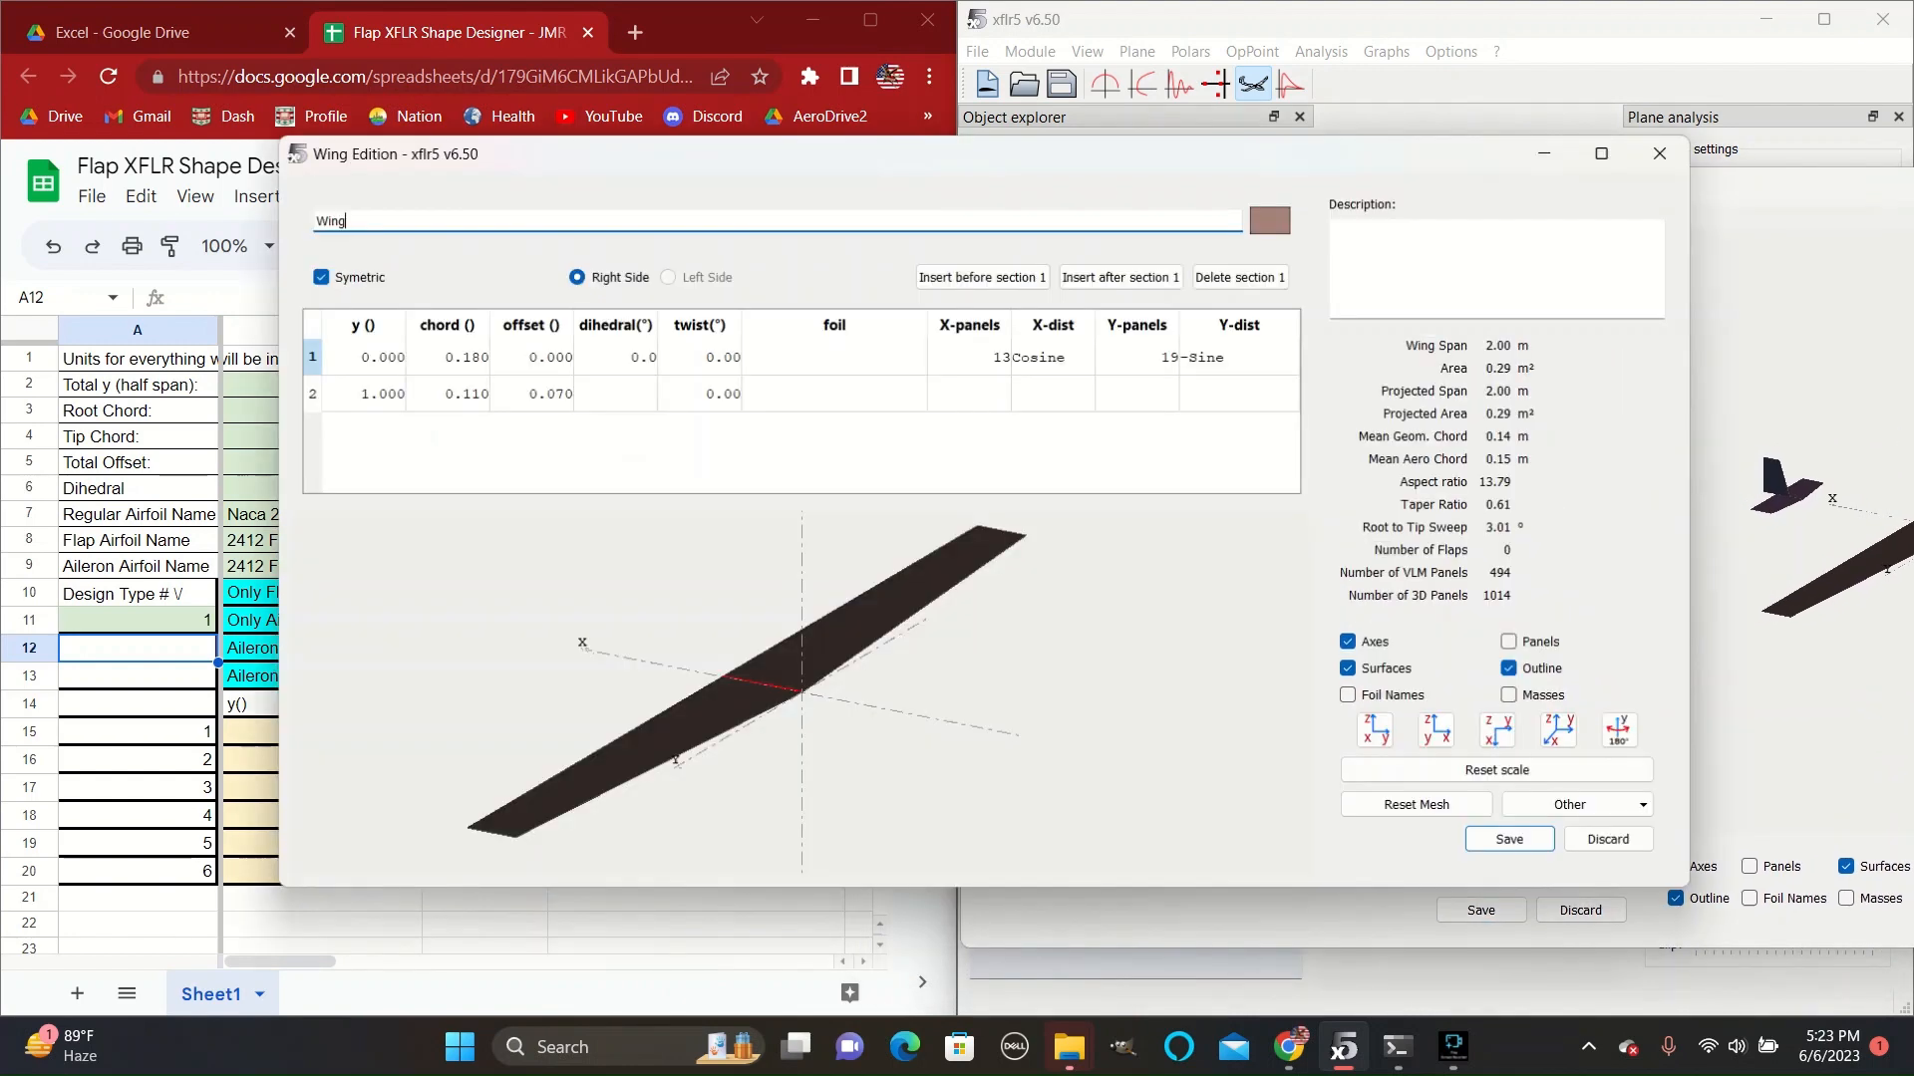
{"action": "left_click_drag", "start_coordinate": [391, 153], "coordinate": [1080, 159]}
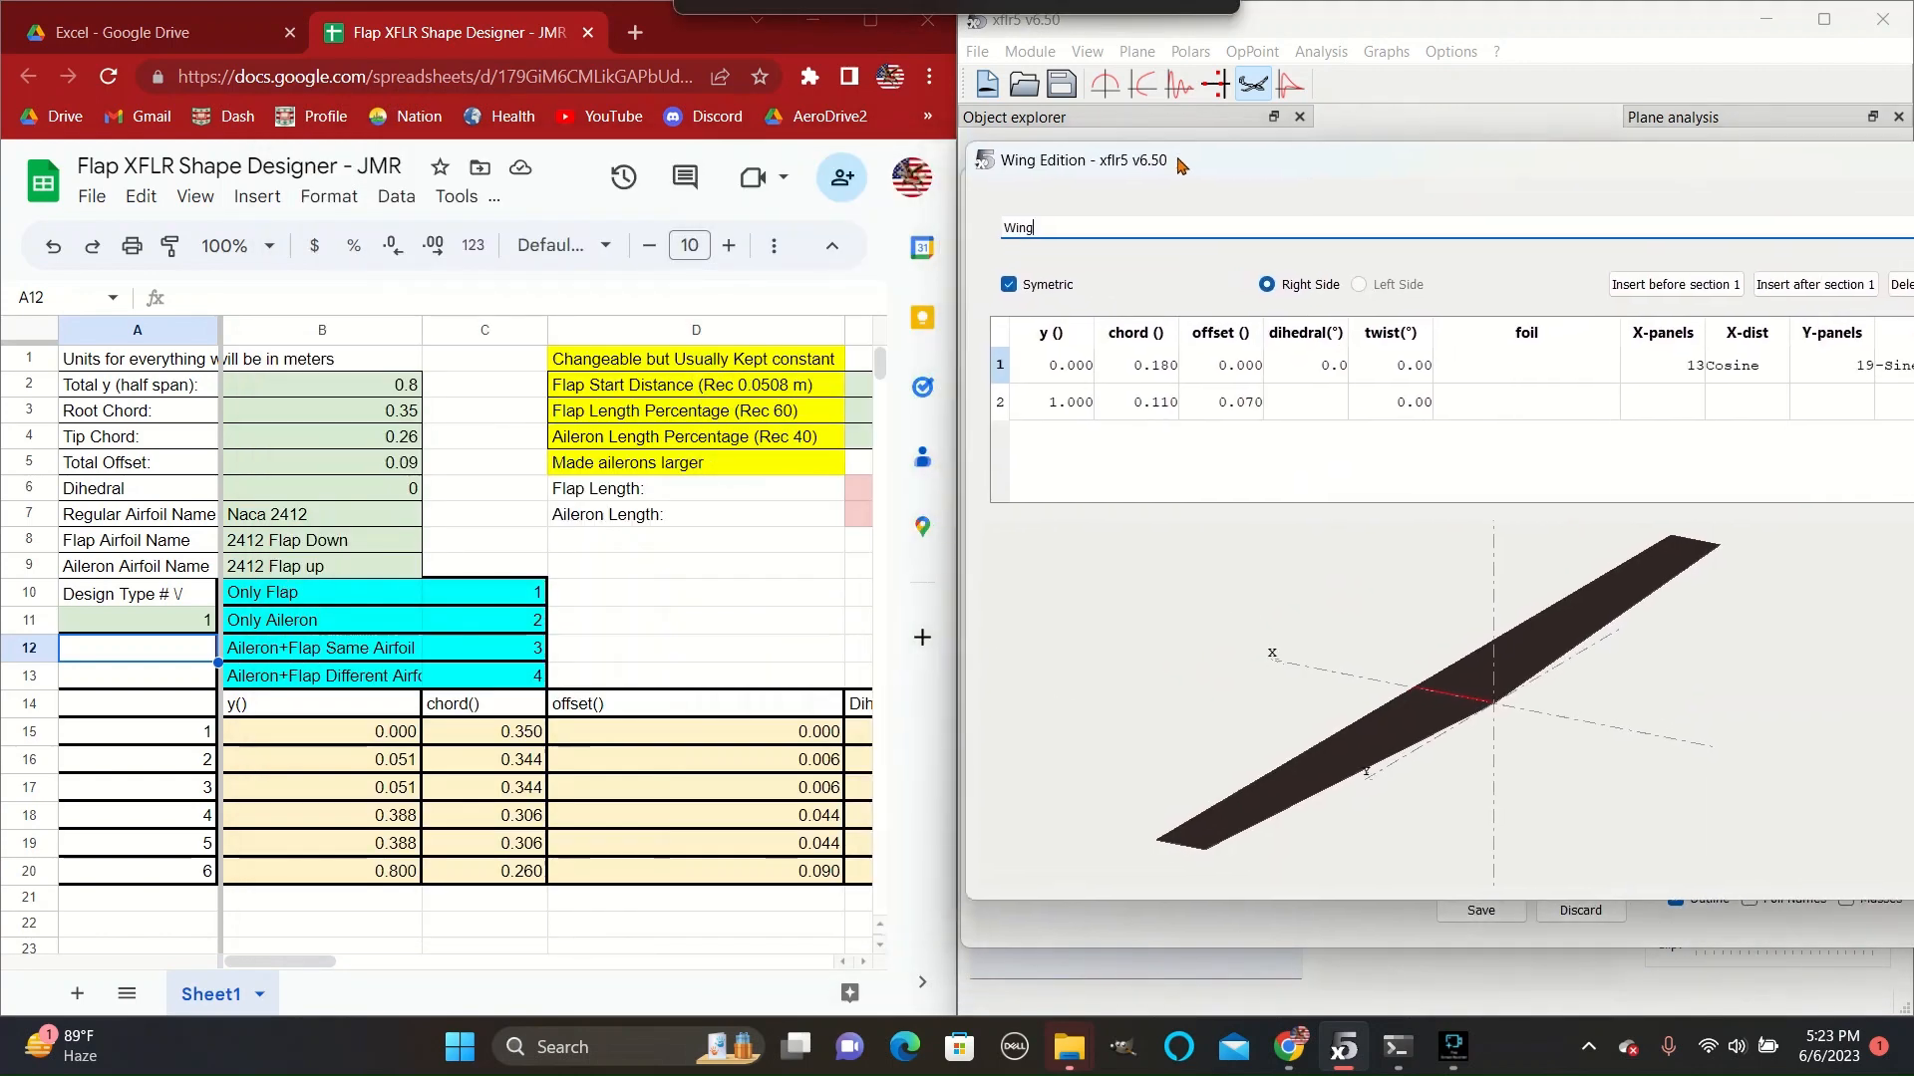
{"action": "left_click", "coordinate": [1052, 399]}
{"action": "type", "text": "0.800"}
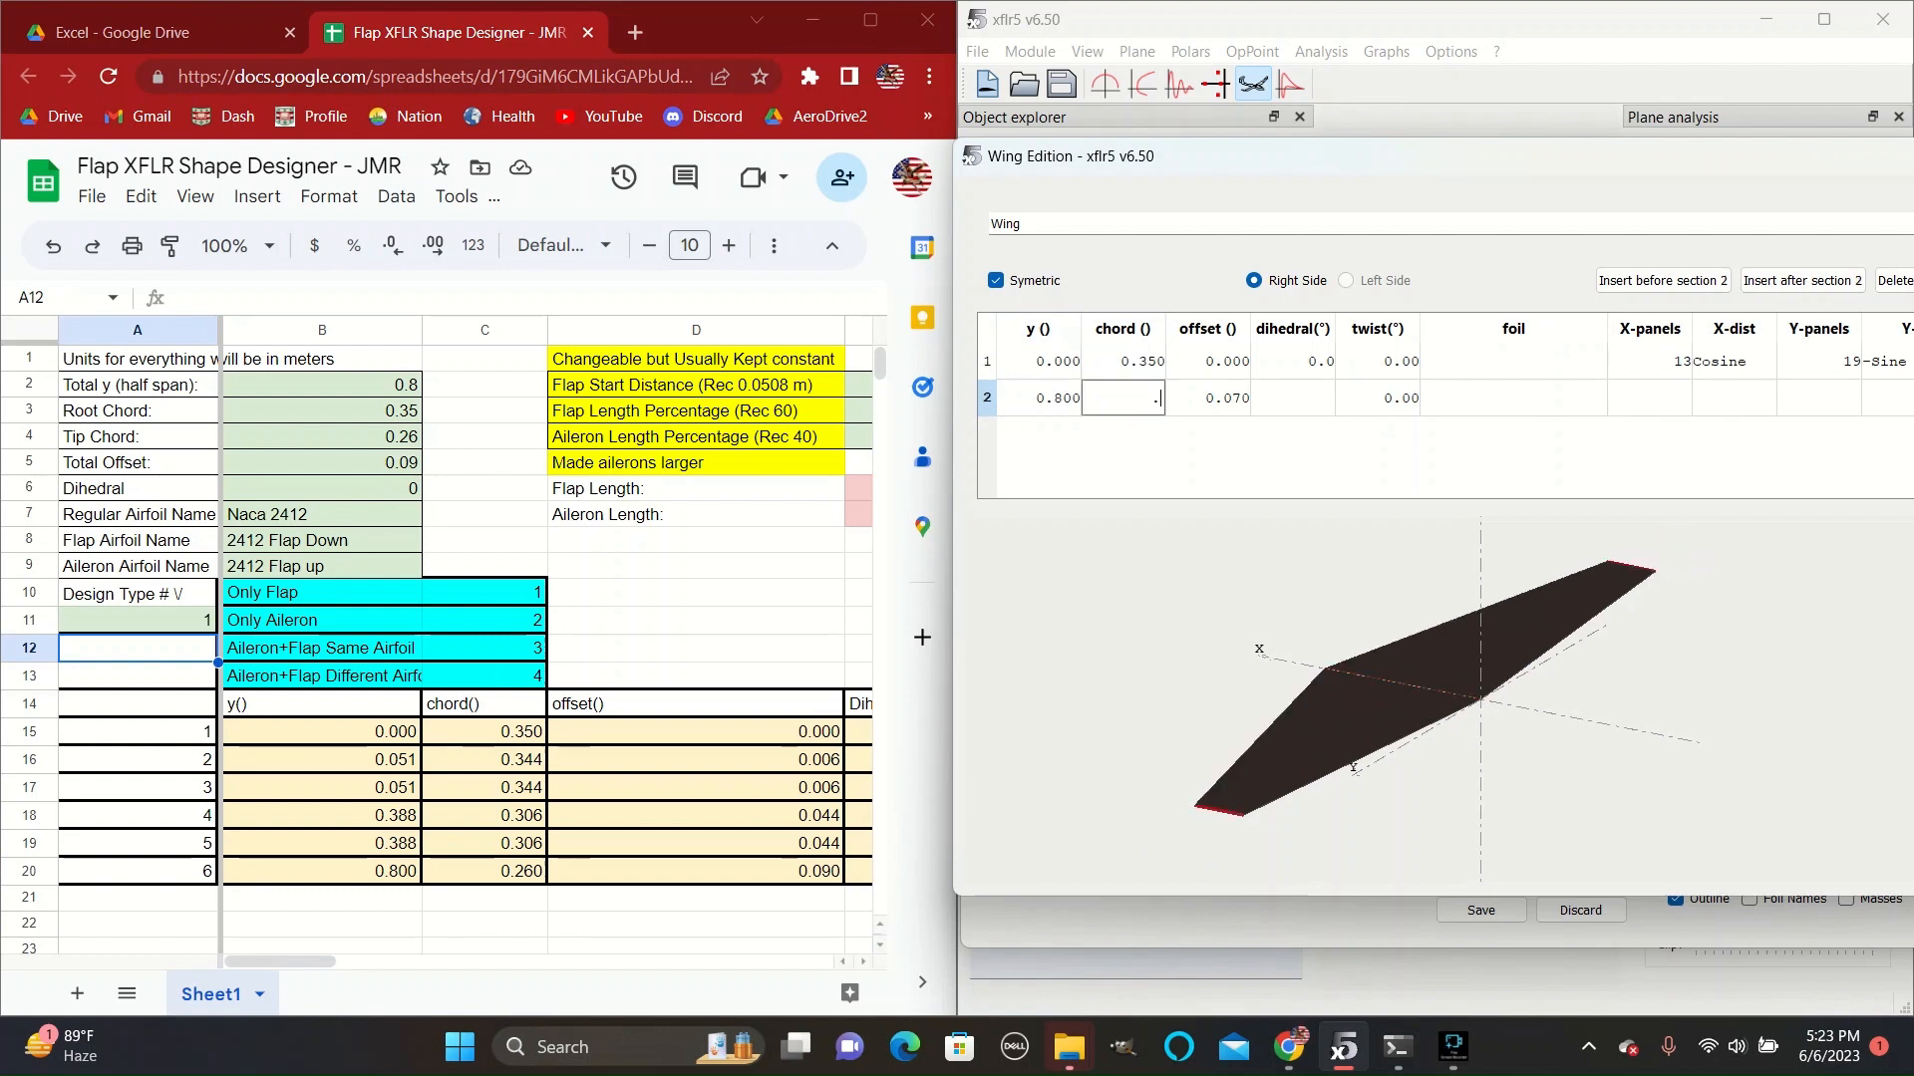
{"action": "type", "text": "260"}
{"action": "left_click", "coordinate": [1209, 398]}
{"action": "type", "text": "0.090"}
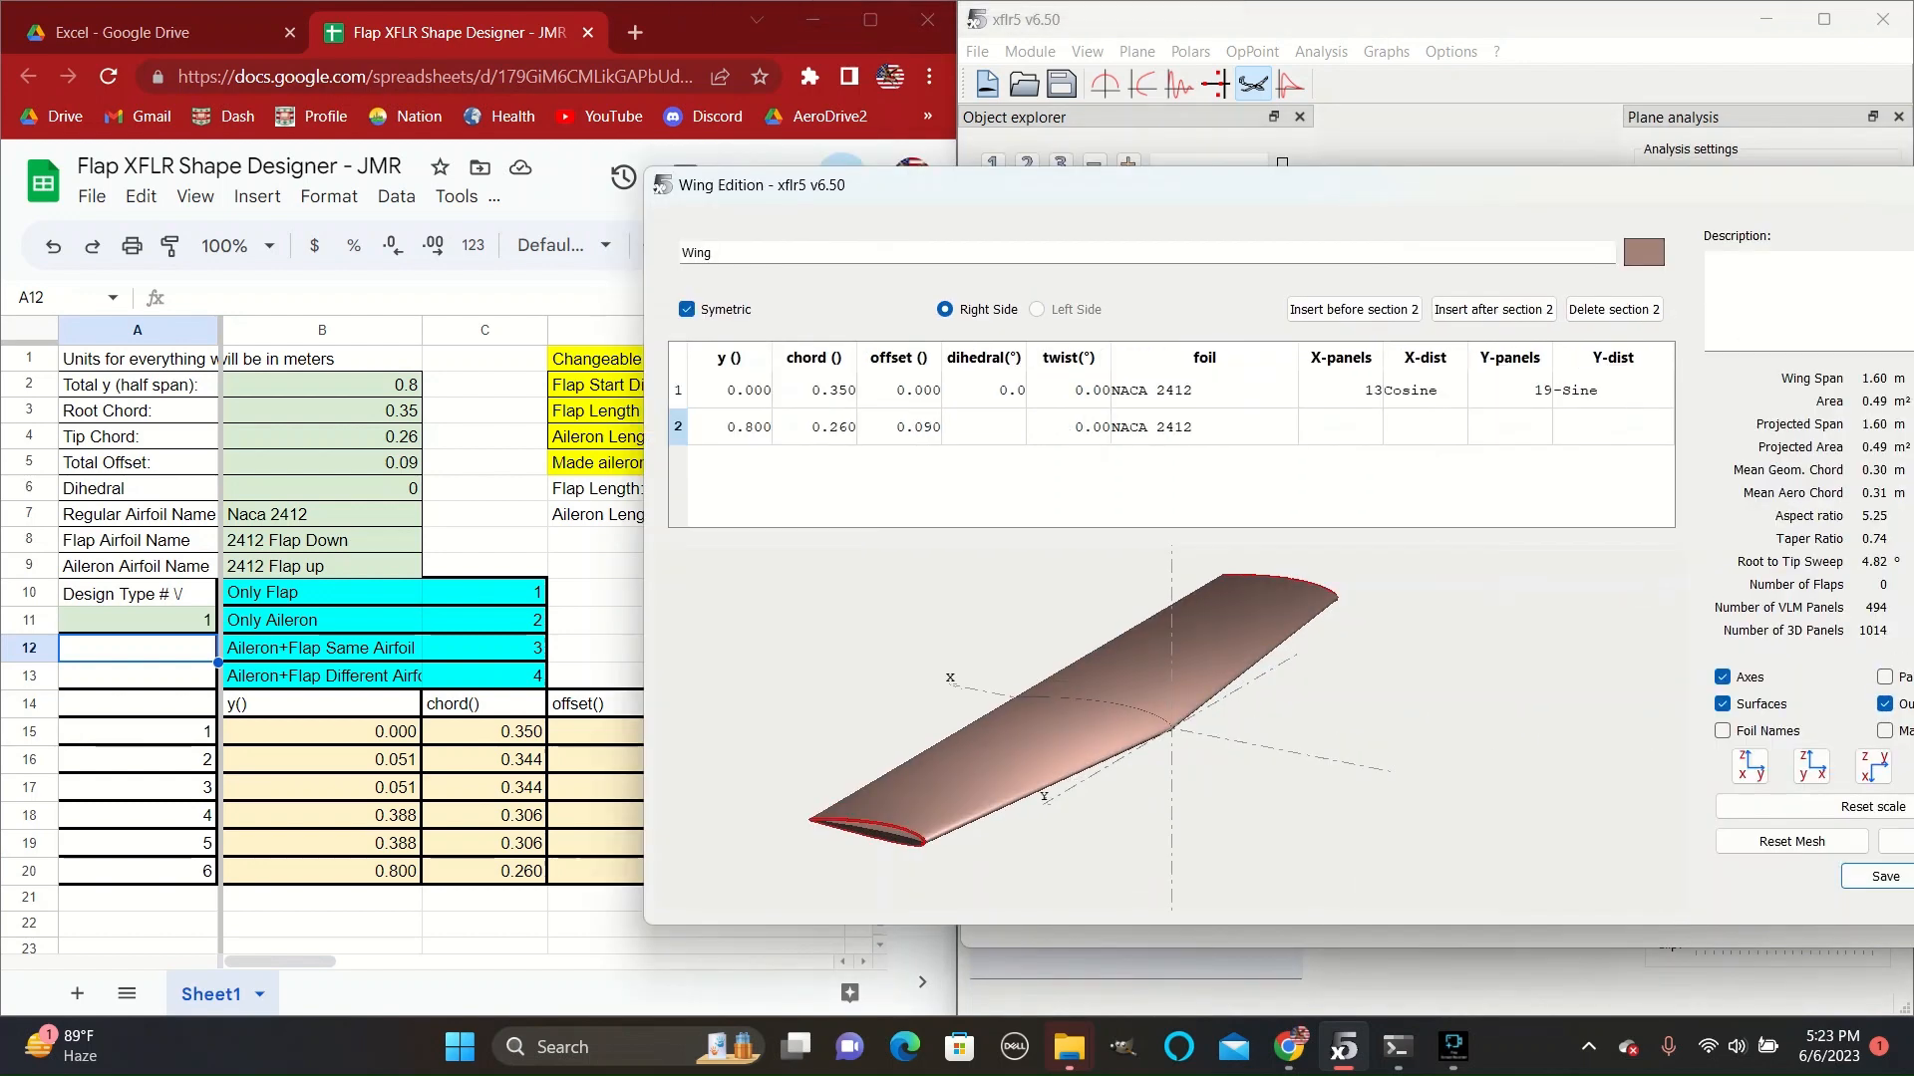
{"action": "left_click", "coordinate": [1642, 251]}
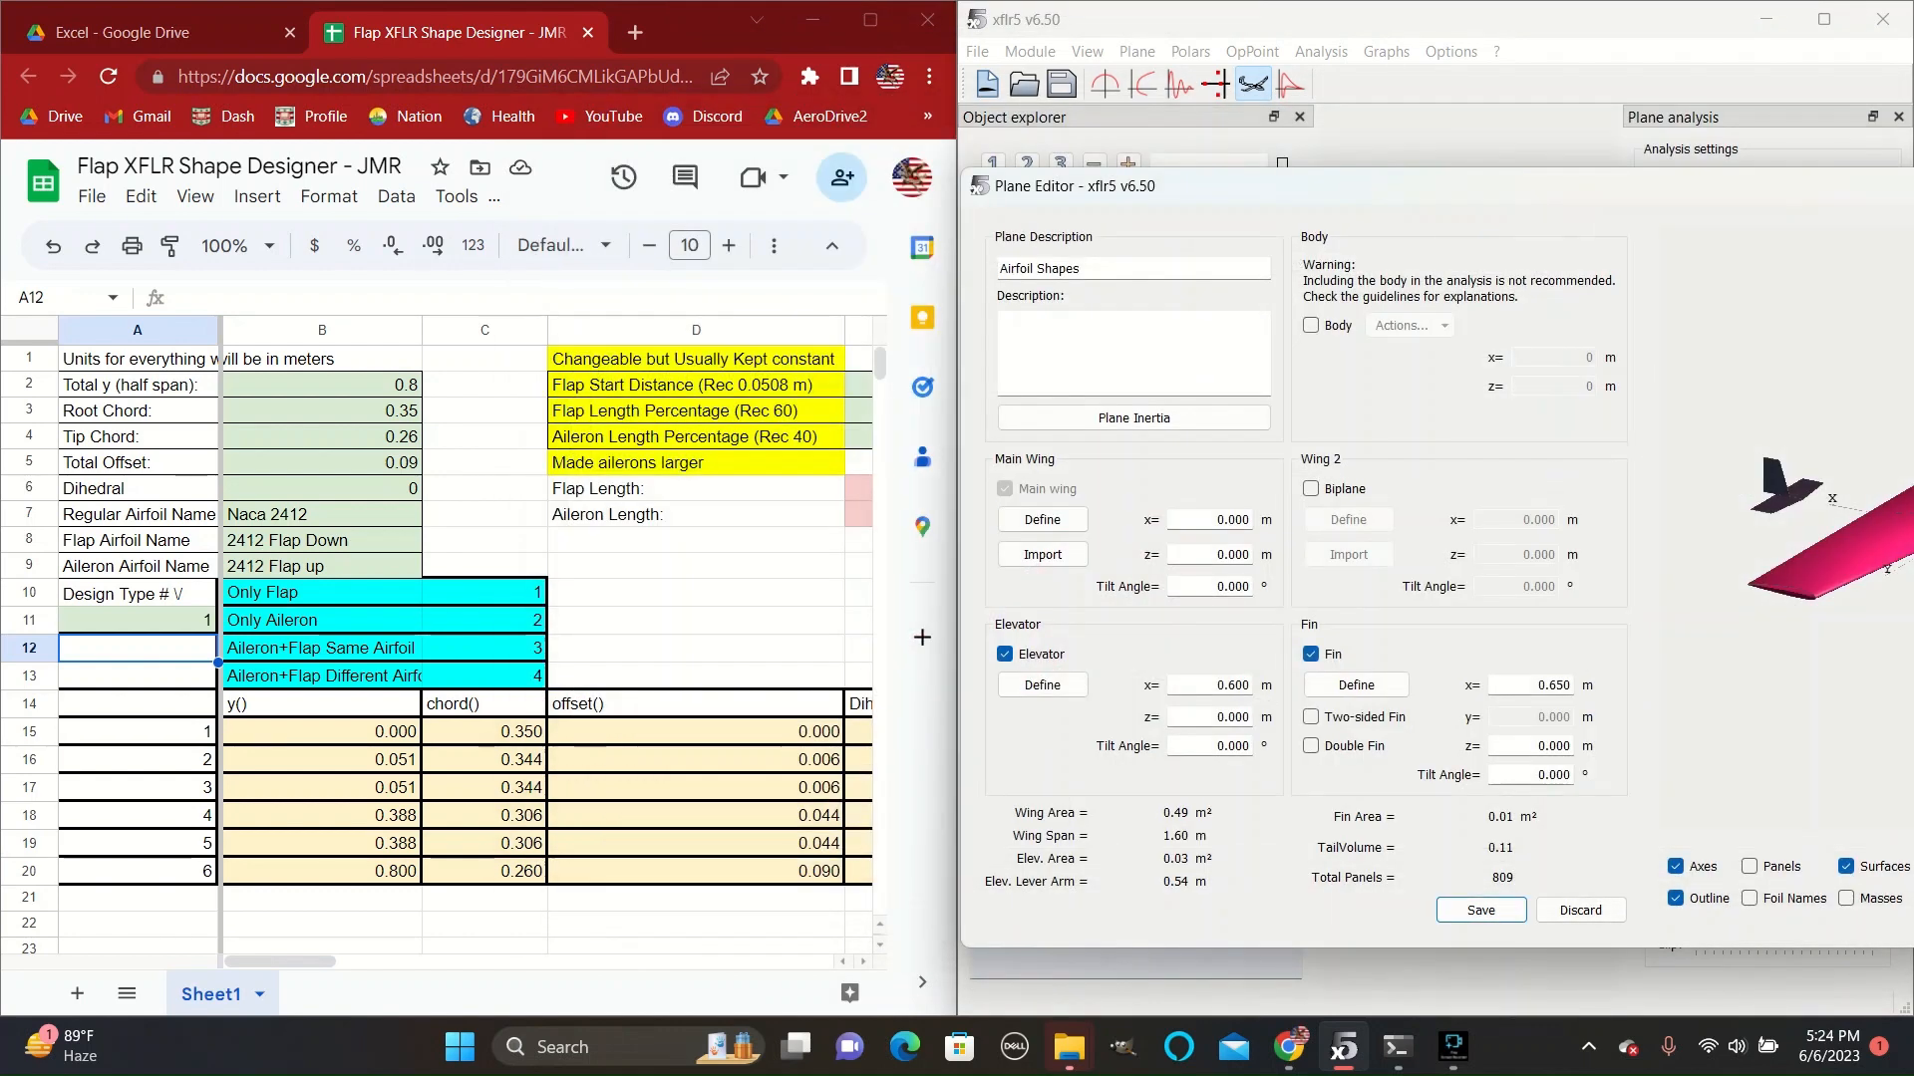
Check the elevator's available foils, close the editors and switch to Direct Foil Design.
{"action": "left_click", "coordinate": [1040, 685]}
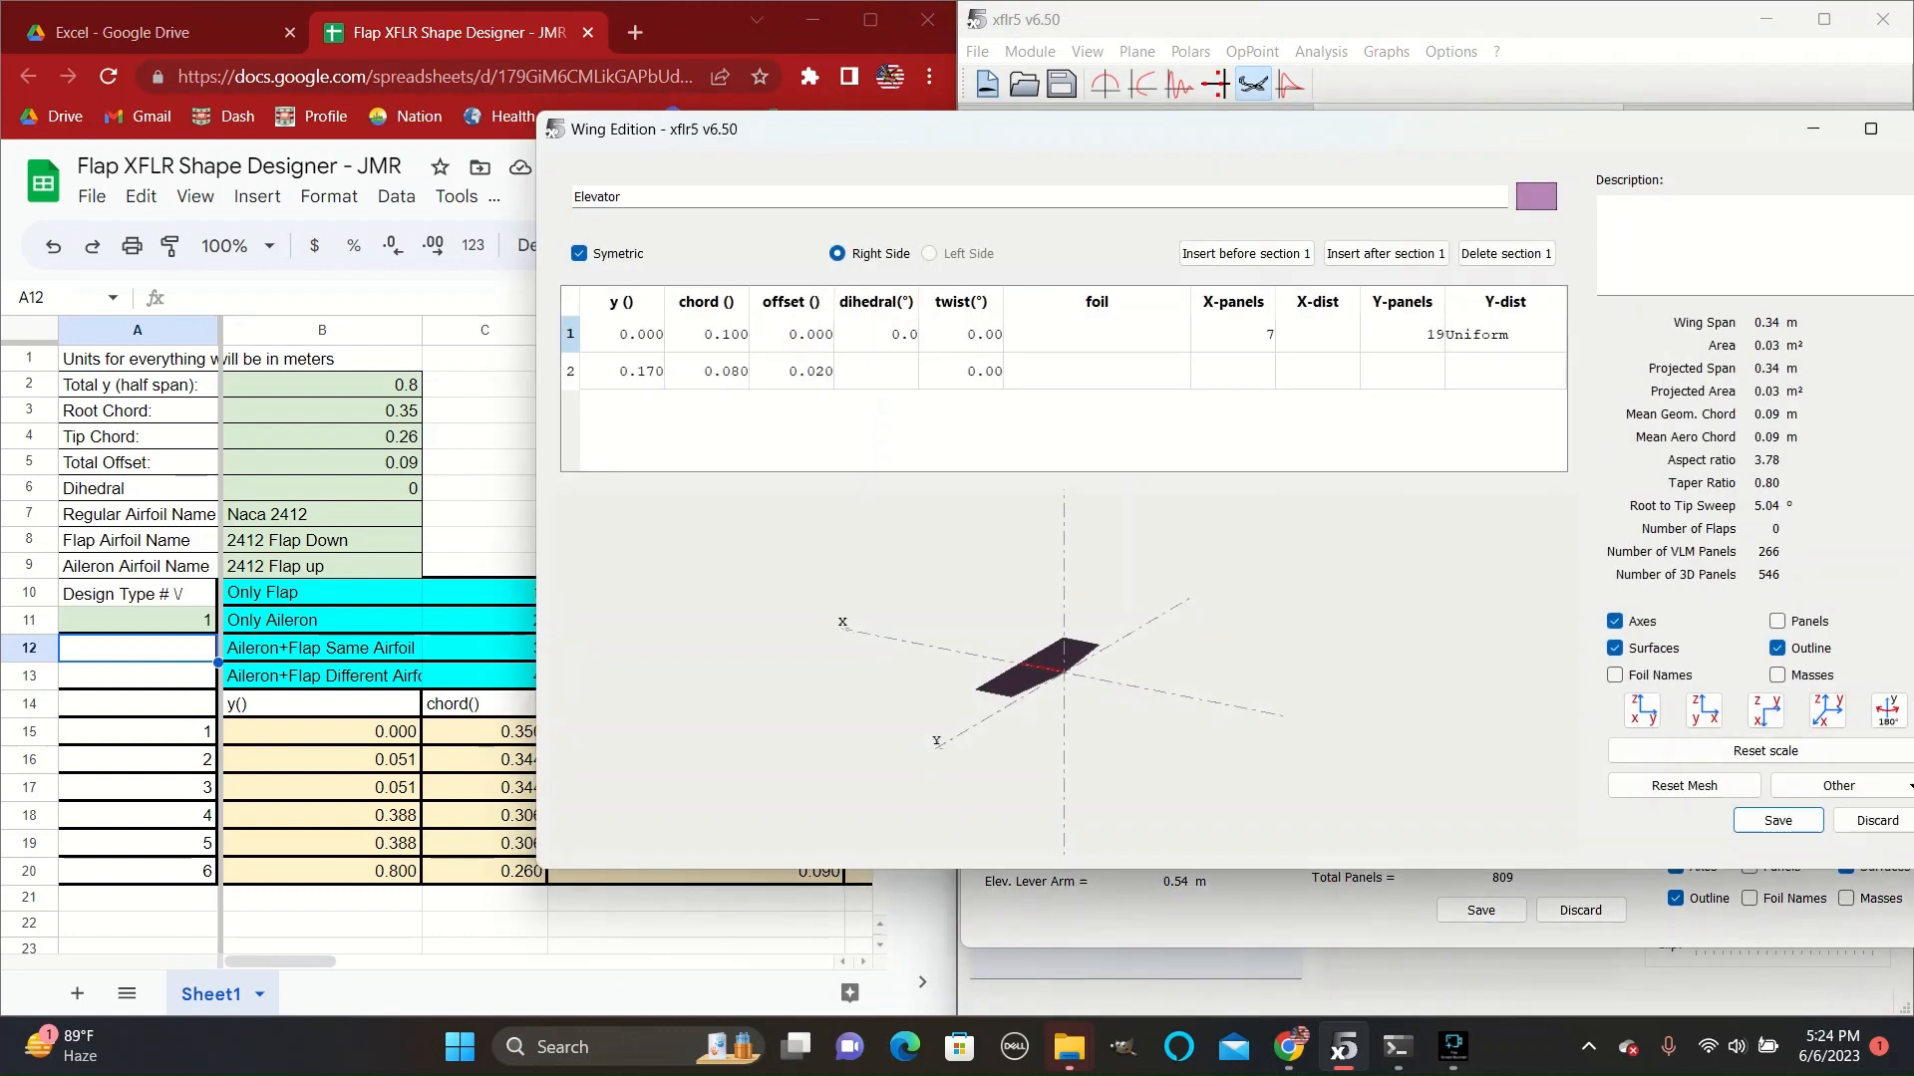
{"action": "left_click", "coordinate": [1513, 354]}
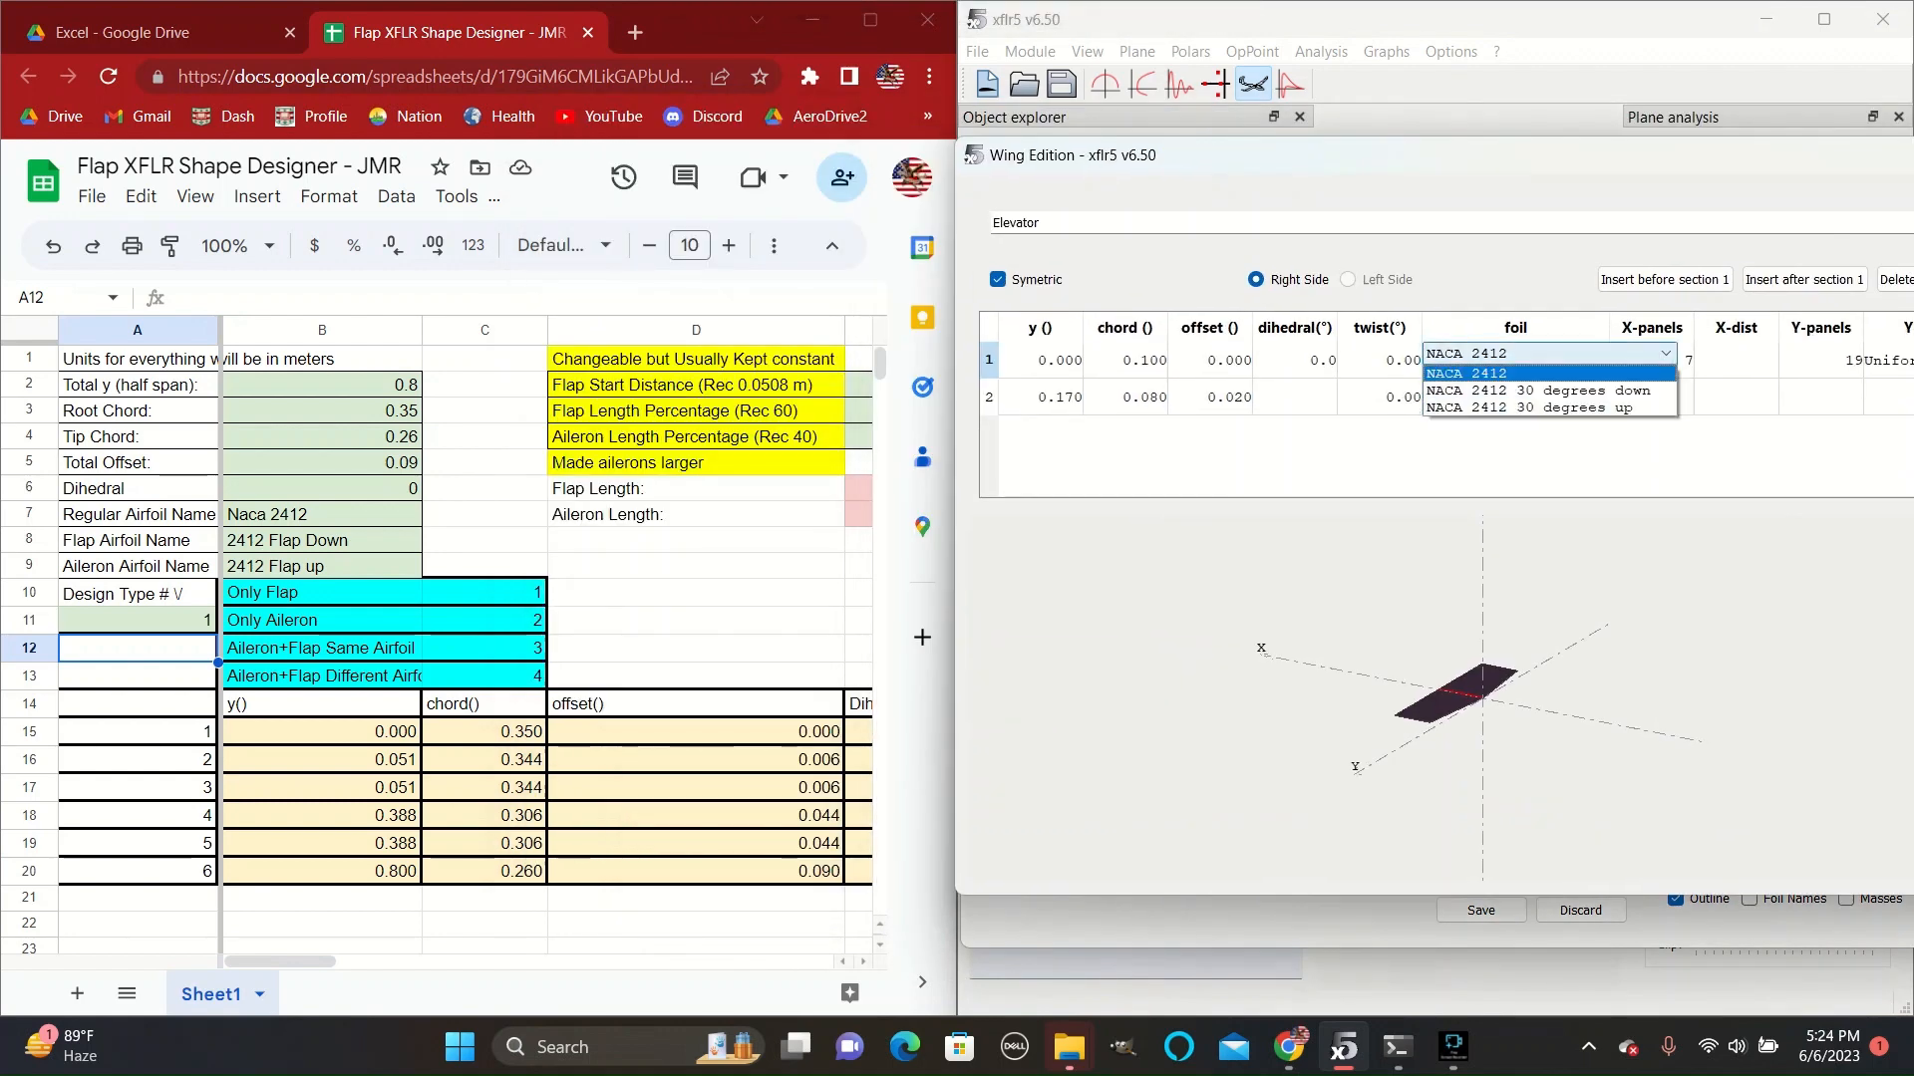
{"action": "left_click", "coordinate": [1513, 374]}
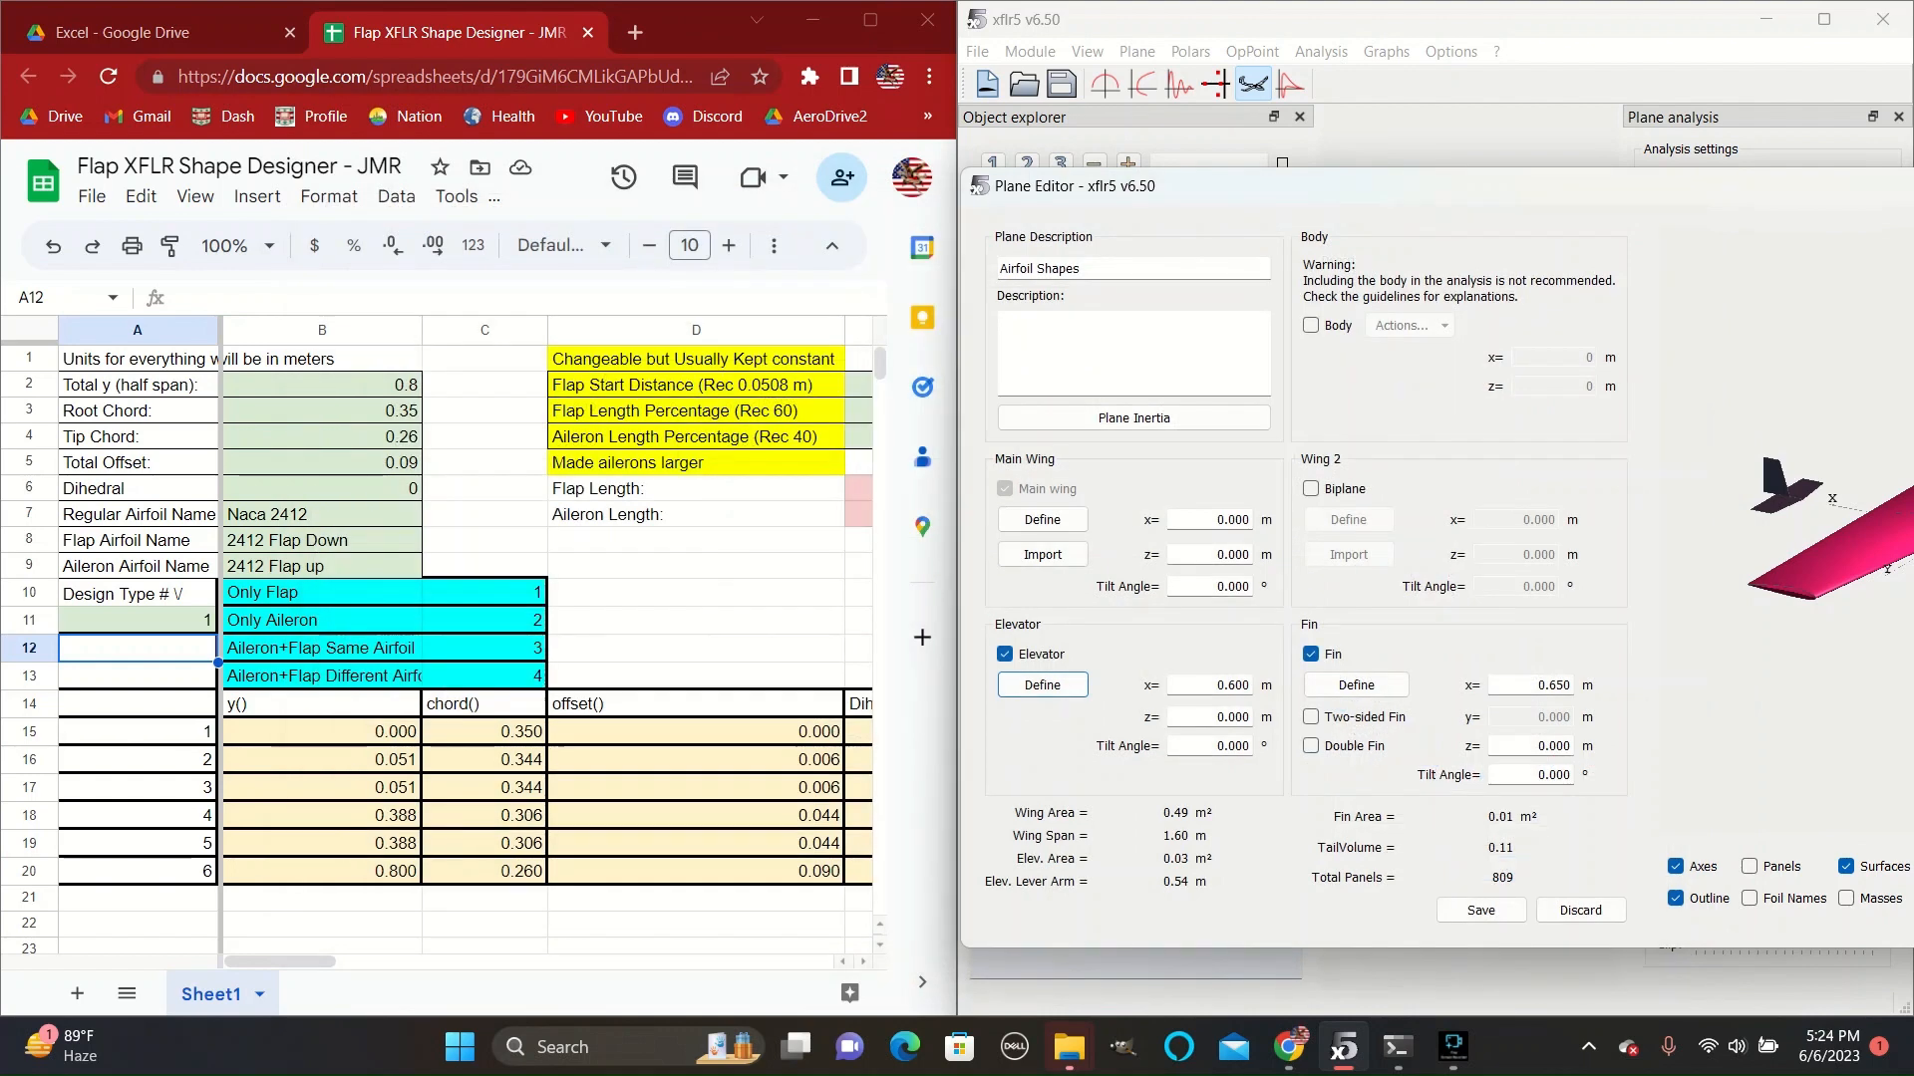
{"action": "left_click", "coordinate": [1029, 51]}
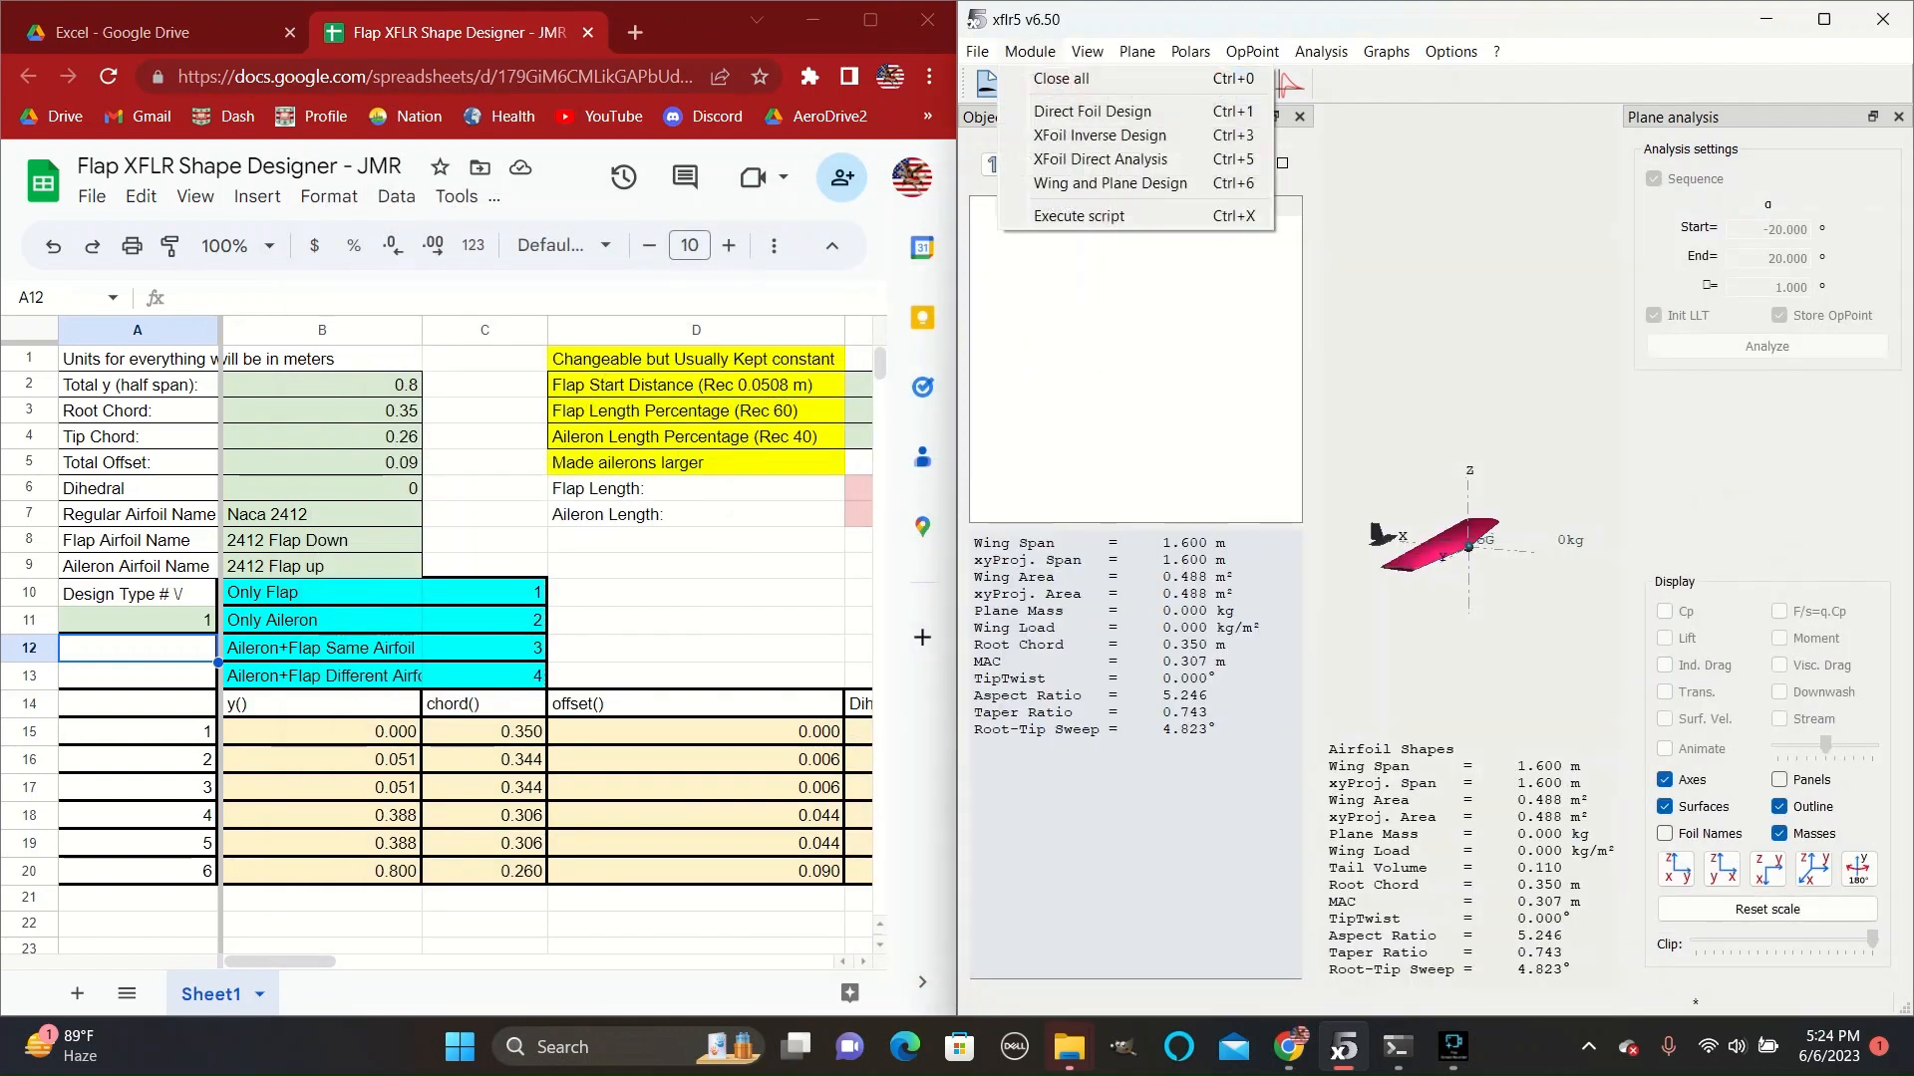
{"action": "left_click", "coordinate": [1090, 111]}
{"action": "type", "text": "0010"}
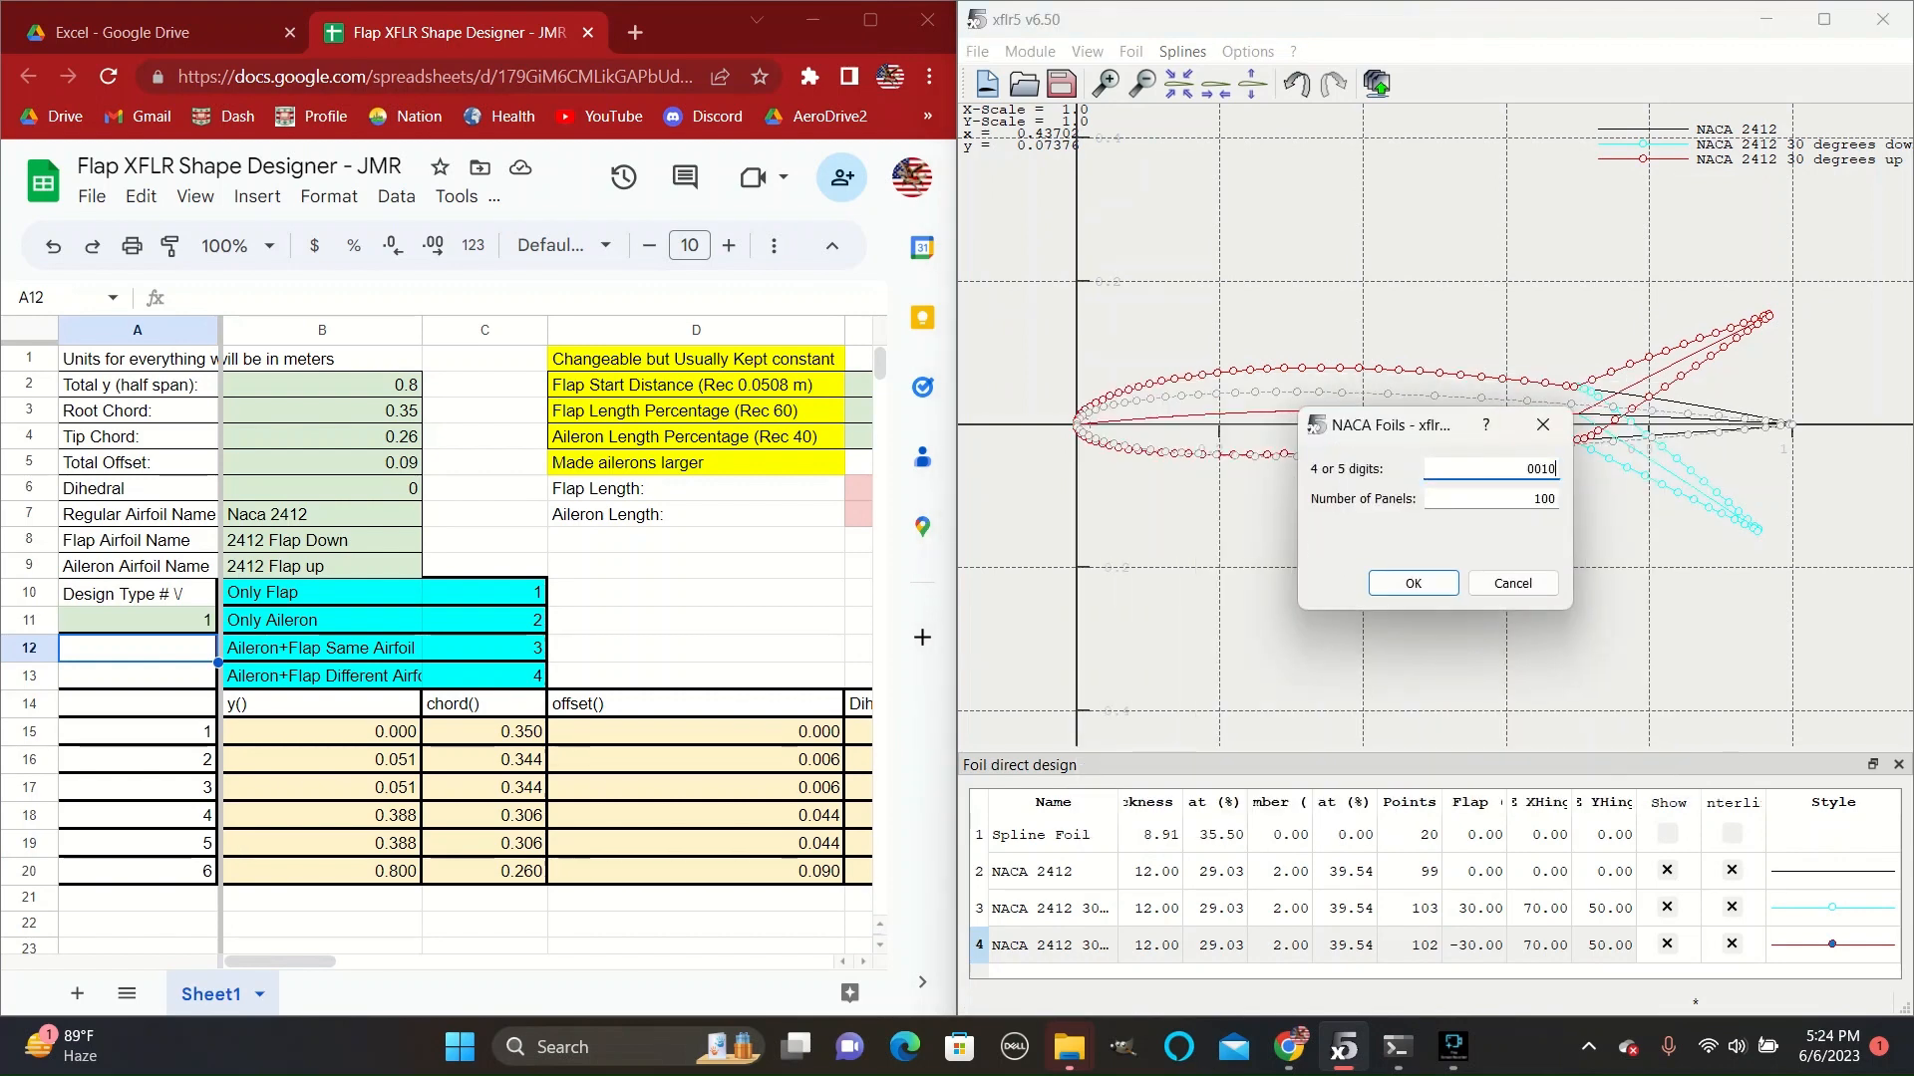
Generate a NACA 0010 foil and accept its default name.
{"action": "left_click", "coordinate": [1411, 582]}
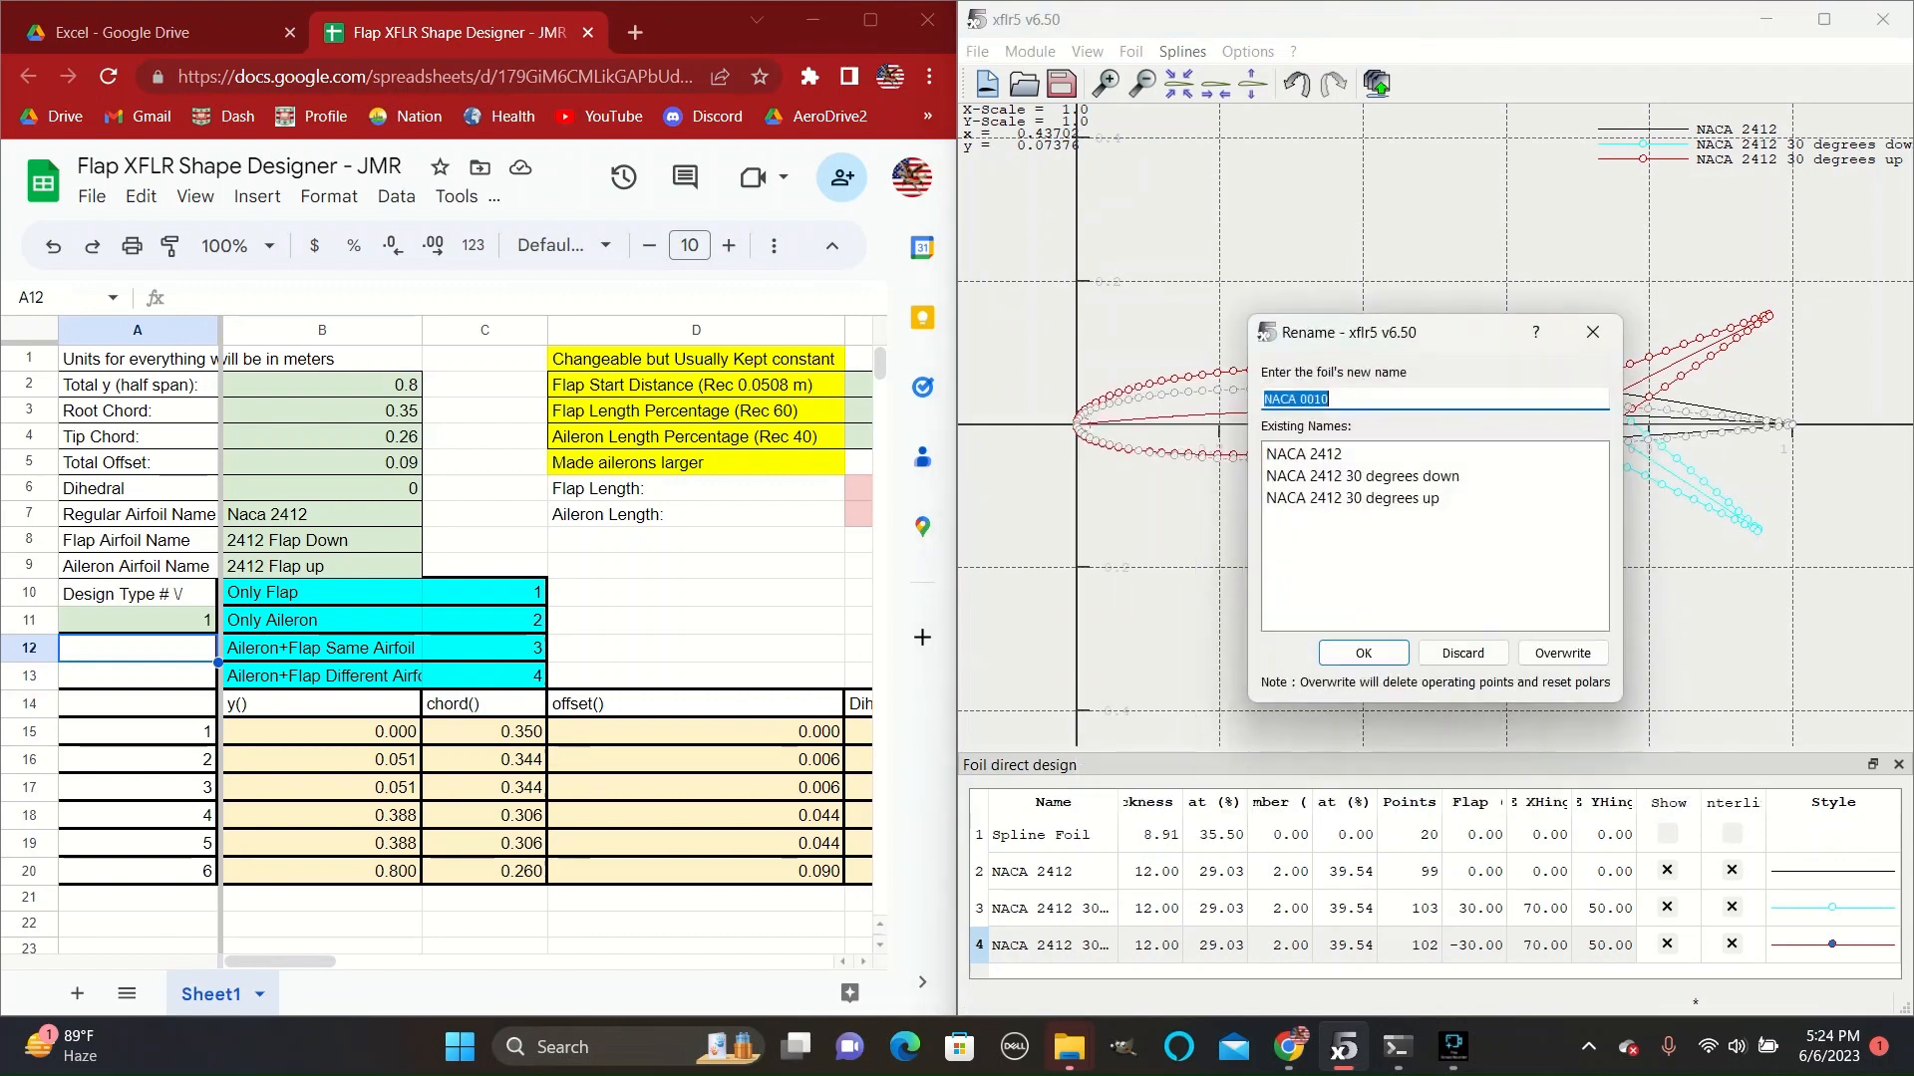
{"action": "left_click", "coordinate": [1361, 656]}
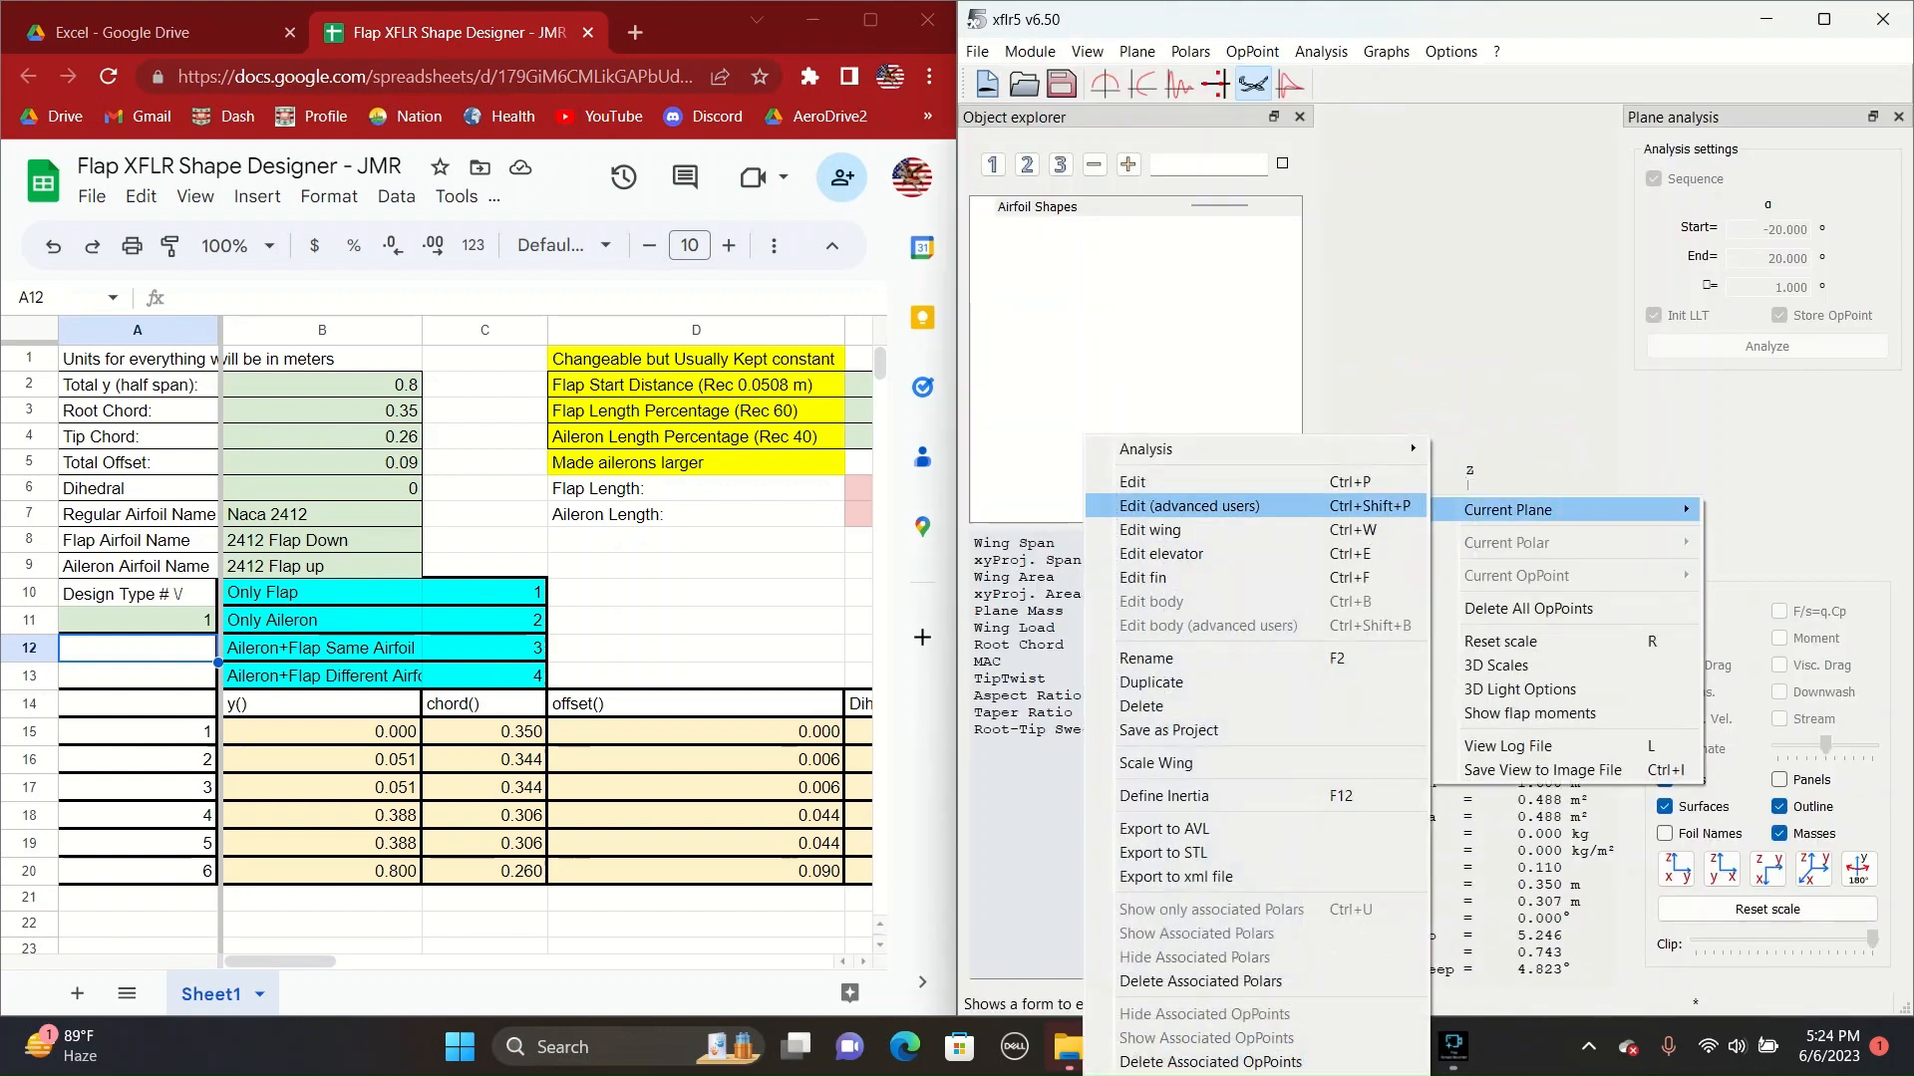
Give the elevator NACA 0010 sections, 0.25 half-span, constant 0.2 chord and zero offset.
{"action": "left_click", "coordinate": [1186, 506]}
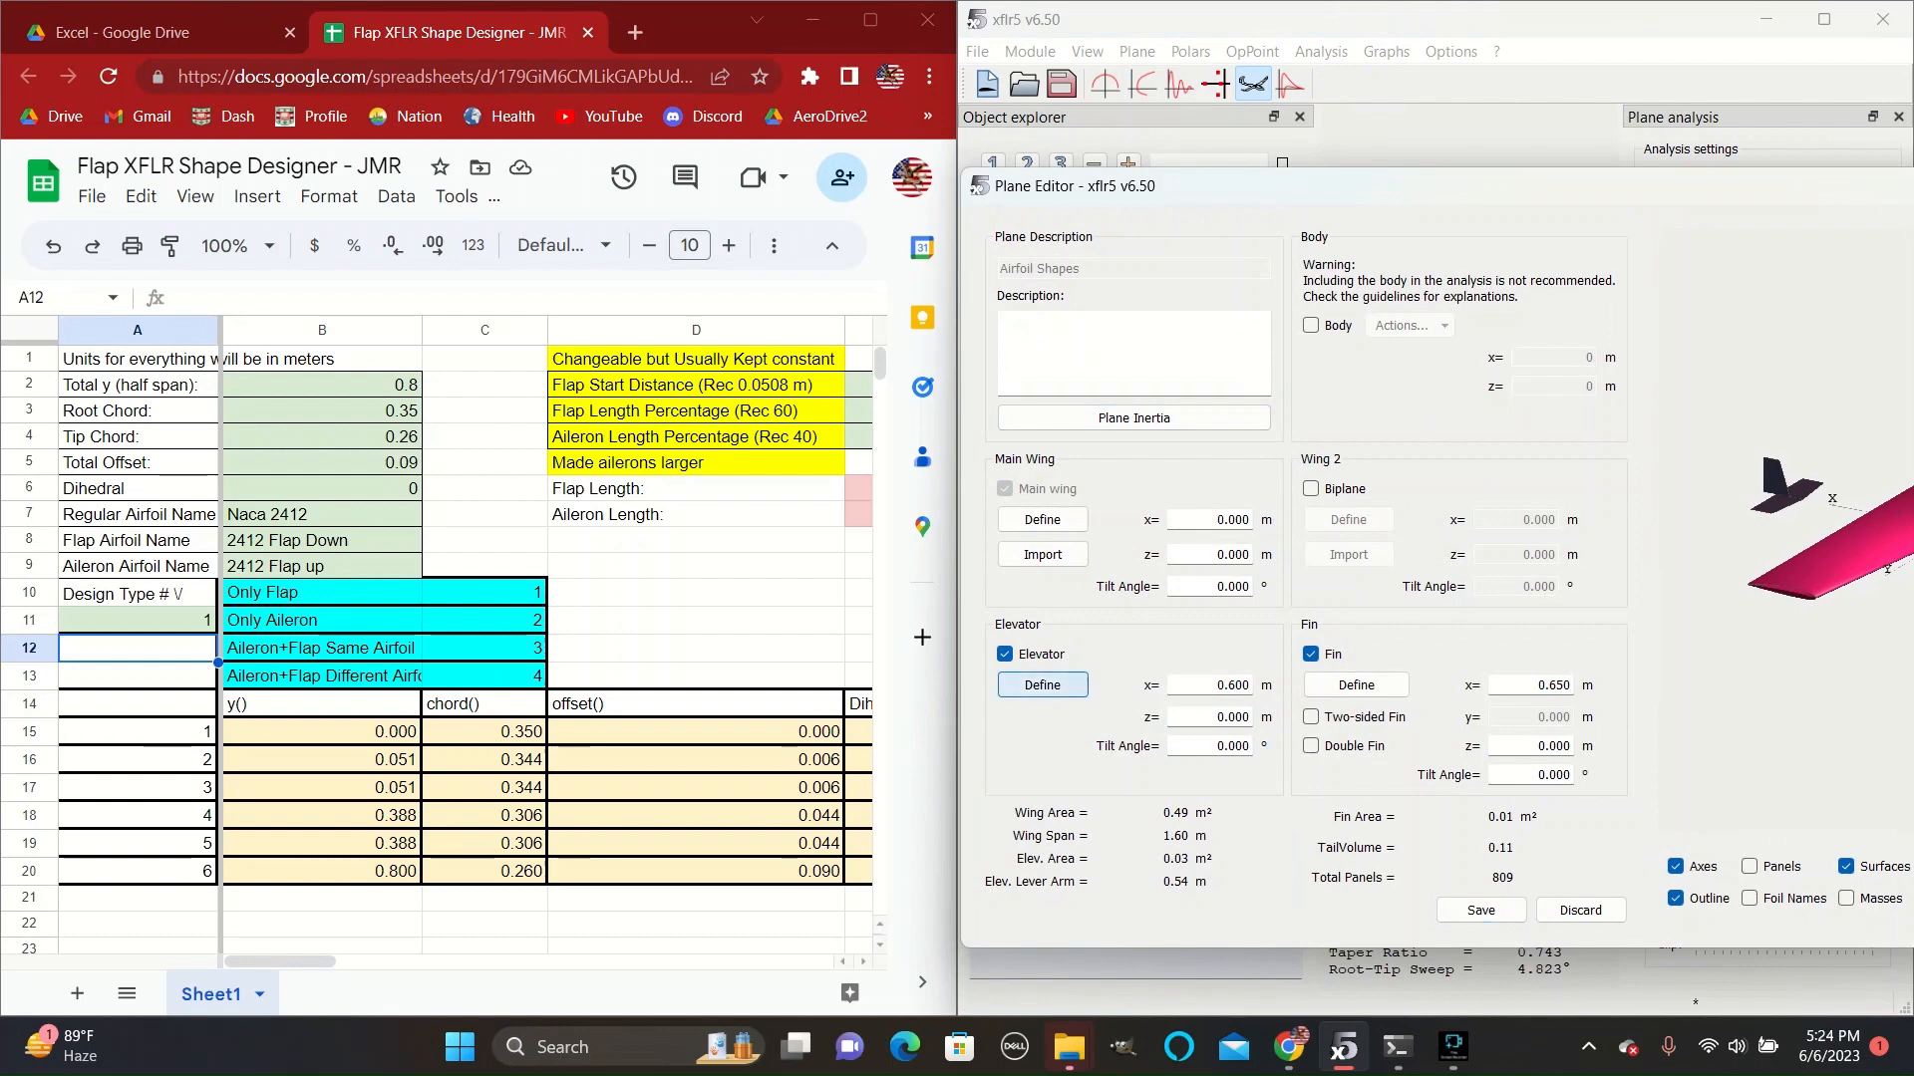
{"action": "left_click", "coordinate": [1041, 685]}
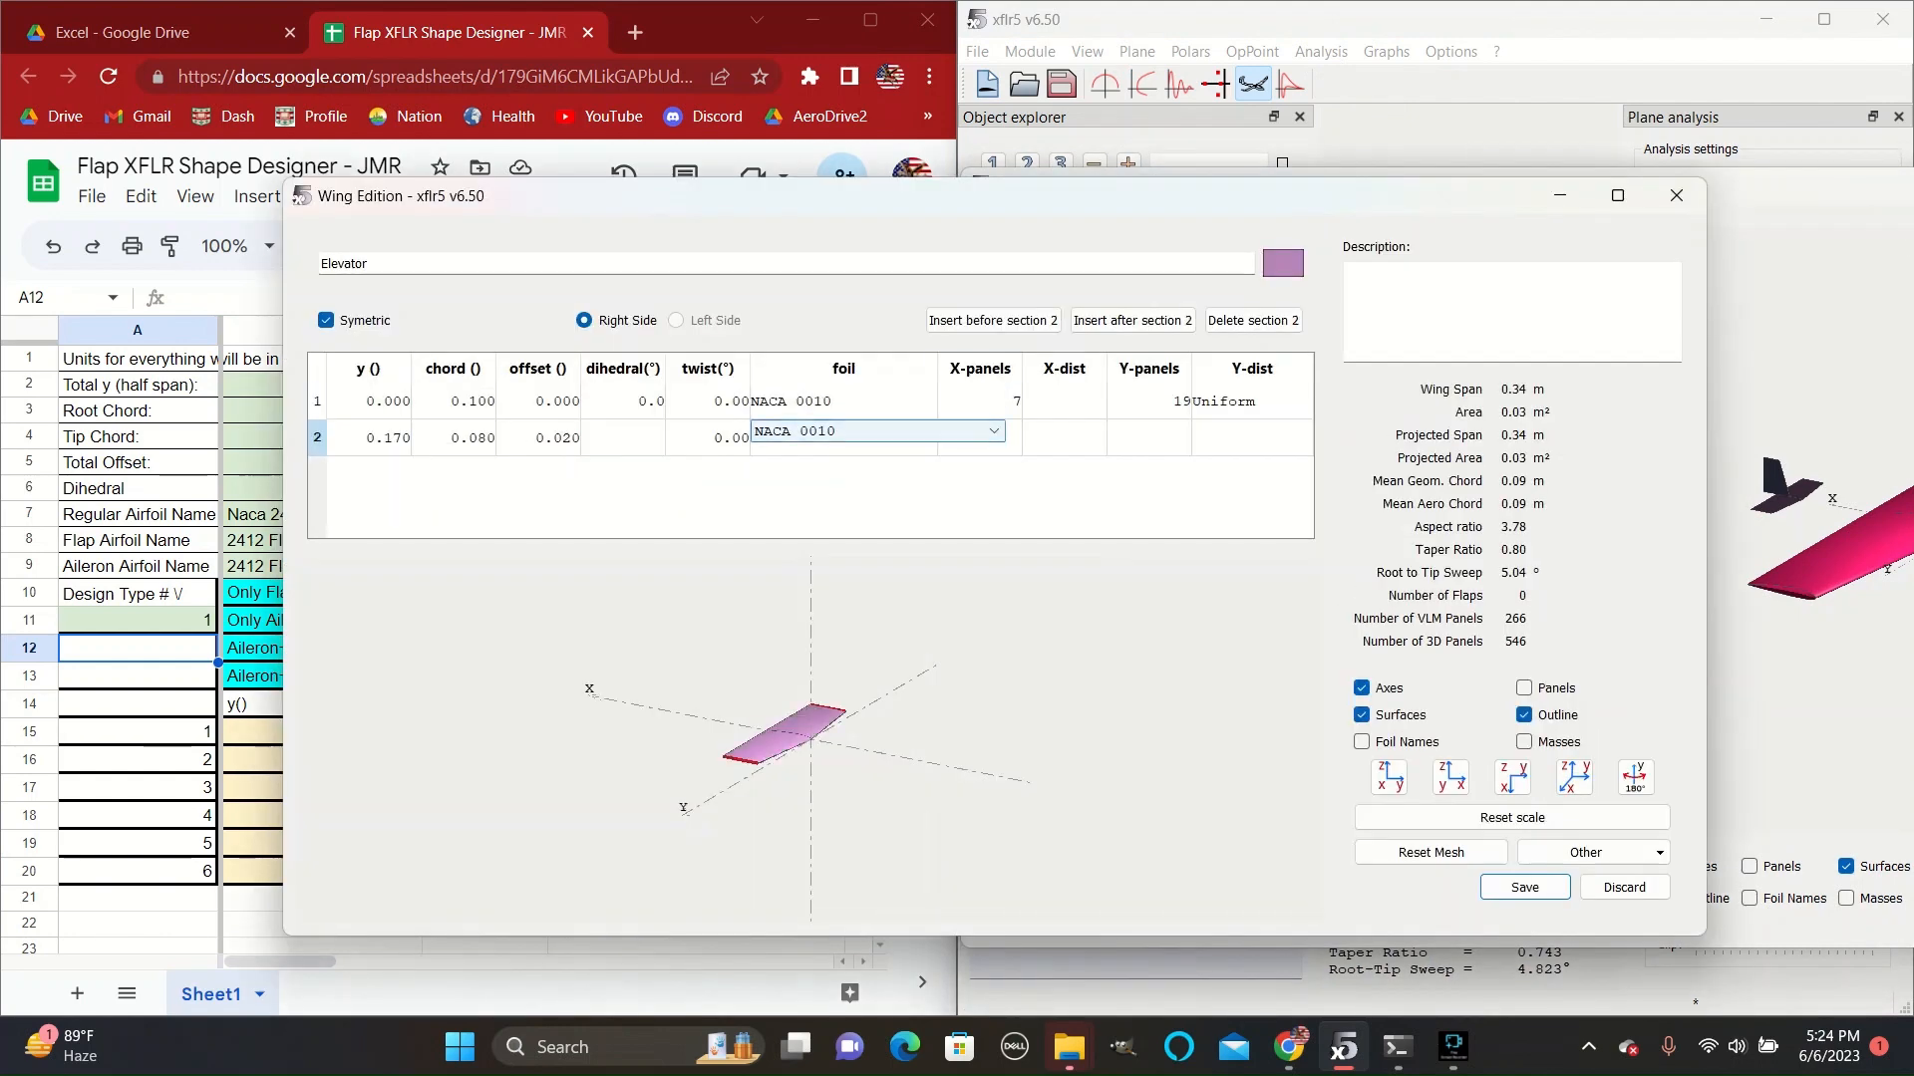
{"action": "left_click", "coordinate": [1280, 262]}
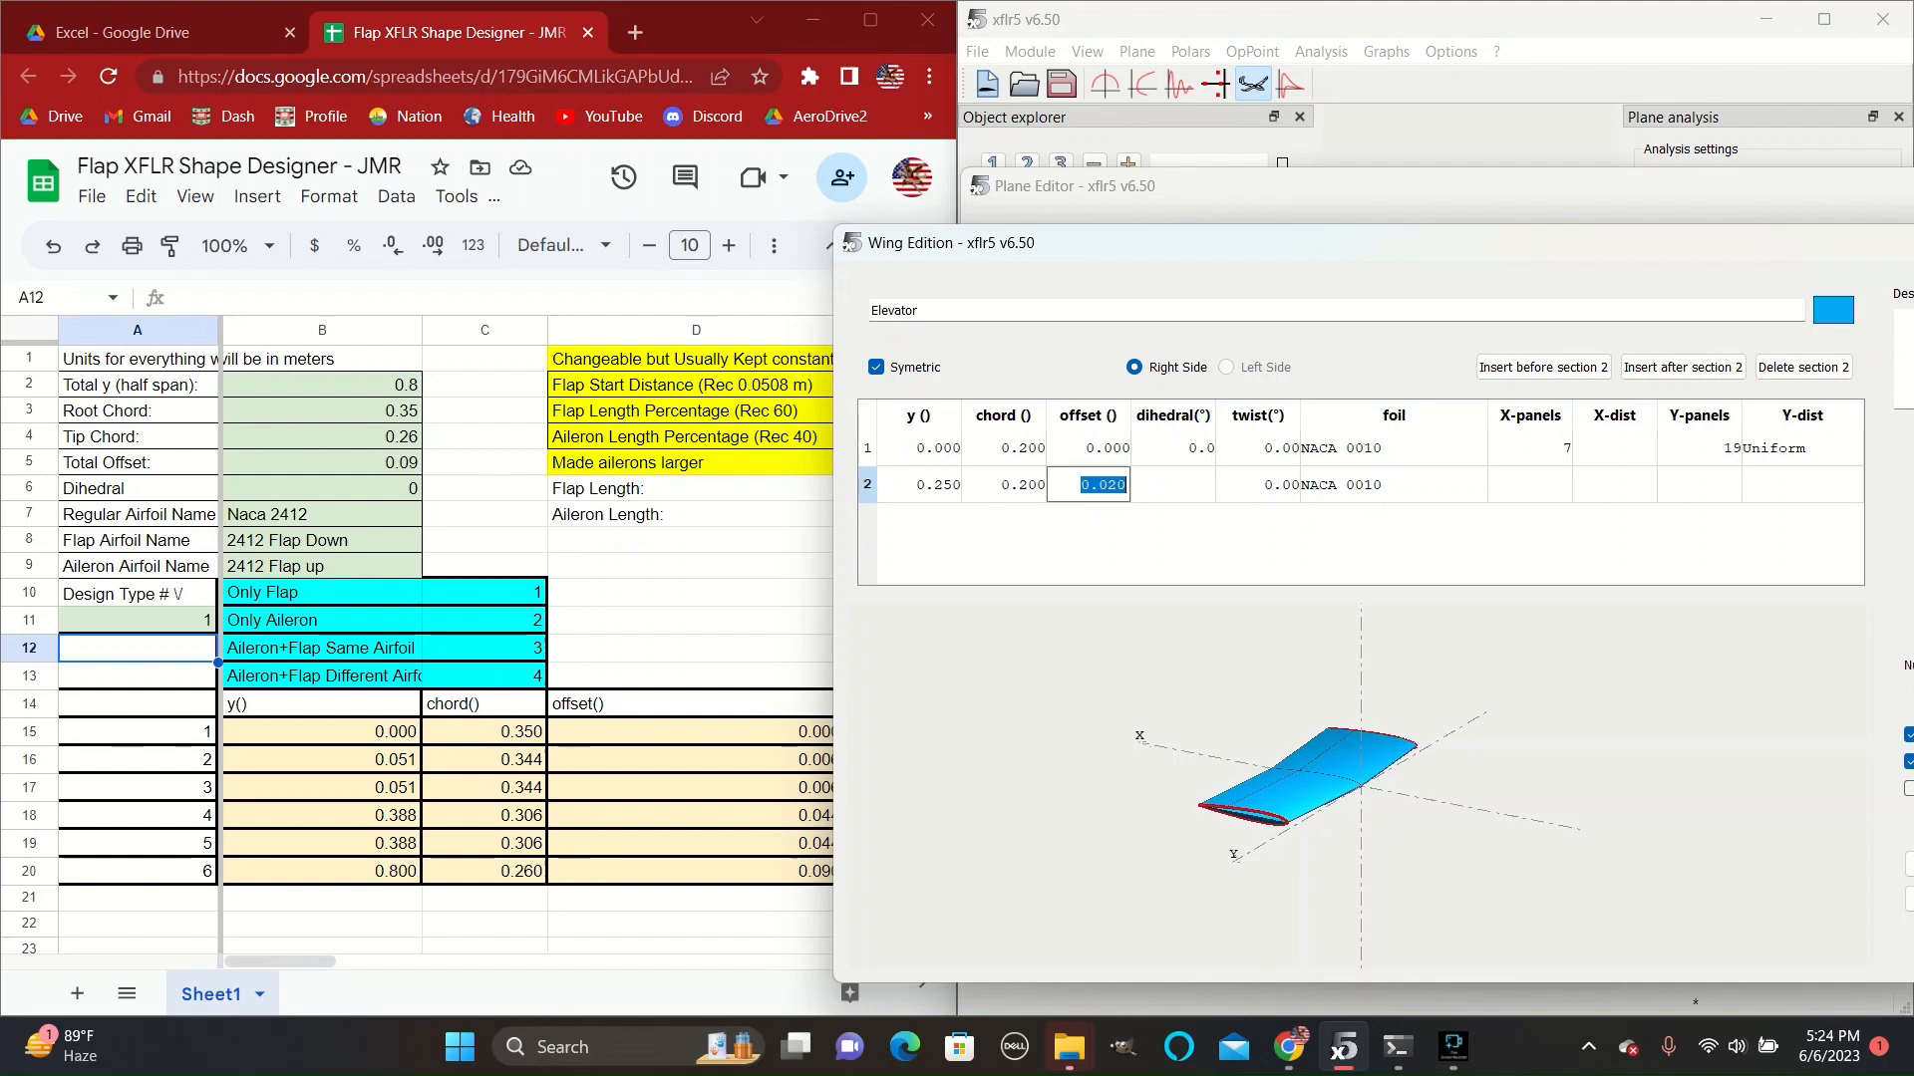
{"action": "type", "text": "0.000"}
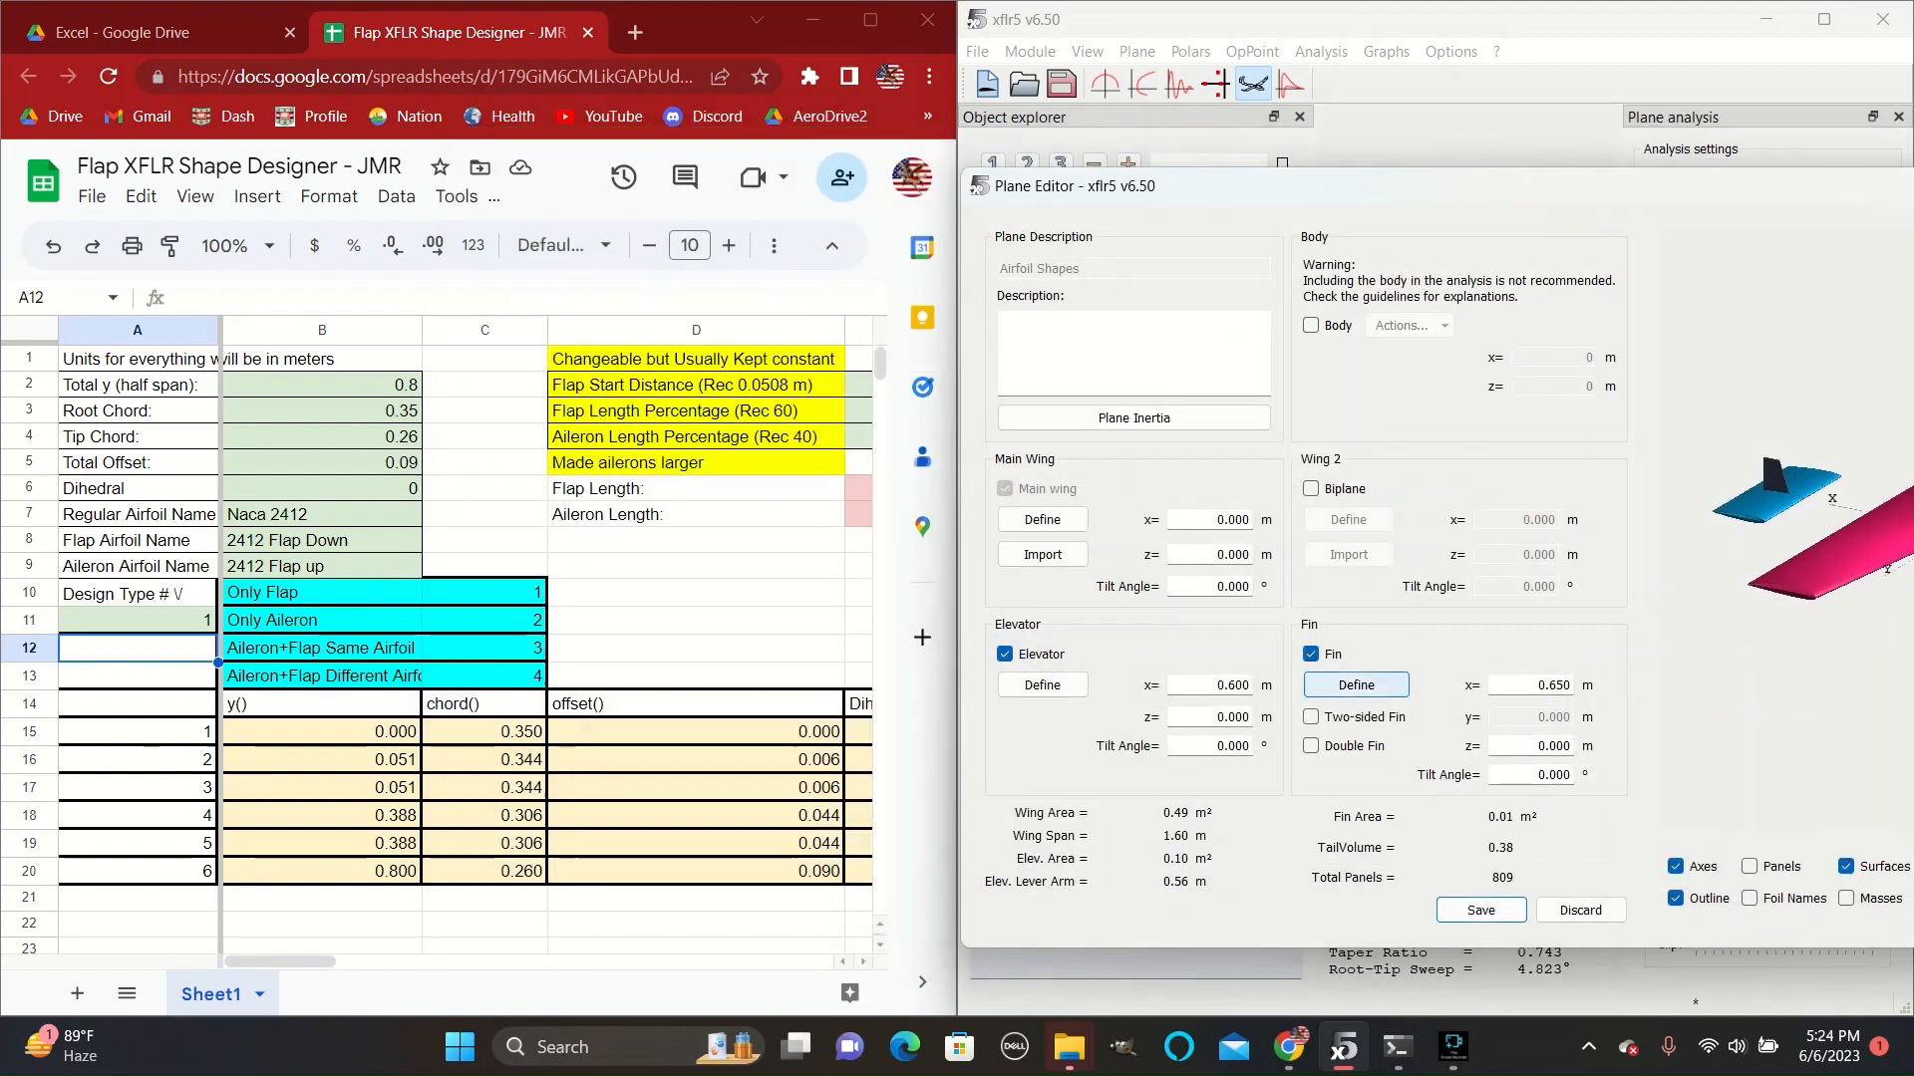
Keep the fin's NACA 0010 geometry unchanged and save the Airfoil Shapes plane.
{"action": "left_click", "coordinate": [1354, 684]}
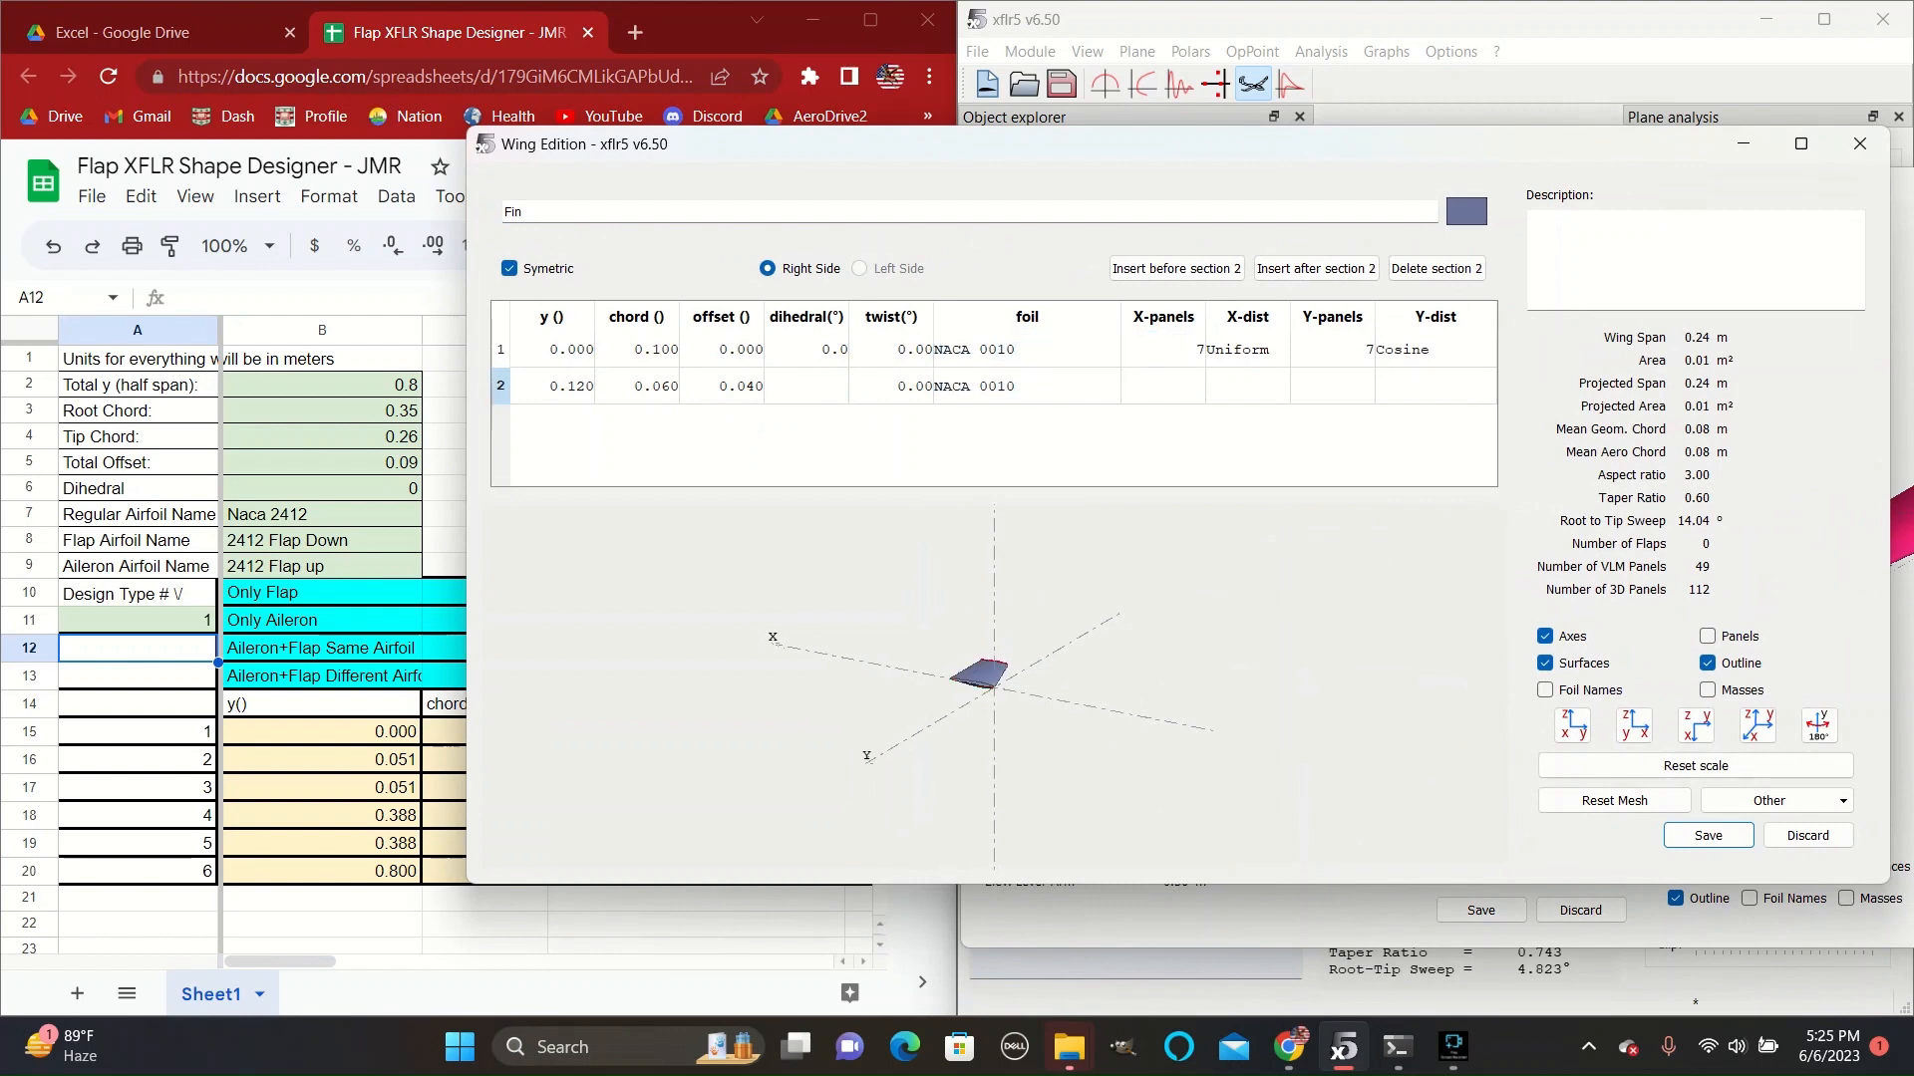
{"action": "left_click", "coordinate": [1463, 211]}
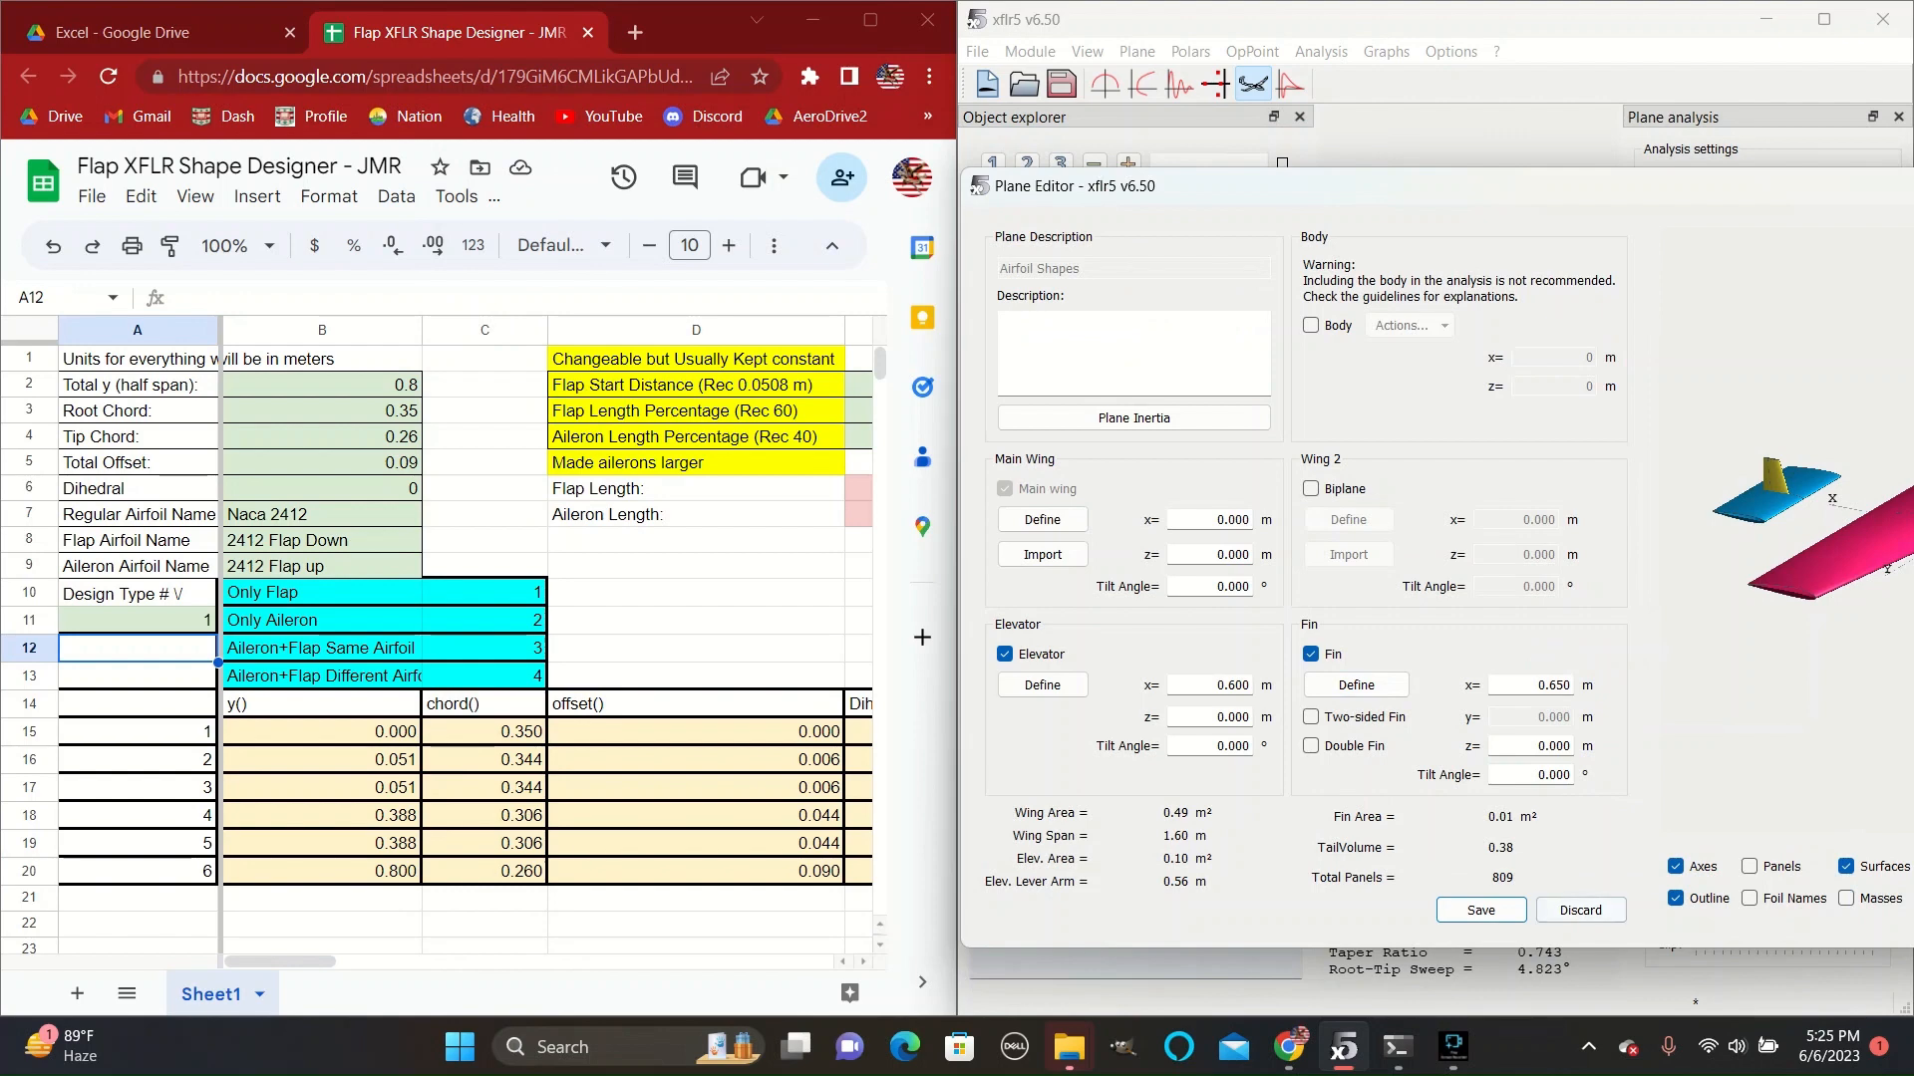
{"action": "left_click", "coordinate": [1479, 909]}
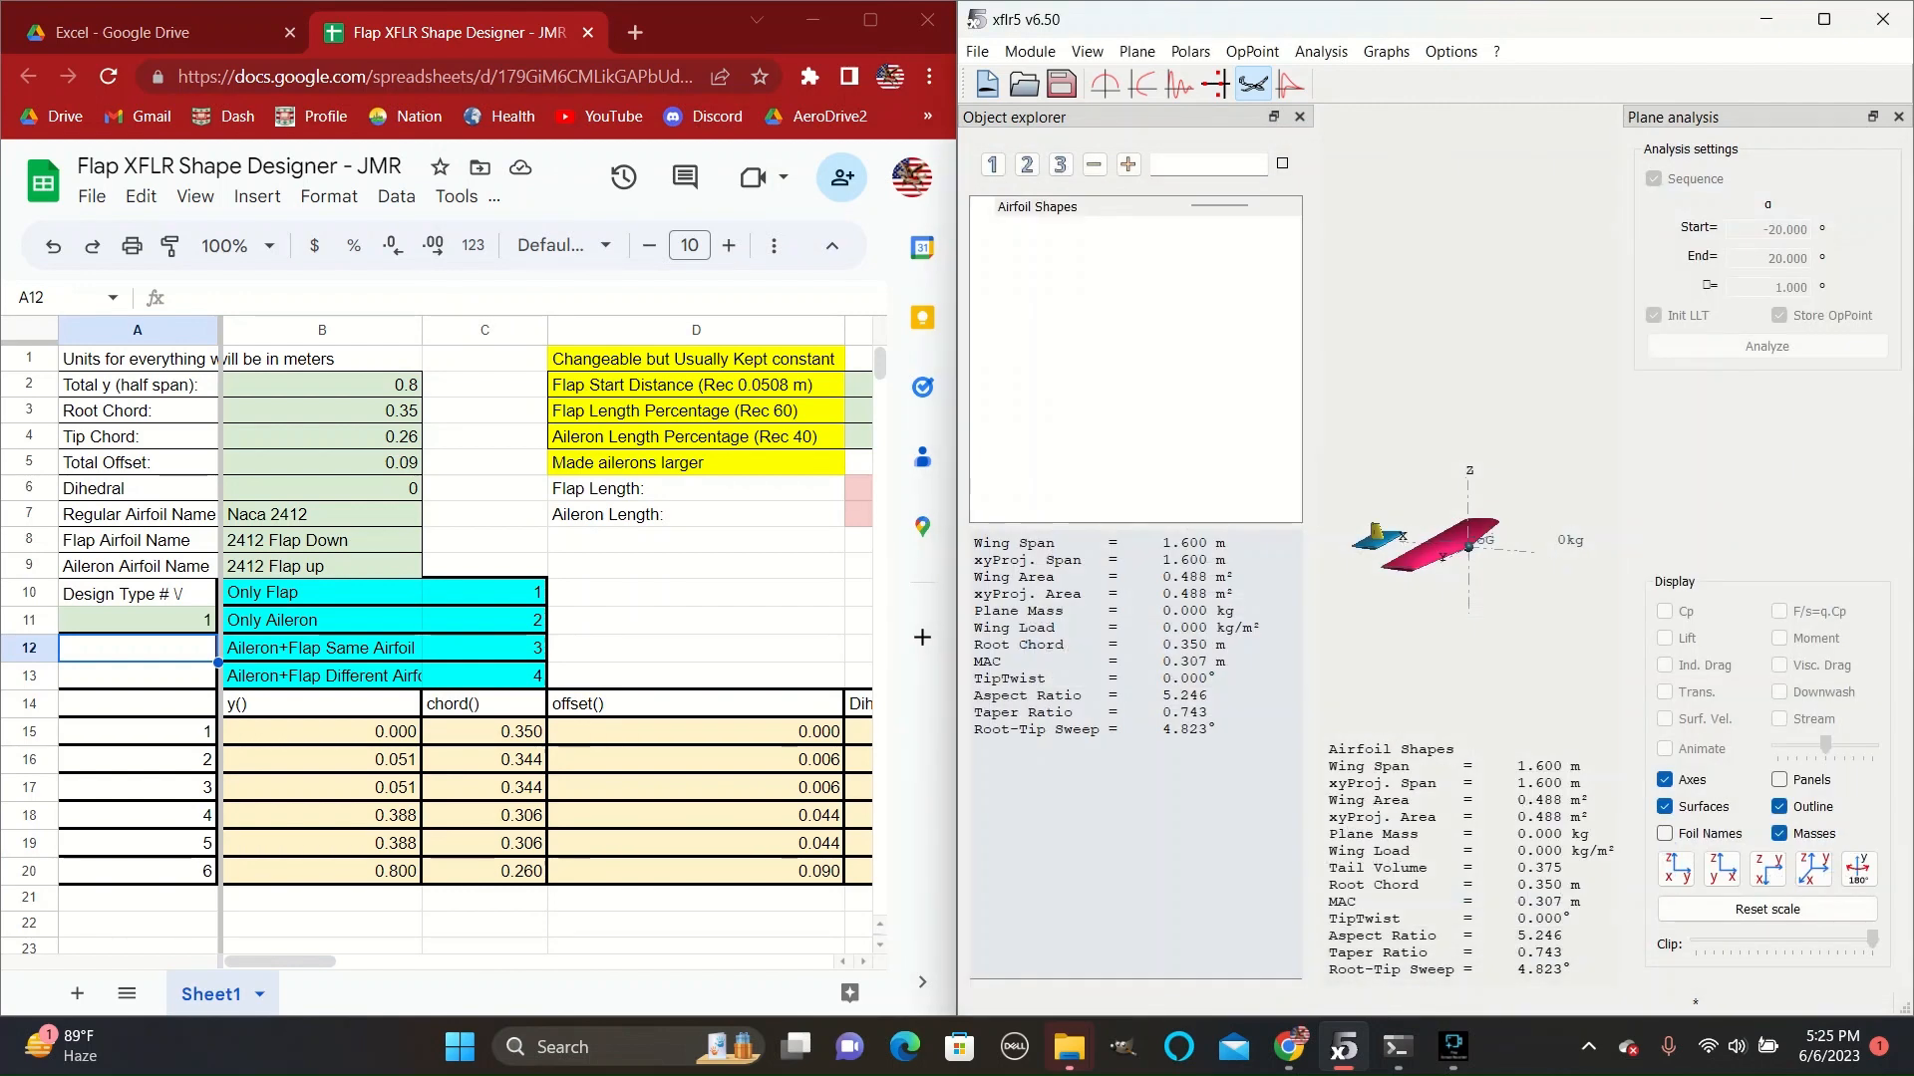
Rename the Airfoil Shapes plane to Basic Model via the Object explorer.
{"action": "right_click", "coordinate": [1037, 207]}
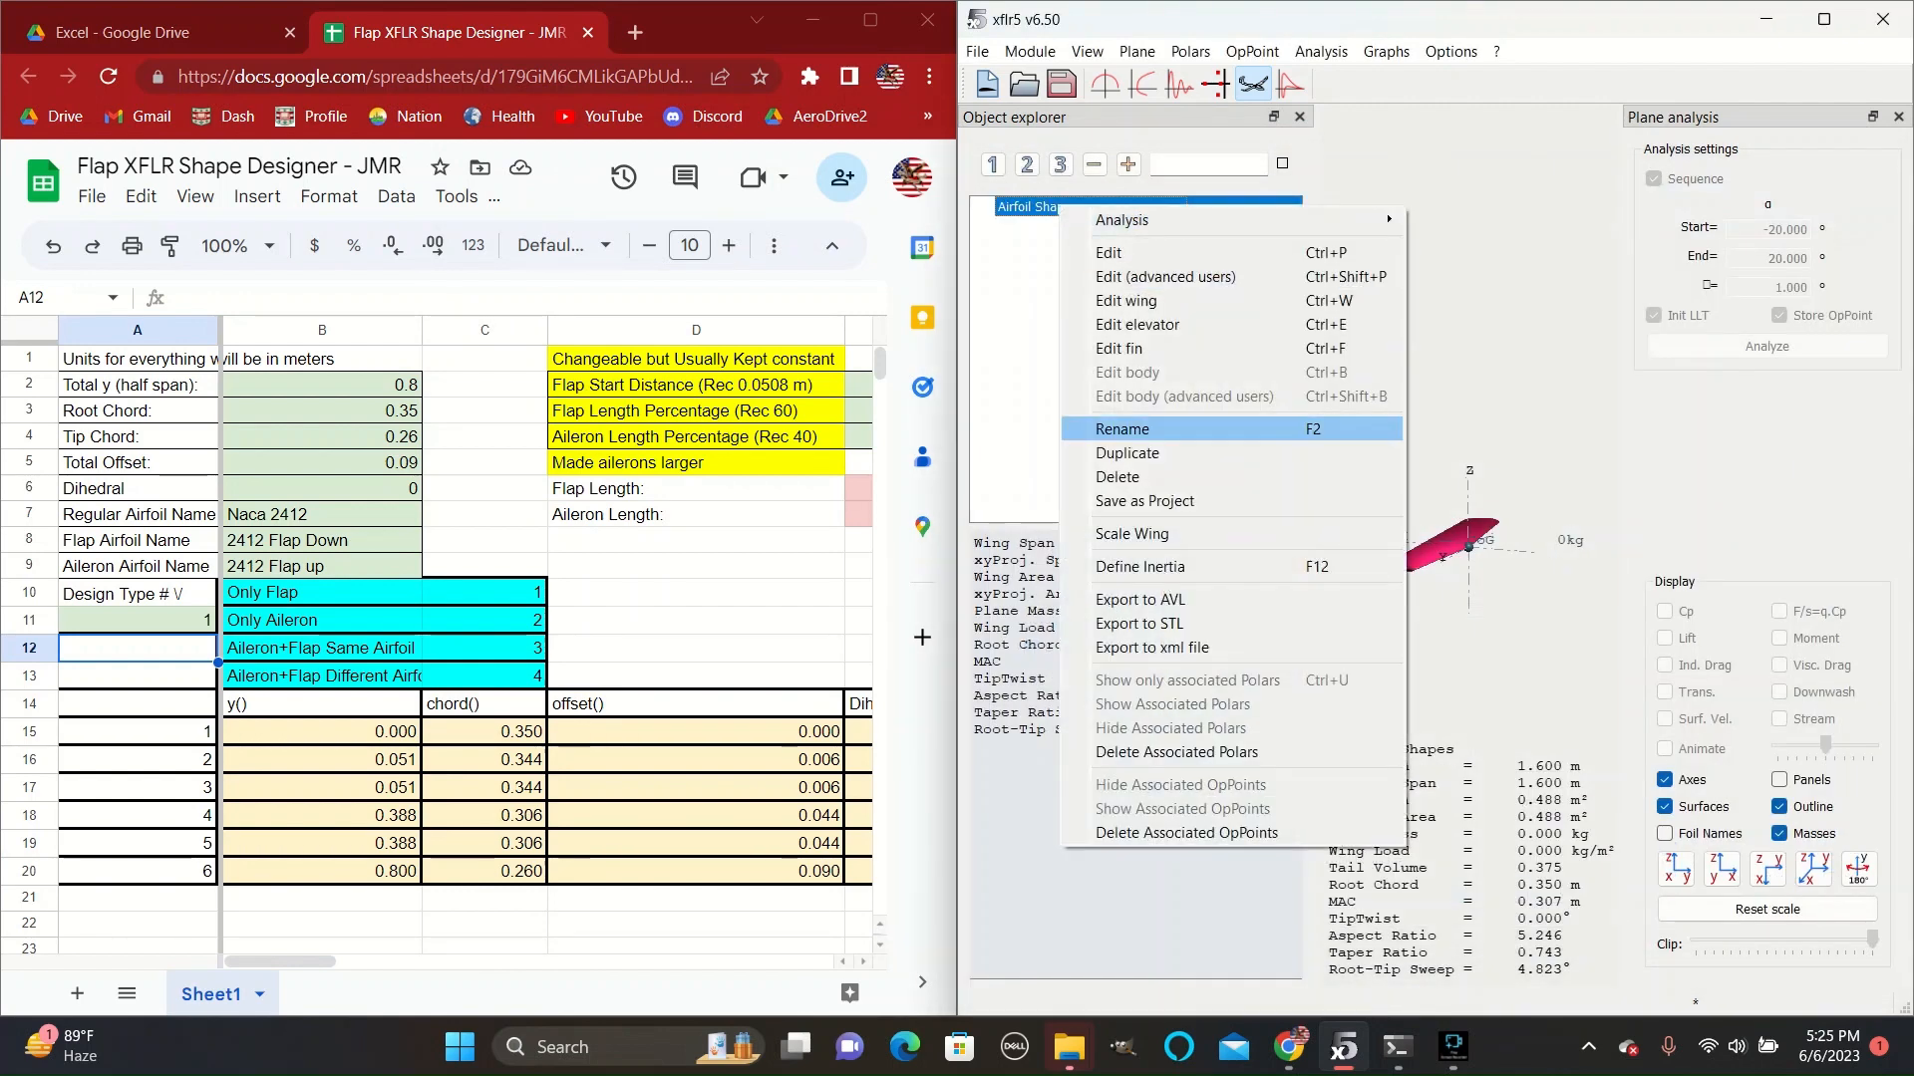
{"action": "left_click", "coordinate": [1120, 429]}
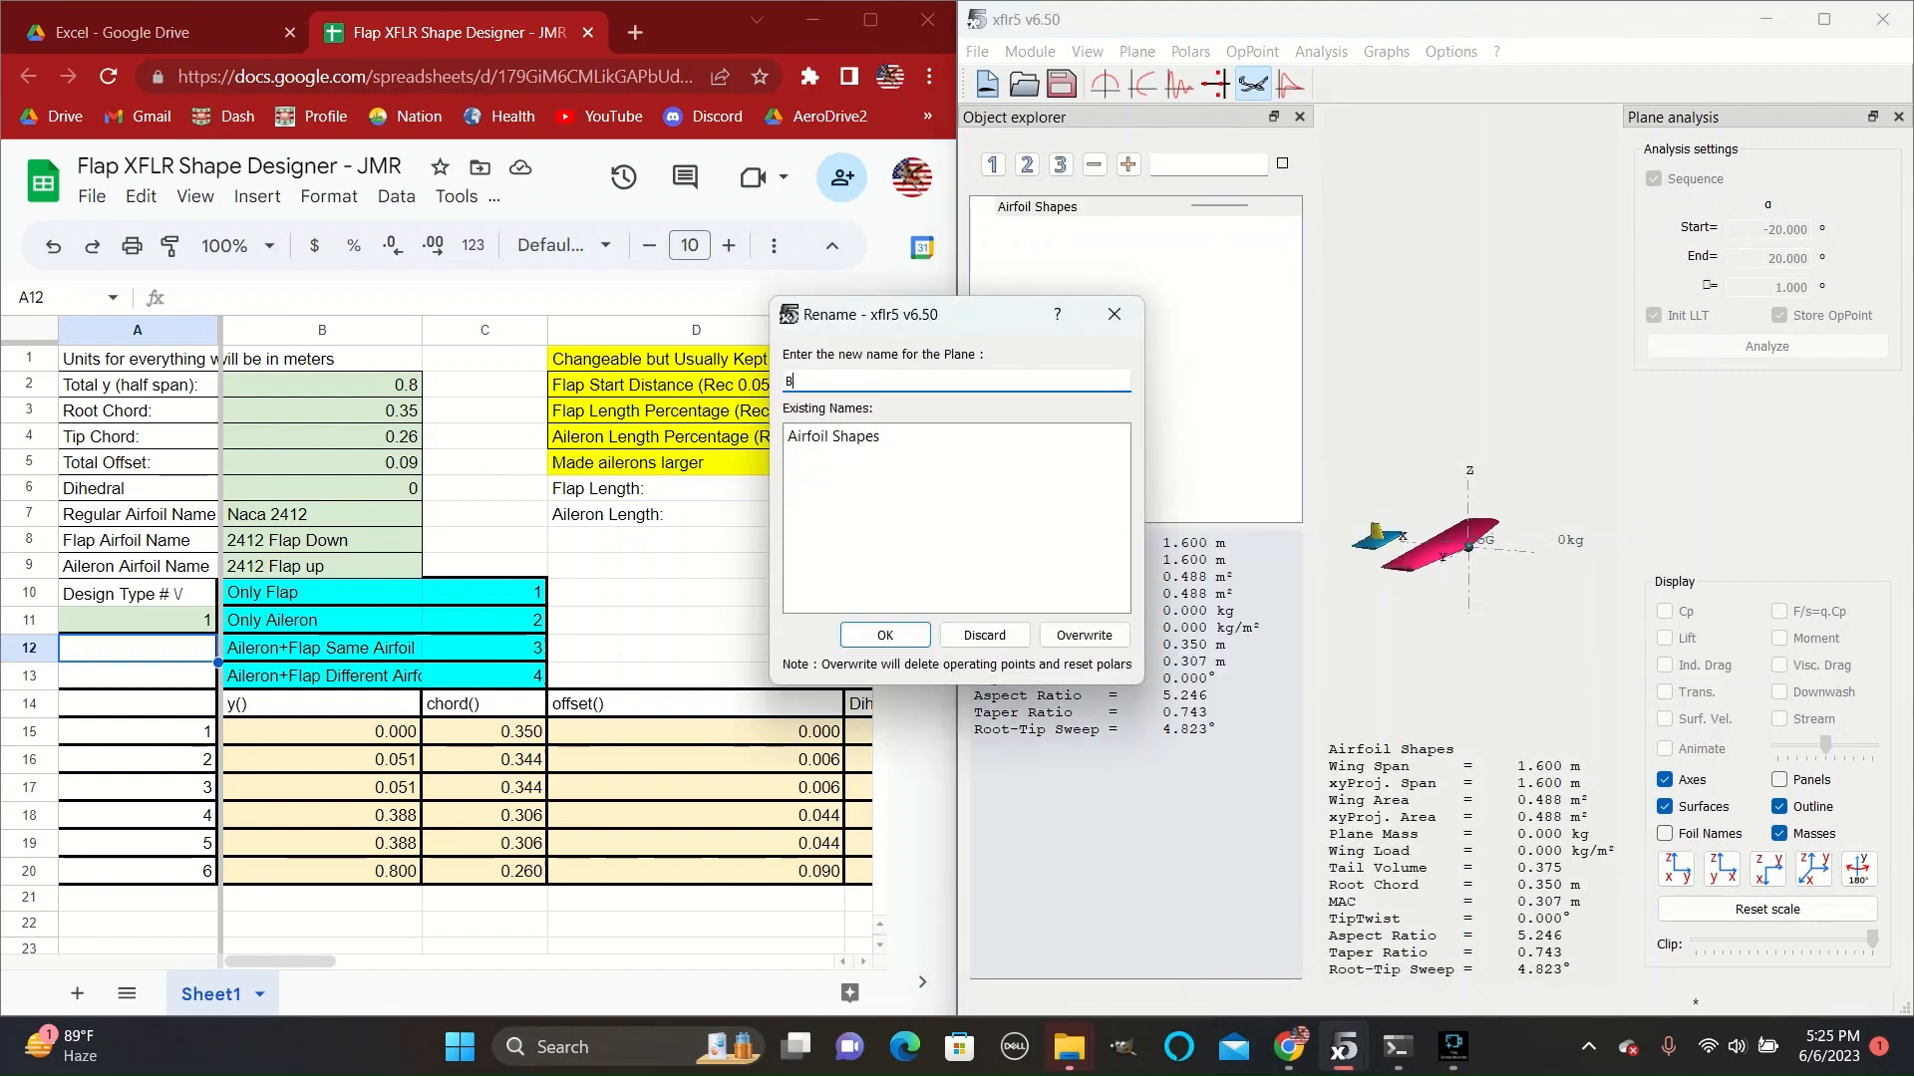
{"action": "type", "text": "asic Model"}
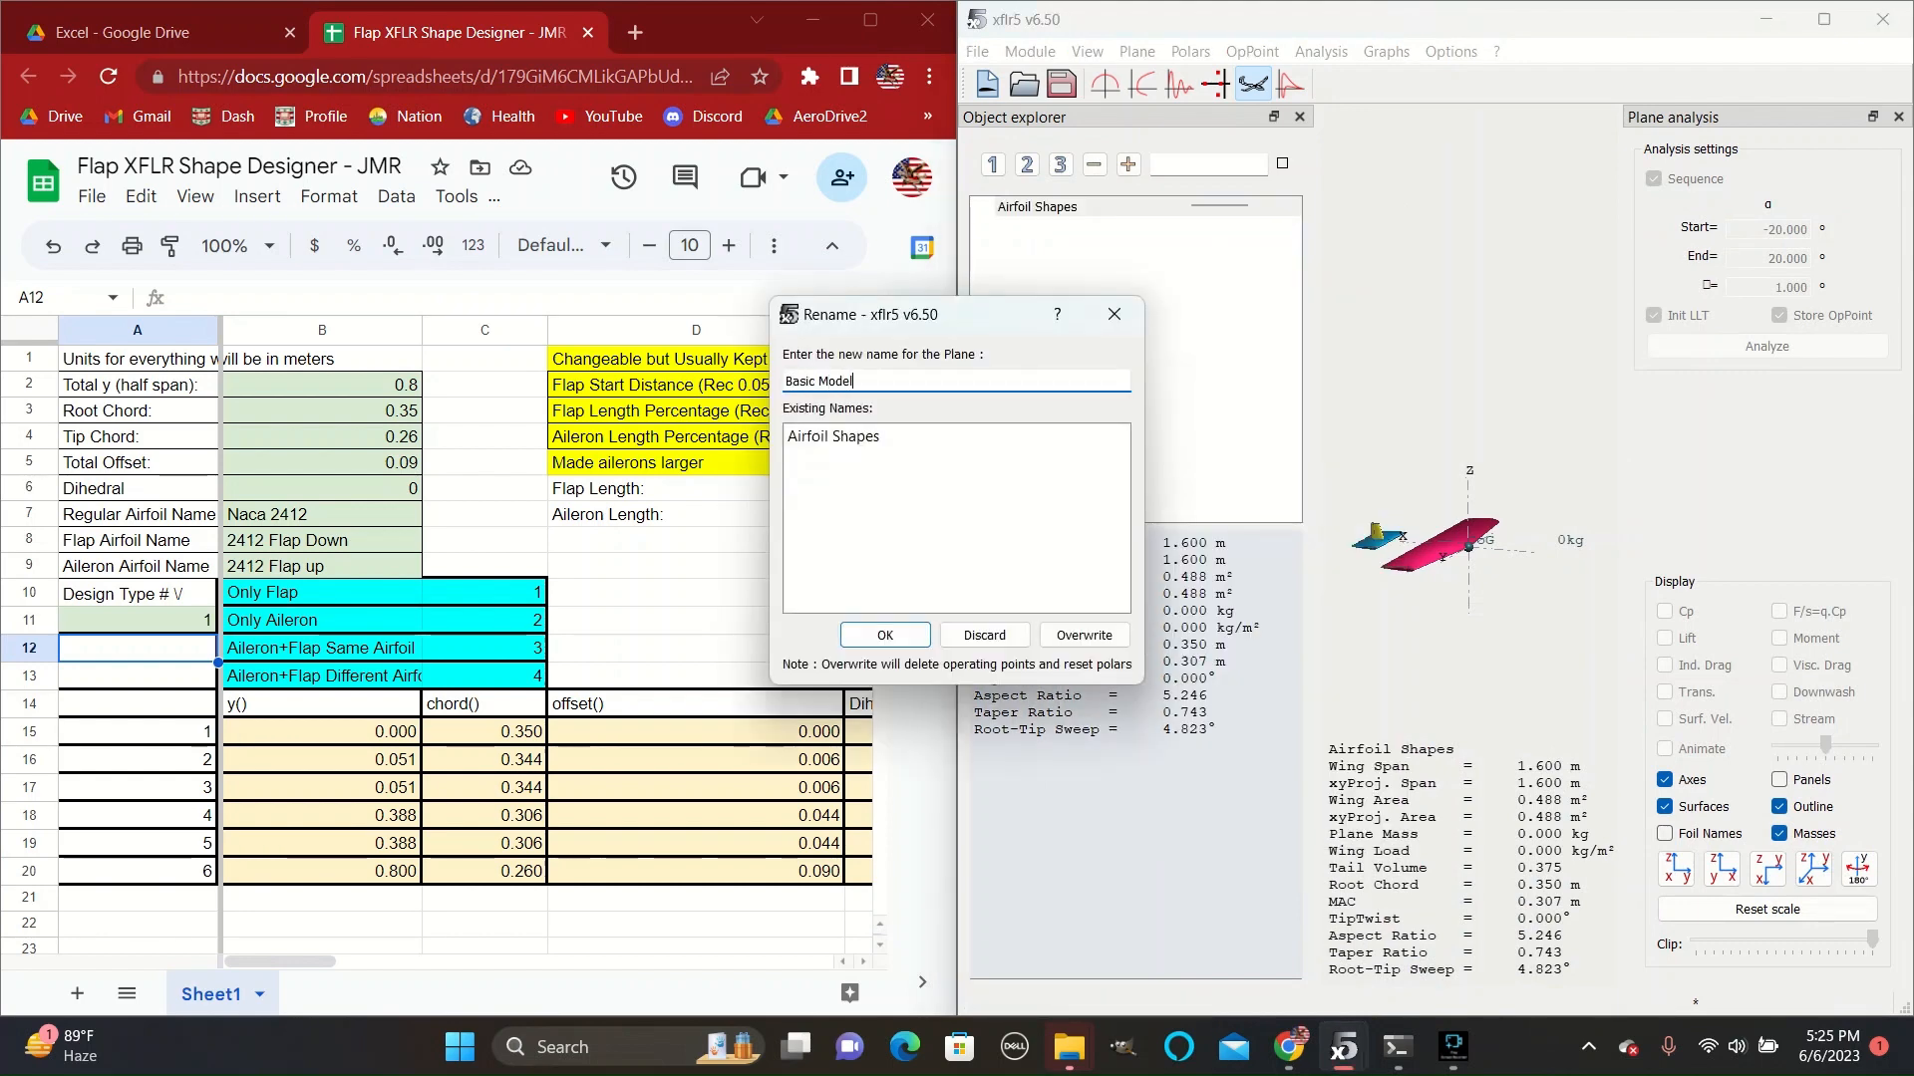
{"action": "left_click", "coordinate": [884, 635]}
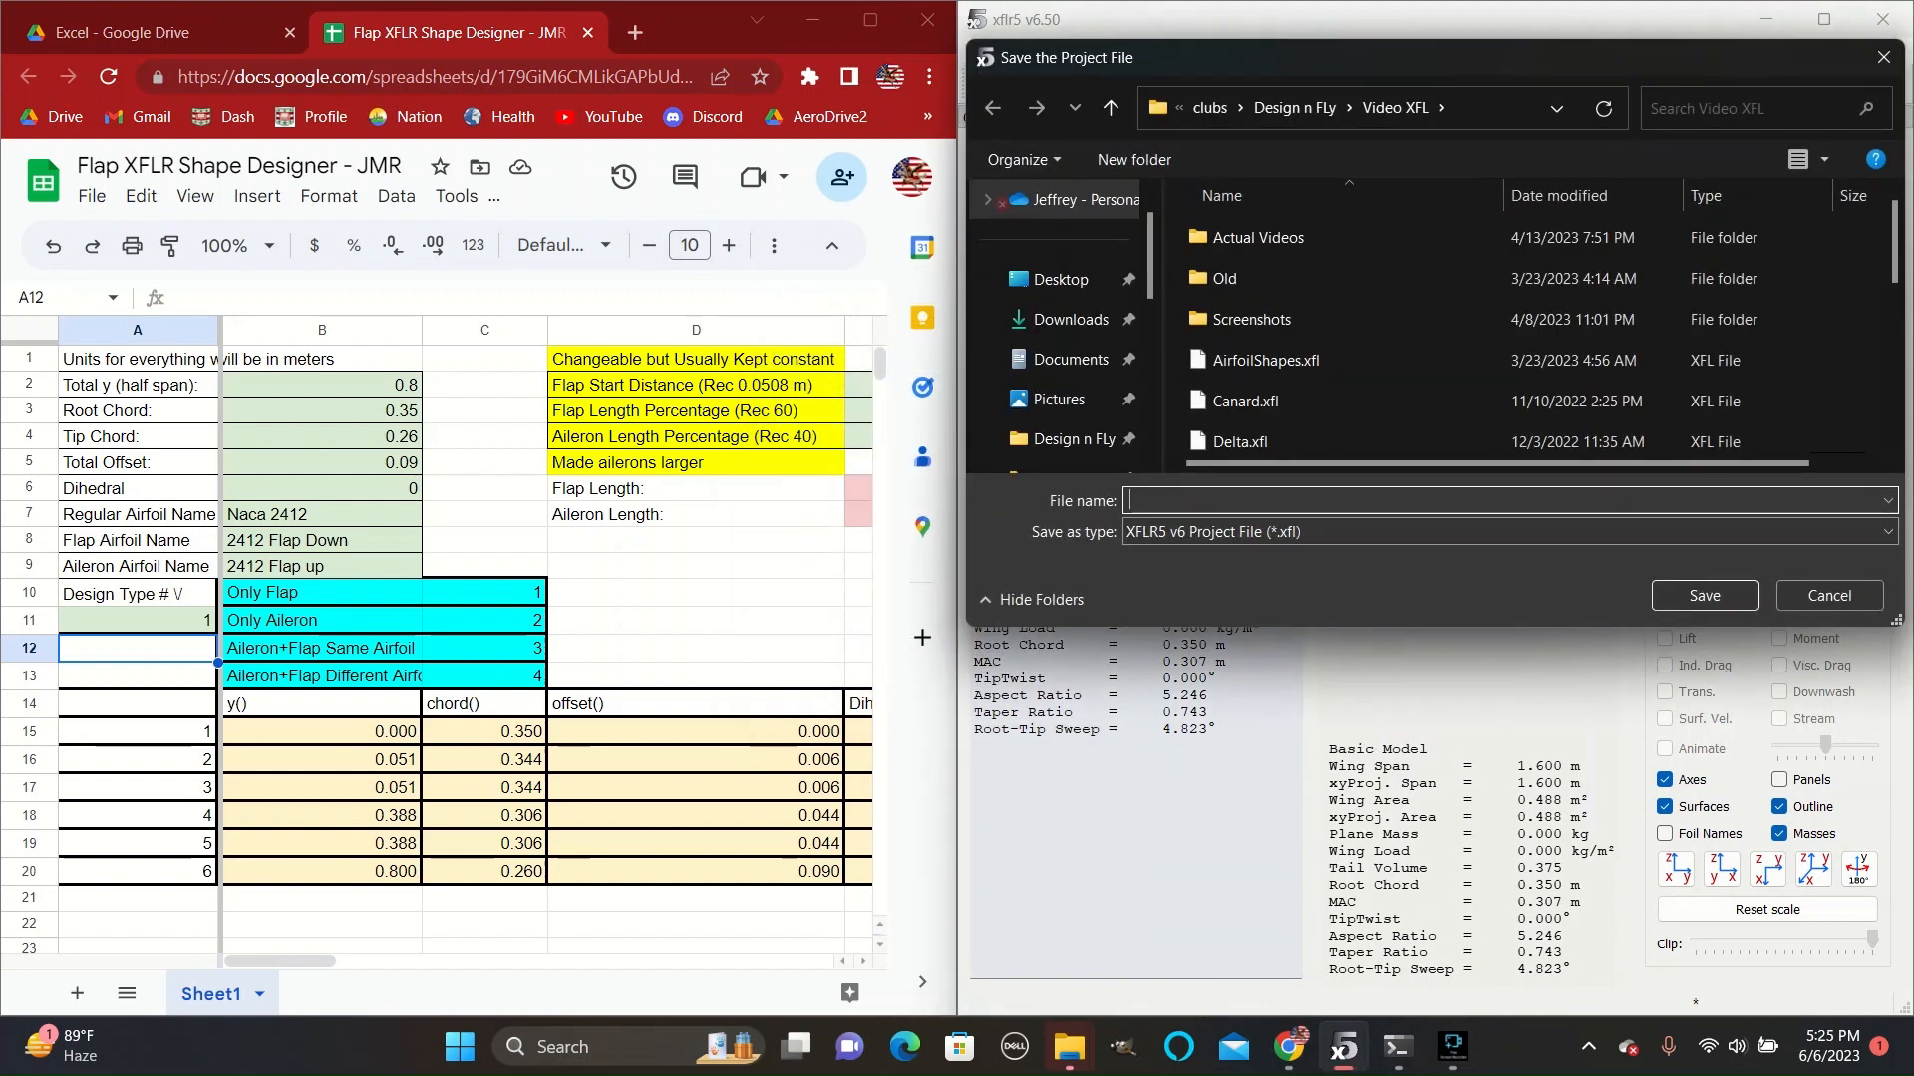
Enter the file name AirfoilShapes.xfl and save the project.
{"action": "type", "text": "Airo"}
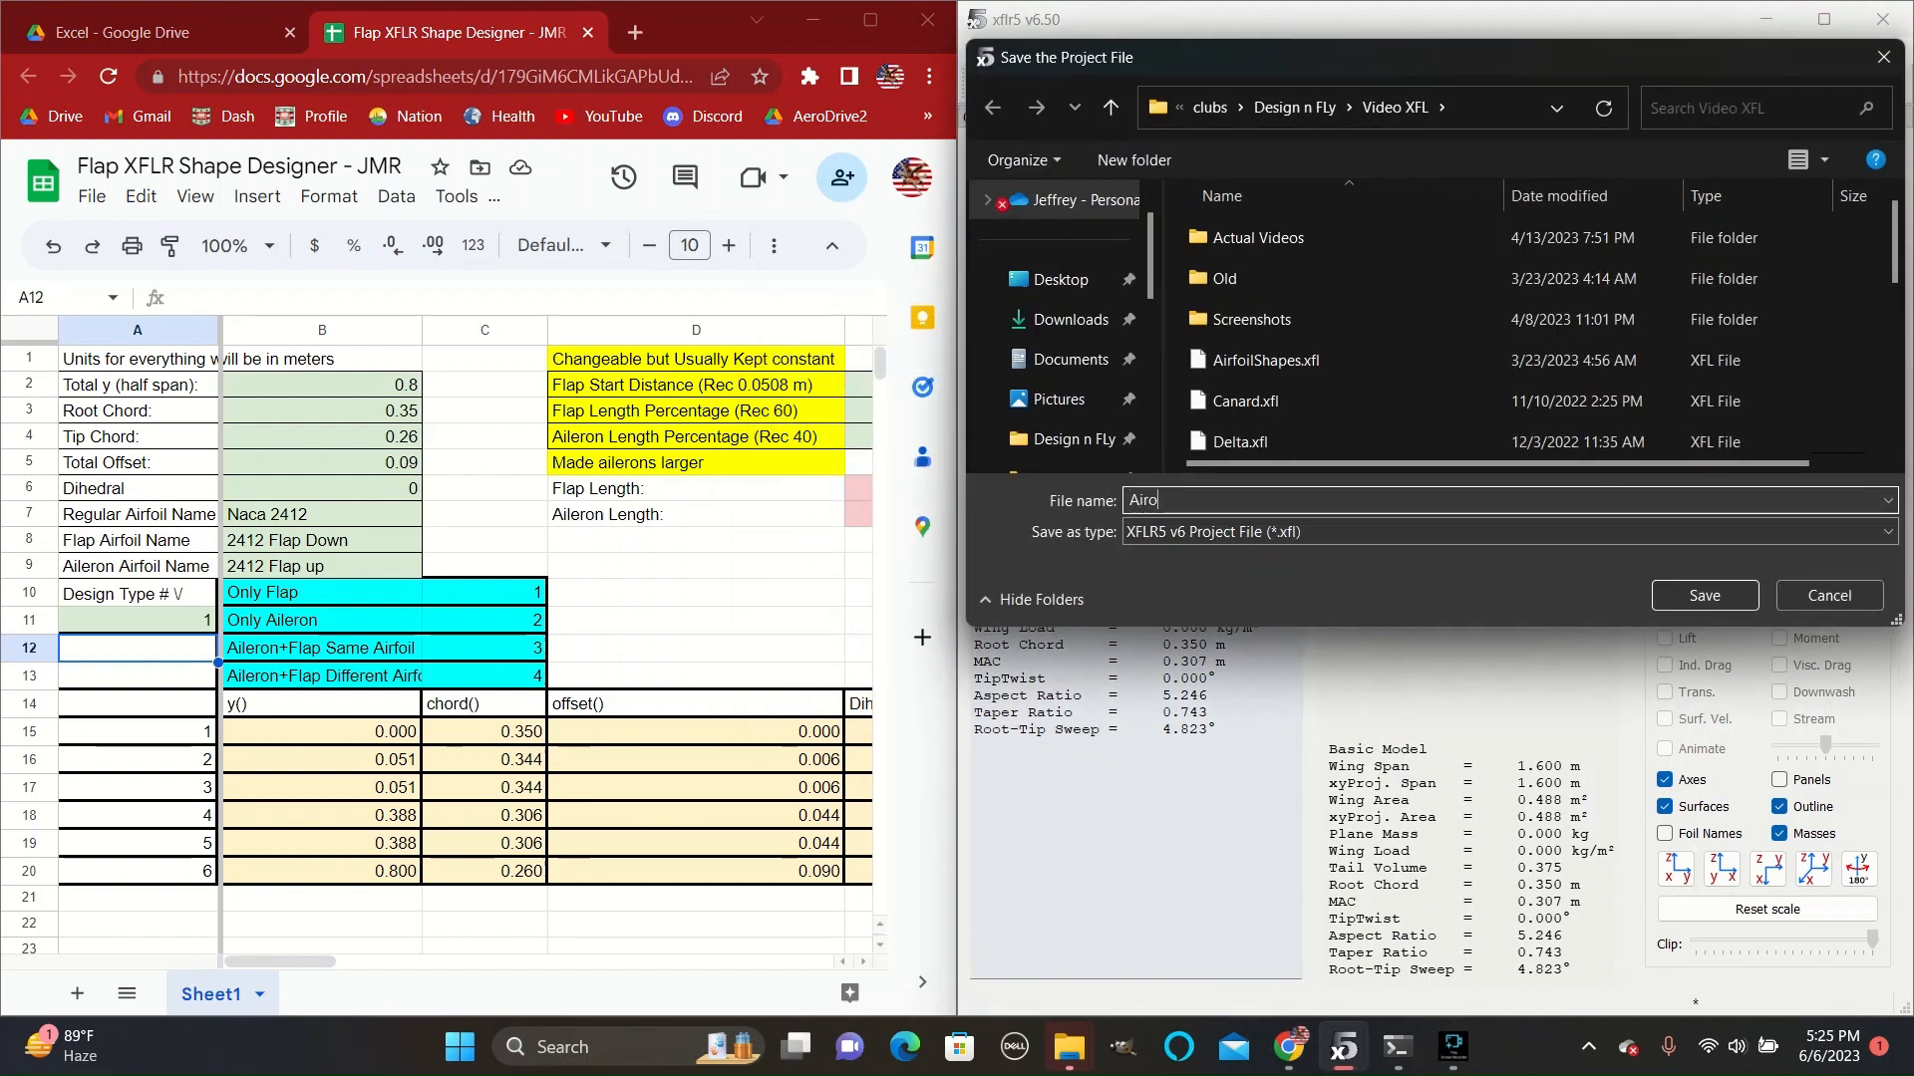
{"action": "type", "text": "AirfoilShapes.xfl"}
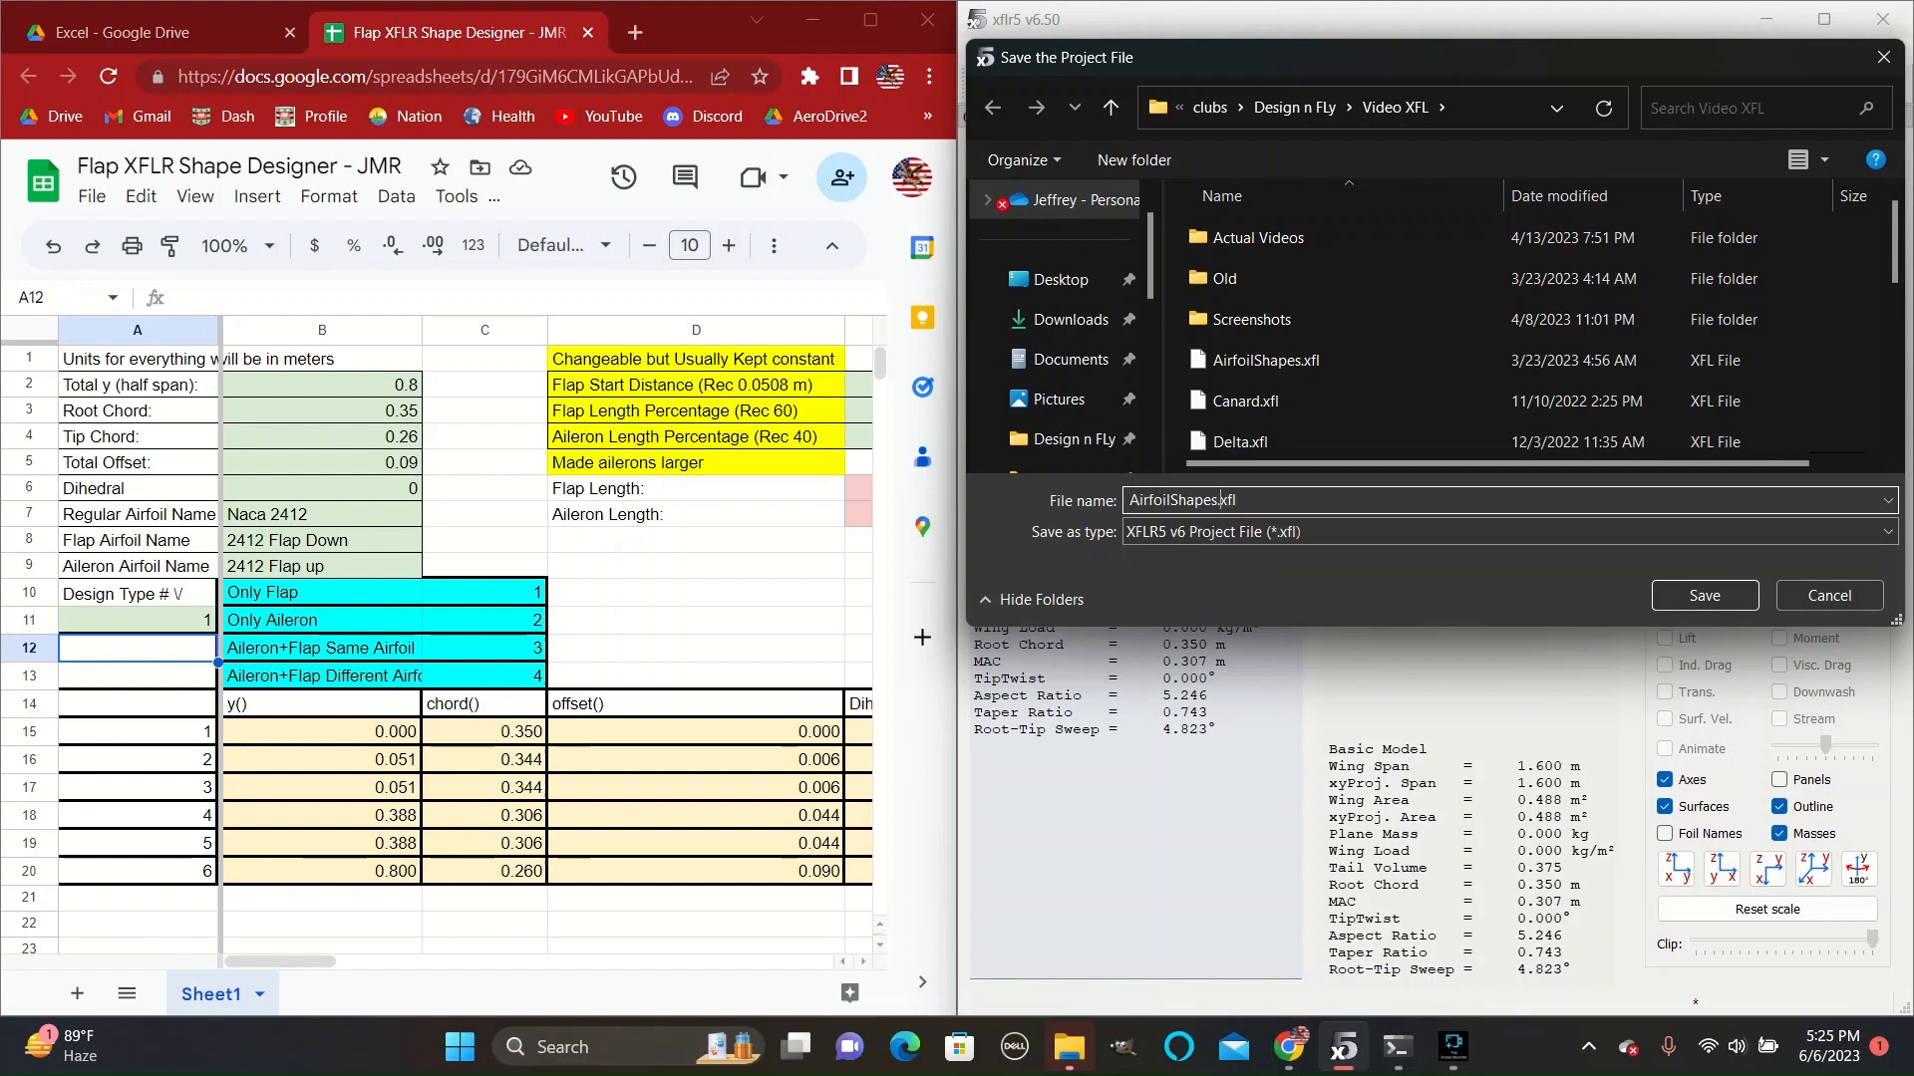
{"action": "left_click", "coordinate": [1702, 596]}
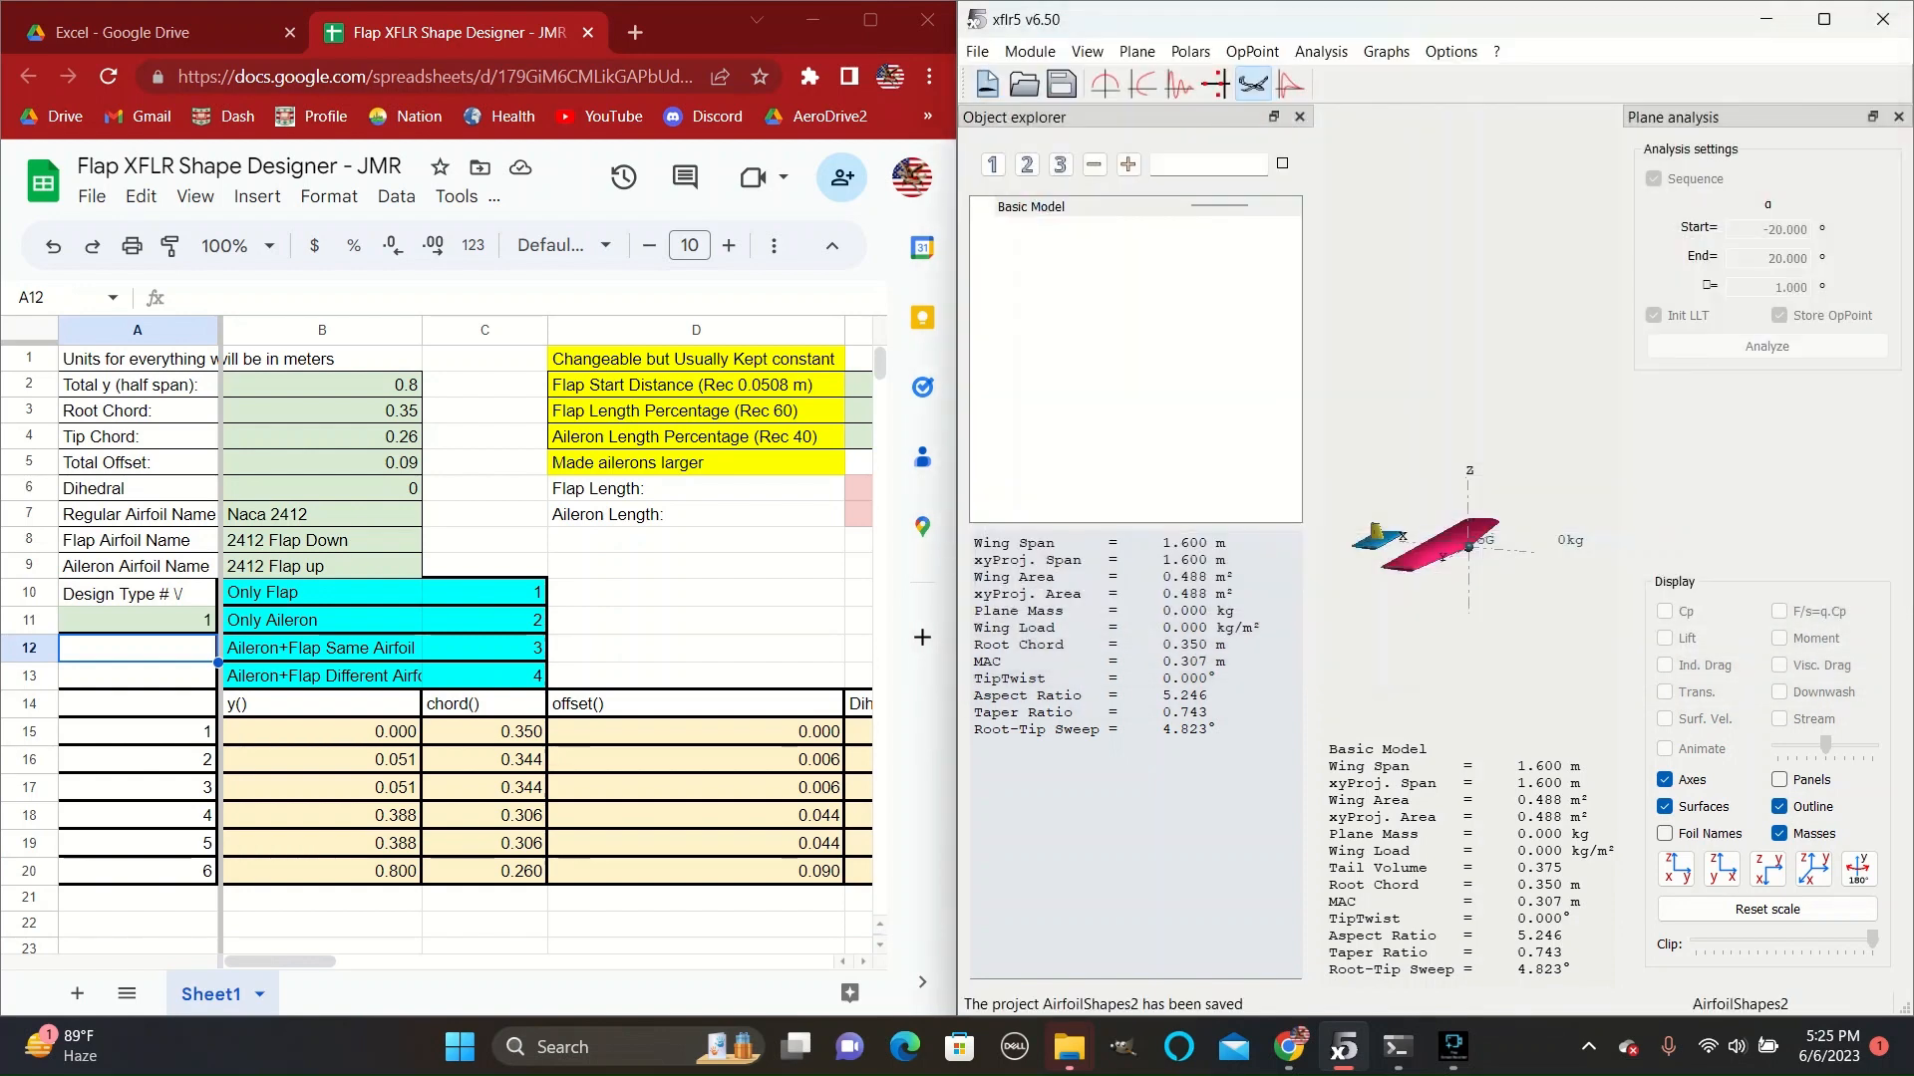
Duplicate Basic Model and name the copy Flaps Down.
{"action": "right_click", "coordinate": [1031, 206]}
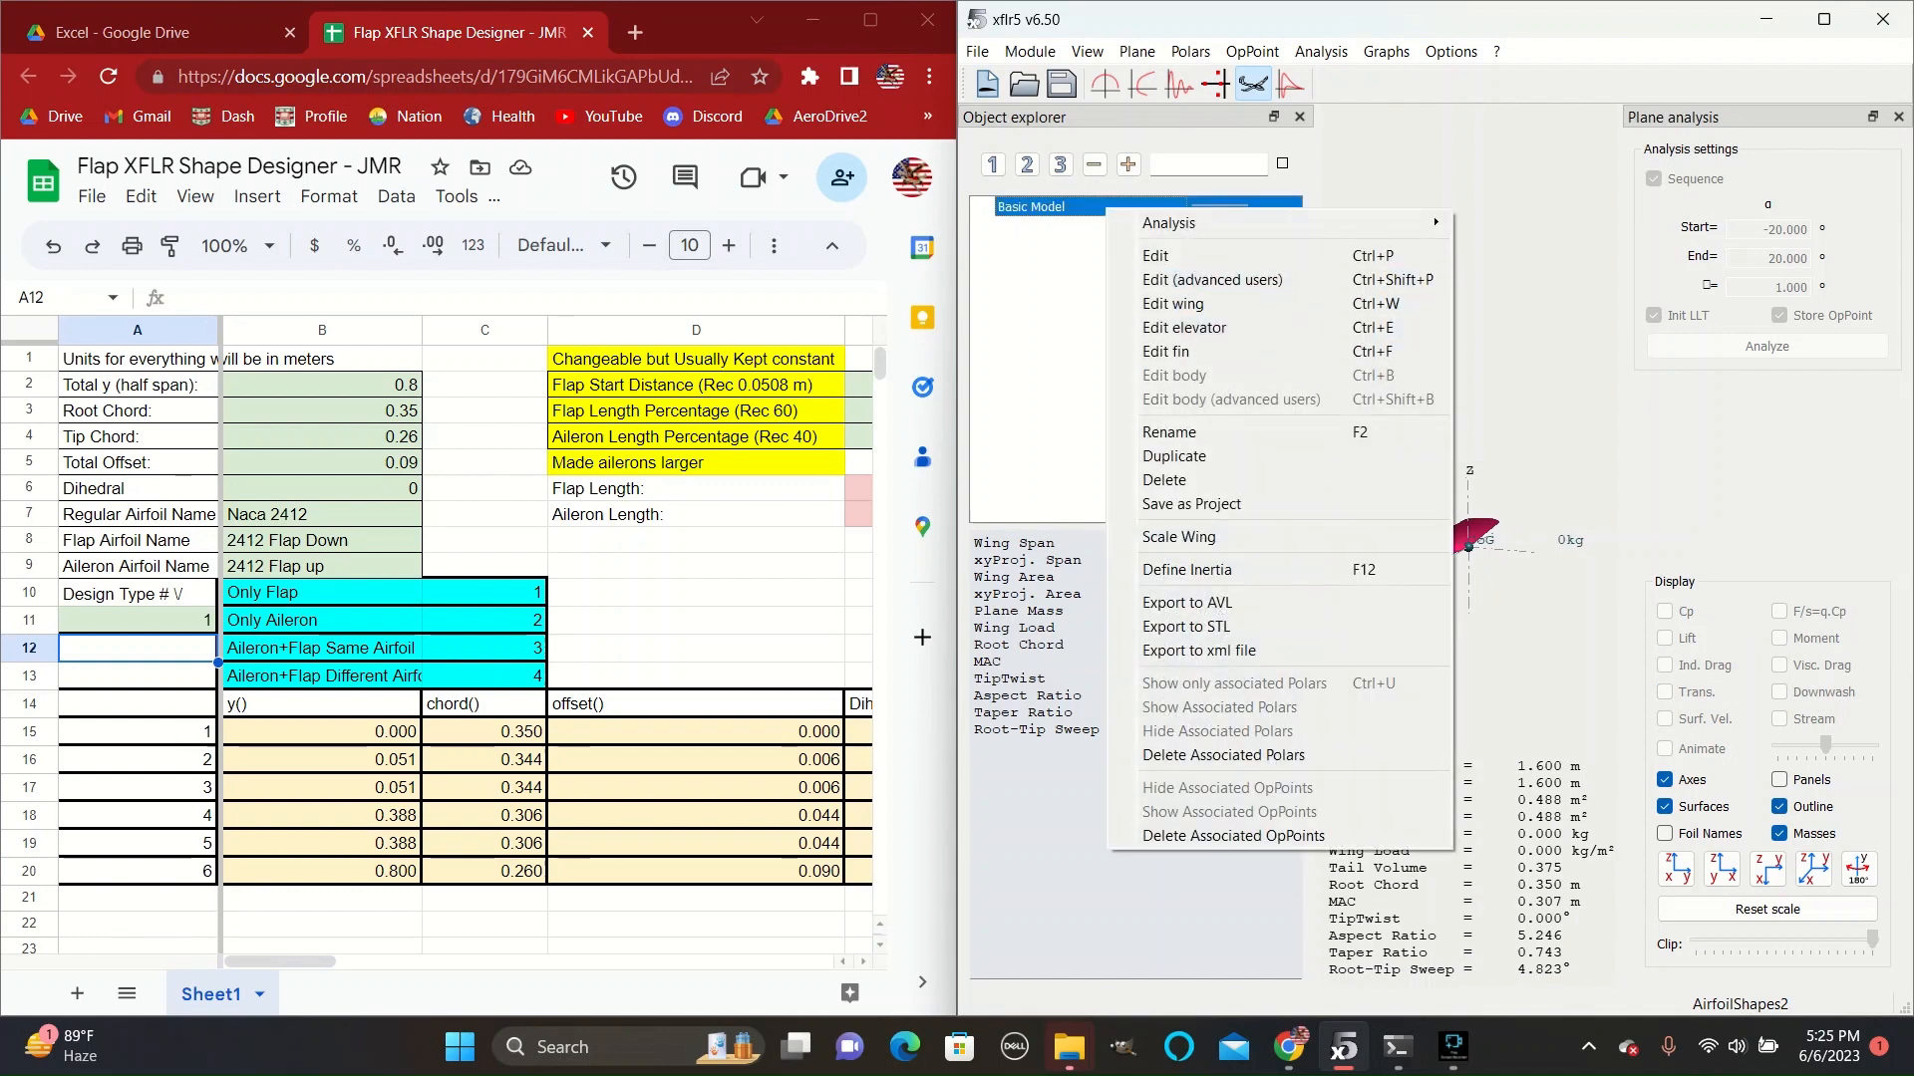
{"action": "mouse_move", "coordinate": [1173, 464]}
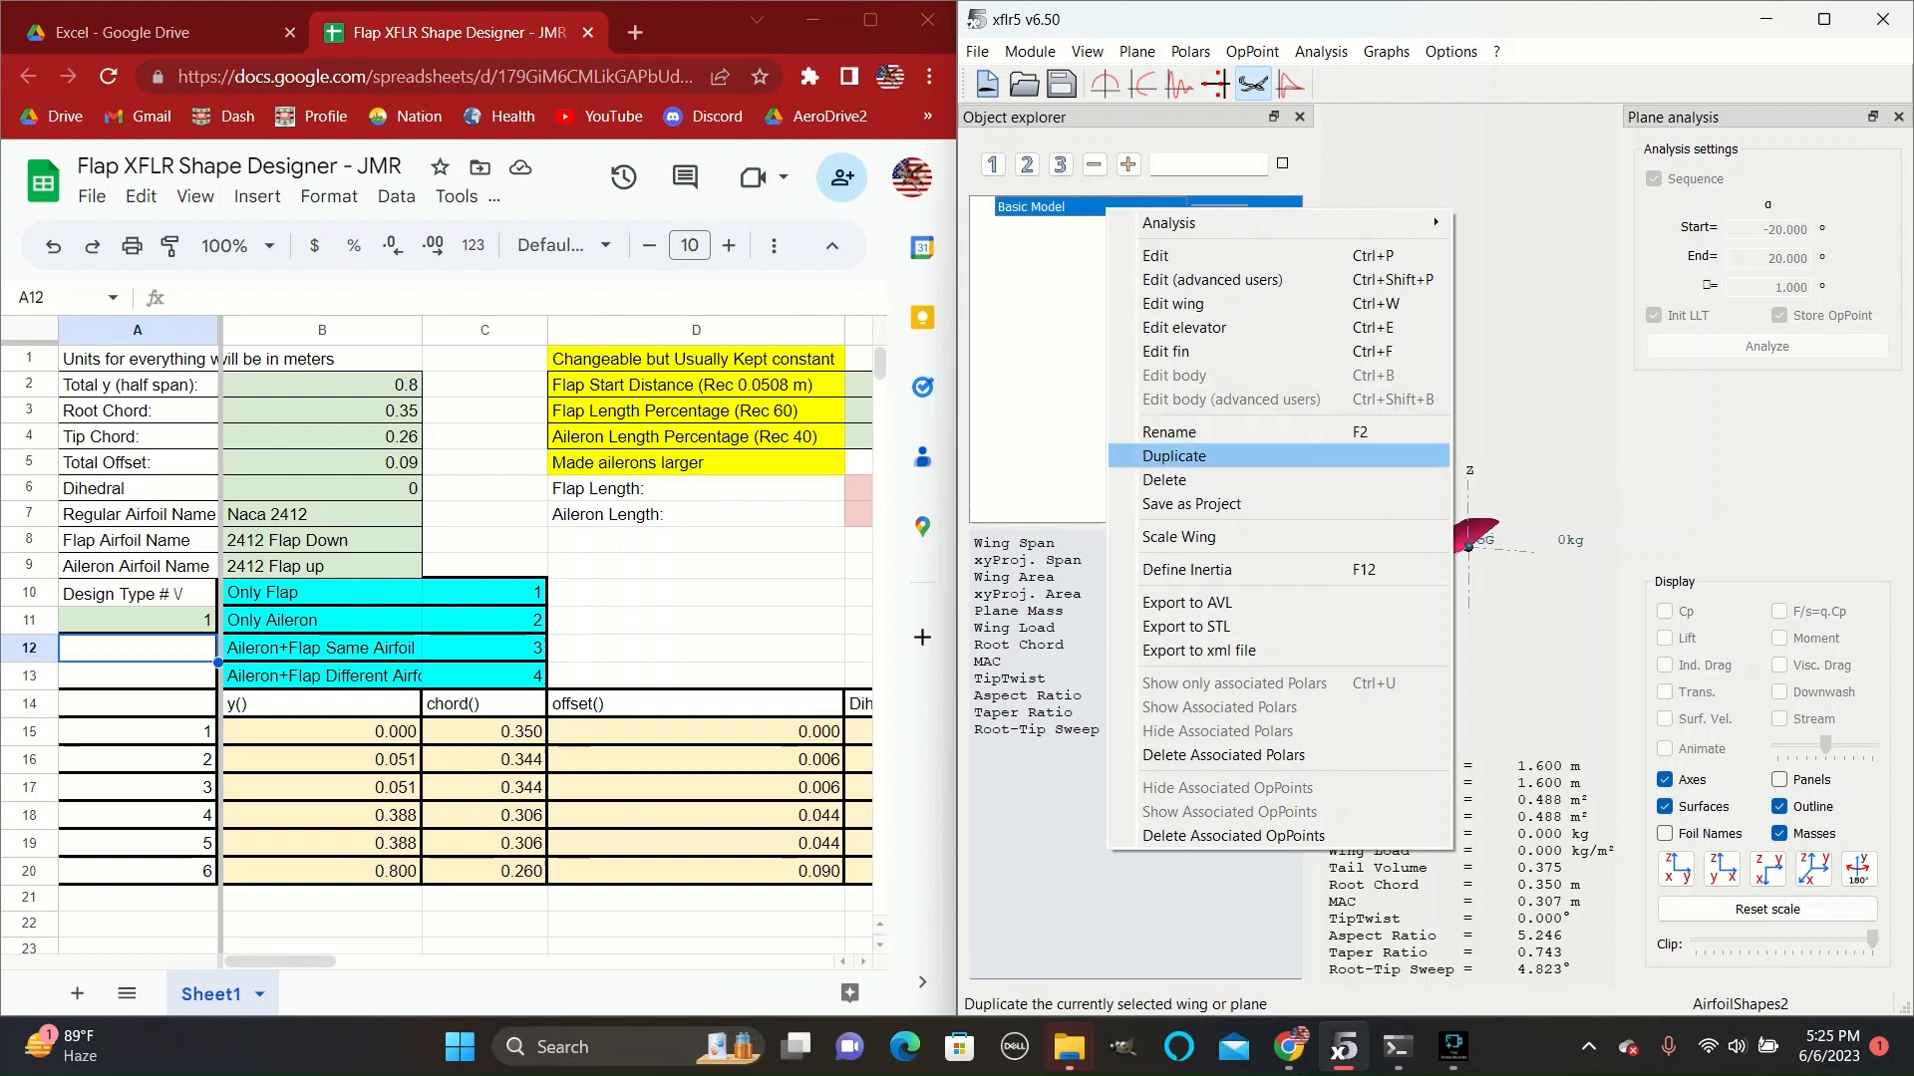
{"action": "left_click", "coordinate": [1168, 432]}
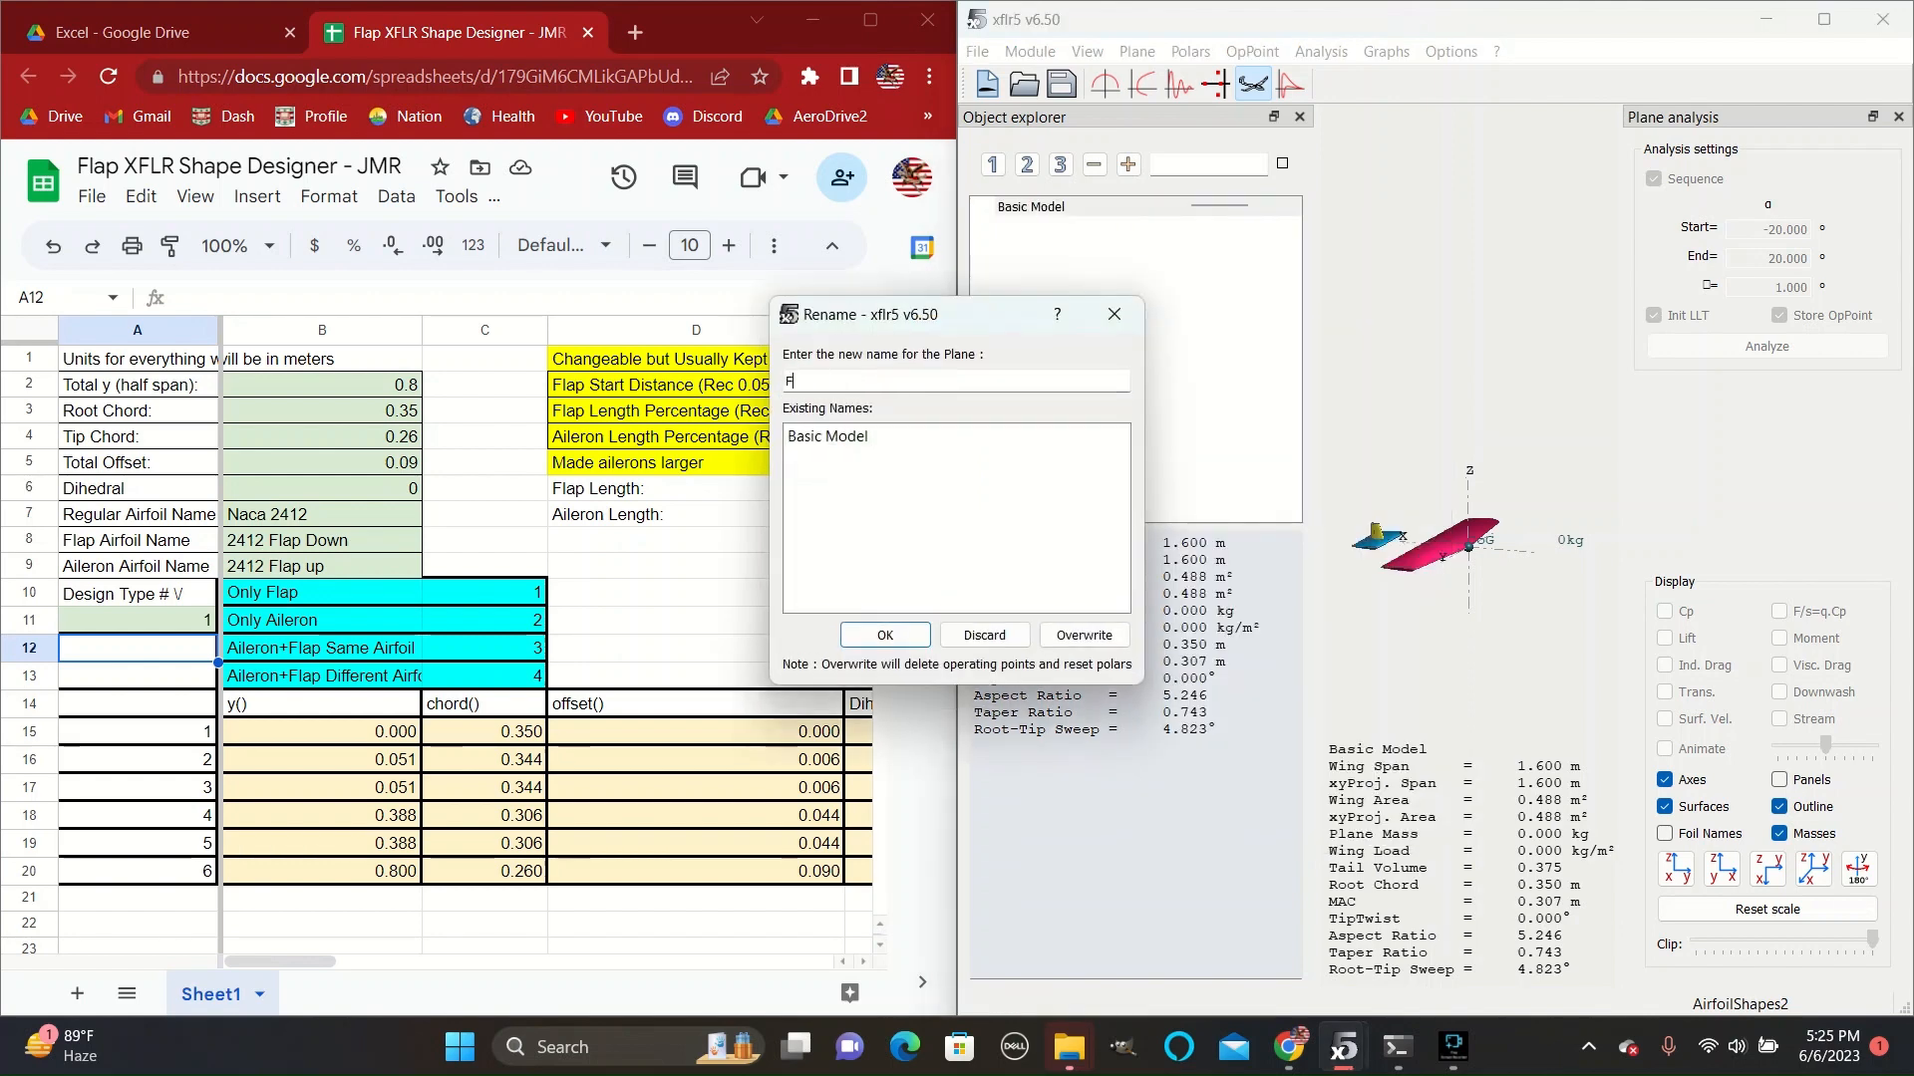
{"action": "type", "text": "Flaps D"}
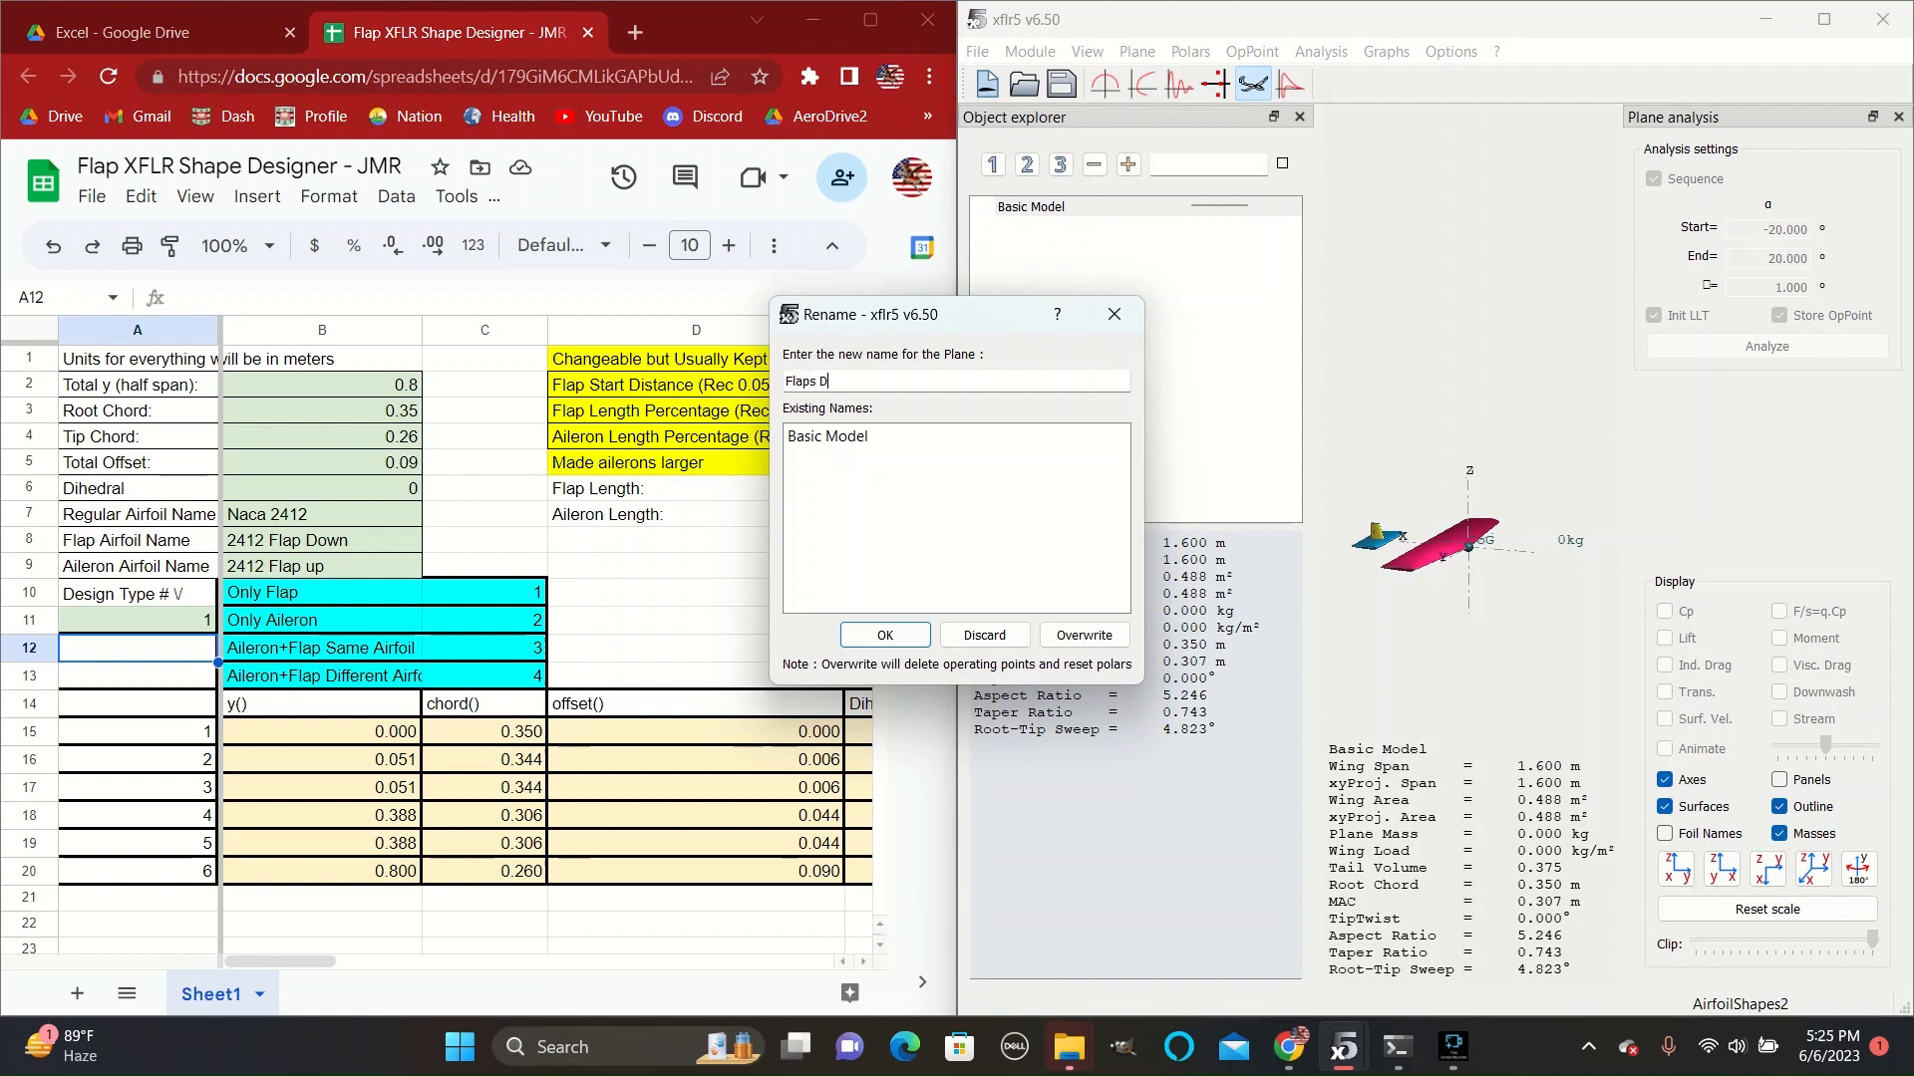
{"action": "type", "text": "own"}
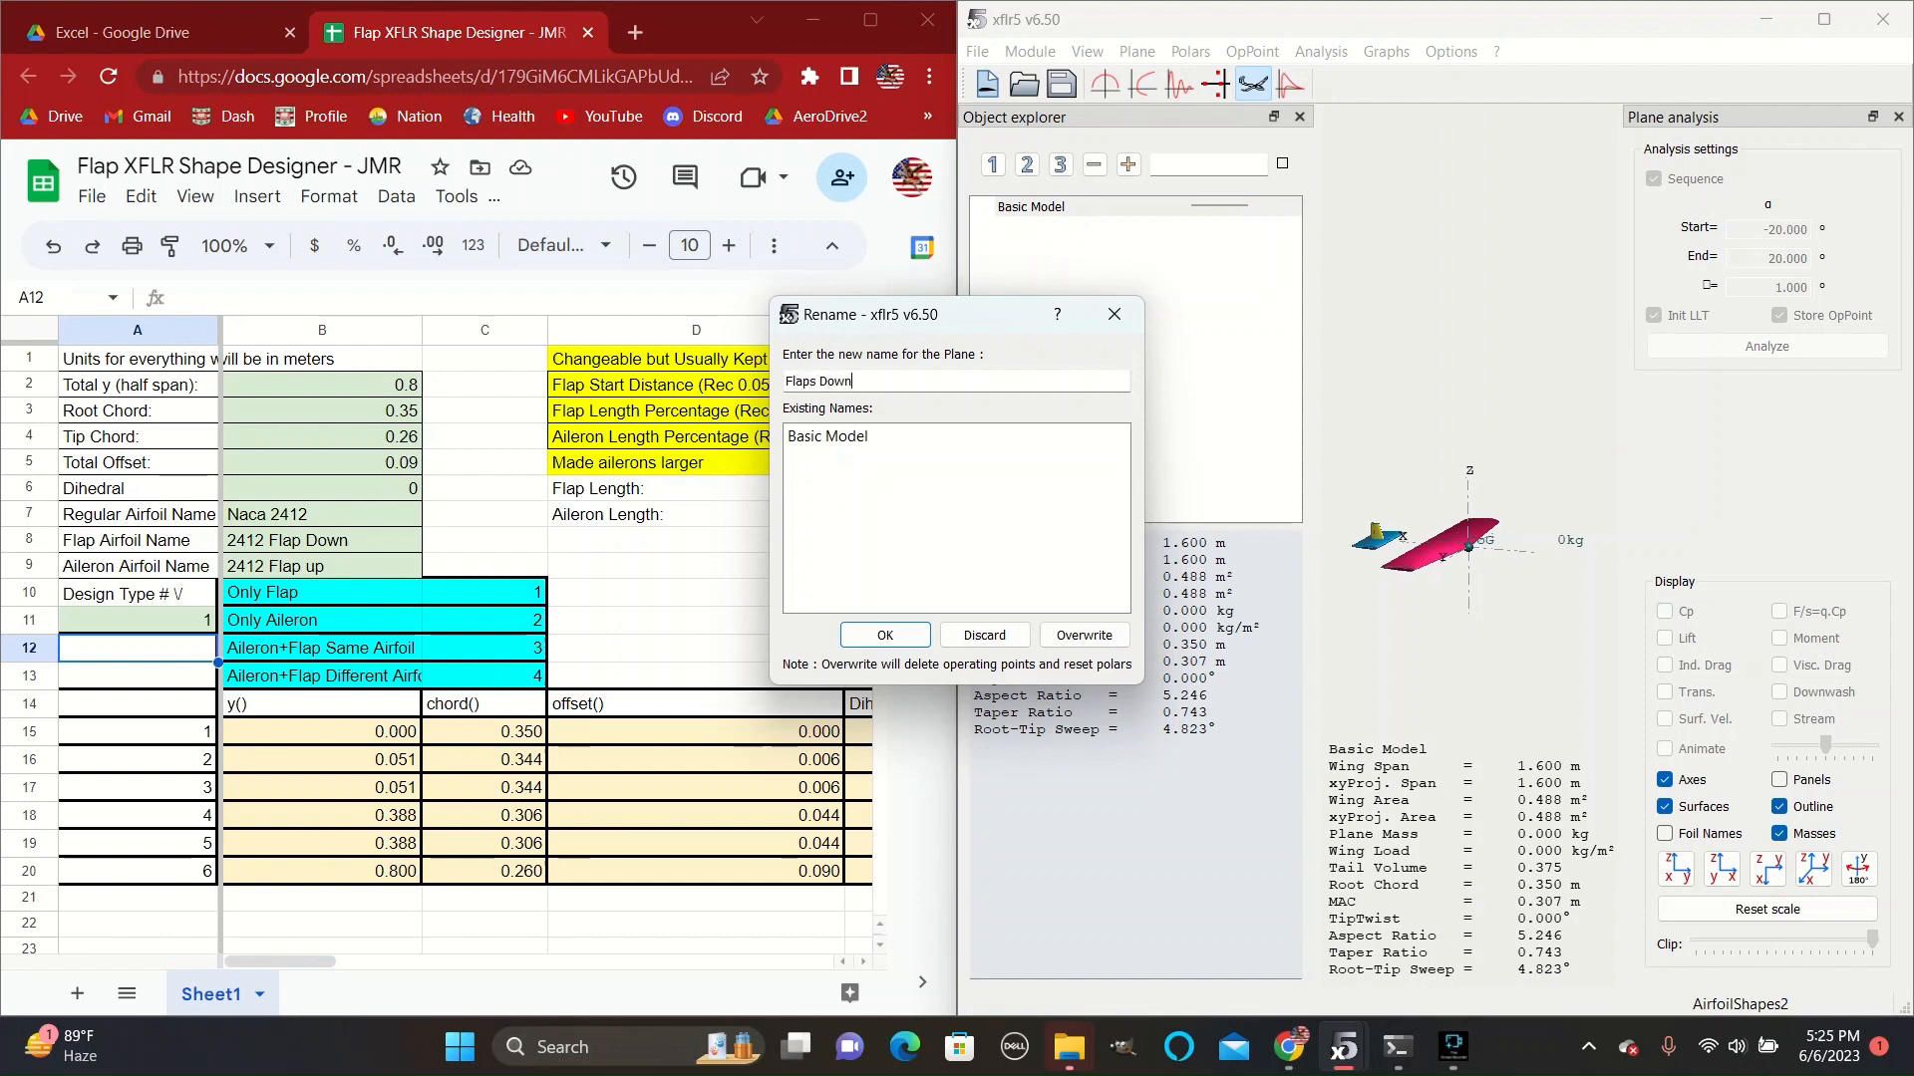
{"action": "left_click", "coordinate": [884, 635]}
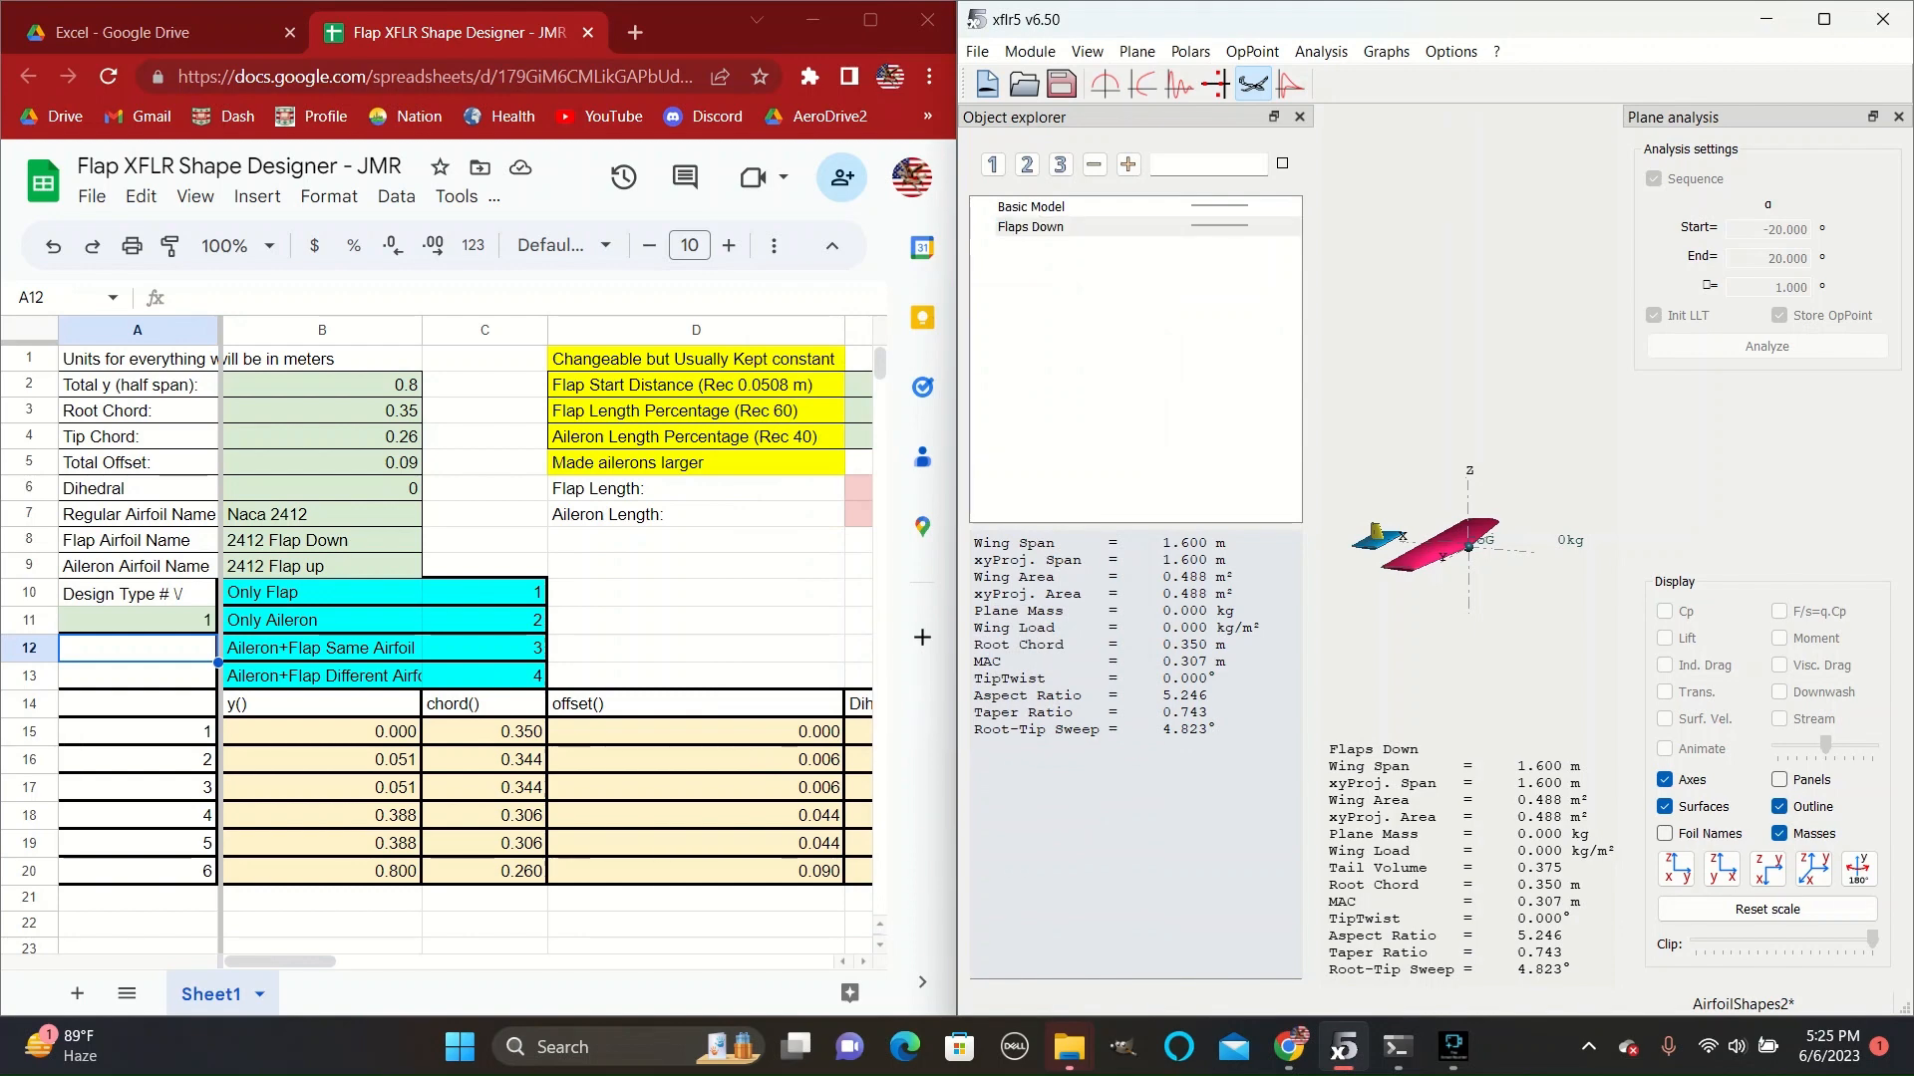
Edit the current Flaps Down plane and define its main wing geometry.
{"action": "right_click", "coordinate": [1464, 549]}
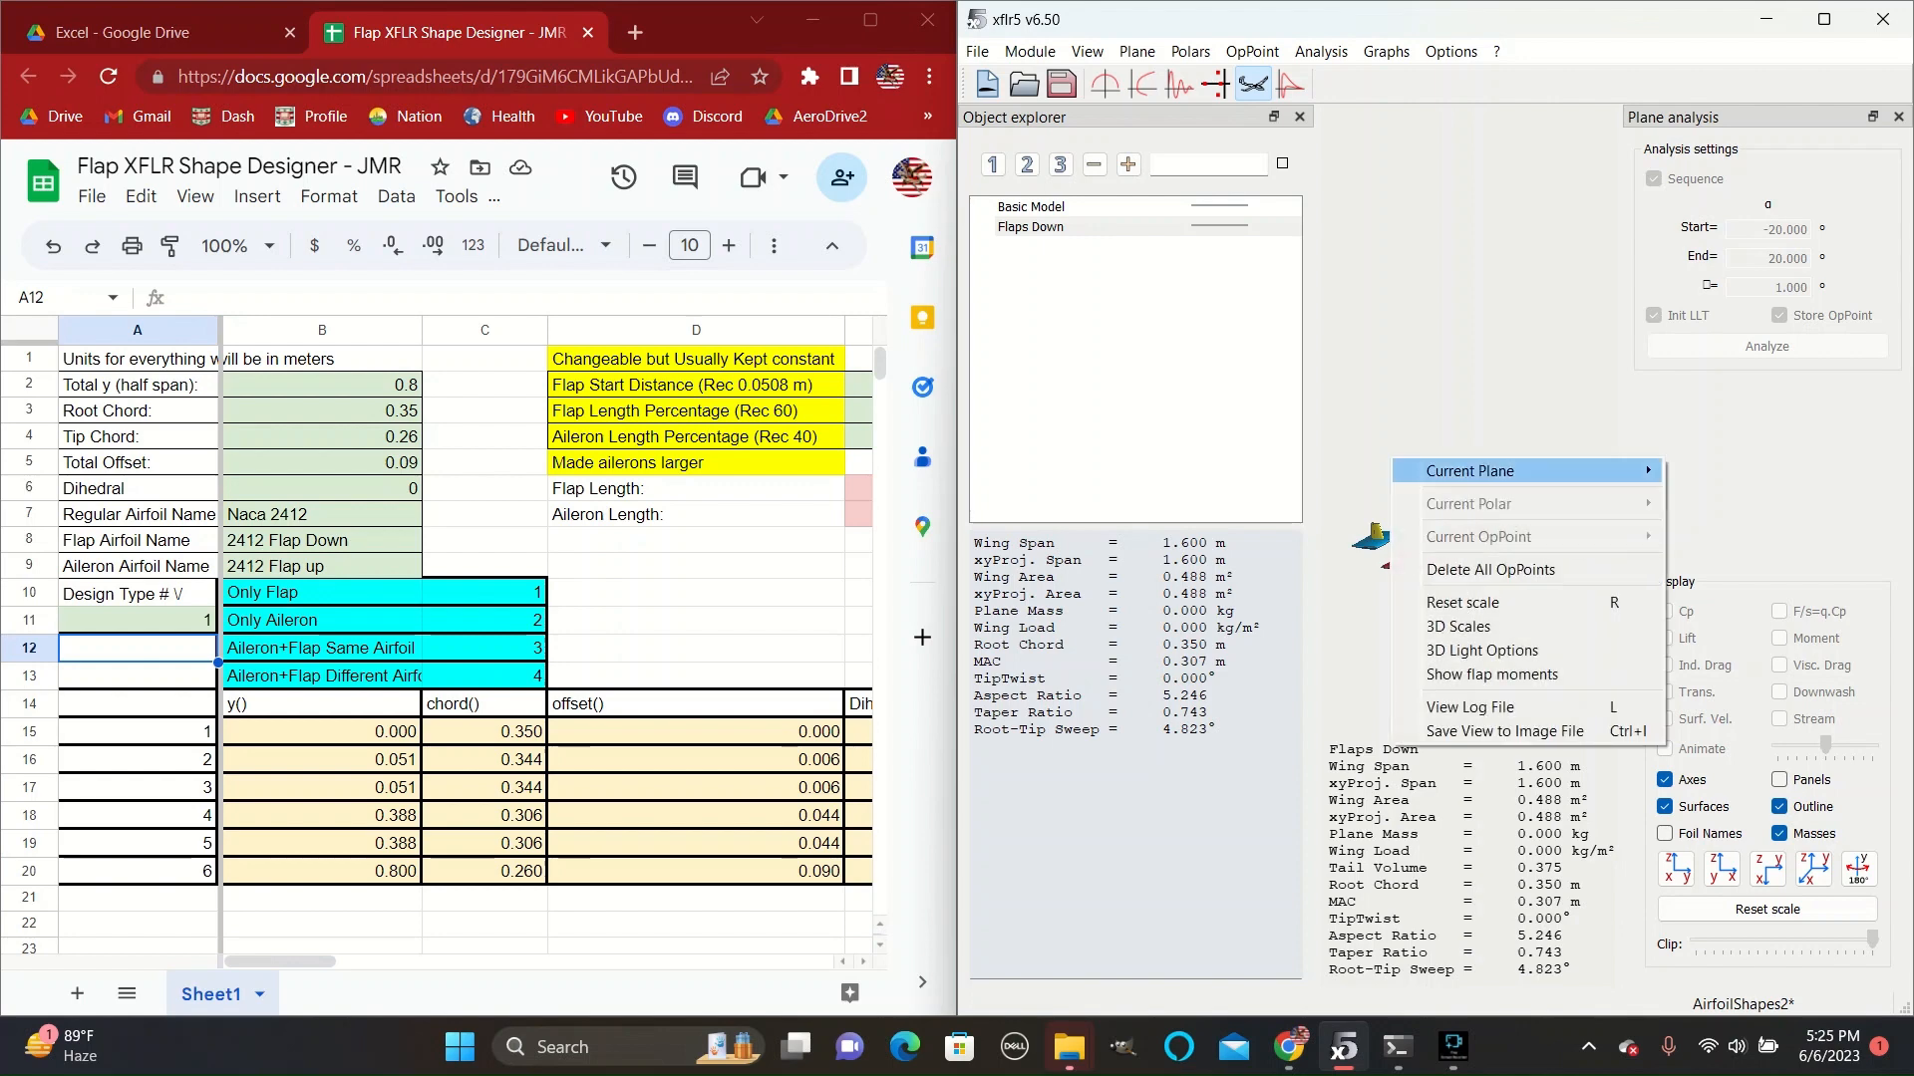
{"action": "left_click", "coordinate": [1468, 472]}
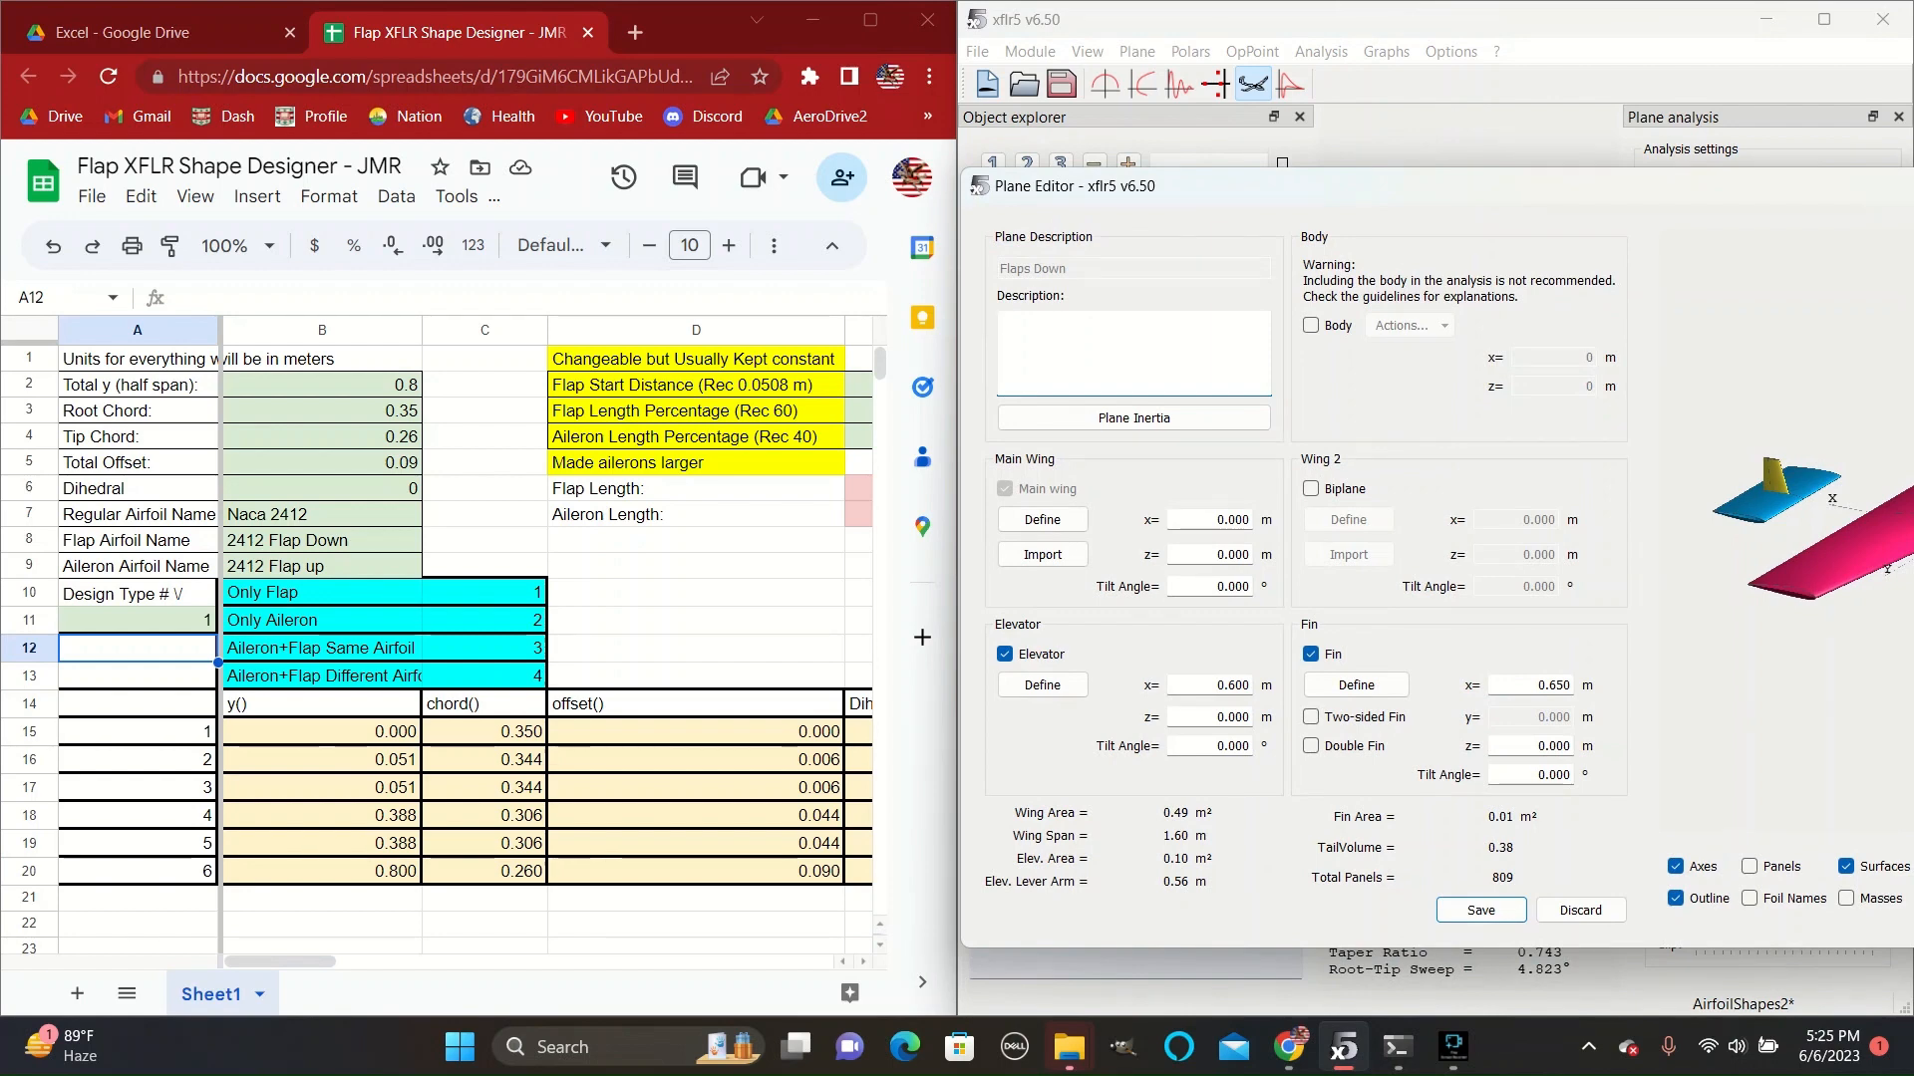
{"action": "left_click", "coordinate": [1041, 523]}
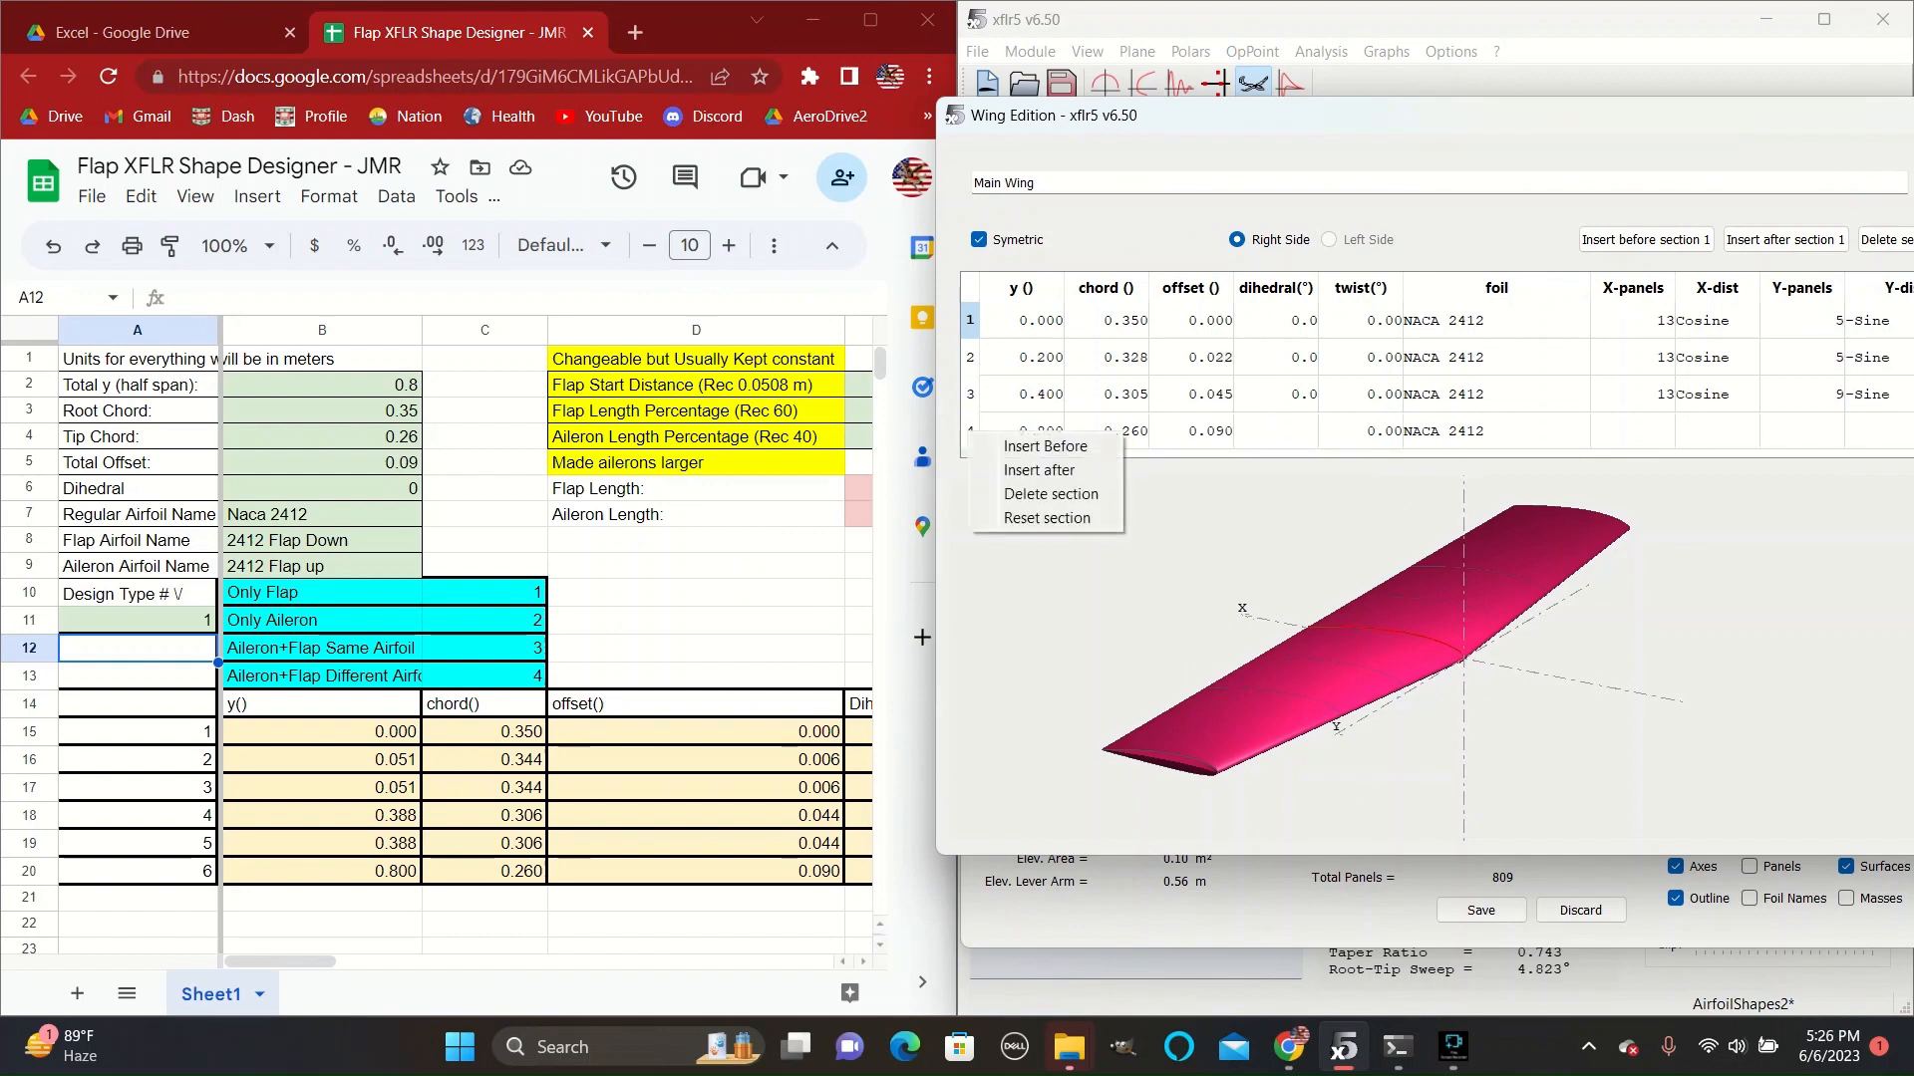
Insert flap-edge sections at y 0.38 and correct their chord and offset values from the spreadsheet.
{"action": "left_click", "coordinate": [1044, 446]}
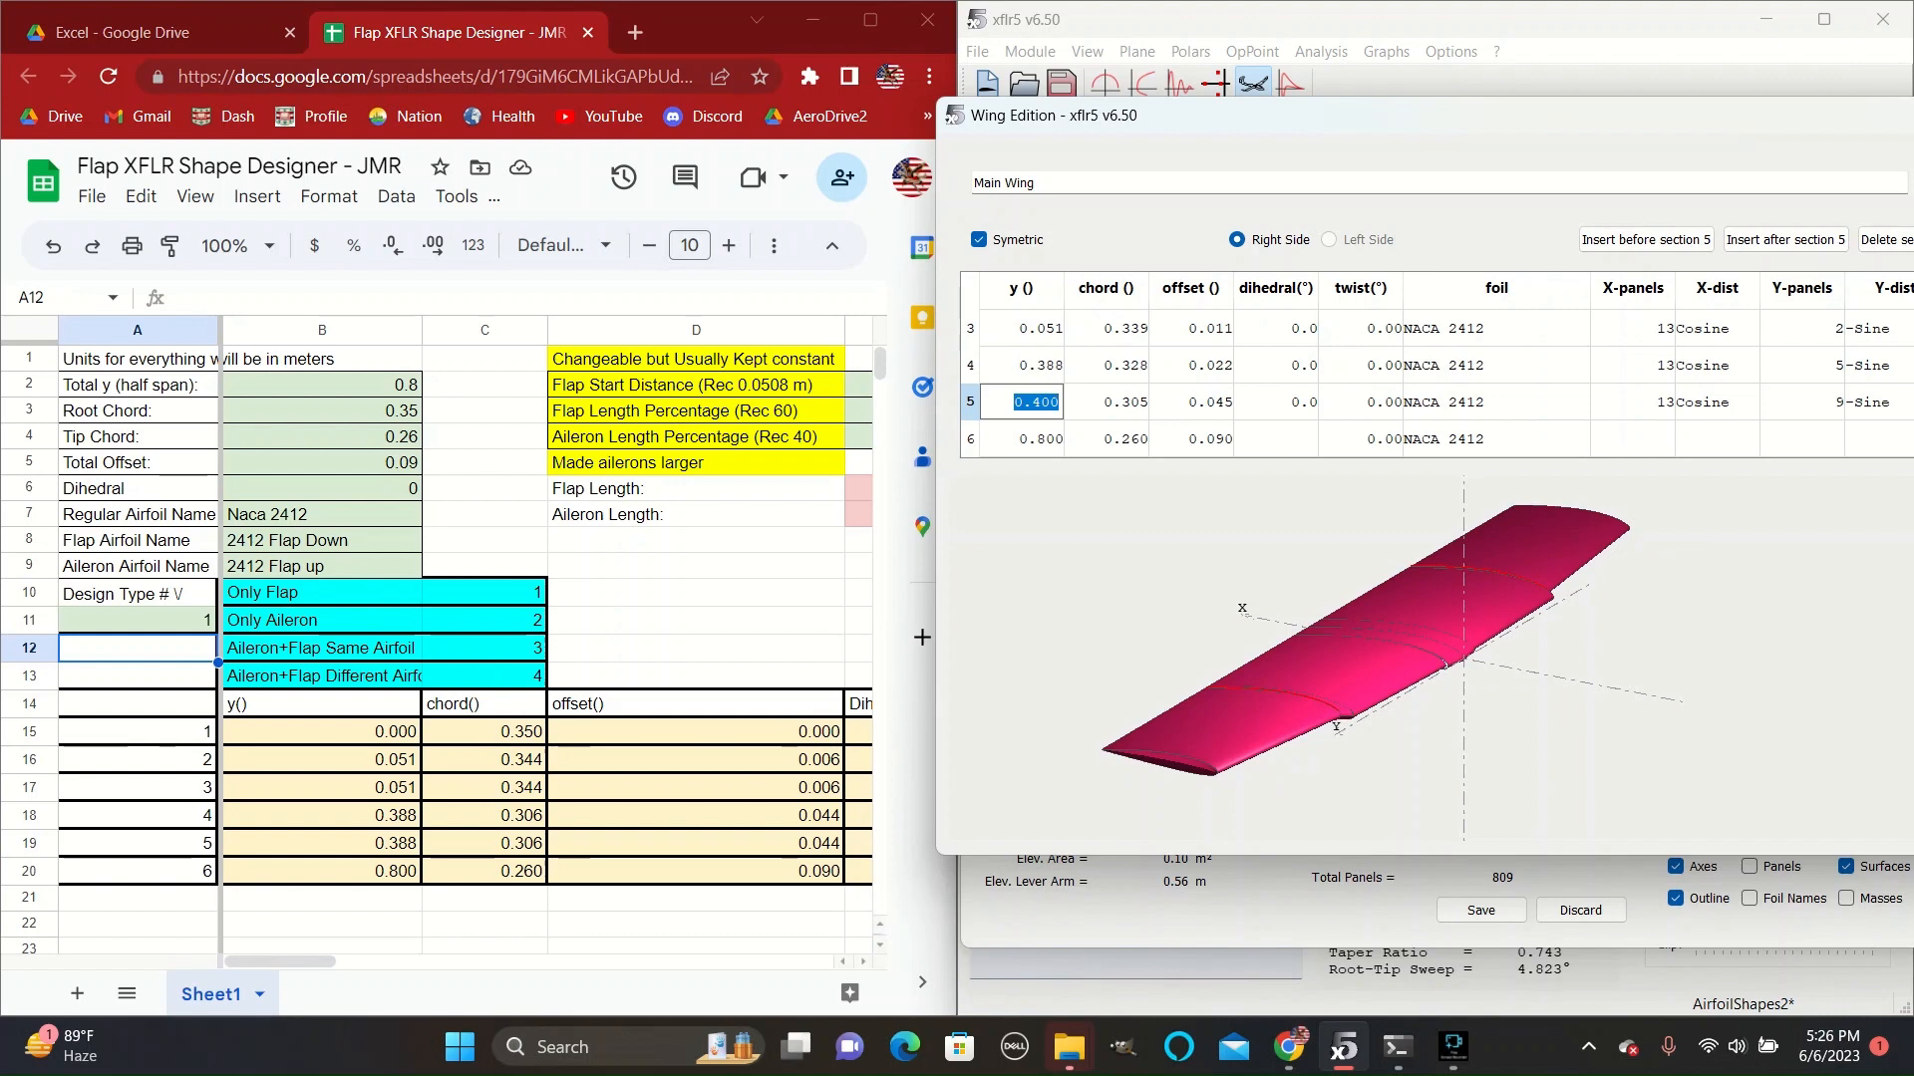
{"action": "type", "text": ".388"}
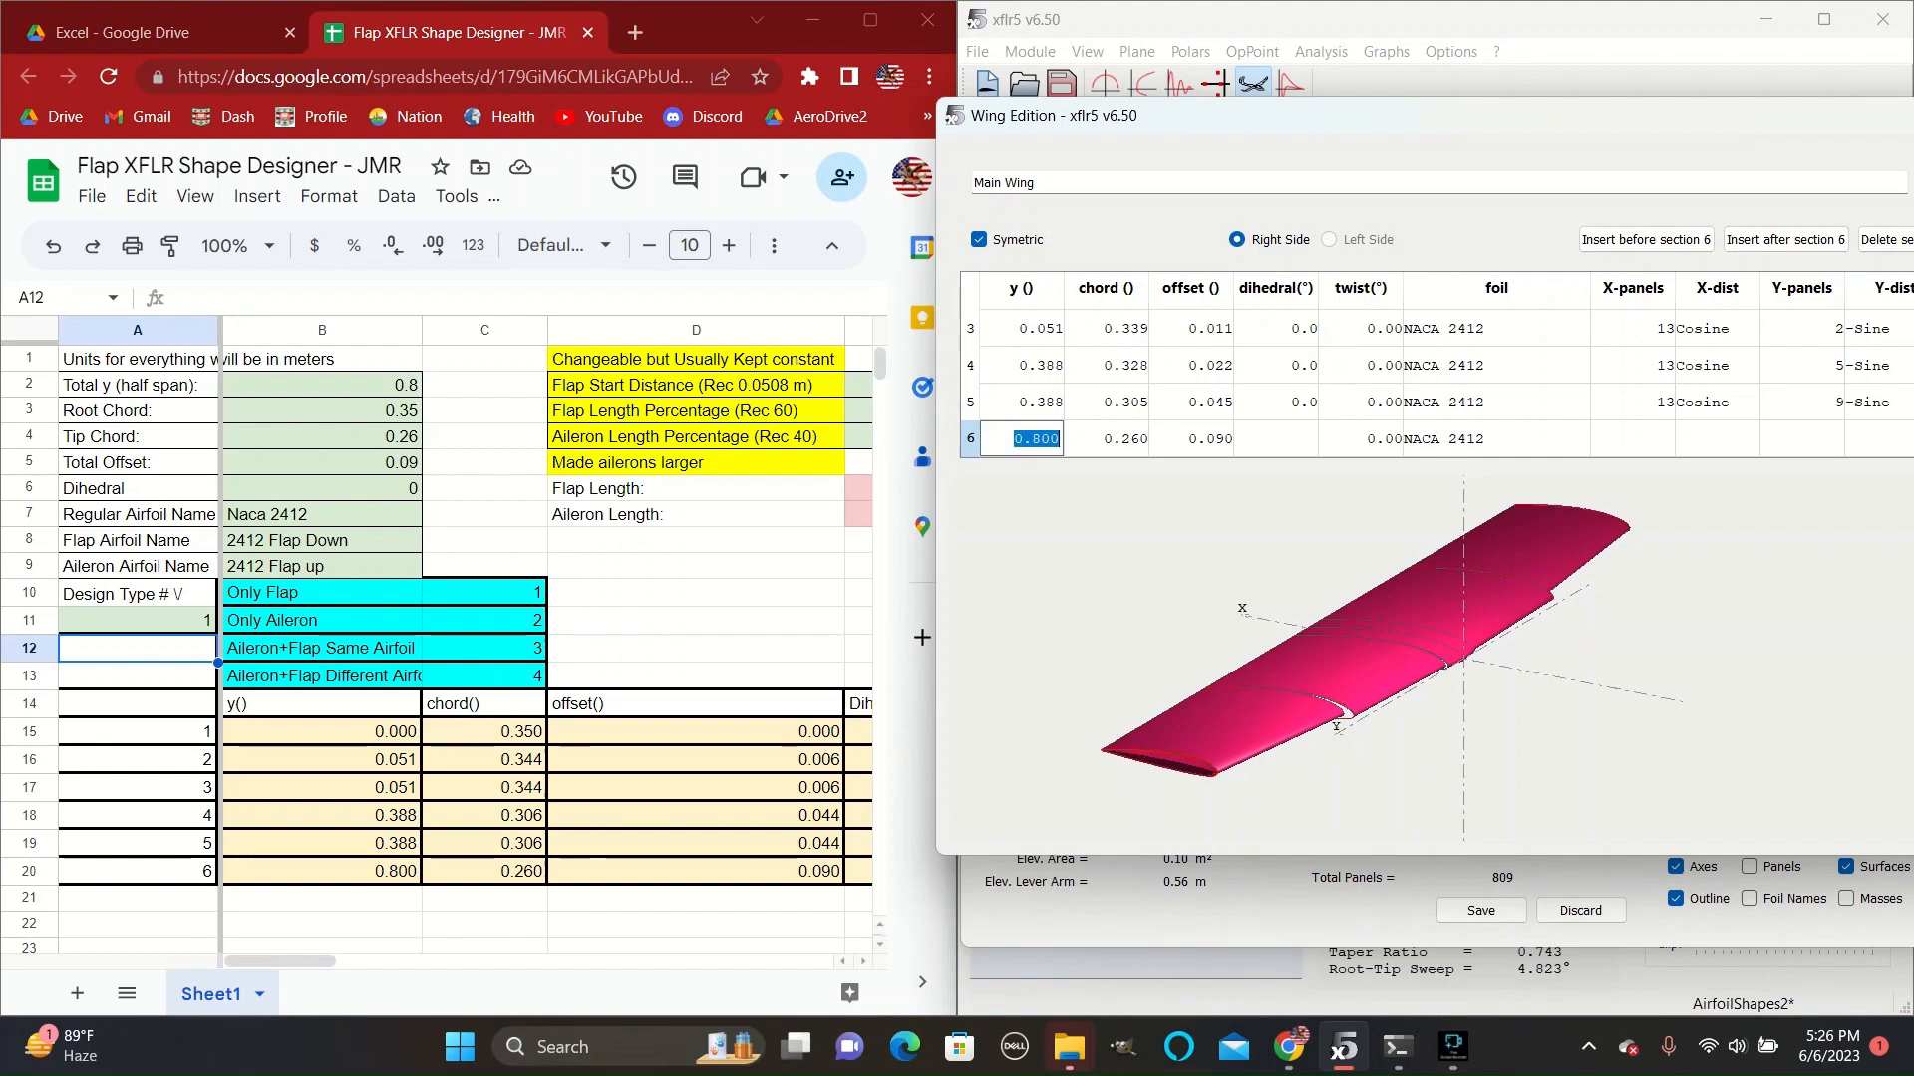
{"action": "scroll", "scroll_direction": "up", "scroll_amount": 3}
{"action": "type", "text": "0.306"}
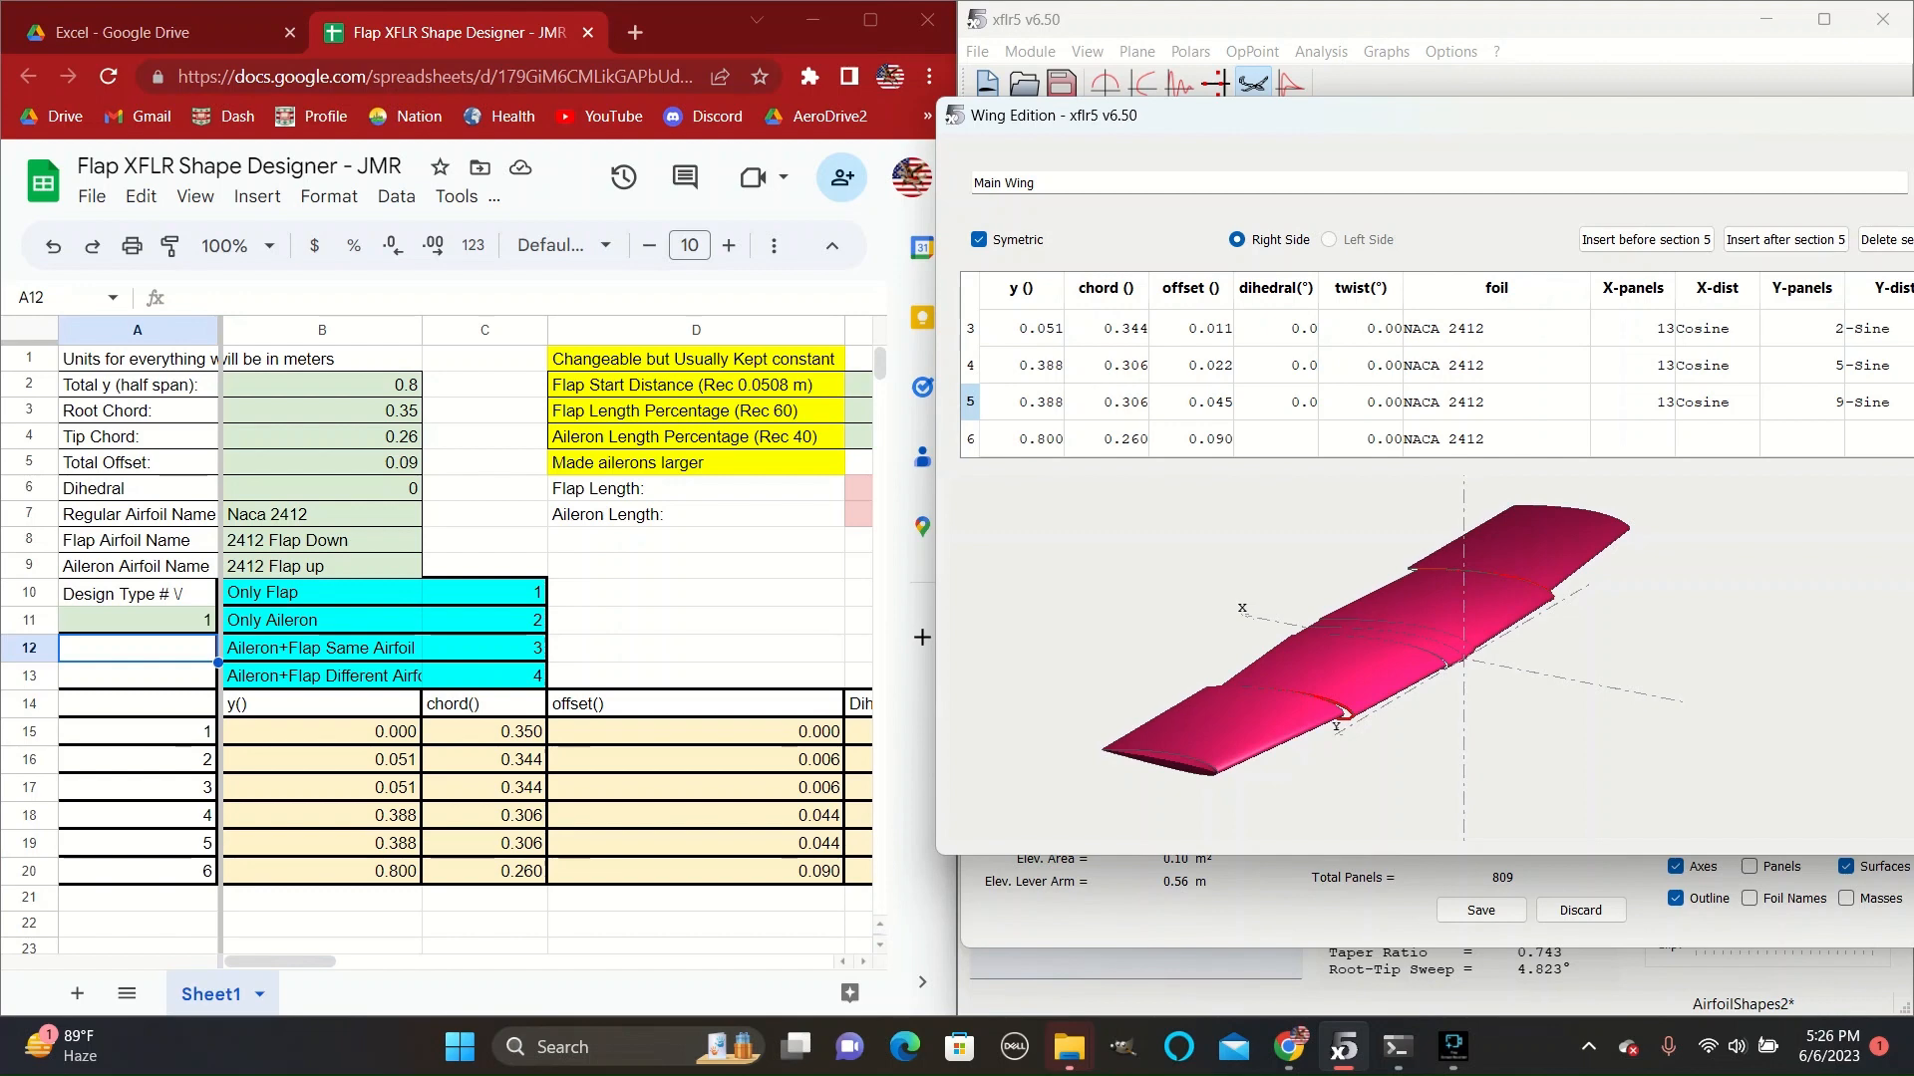
{"action": "scroll", "scroll_direction": "up", "scroll_amount": 3}
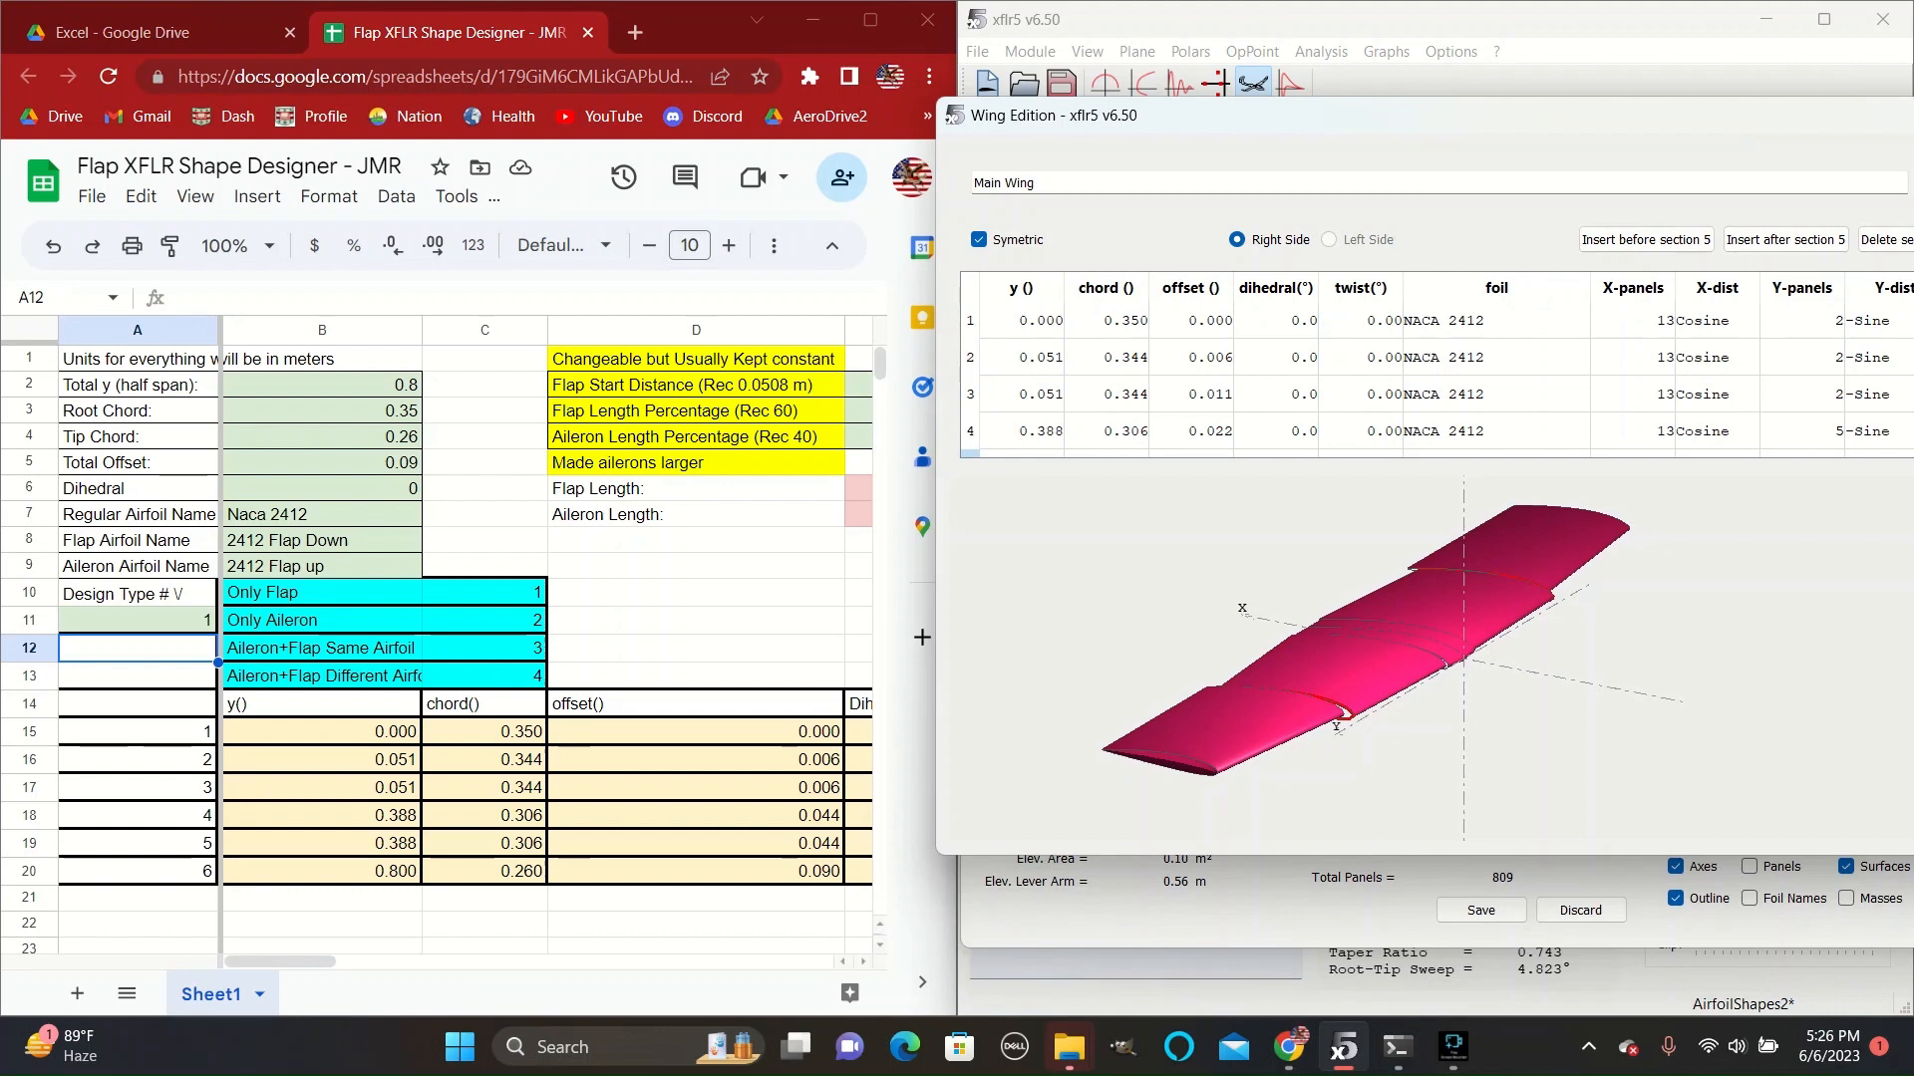
{"action": "left_click", "coordinate": [1186, 392]}
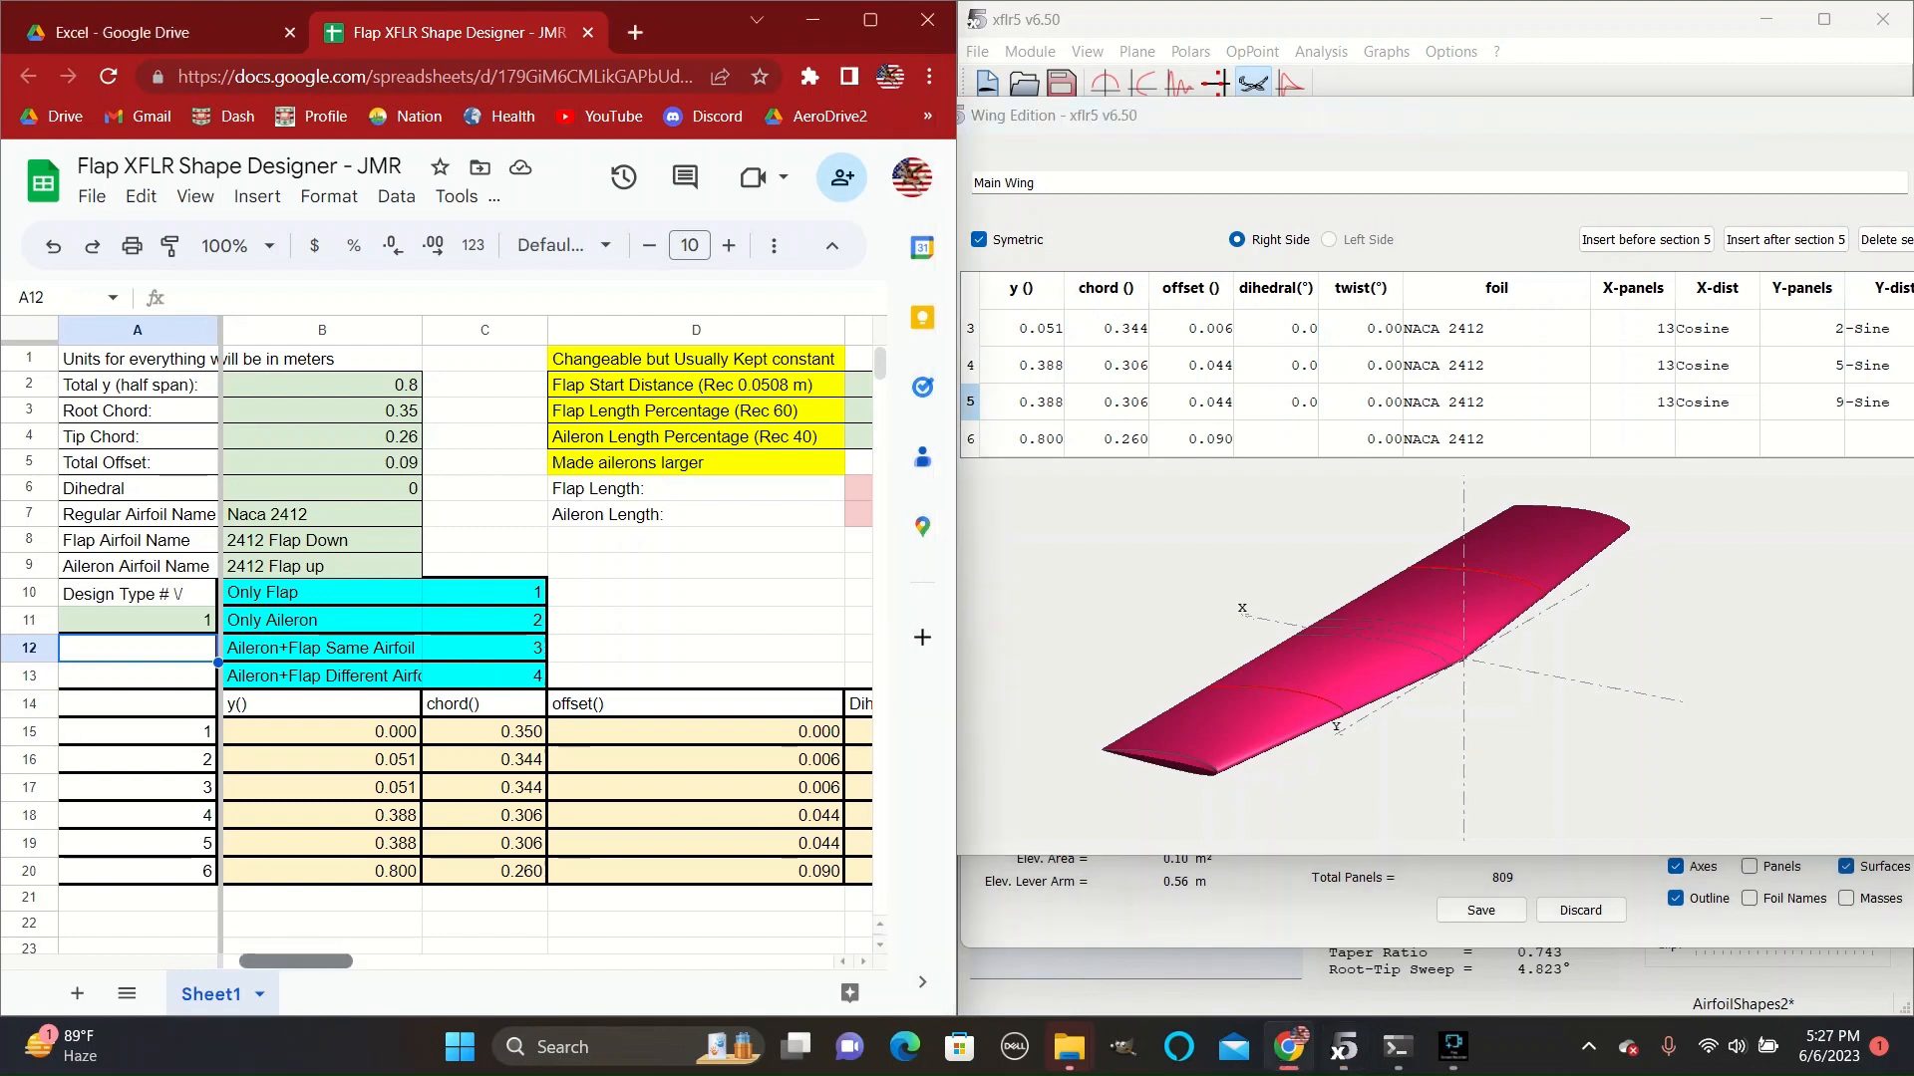
Assign NACA 2412 30 degrees down to sections 3 and 4 and save Flaps Down.
{"action": "scroll", "scroll_direction": "right", "scroll_amount": 3}
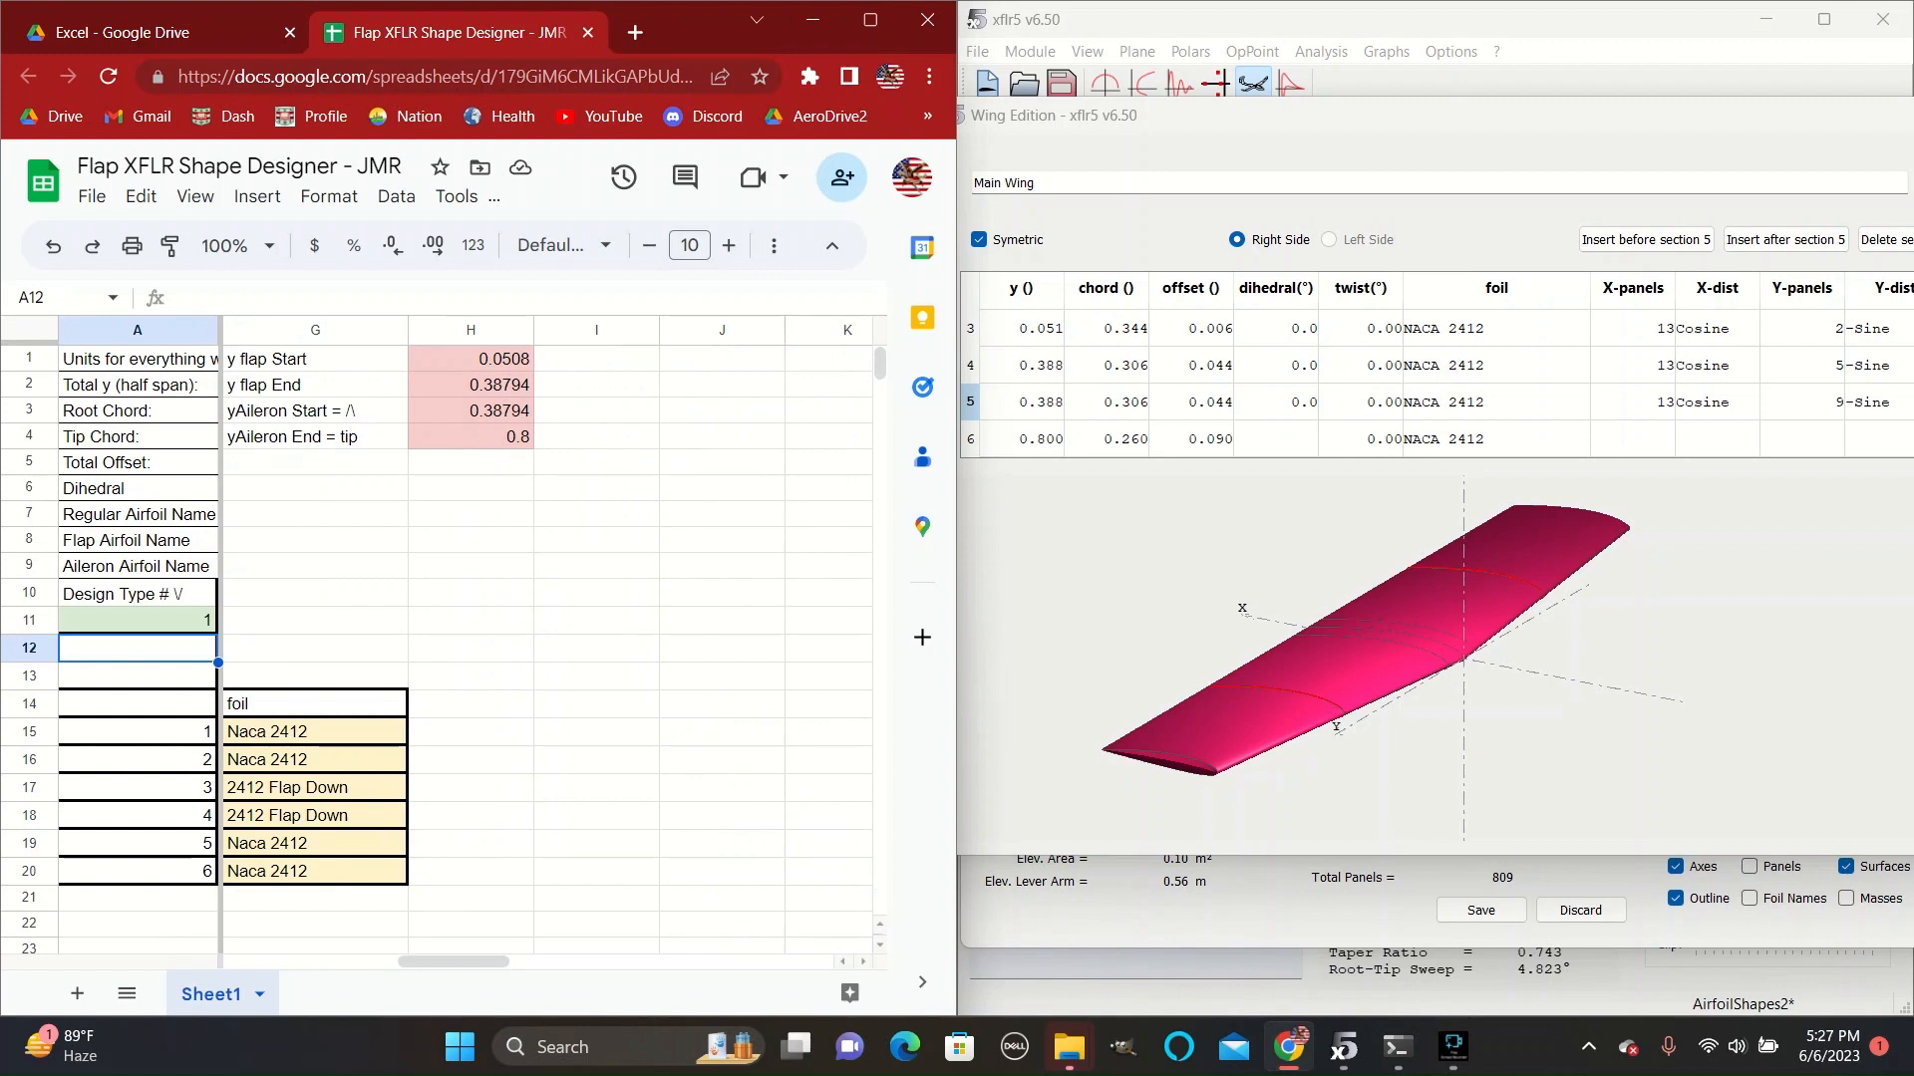
{"action": "left_click", "coordinate": [1519, 327]}
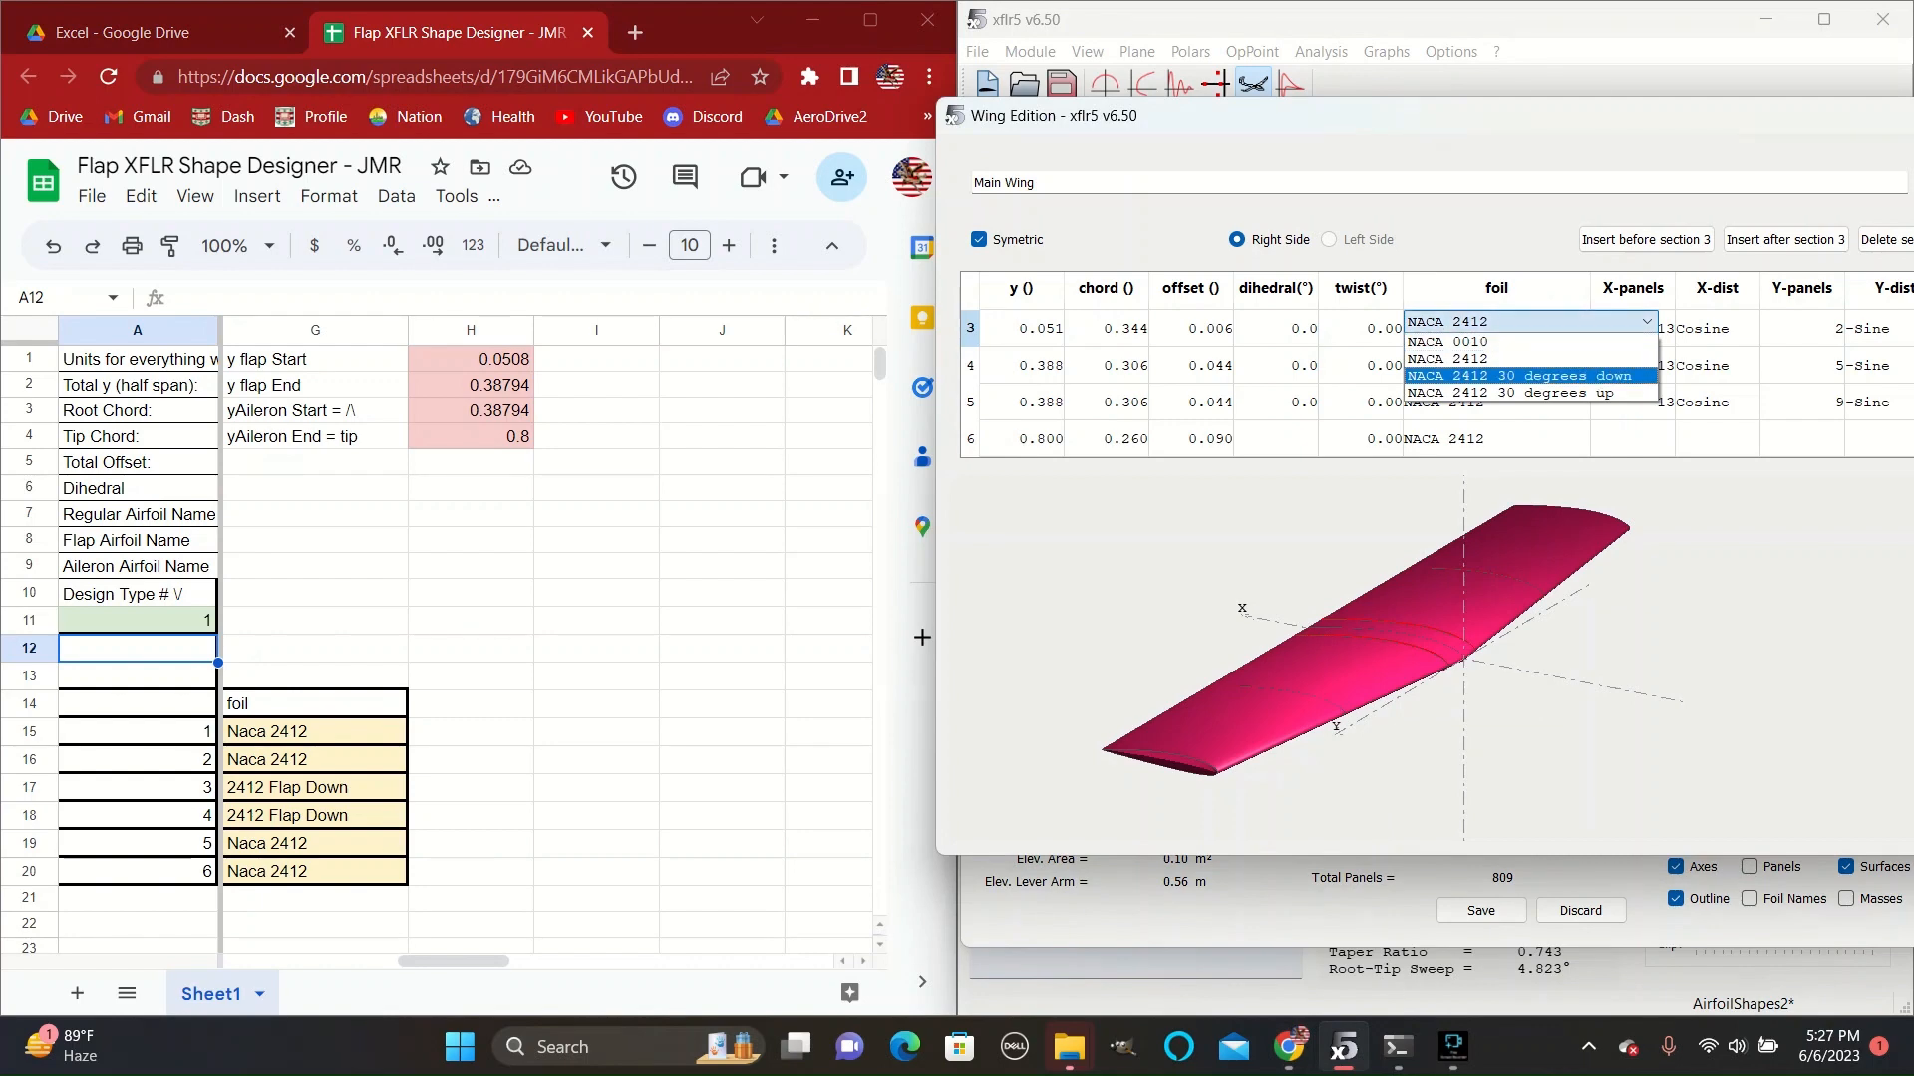
{"action": "left_click", "coordinate": [1519, 375]}
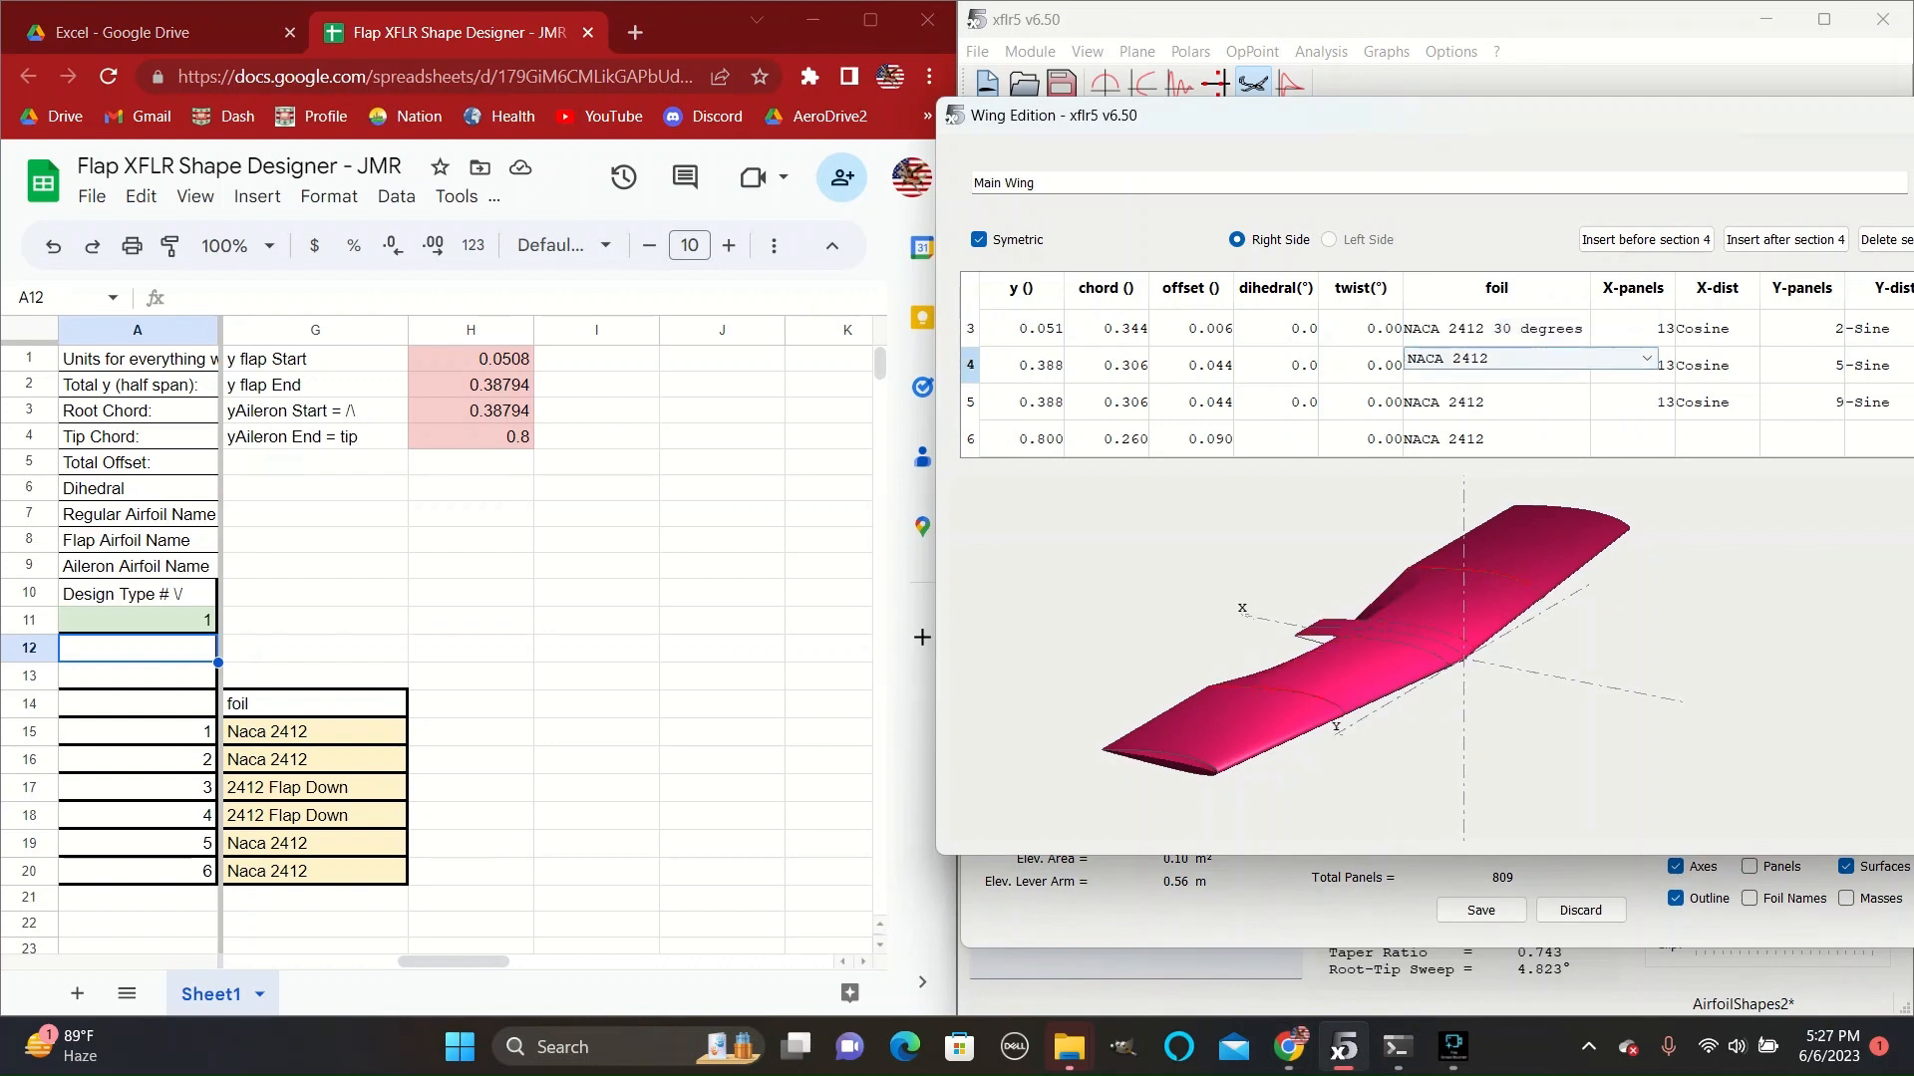
{"action": "left_click", "coordinate": [1526, 358]}
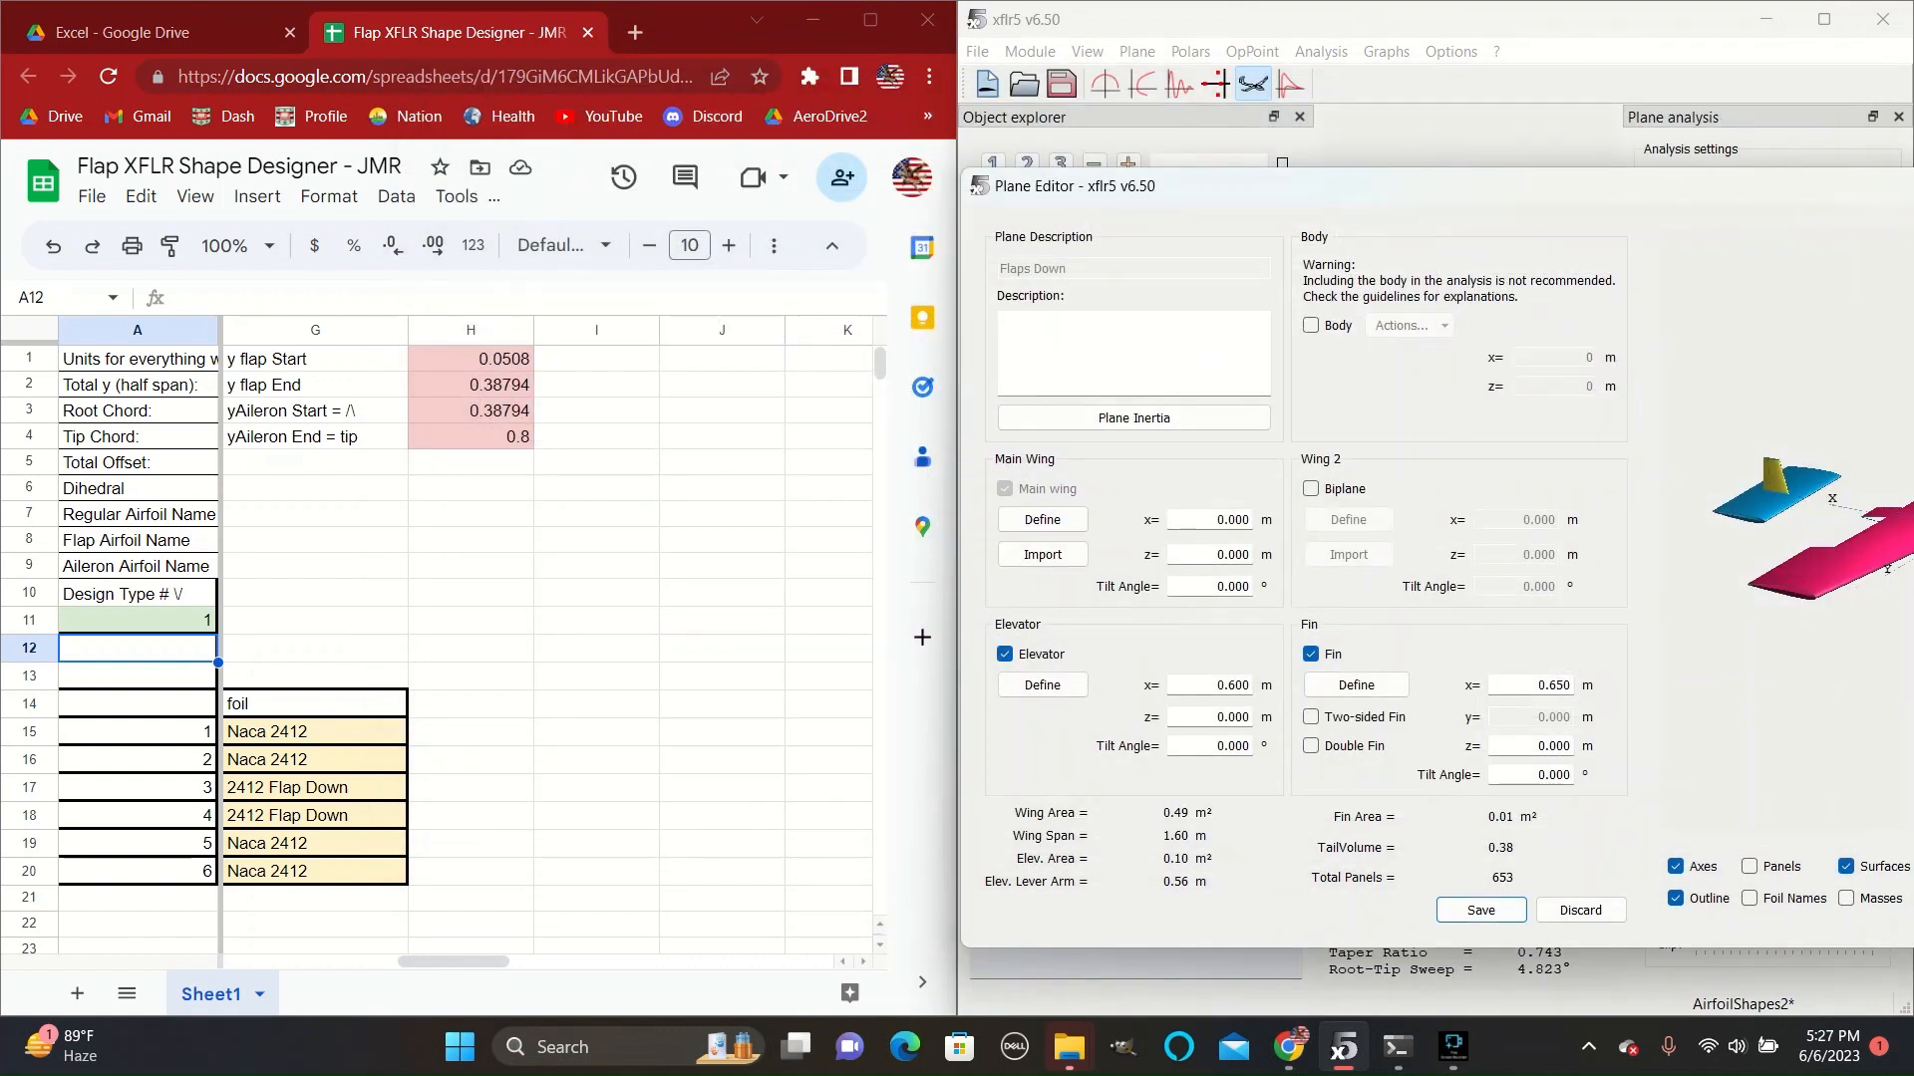
{"action": "left_click", "coordinate": [1478, 910]}
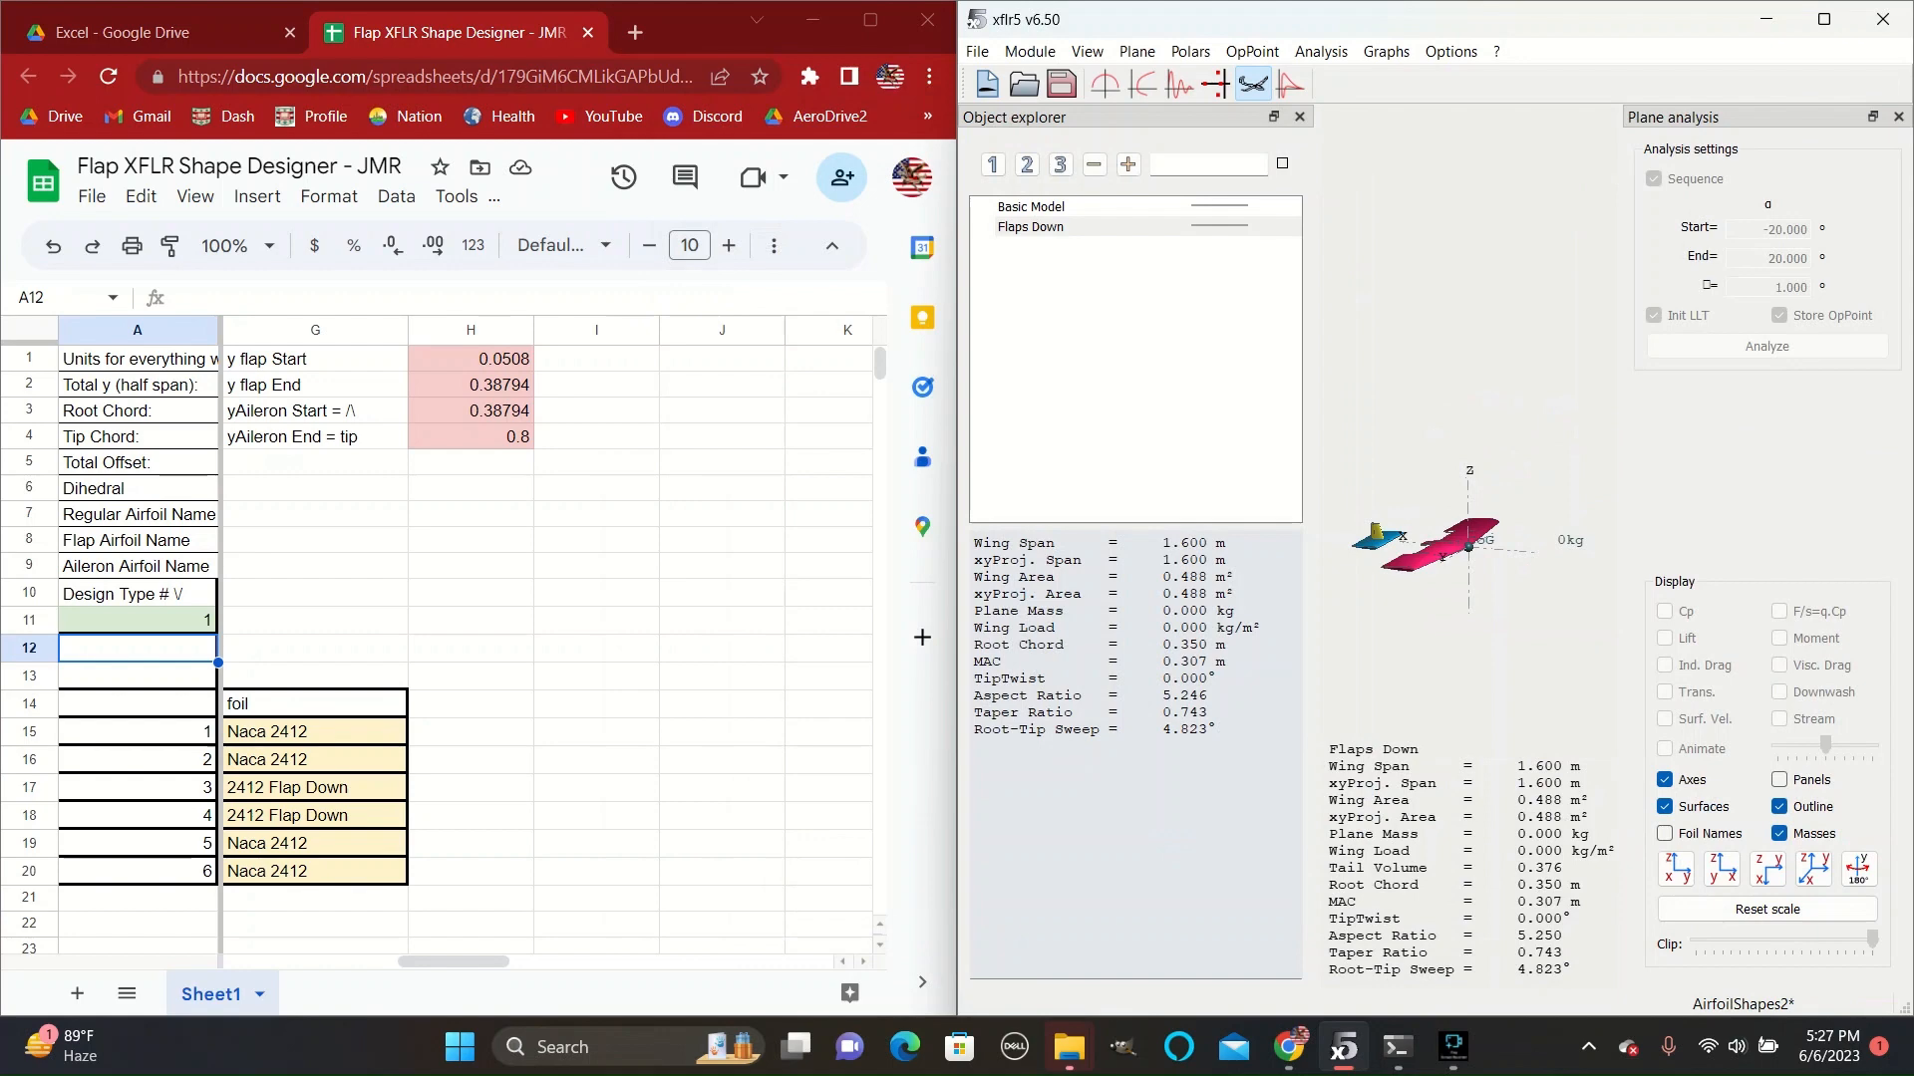
Set the spreadsheet design type to 2 and duplicate Basic Model as Ailerons Only.
{"action": "scroll", "scroll_direction": "left", "scroll_amount": 3}
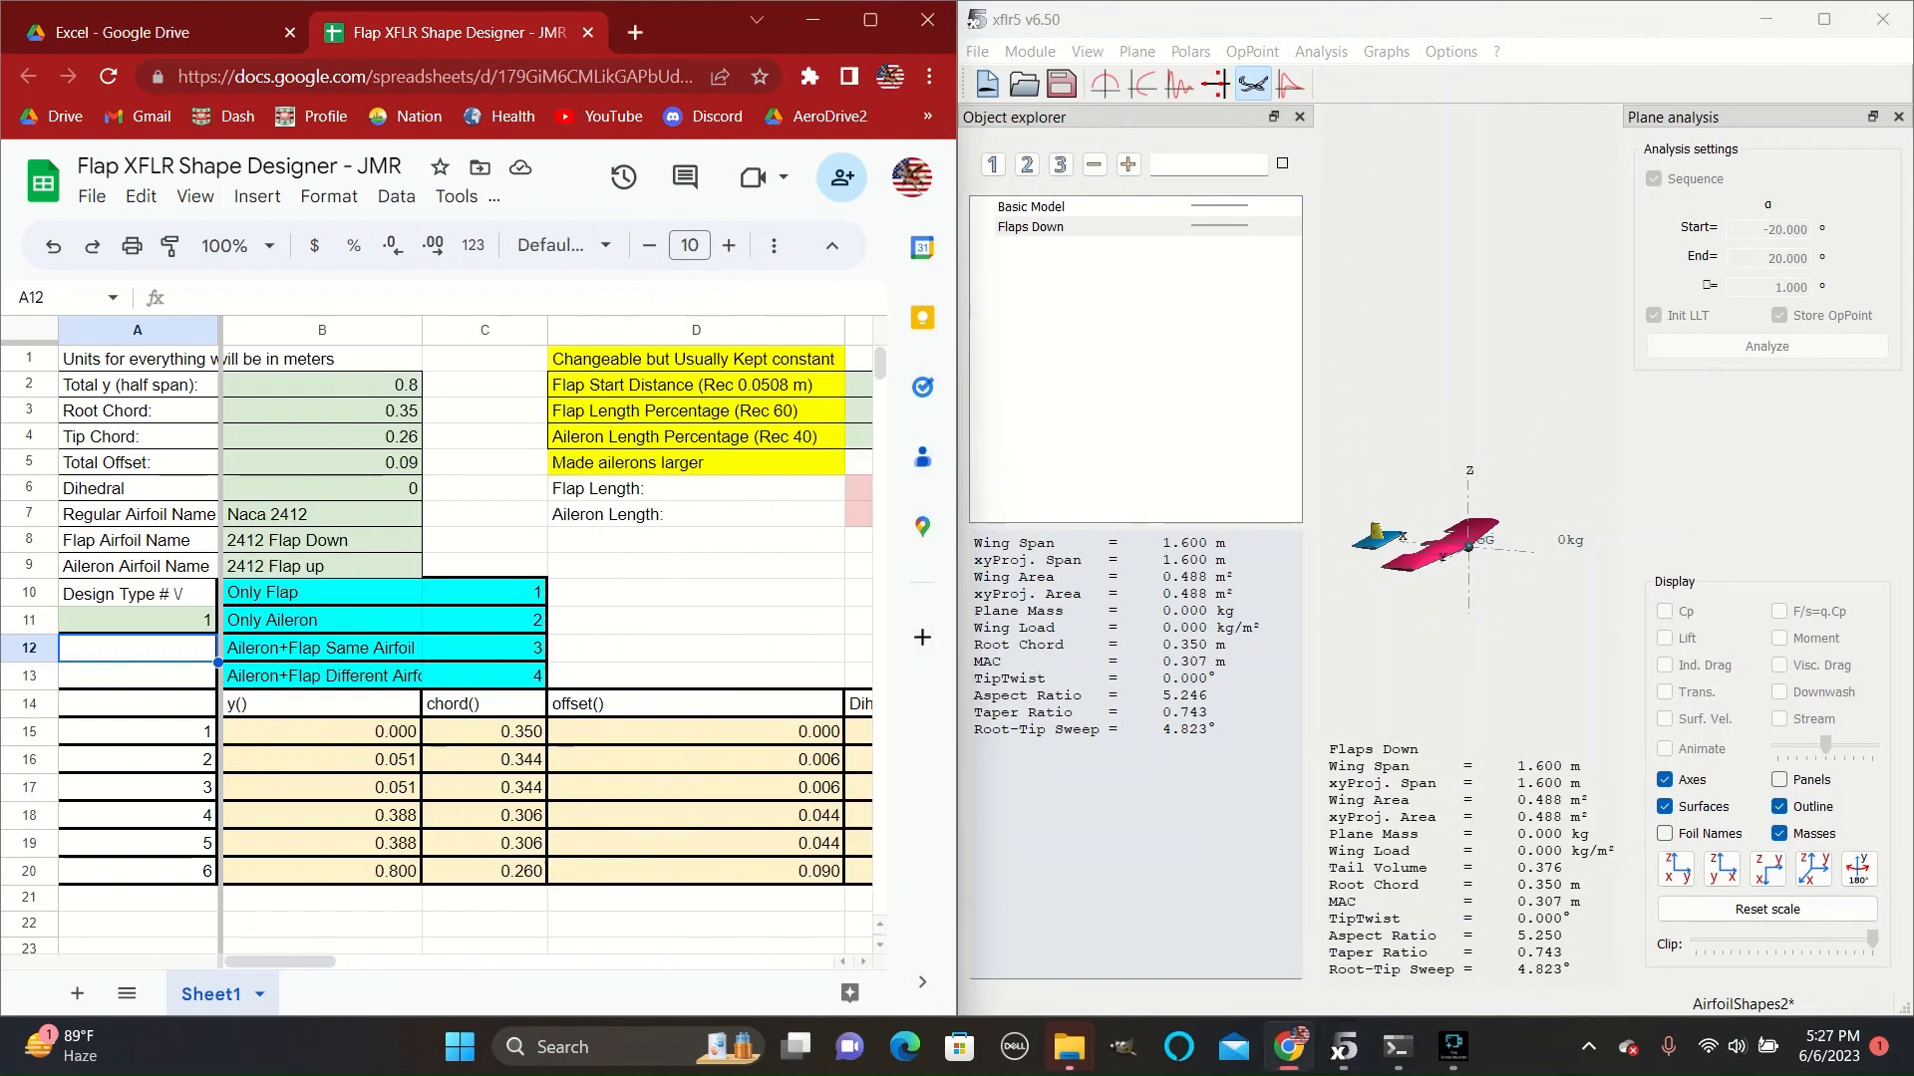
{"action": "left_click", "coordinate": [136, 620]}
{"action": "type", "text": "2"}
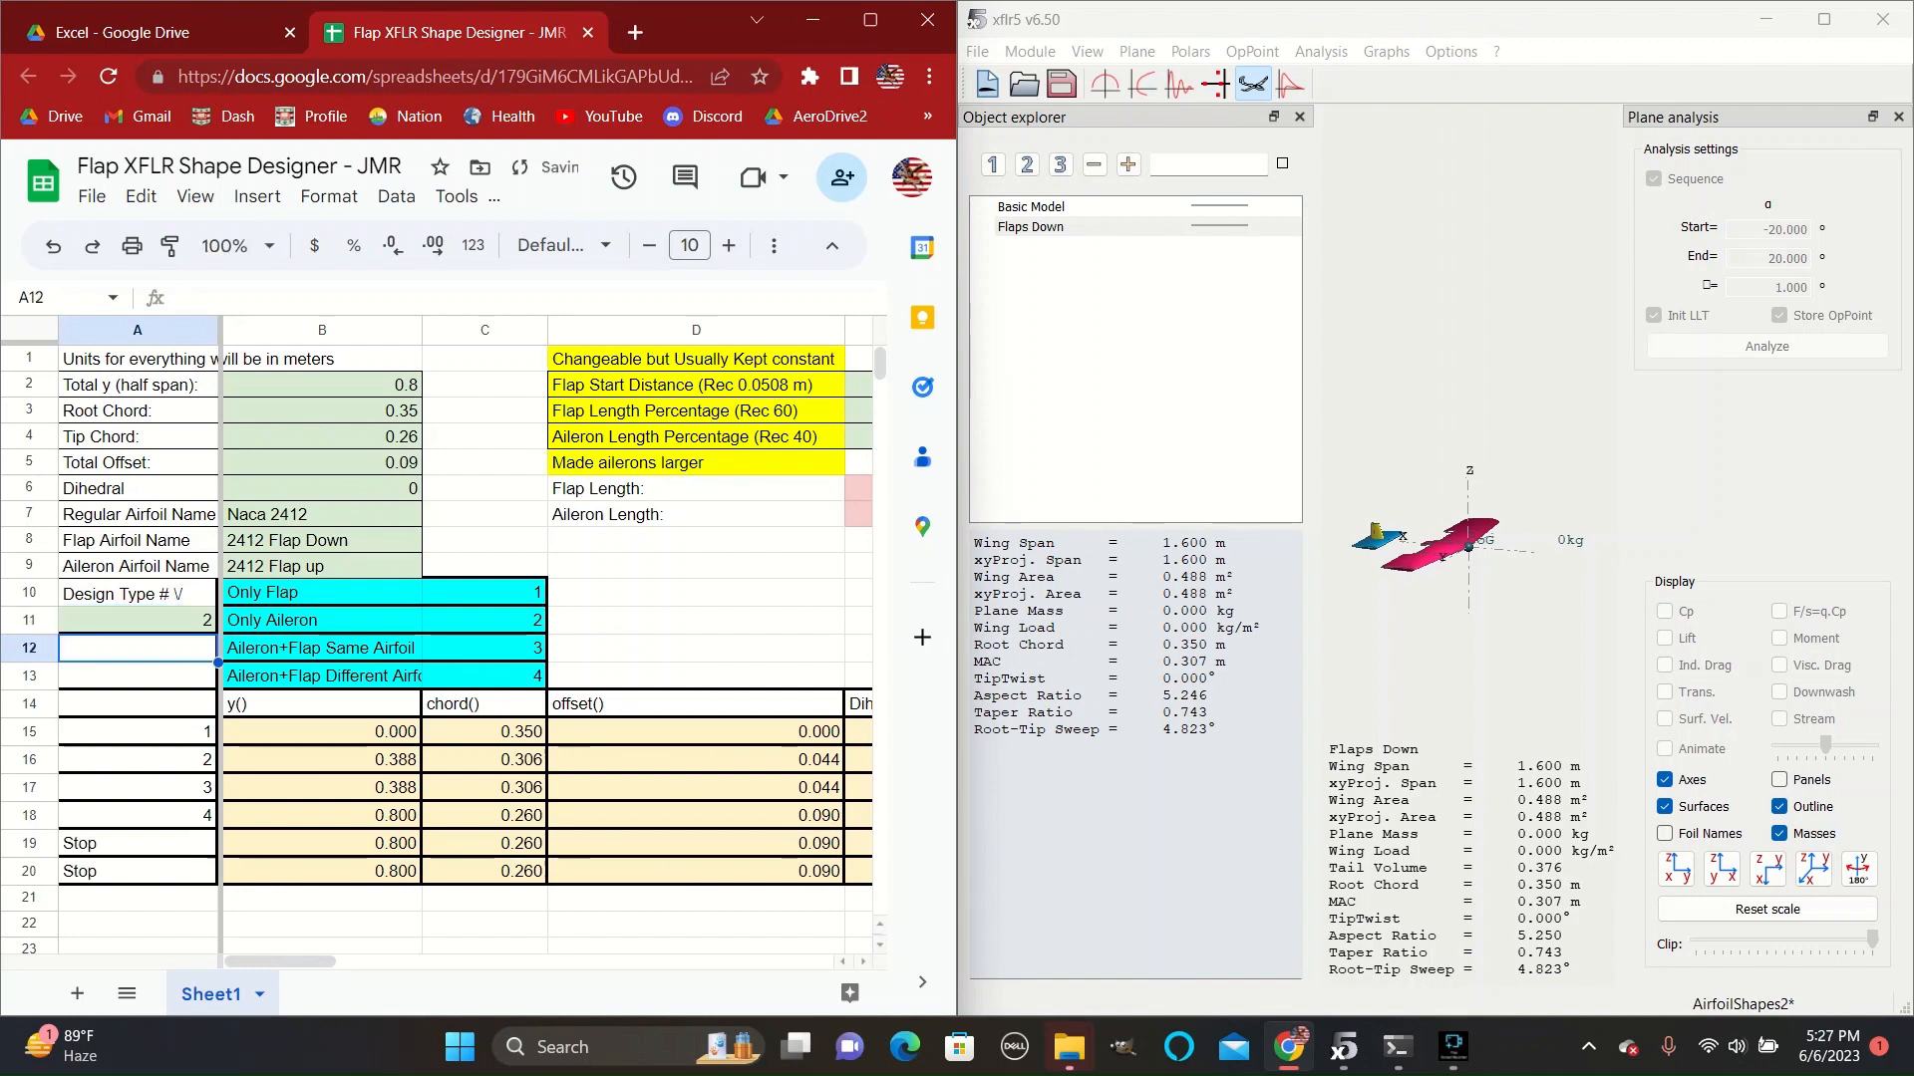
{"action": "right_click", "coordinate": [1027, 206]}
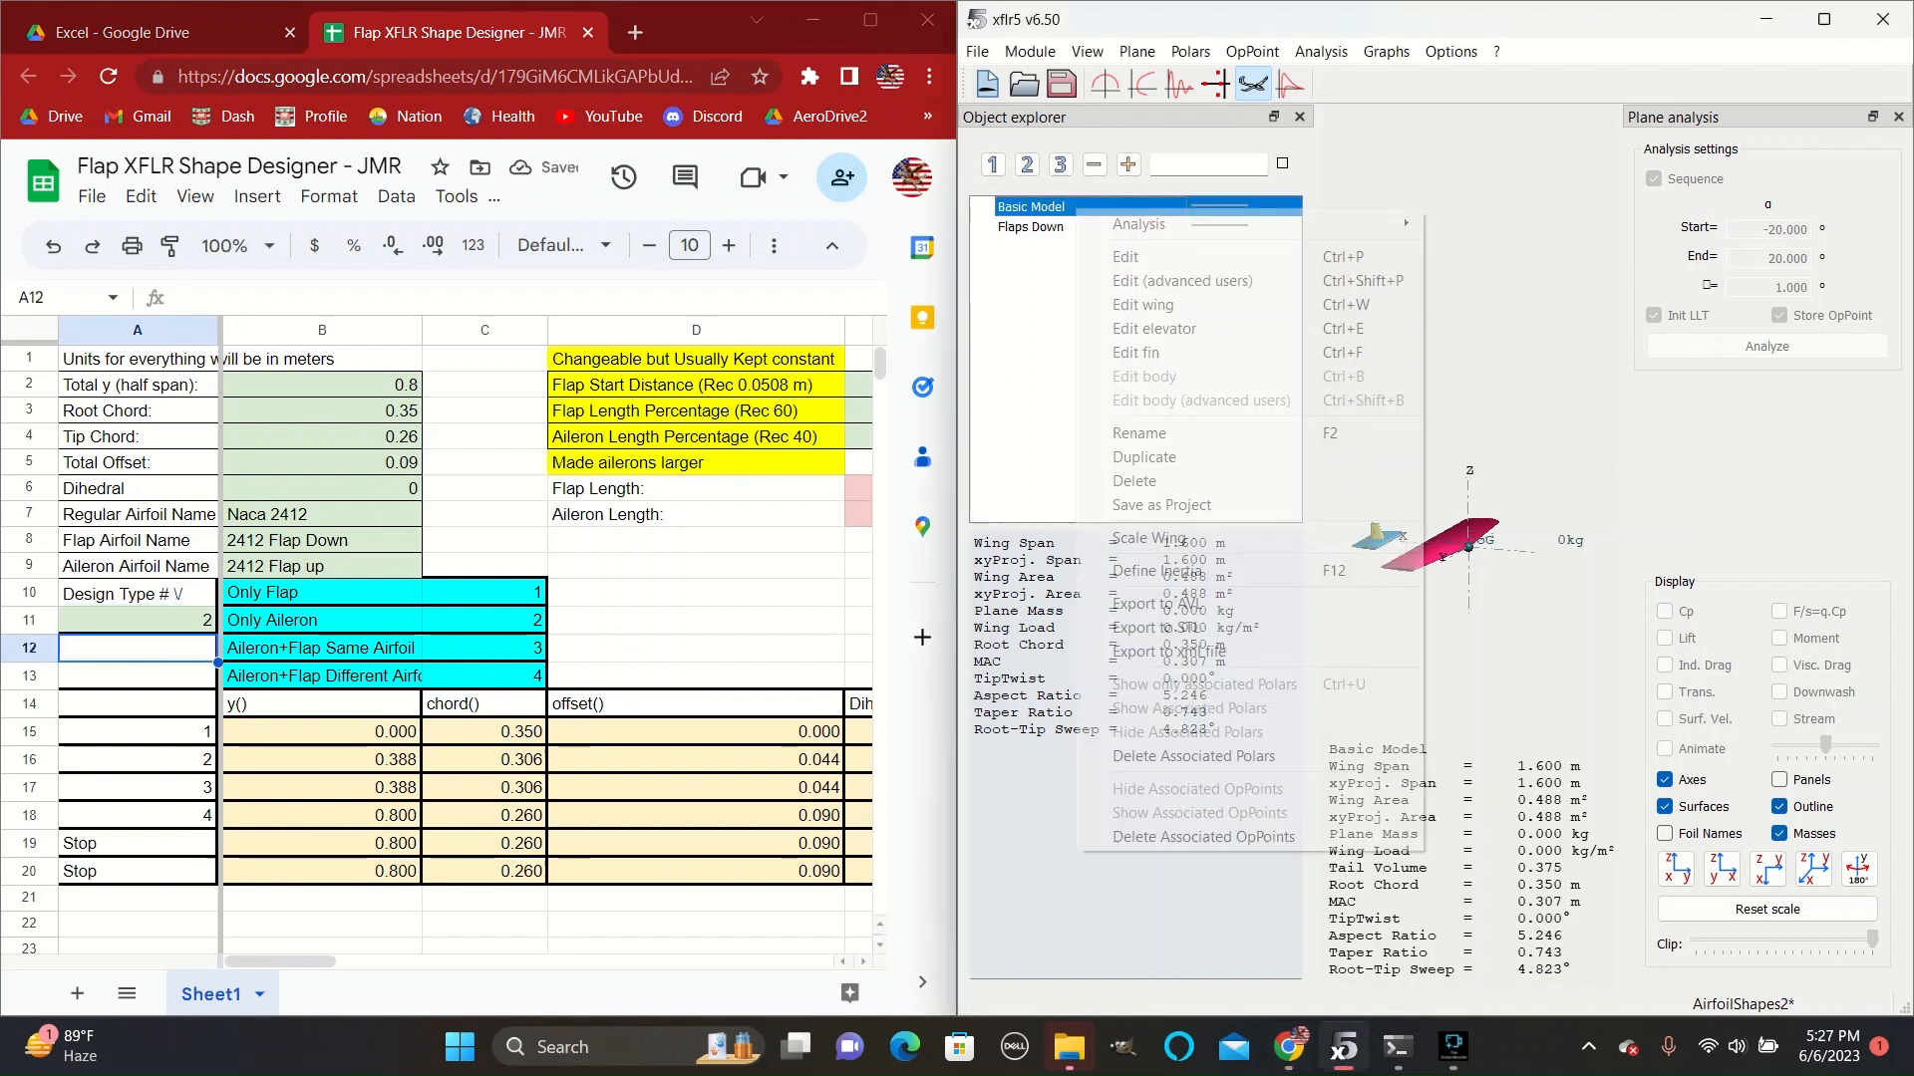
{"action": "mouse_move", "coordinate": [1143, 456]}
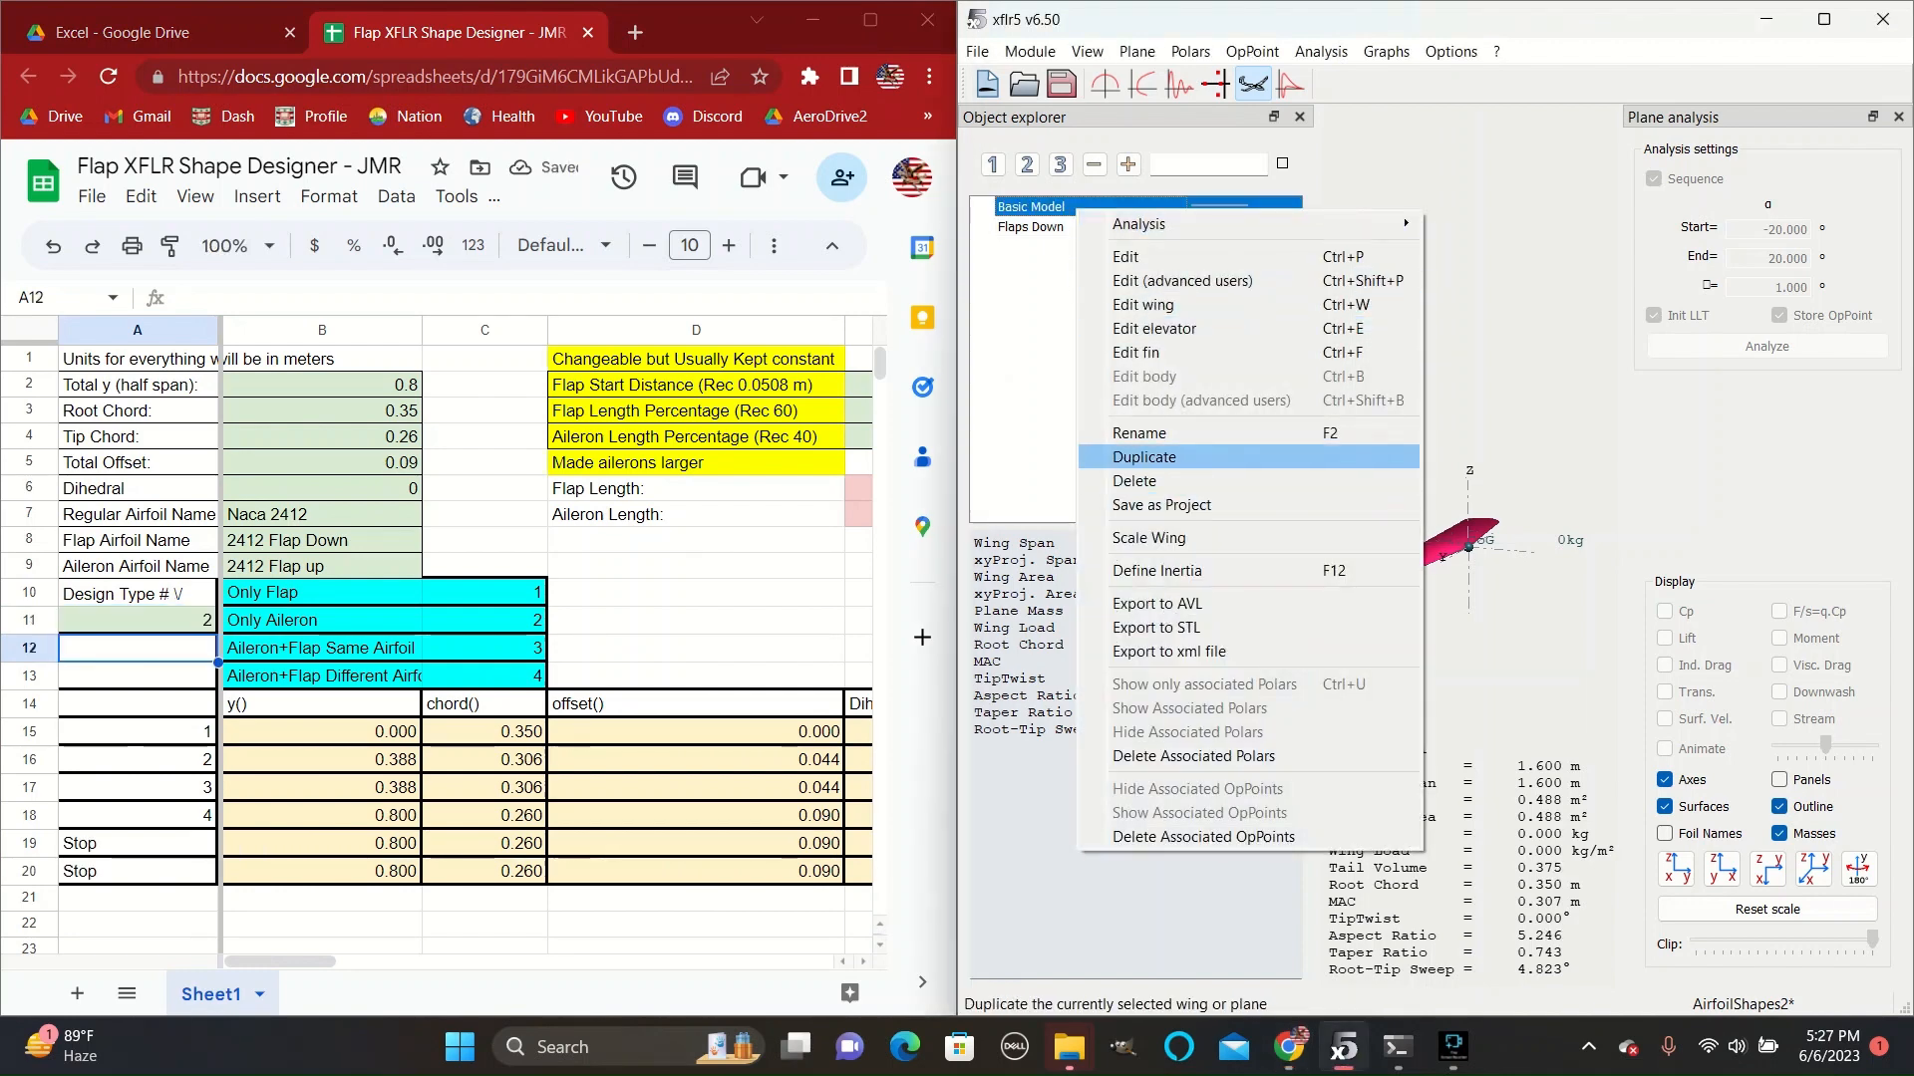
{"action": "left_click", "coordinate": [1137, 432]}
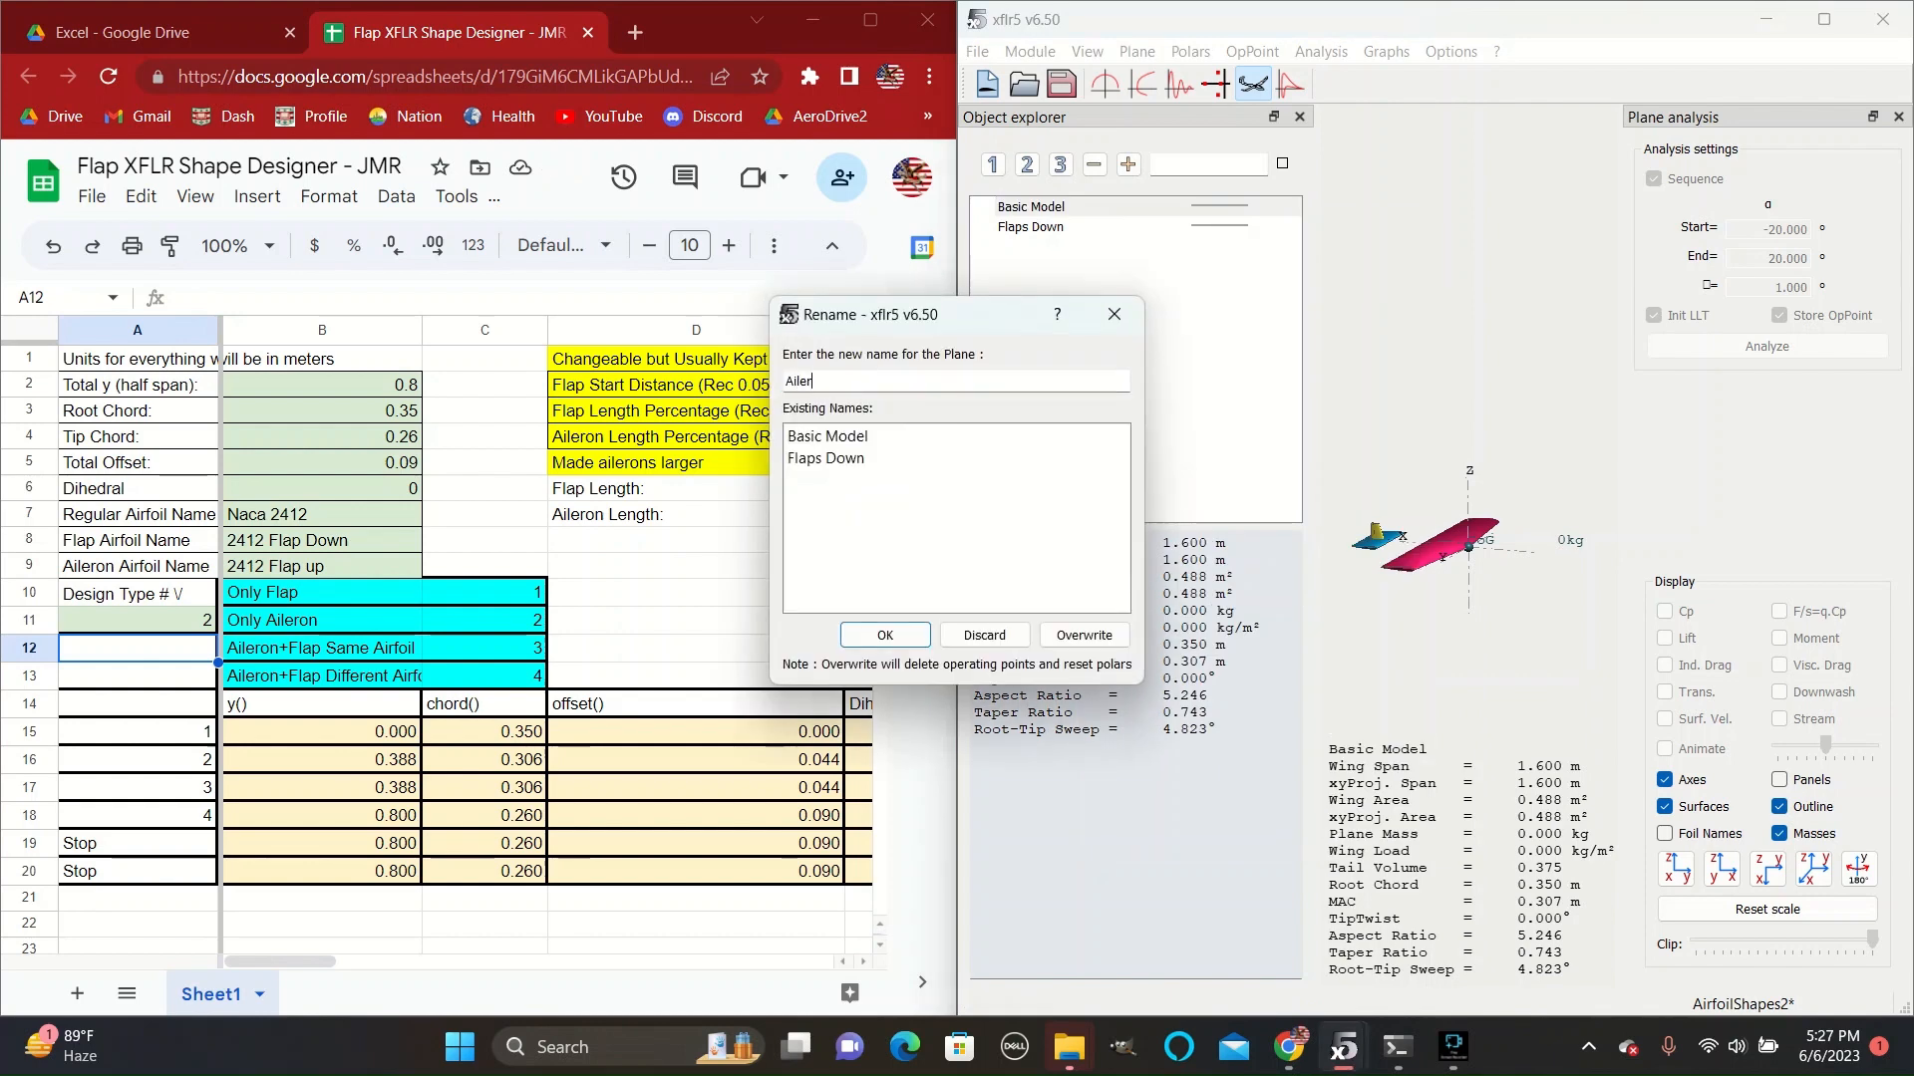
{"action": "type", "text": "ons"}
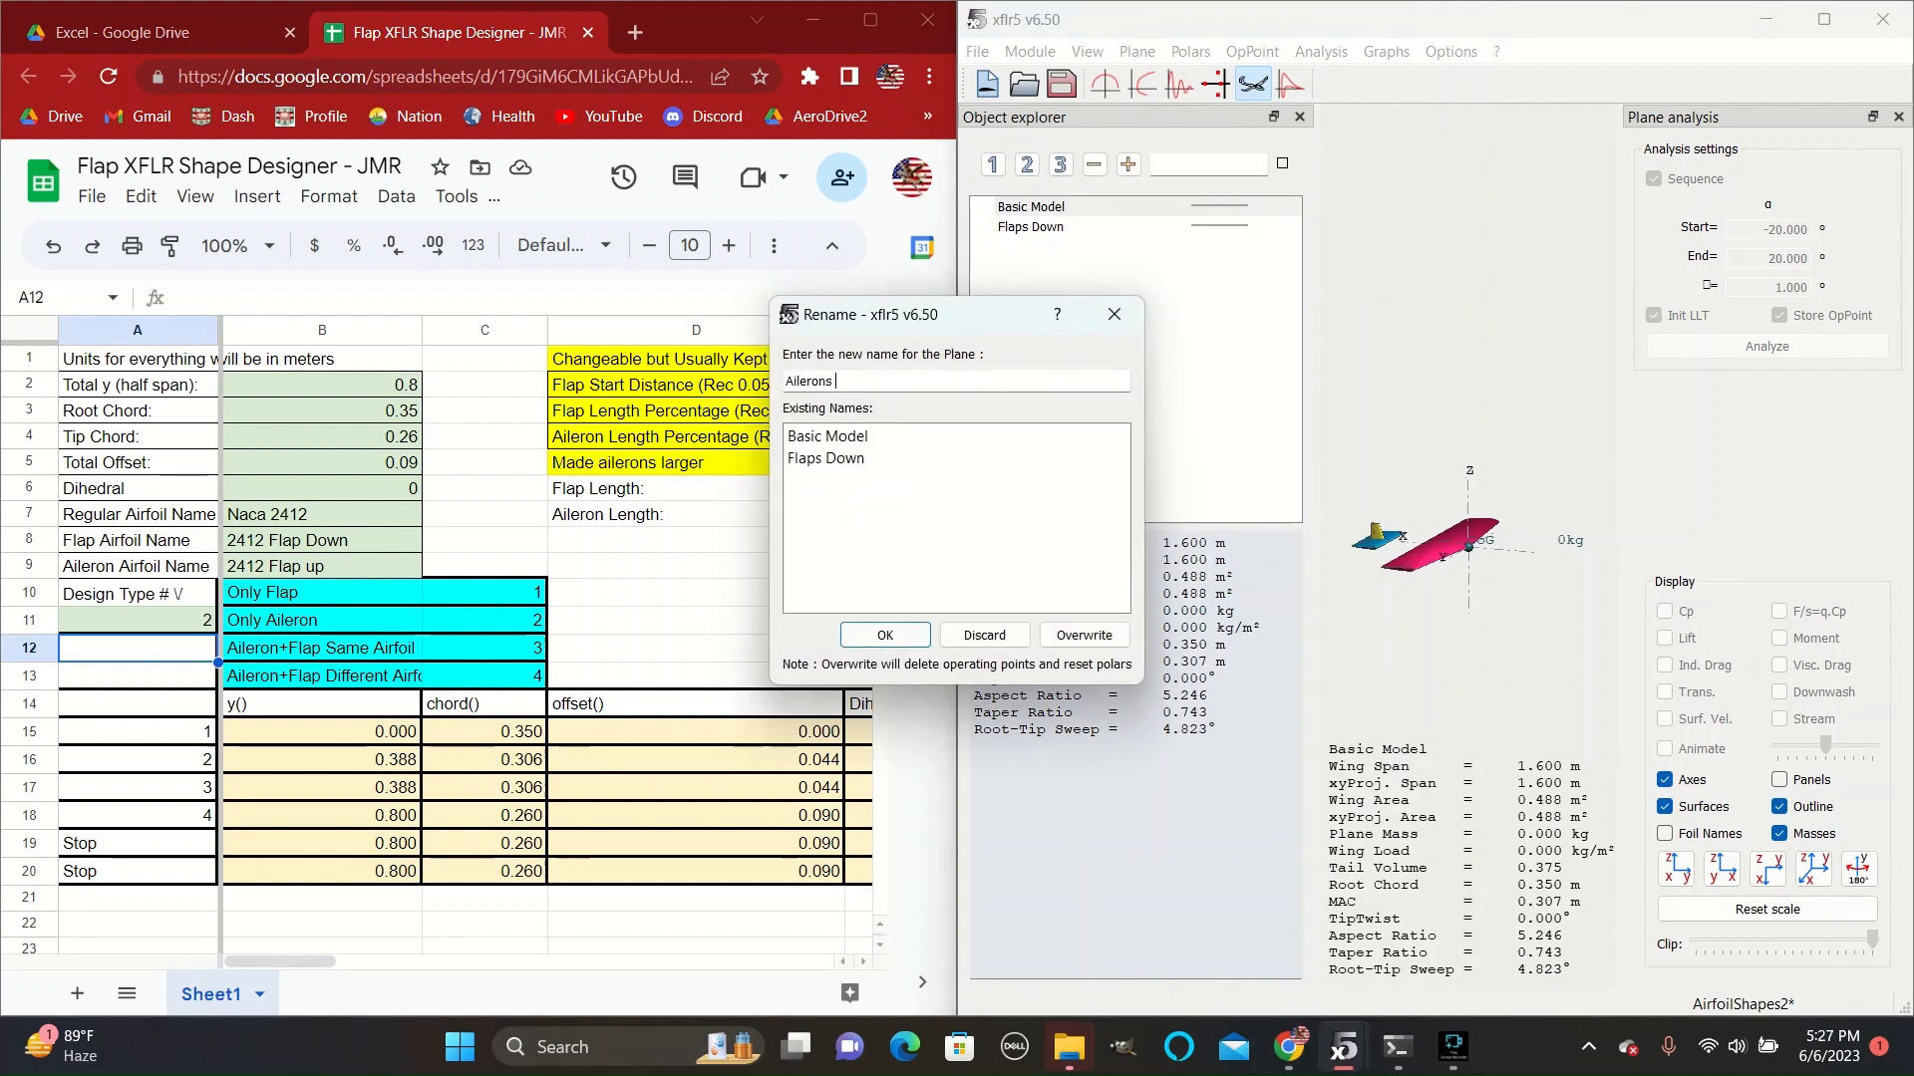
{"action": "type", "text": "Only"}
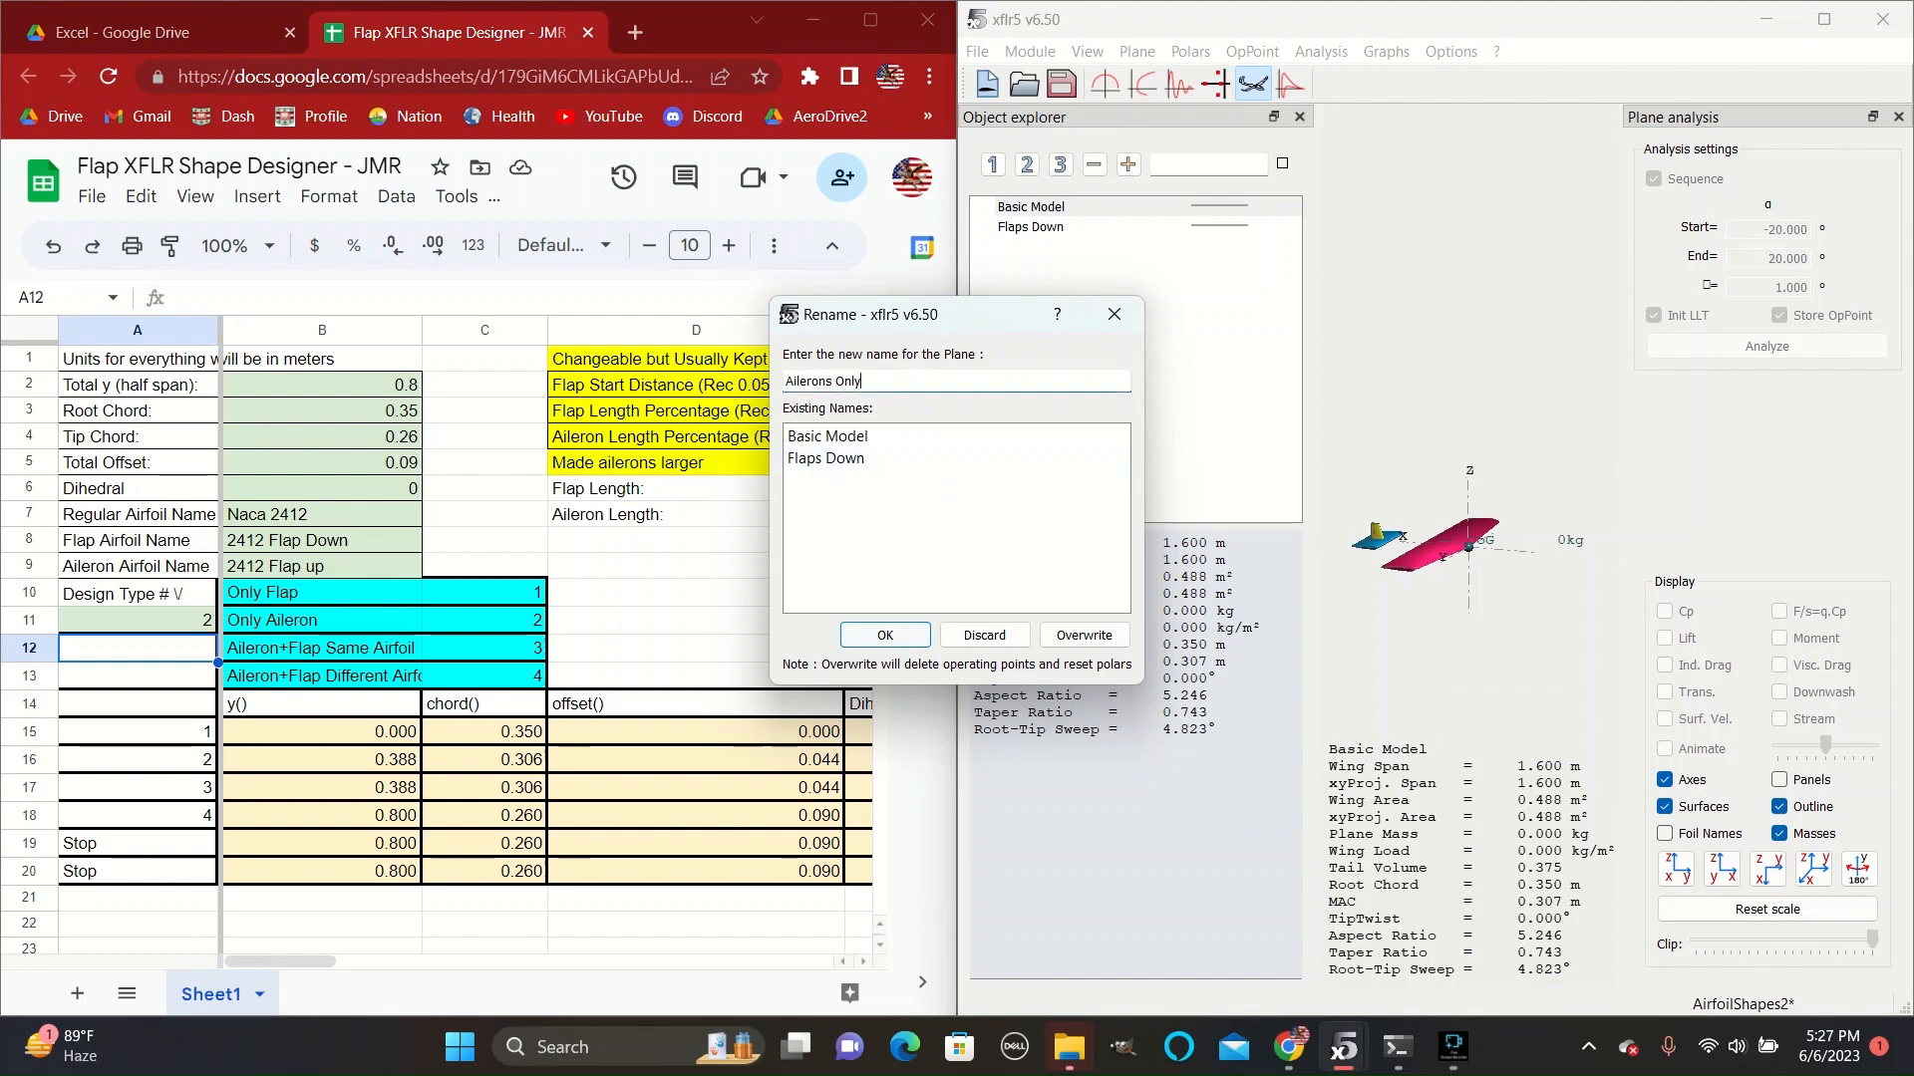
{"action": "left_click", "coordinate": [884, 635]}
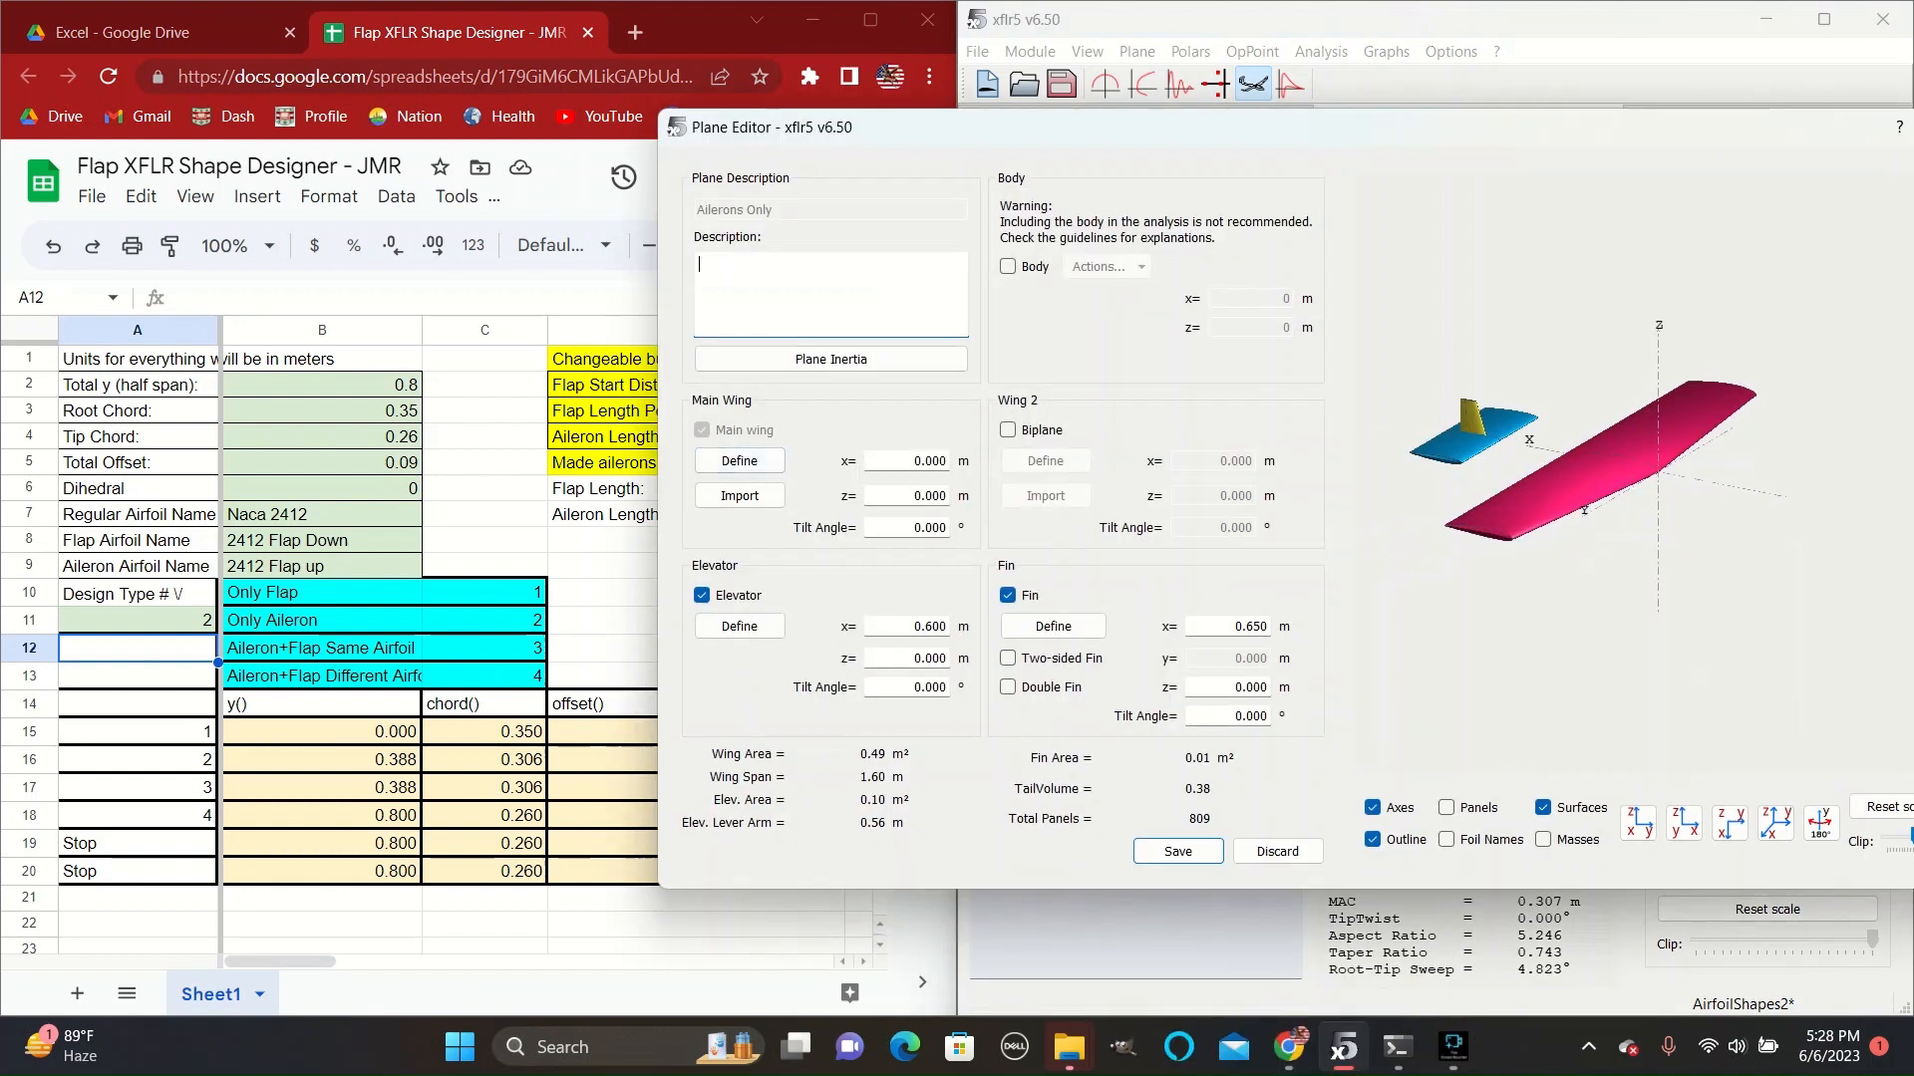
Insert a section at y 0.388 and set rows 2 and 3 offsets to 0.044 per the spreadsheet.
{"action": "left_click", "coordinate": [738, 466]}
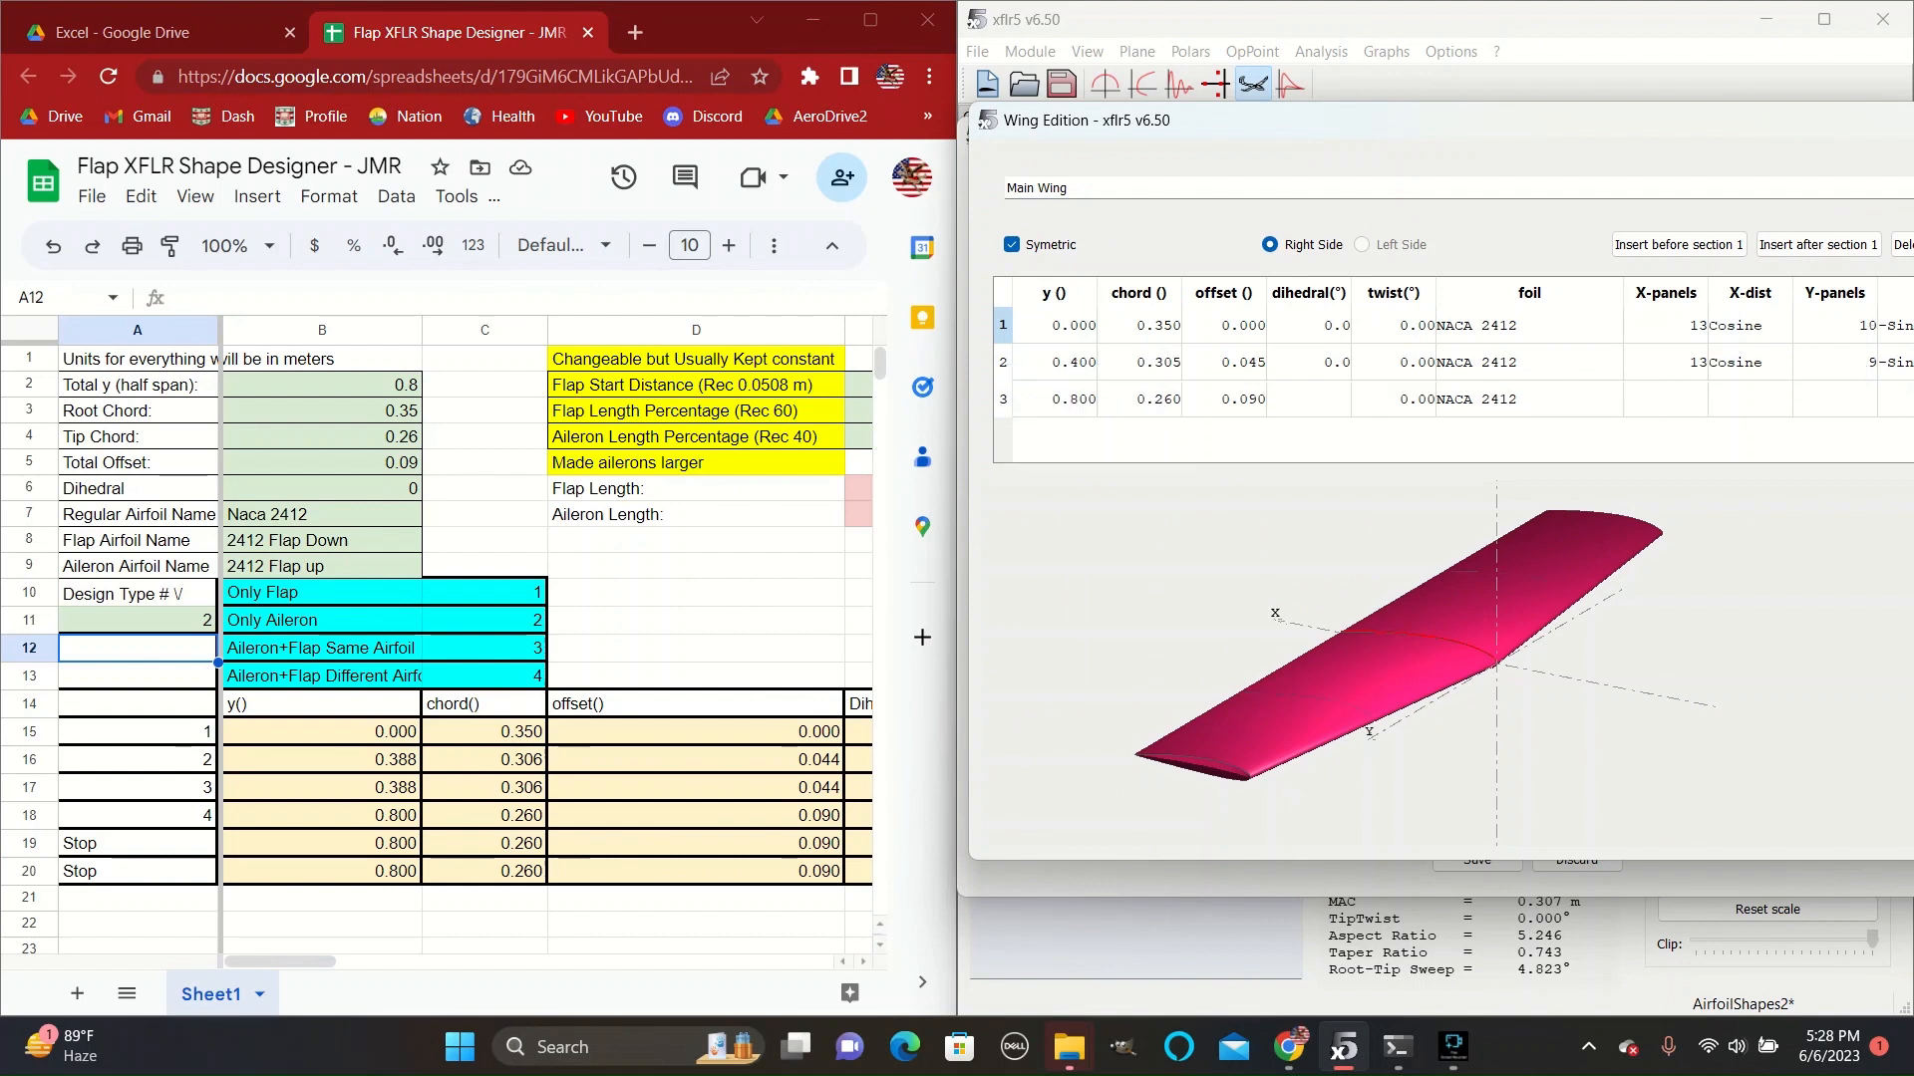
{"action": "left_click", "coordinate": [1816, 244]}
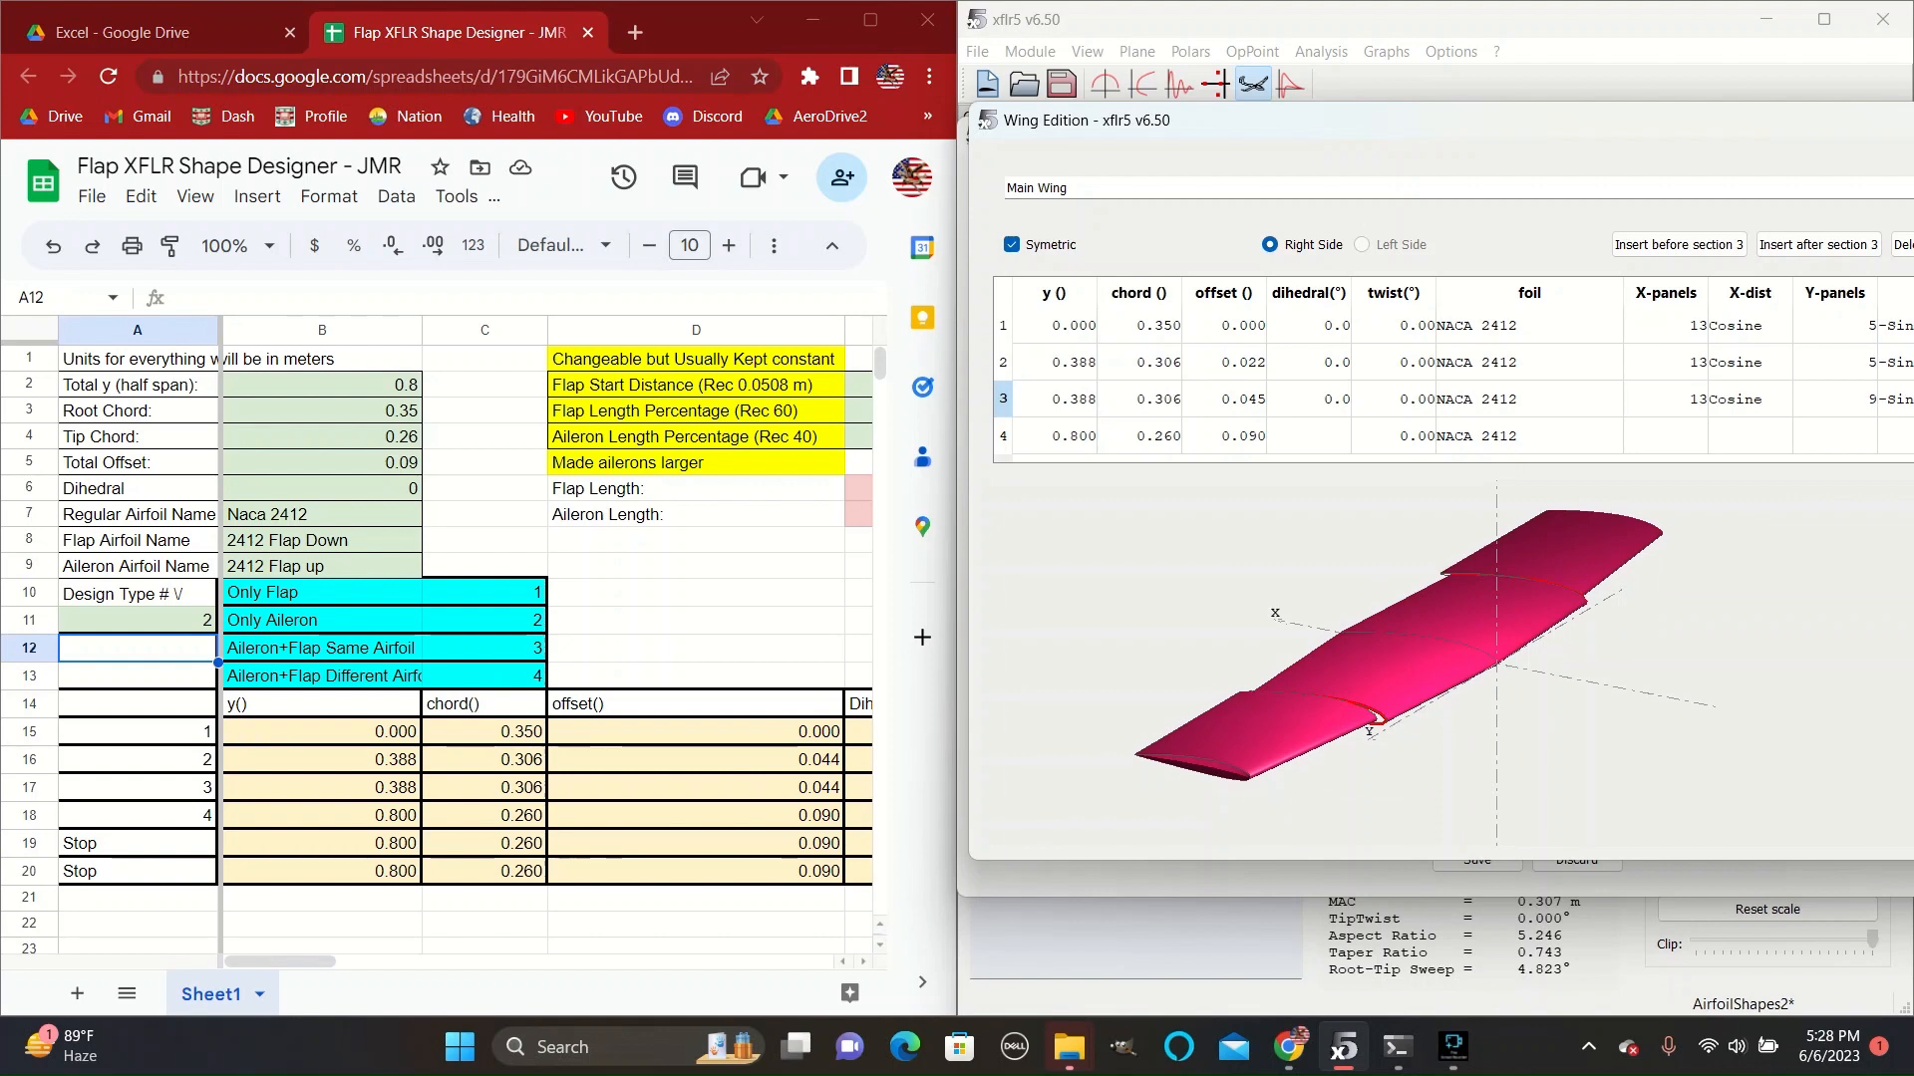
{"action": "left_click", "coordinate": [1228, 363]}
{"action": "type", "text": "0.044"}
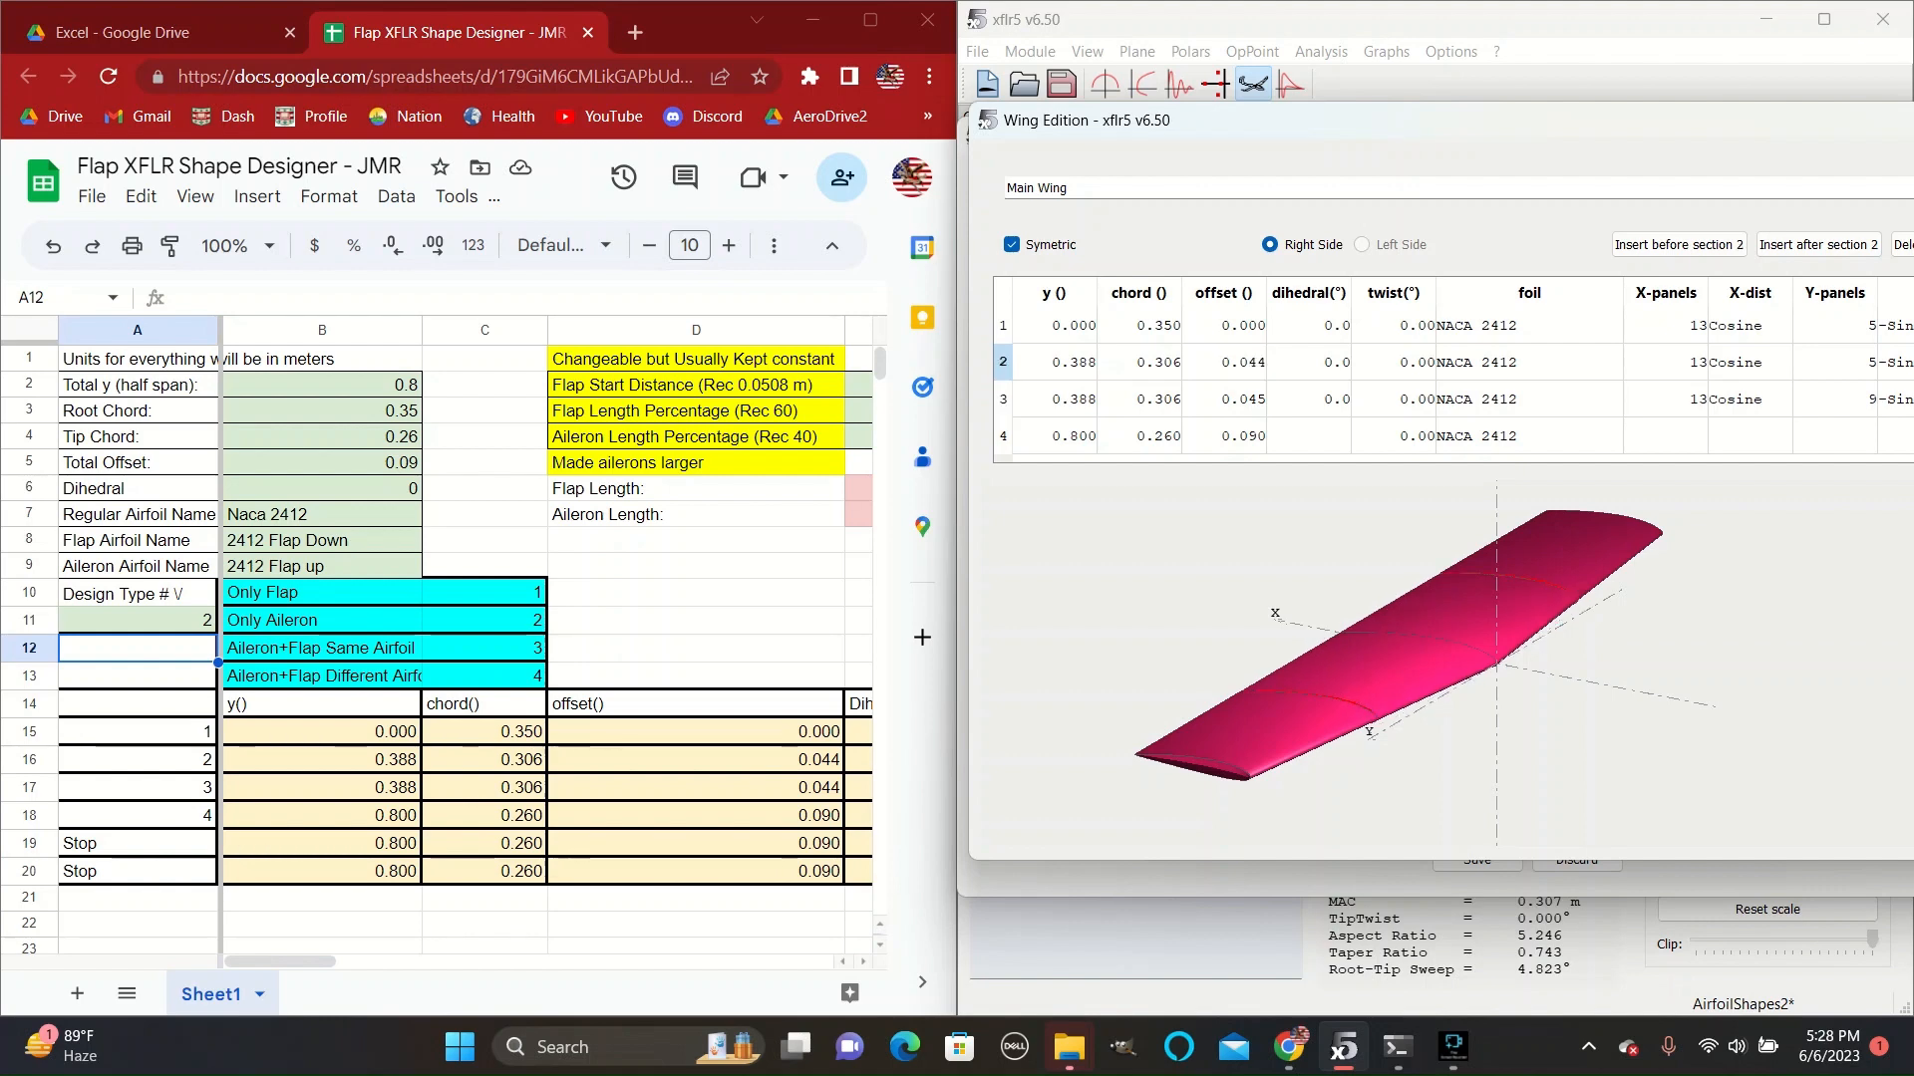
{"action": "left_click", "coordinate": [1222, 399]}
{"action": "type", "text": "0.044"}
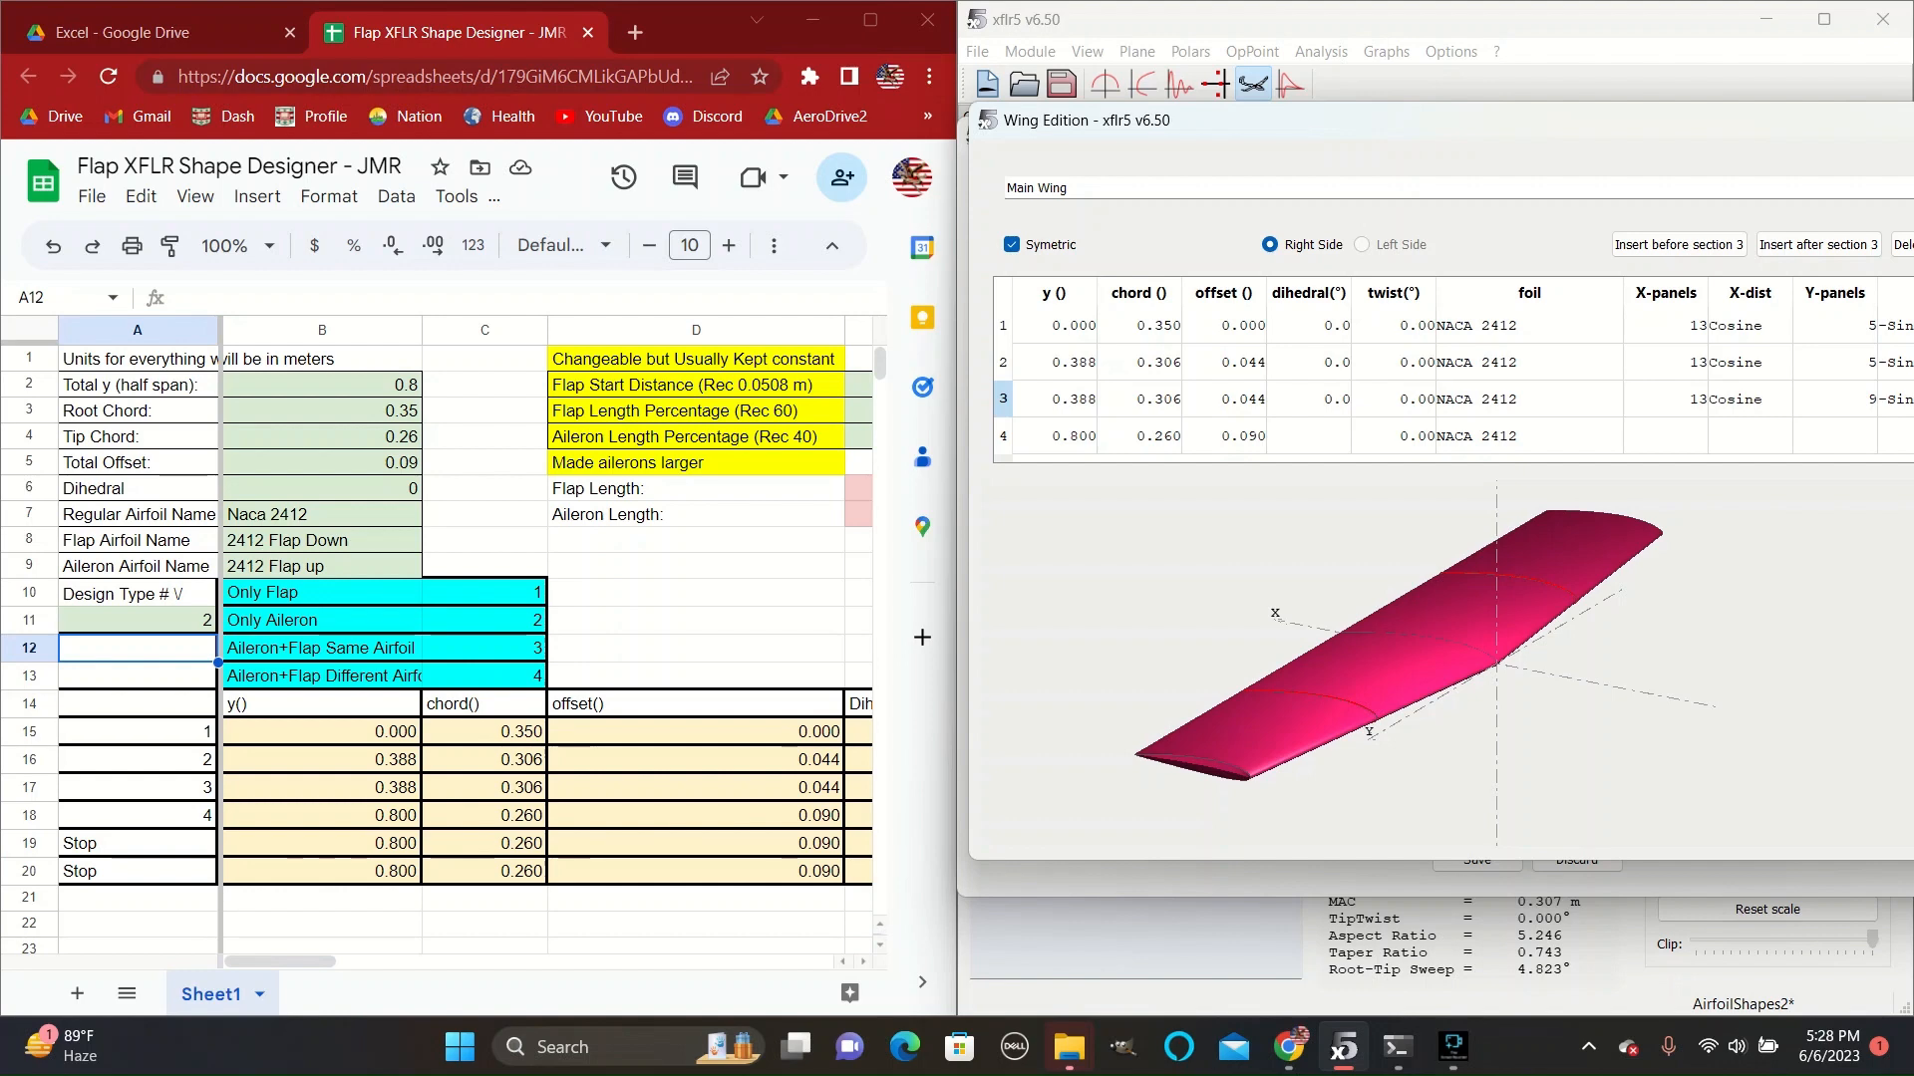
Check the spreadsheet foil columns and save the Ailerons Only wing changes.
{"action": "scroll", "scroll_direction": "right", "scroll_amount": 3}
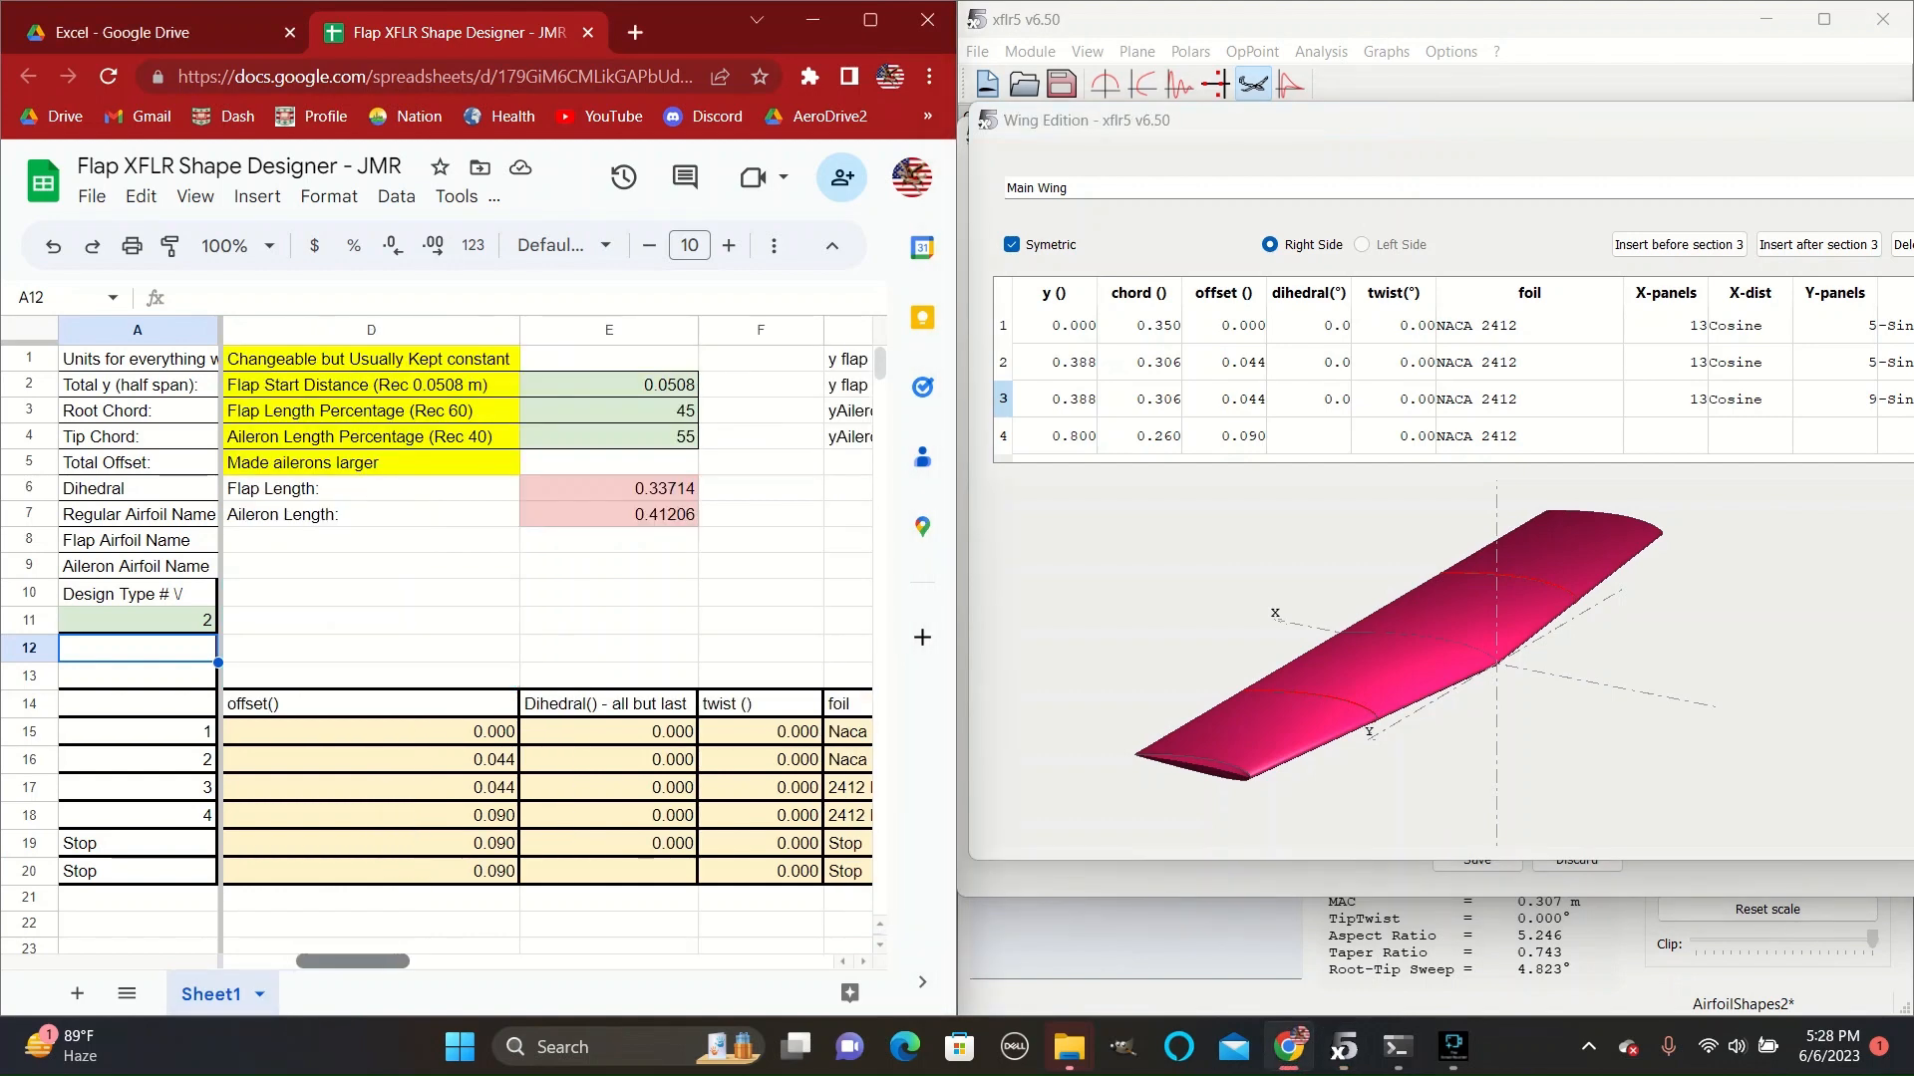
{"action": "scroll", "scroll_direction": "right", "scroll_amount": 3}
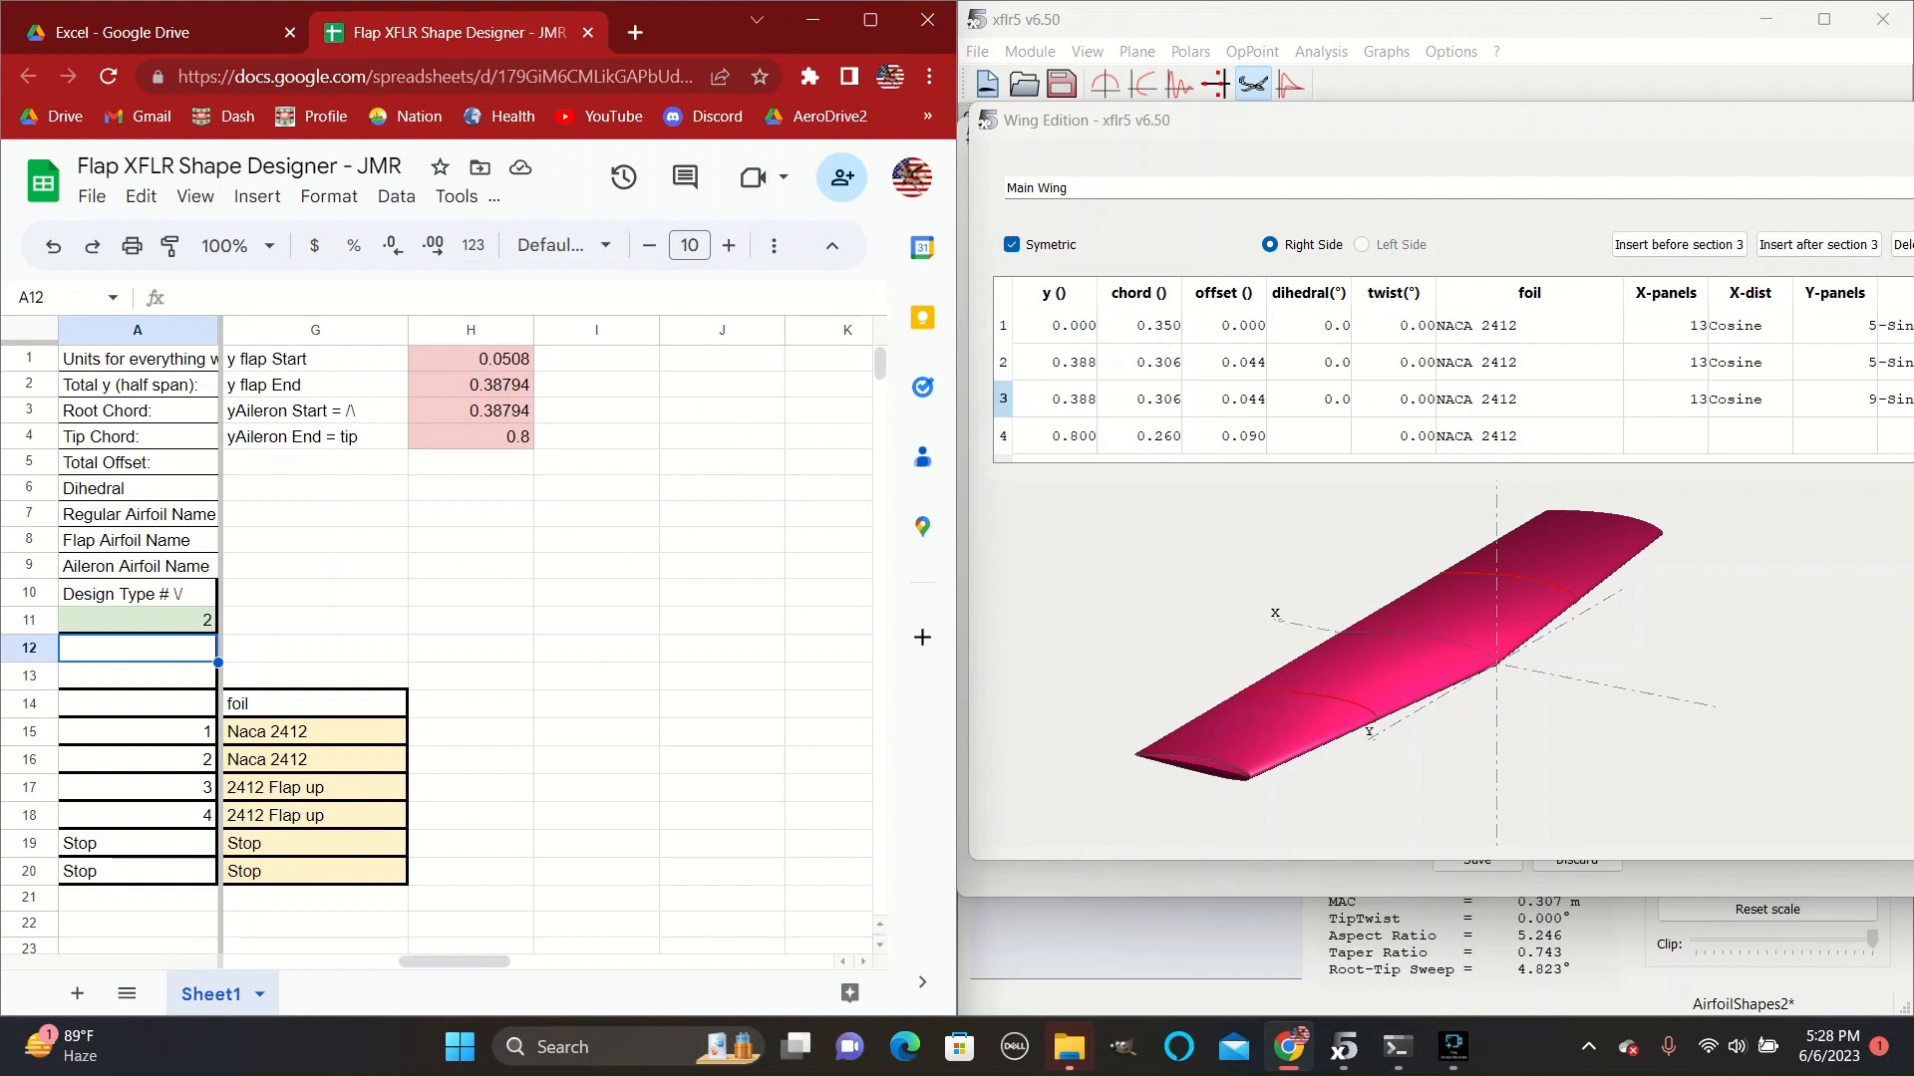
{"action": "left_click", "coordinate": [1525, 436]}
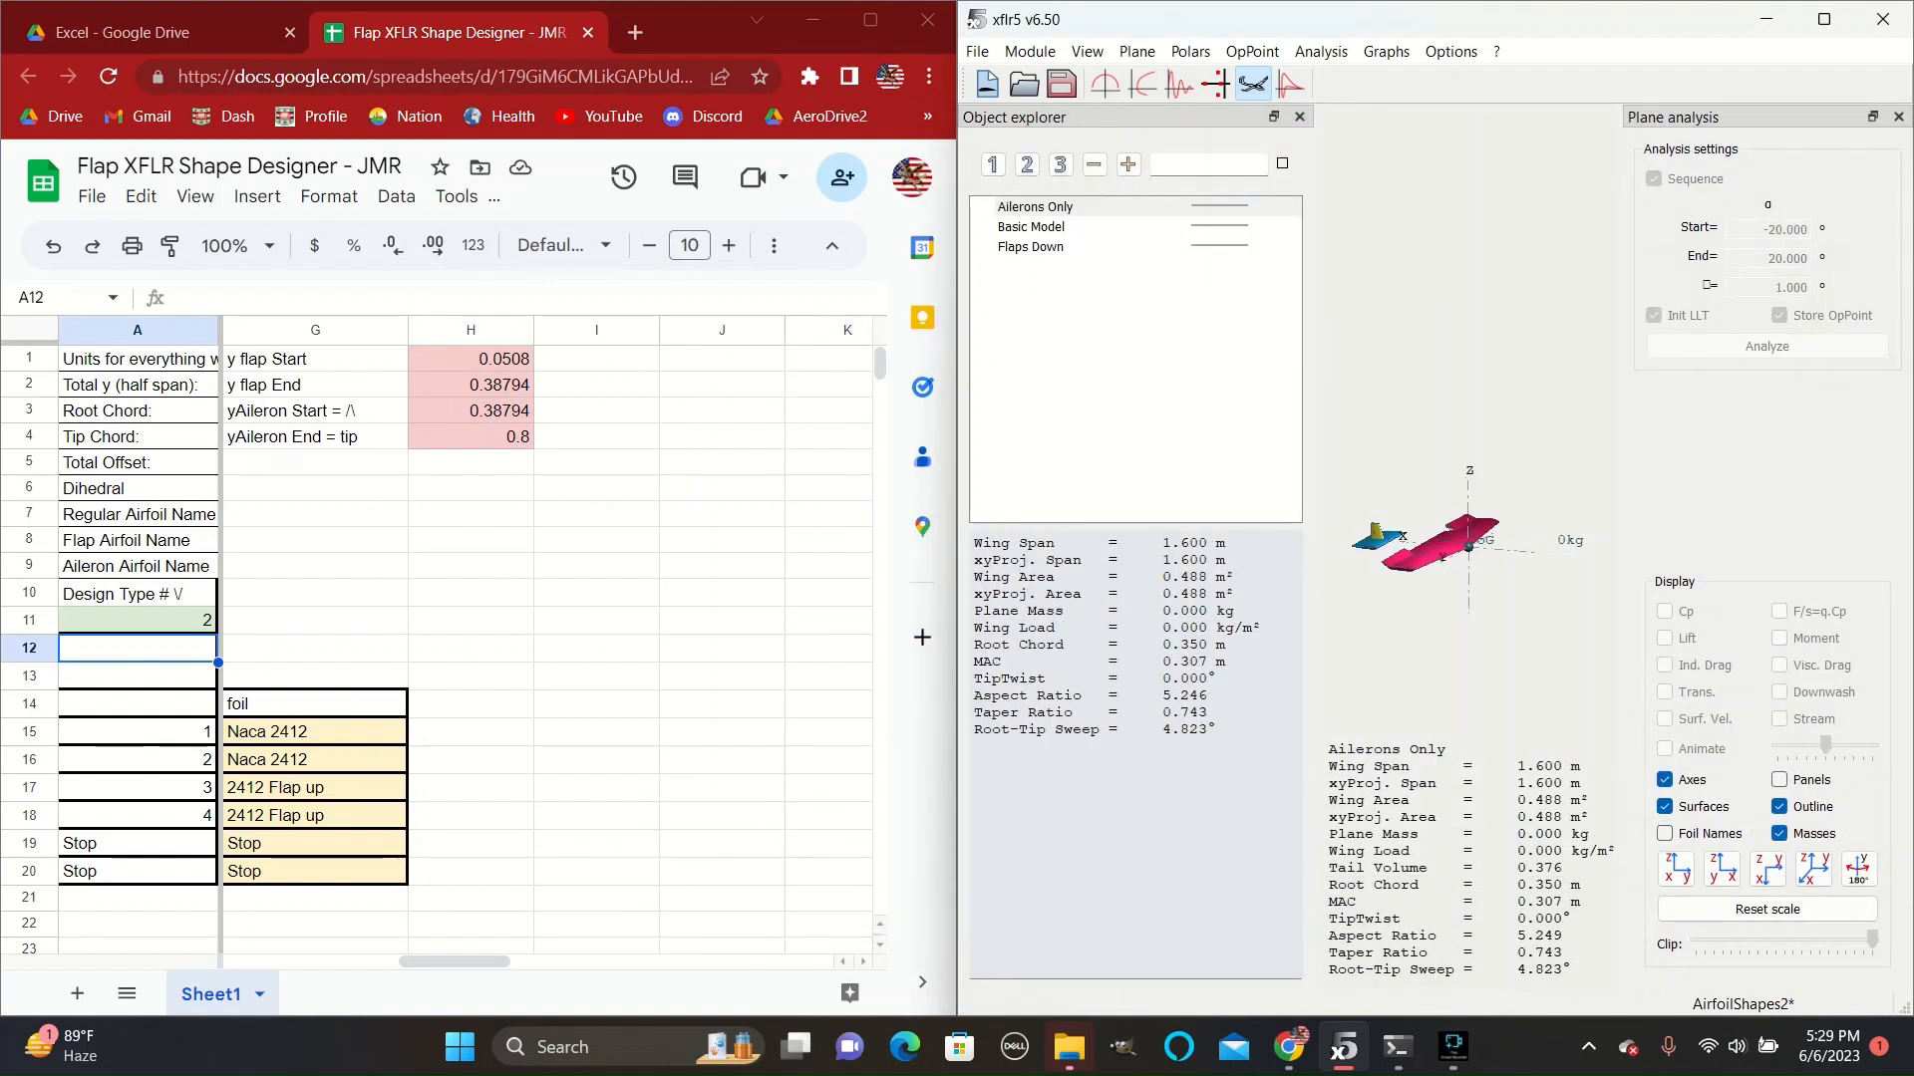
Duplicate Flaps Down as Flaps Down Ailerons Up and open the new plane for editing.
{"action": "left_click", "coordinate": [1032, 246]}
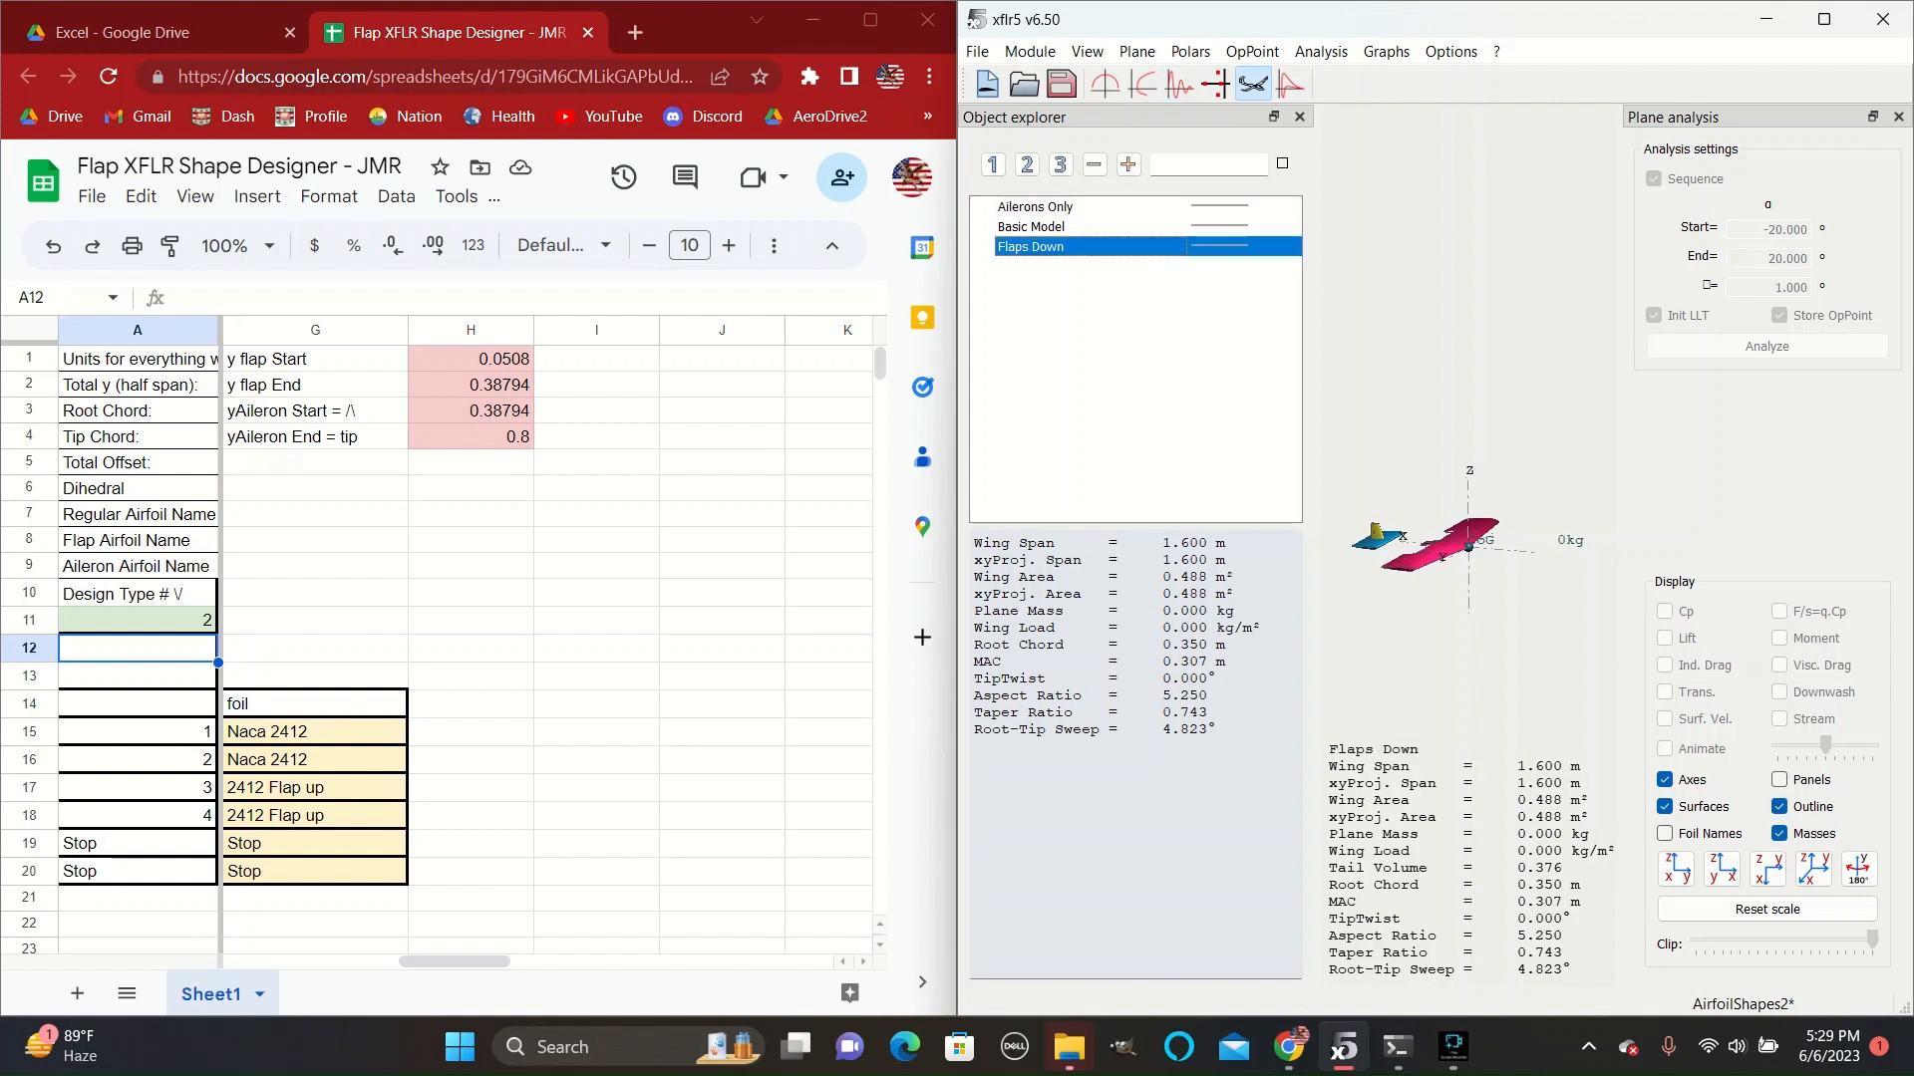
{"action": "right_click", "coordinate": [1028, 246]}
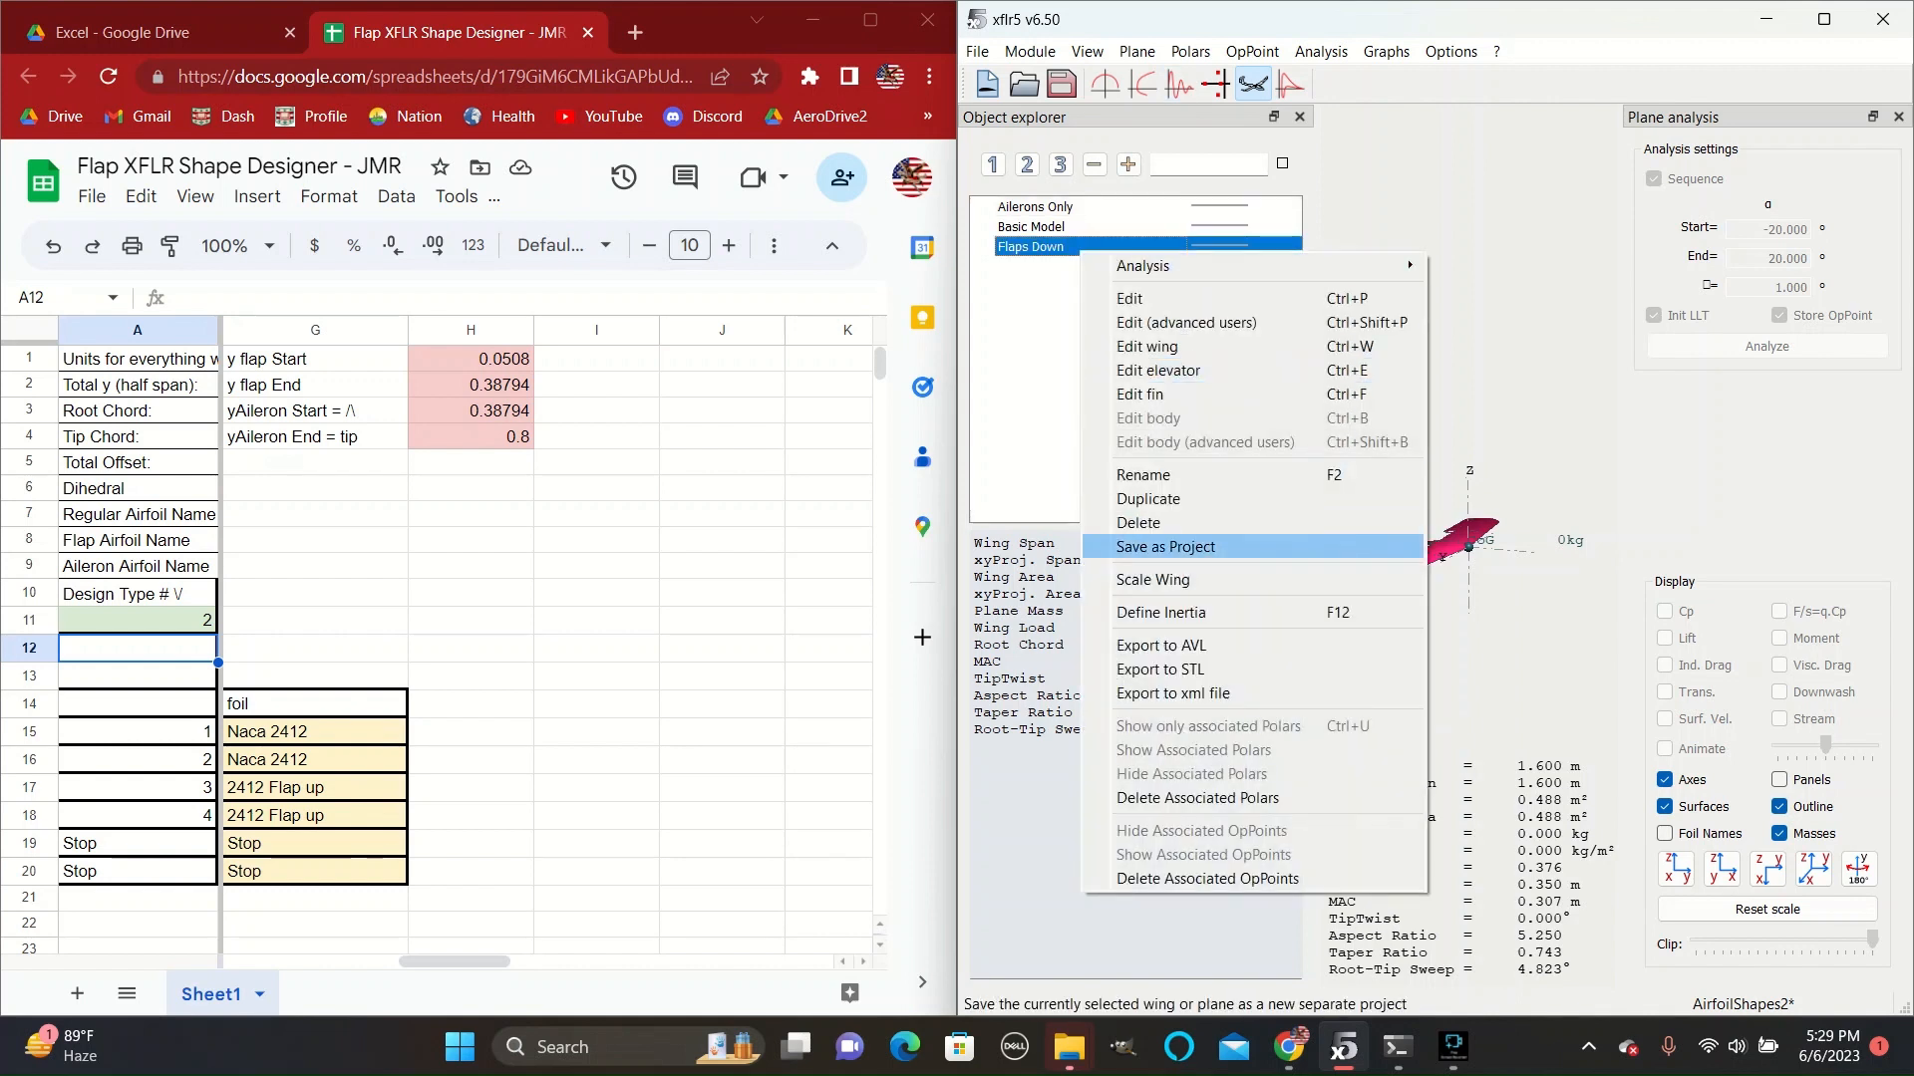
{"action": "mouse_move", "coordinate": [1165, 548]}
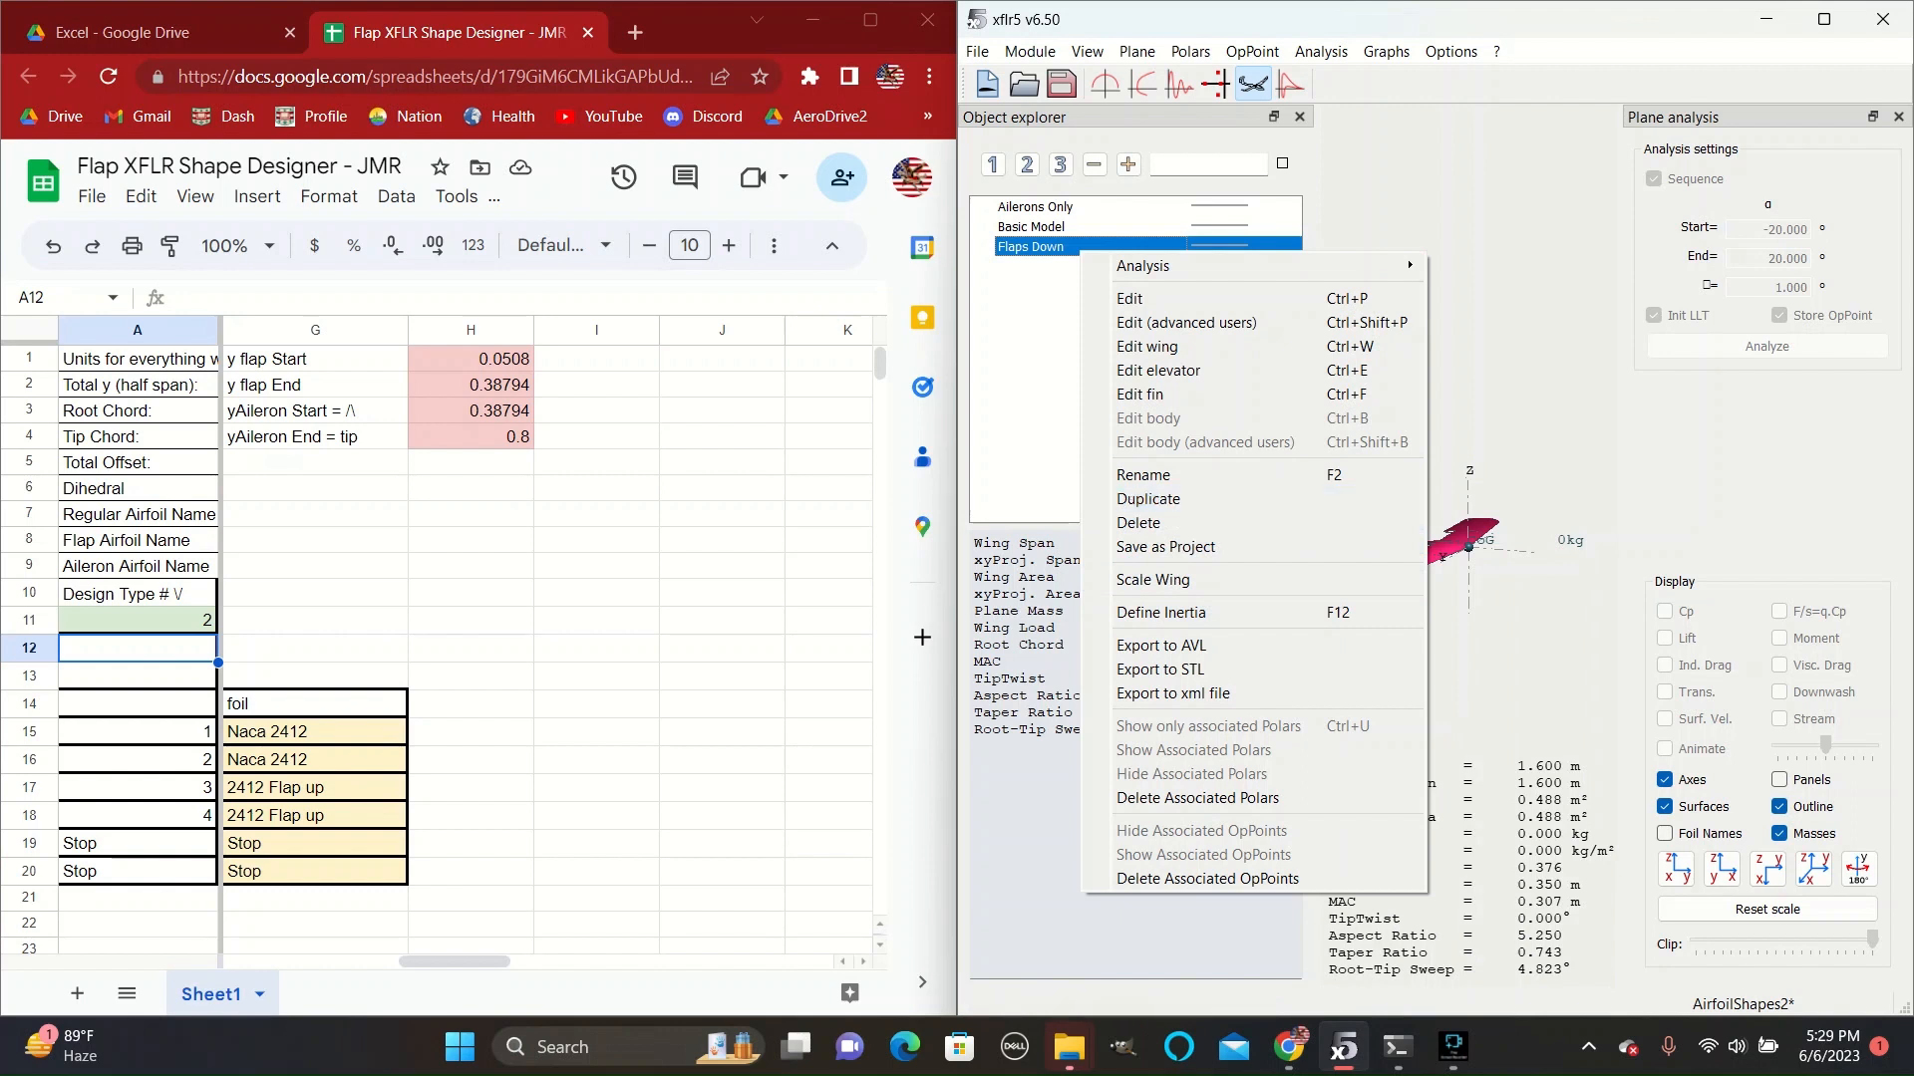
{"action": "left_click", "coordinate": [1143, 475]}
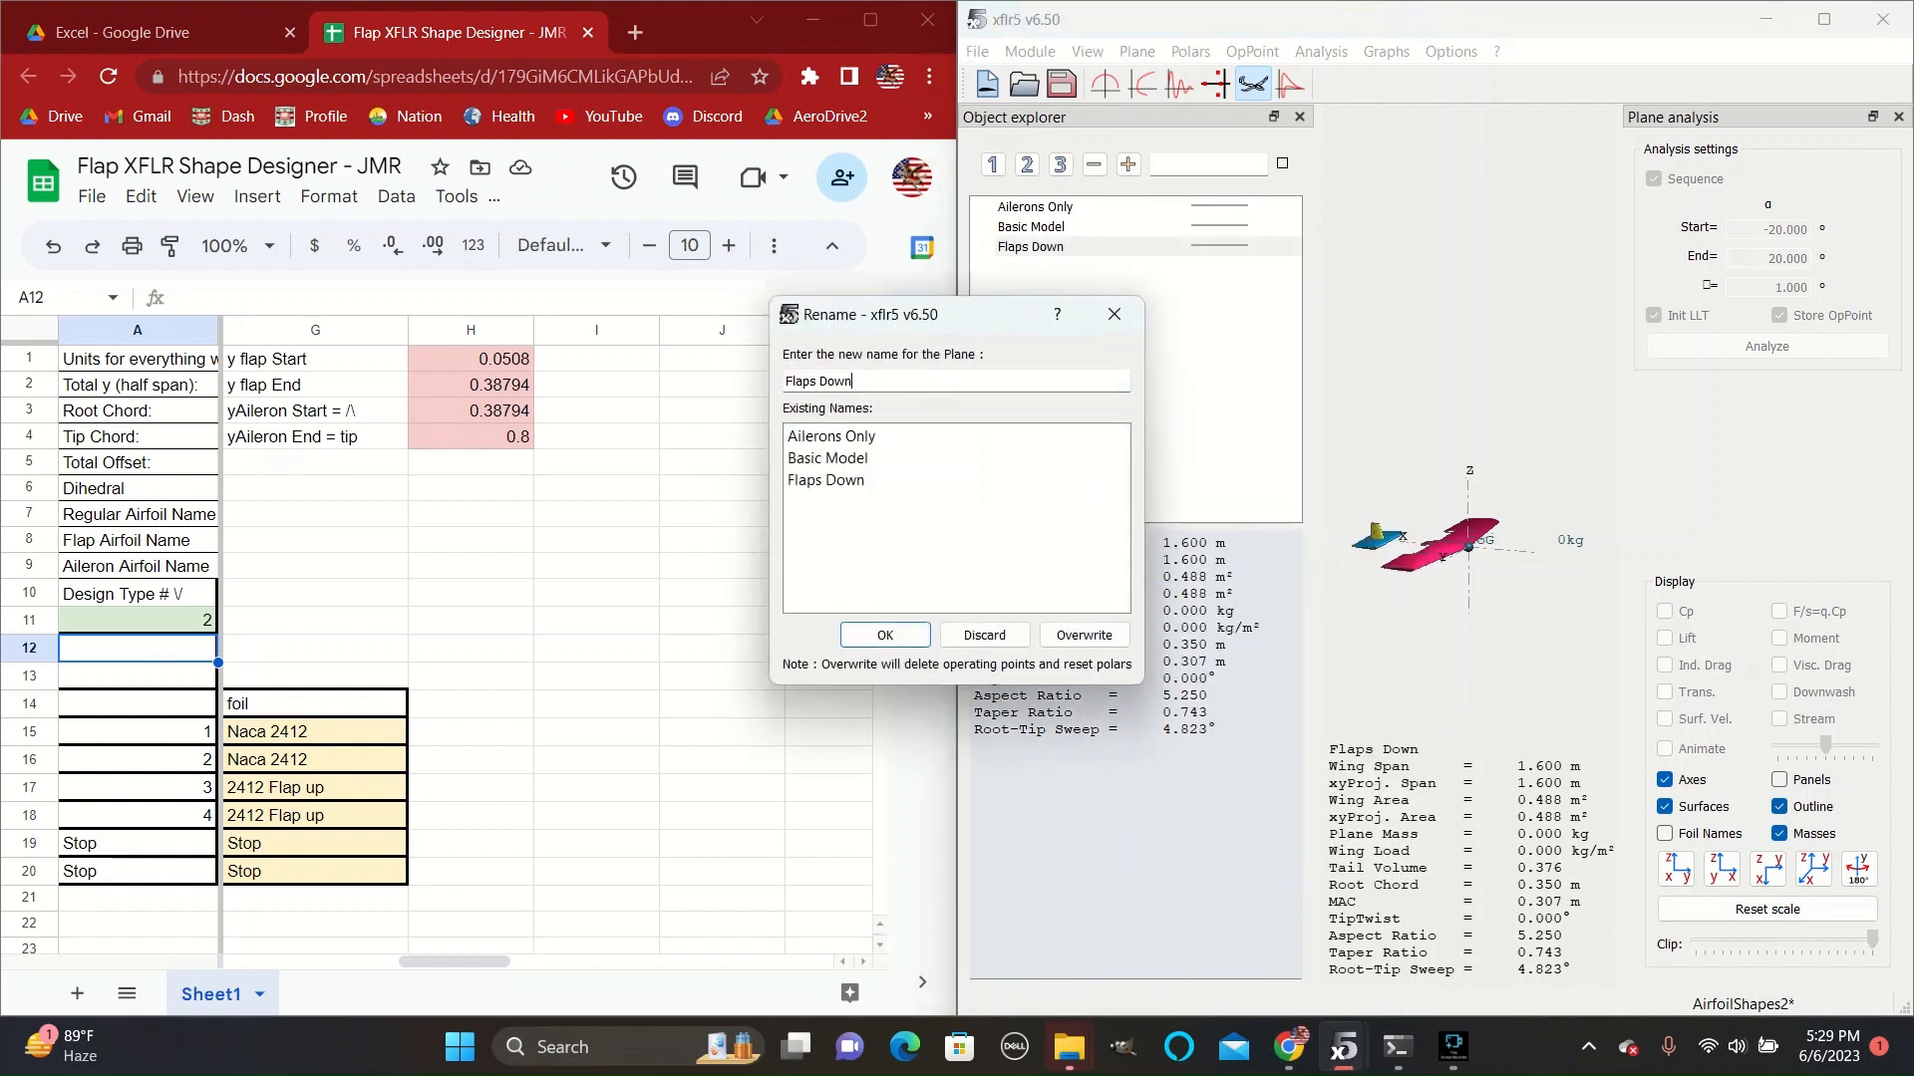
{"action": "type", "text": "Ailerons Up"}
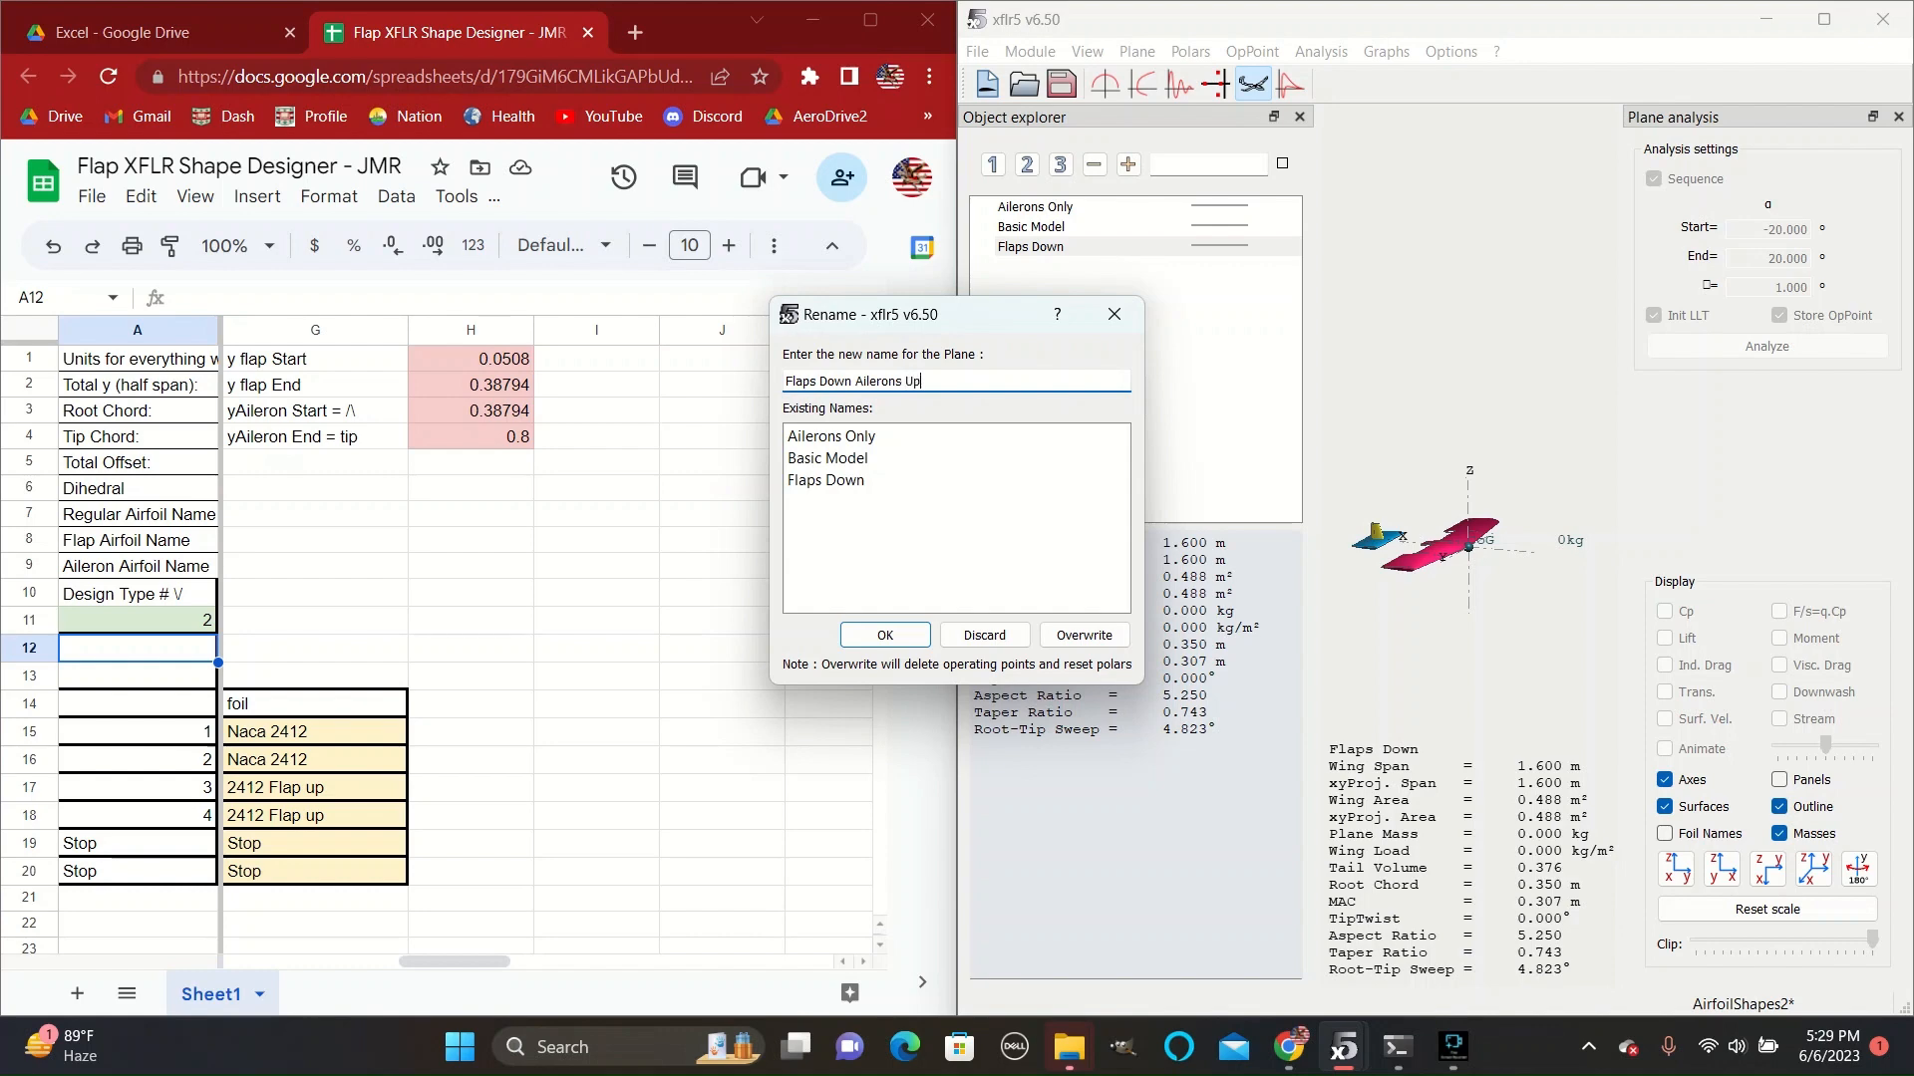
{"action": "left_click", "coordinate": [884, 635]}
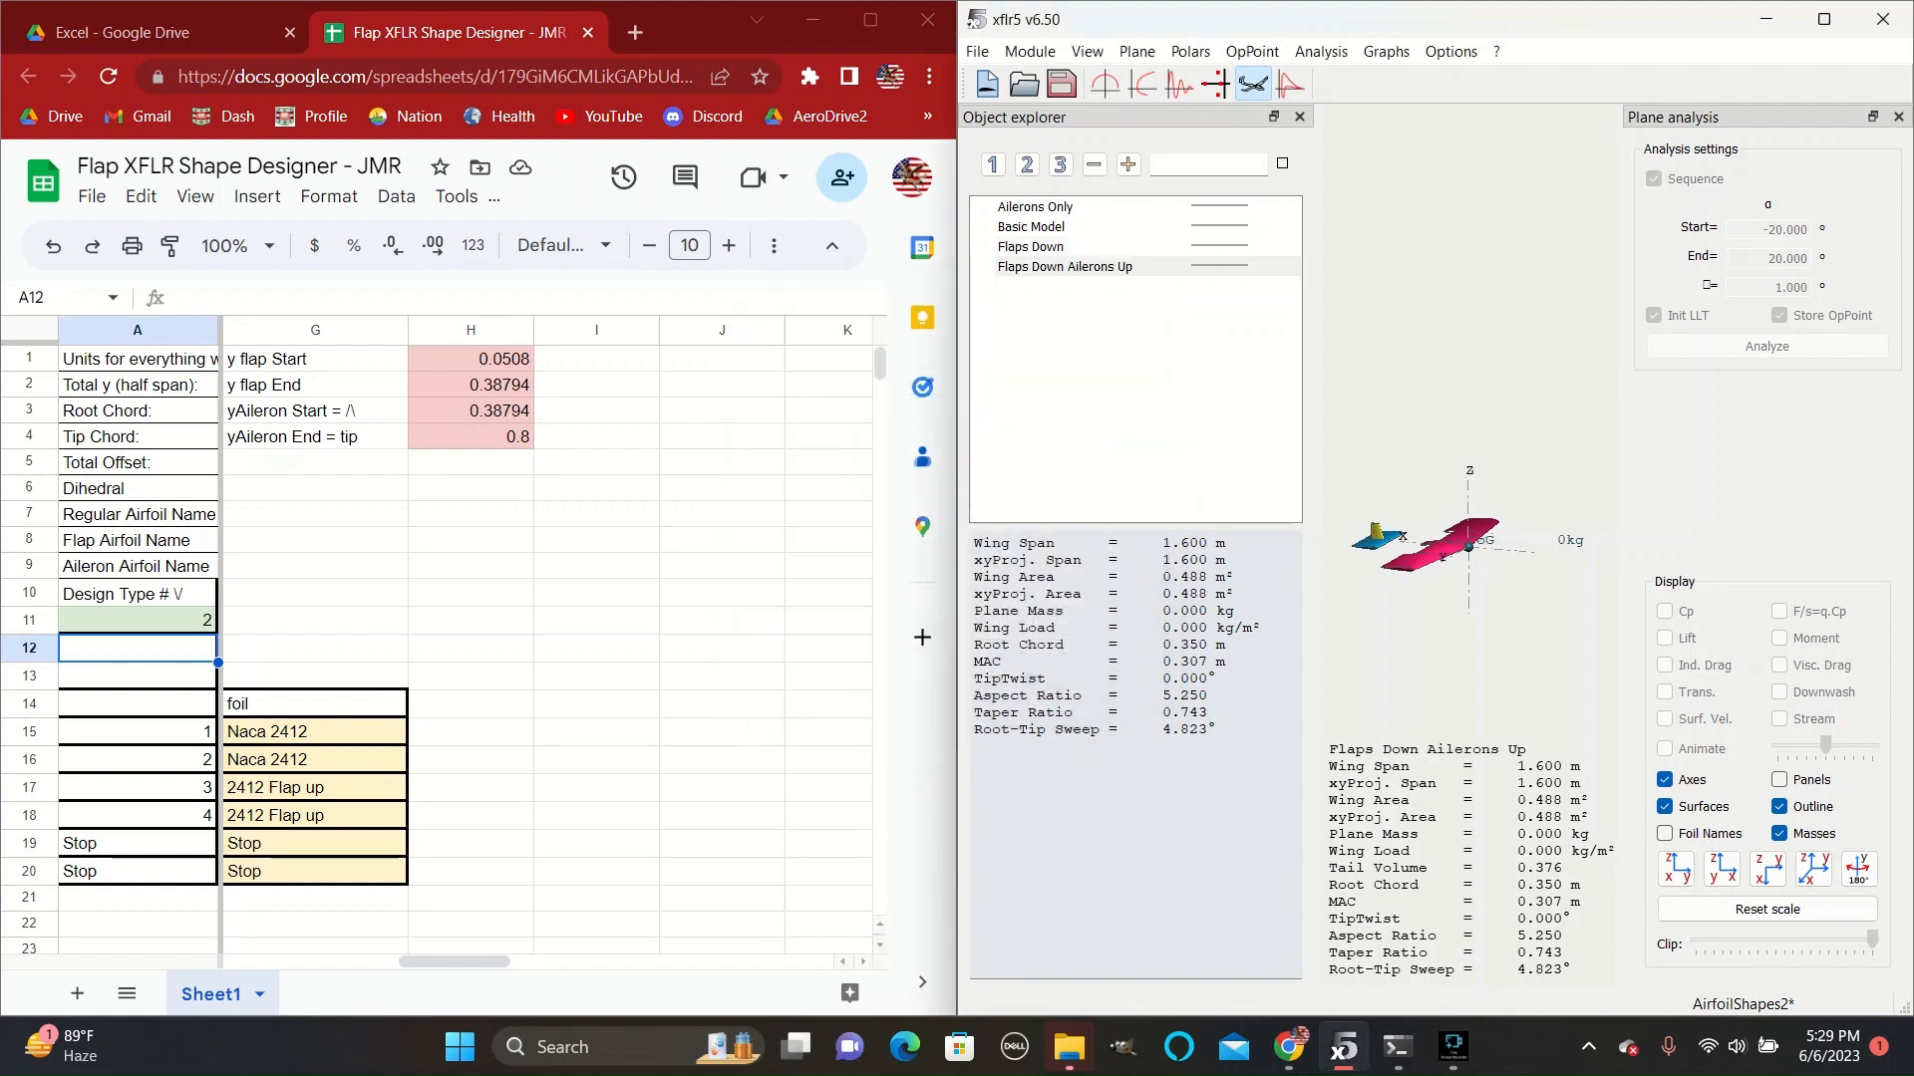
{"action": "double_click", "coordinate": [1064, 267]}
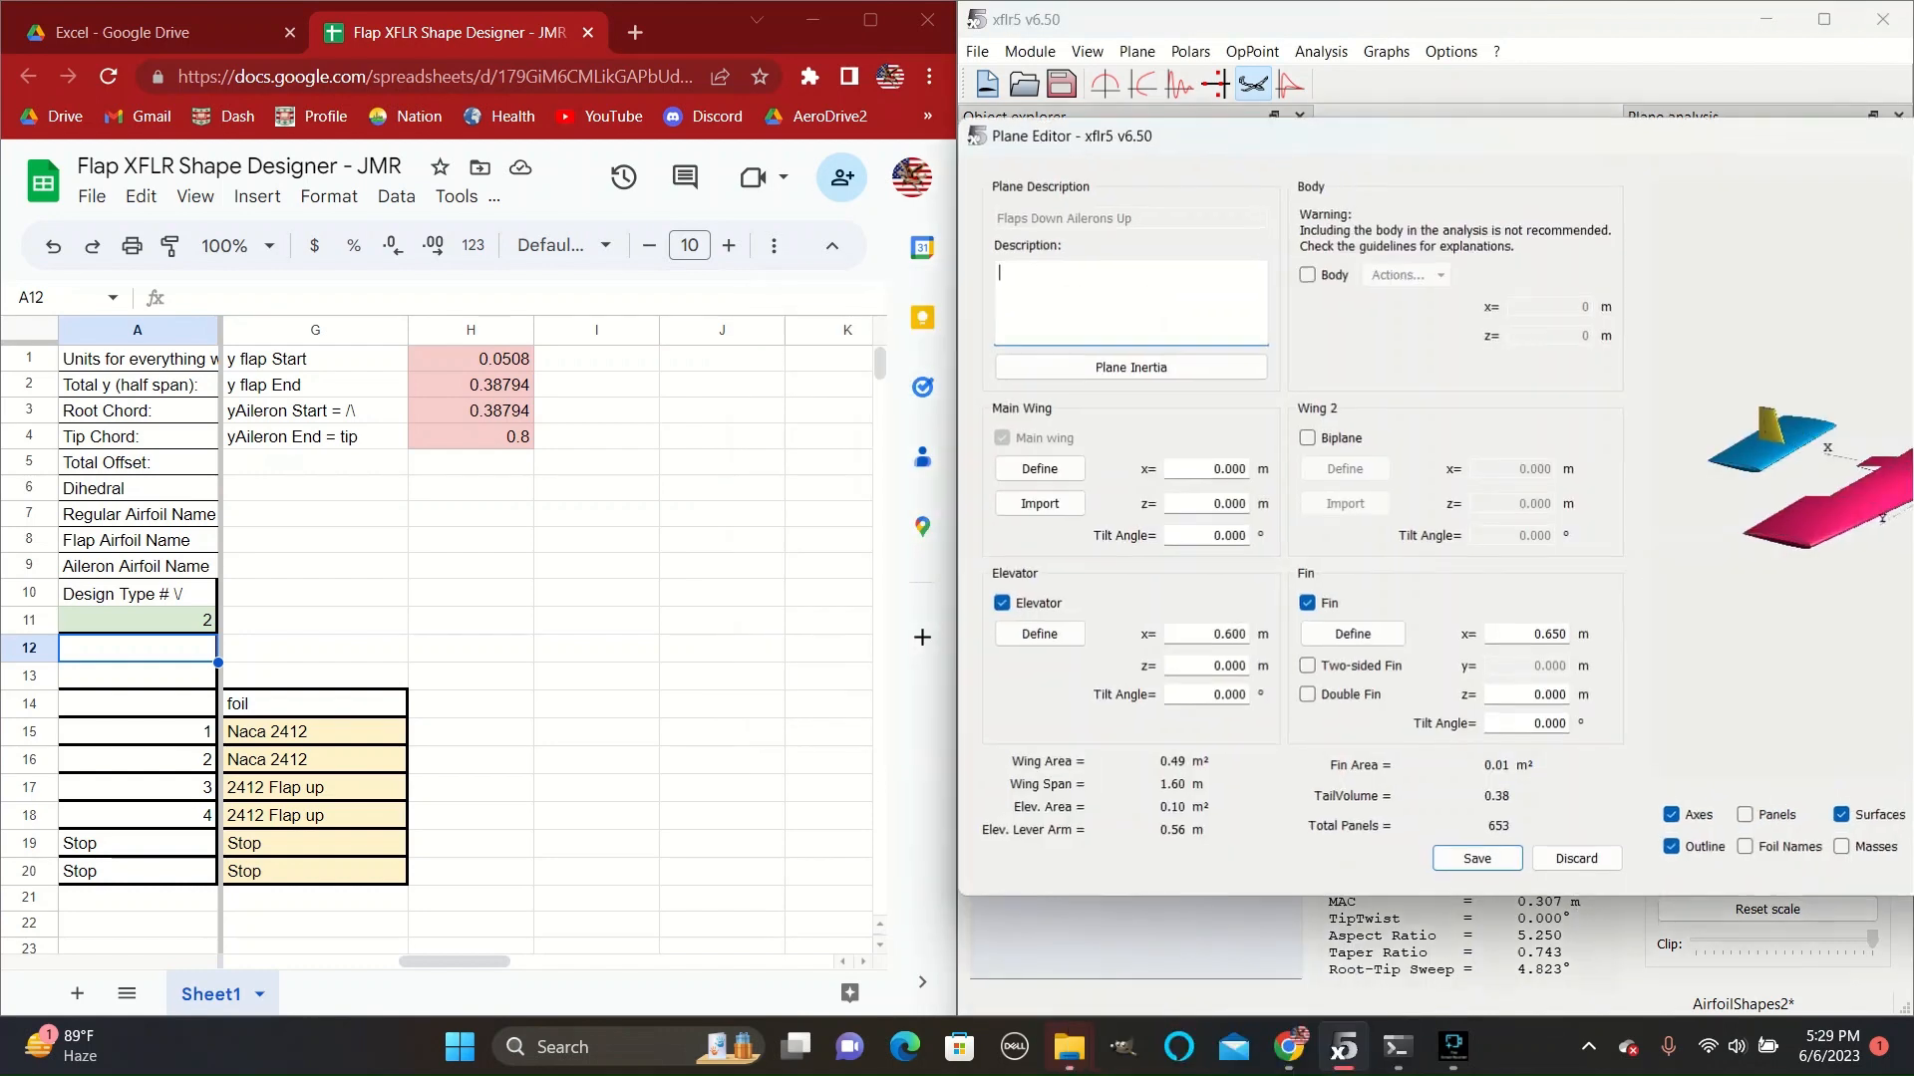
Assign NACA 2412 30 degrees up to main-wing sections 5 and 6 and uncheck Symetric.
{"action": "left_click", "coordinate": [1038, 468]}
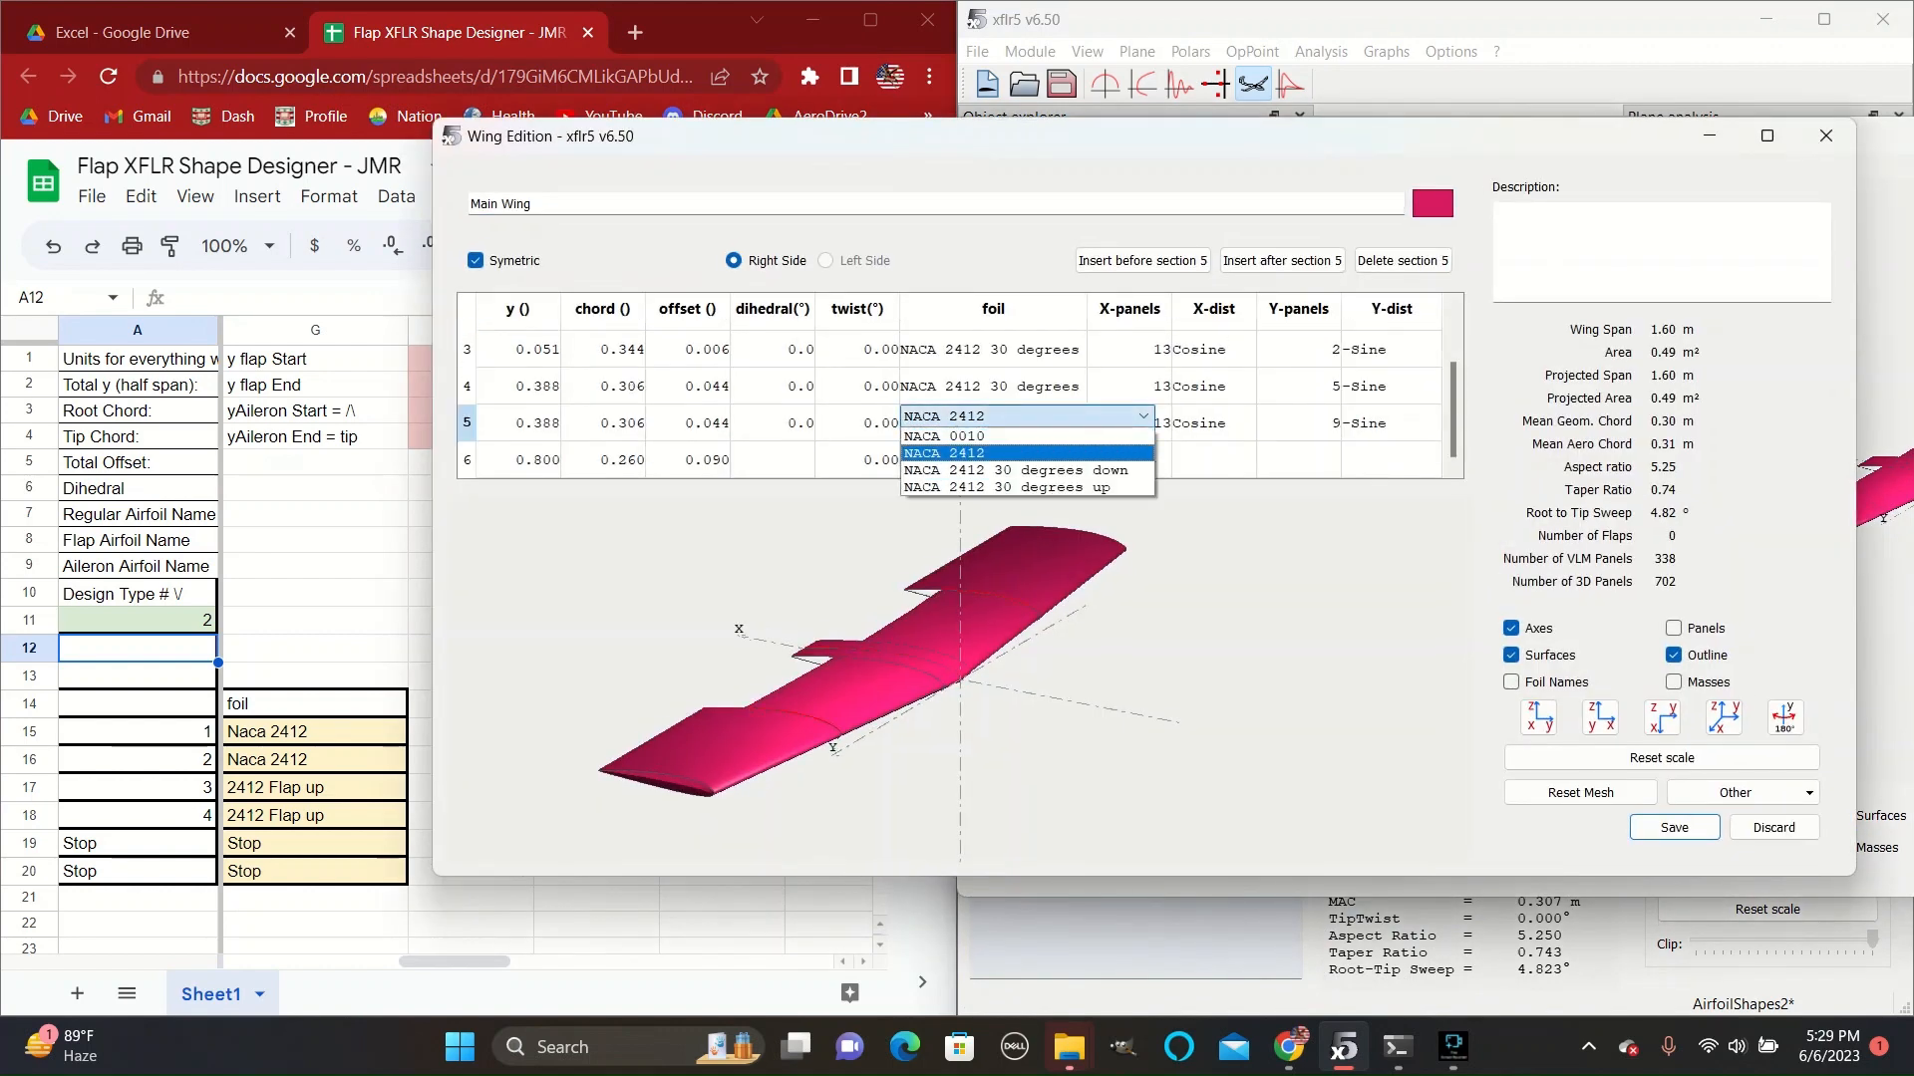
{"action": "left_click", "coordinate": [1022, 485]}
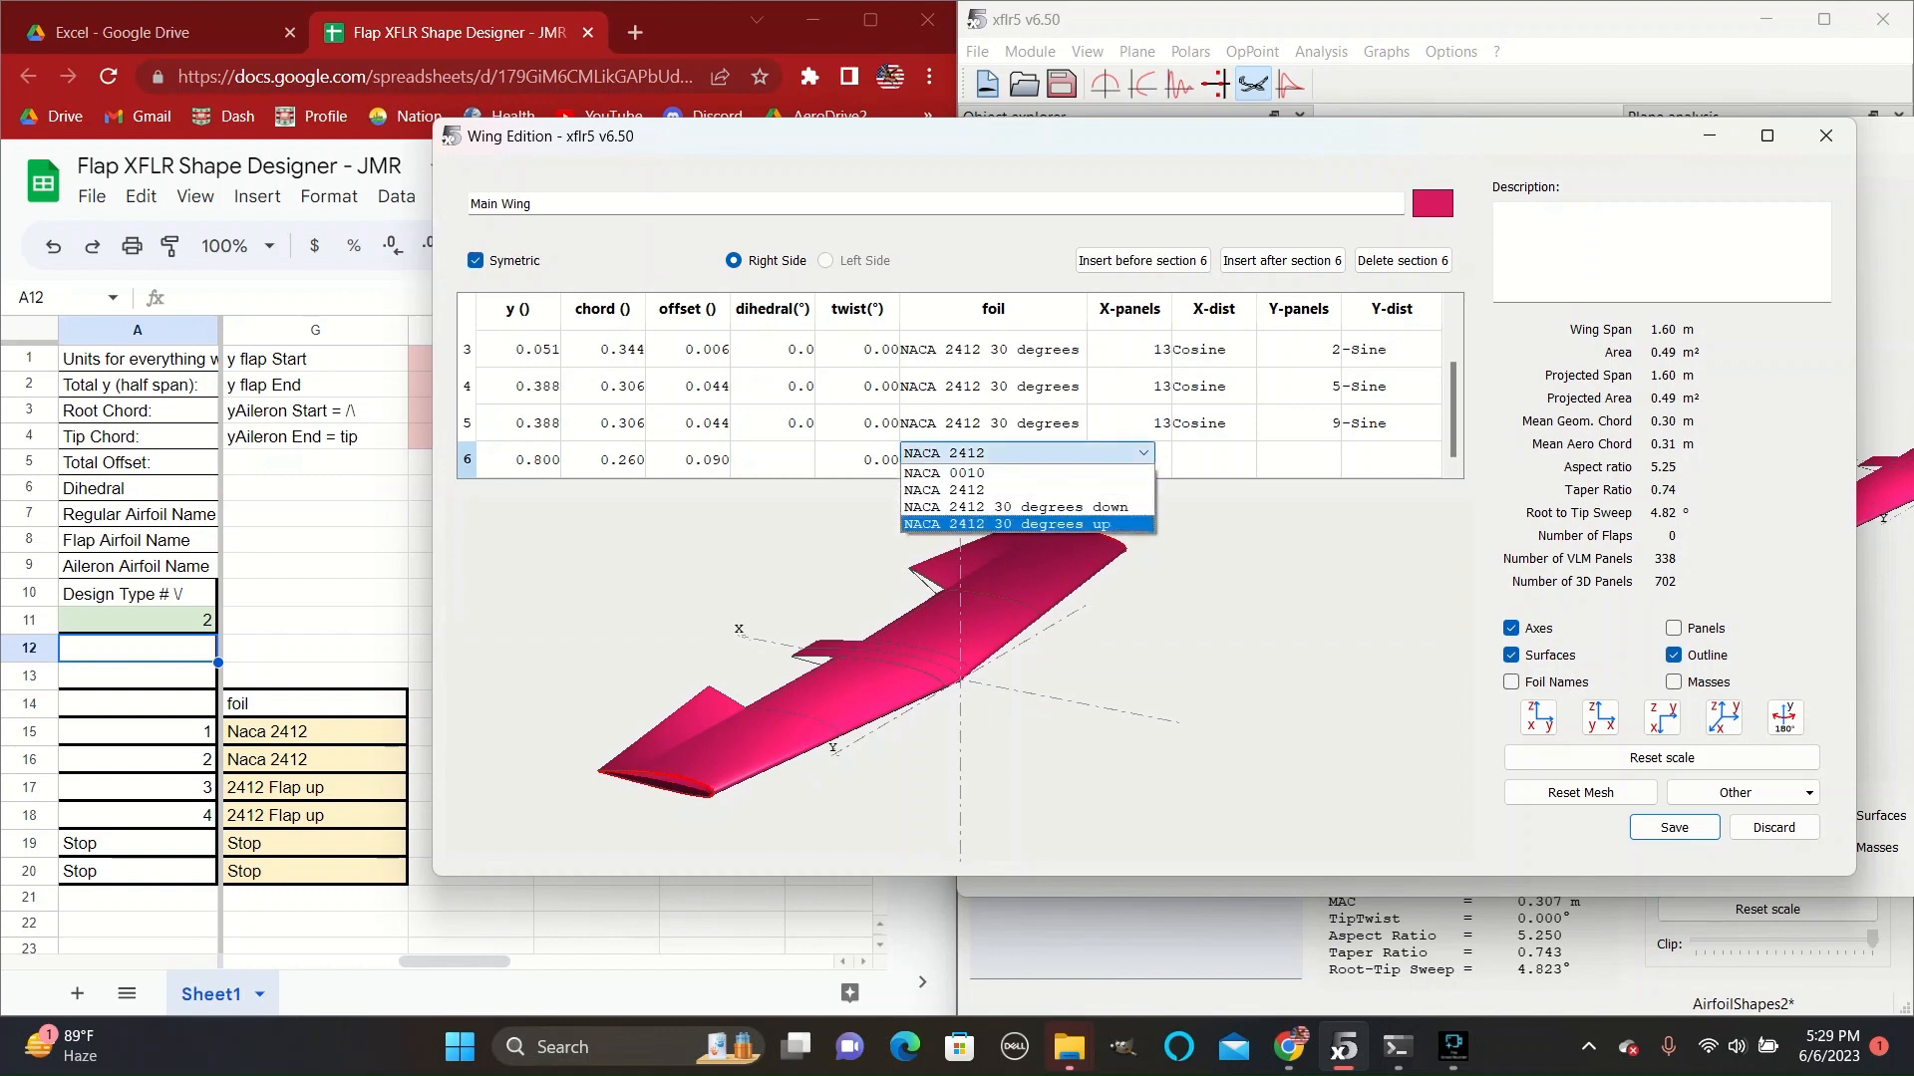
{"action": "left_click", "coordinate": [1004, 523]}
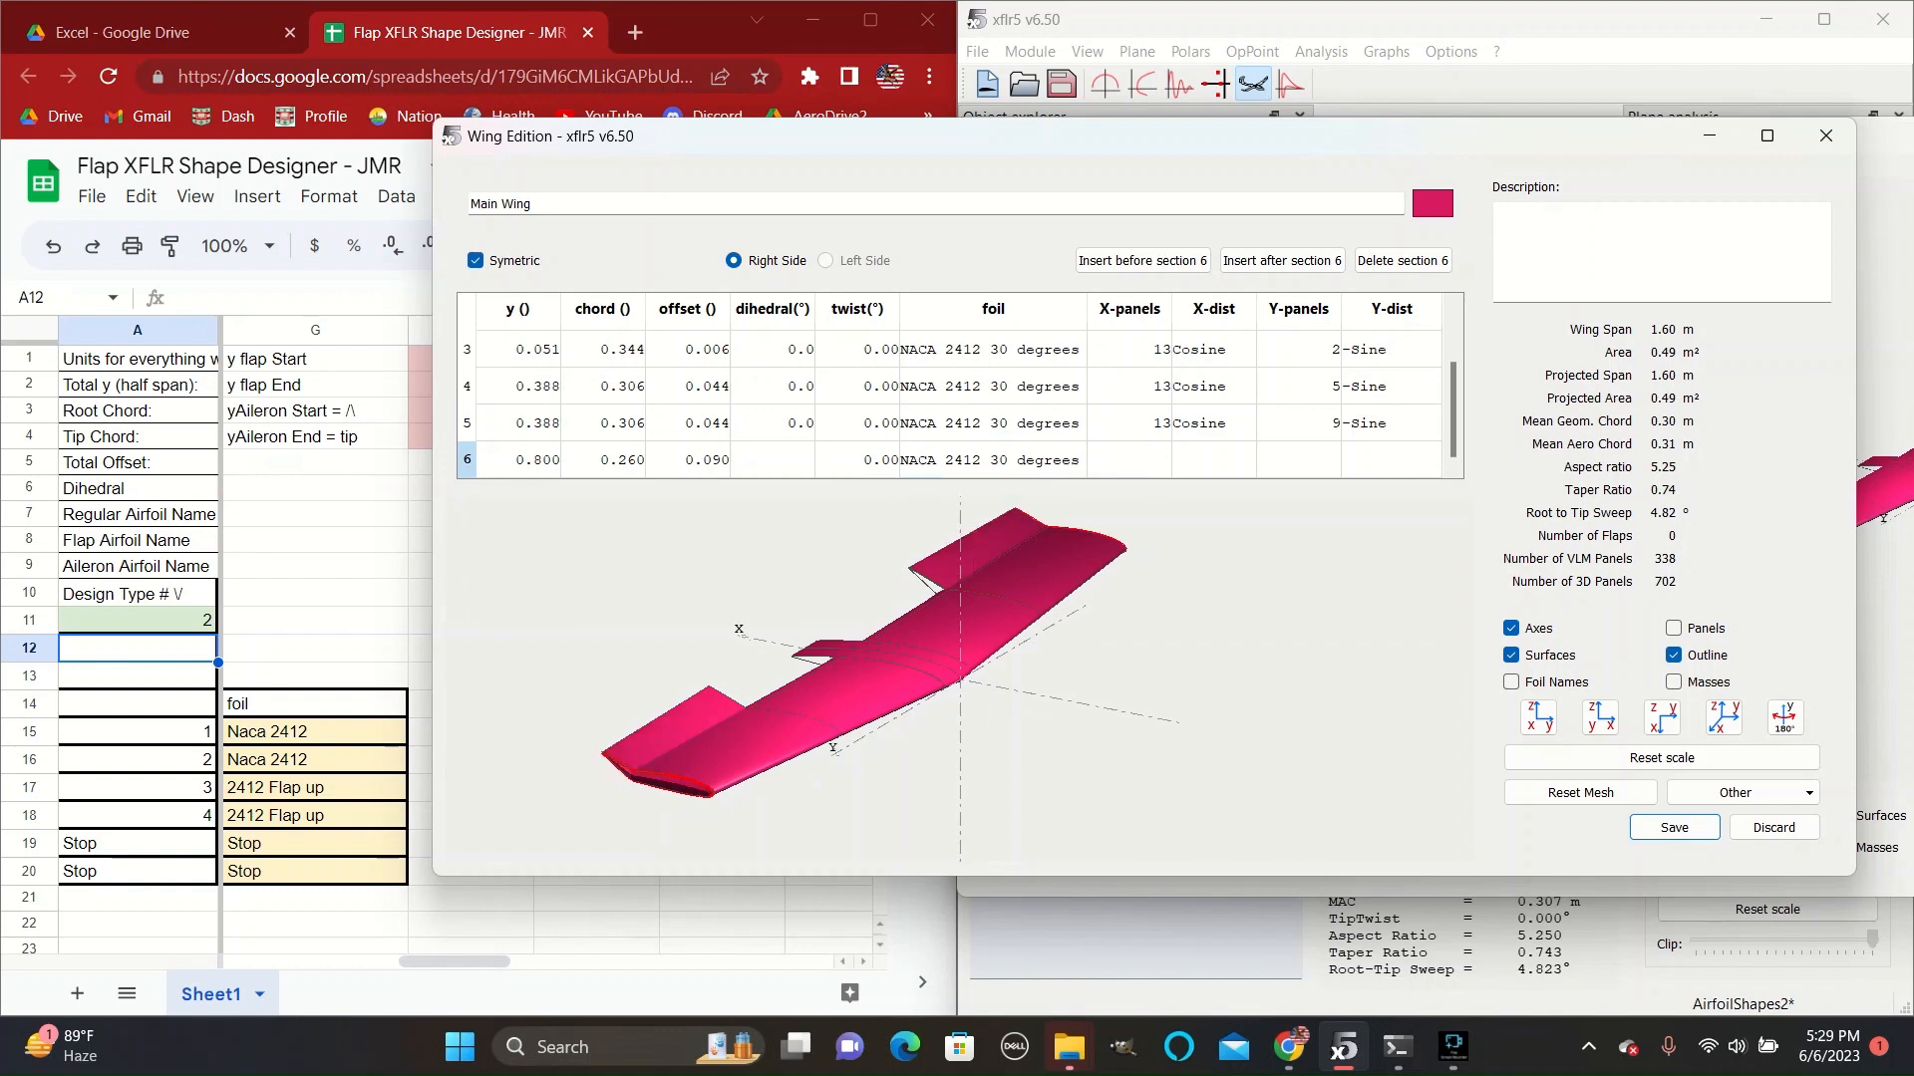
{"action": "left_click", "coordinate": [475, 261]}
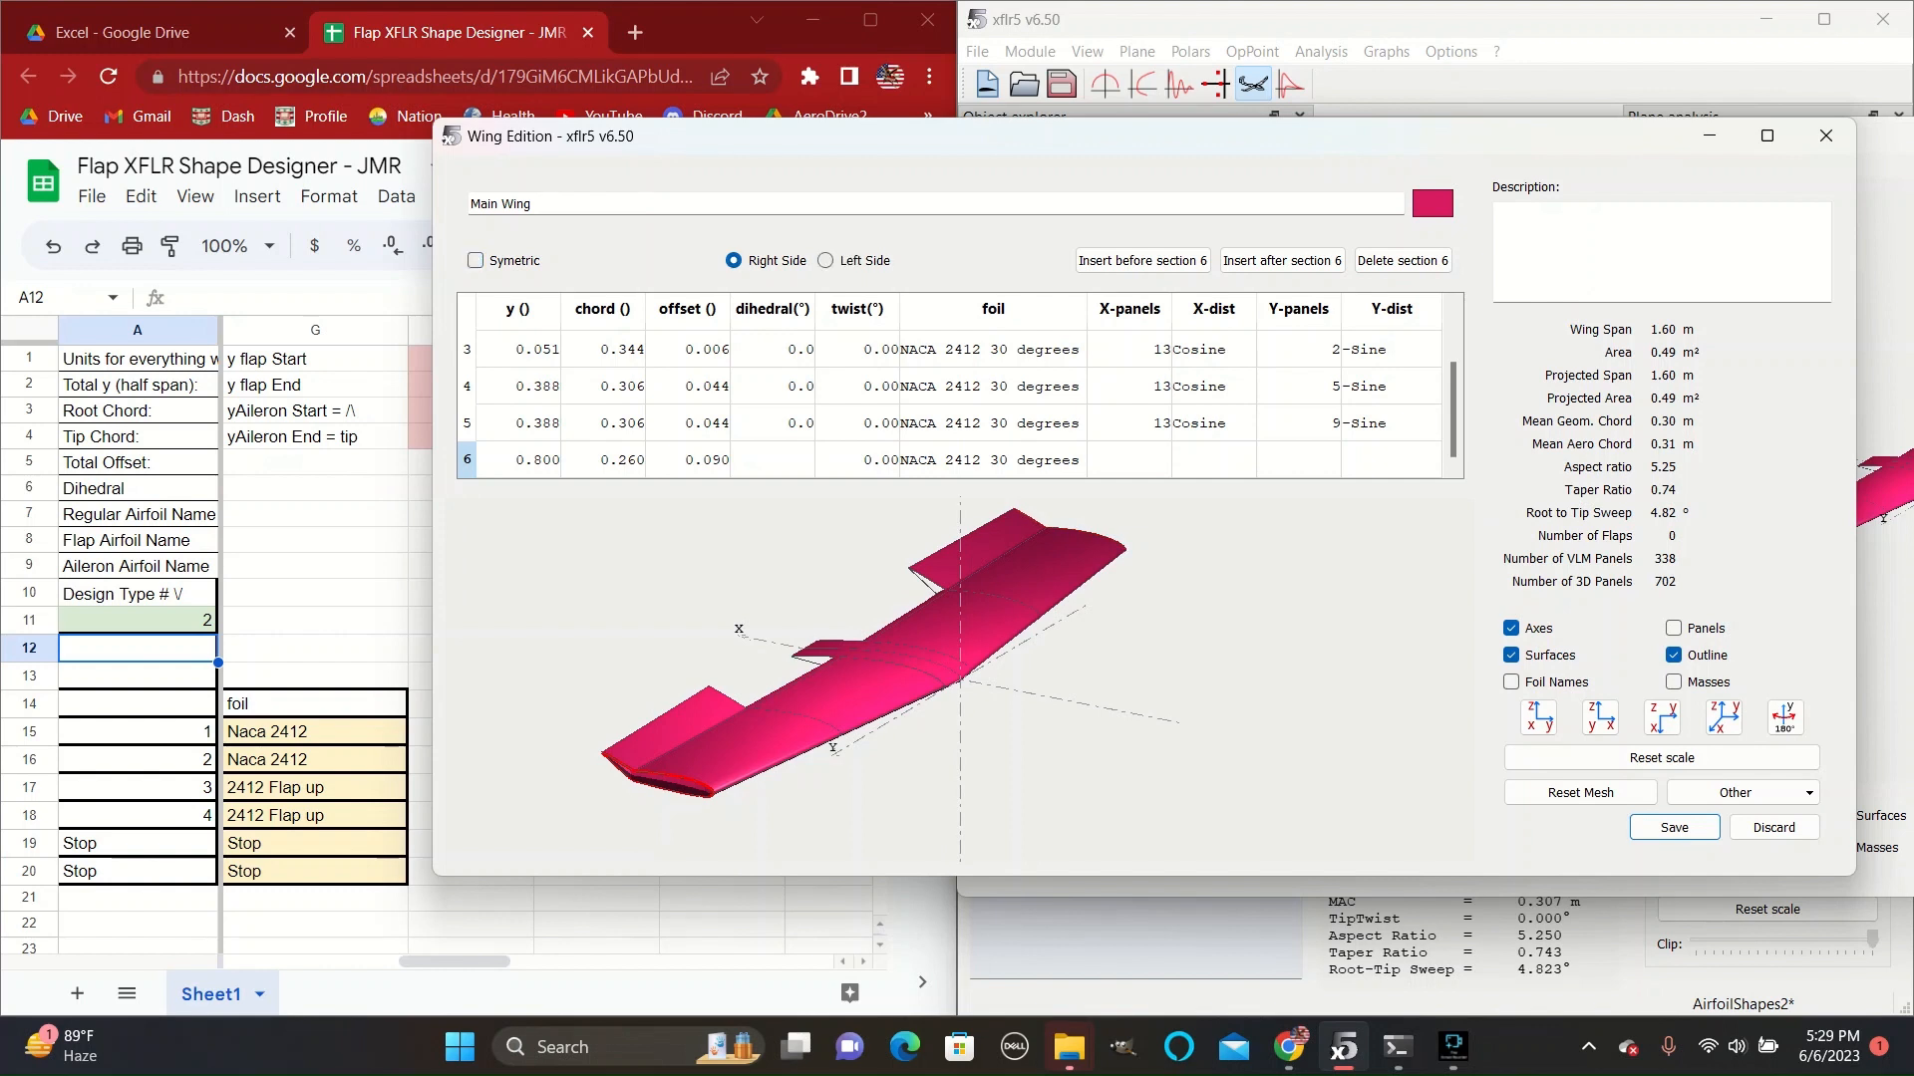
Review the wing's left side with a reset preview scale, then save the Wing Edition.
{"action": "left_click", "coordinate": [826, 261]}
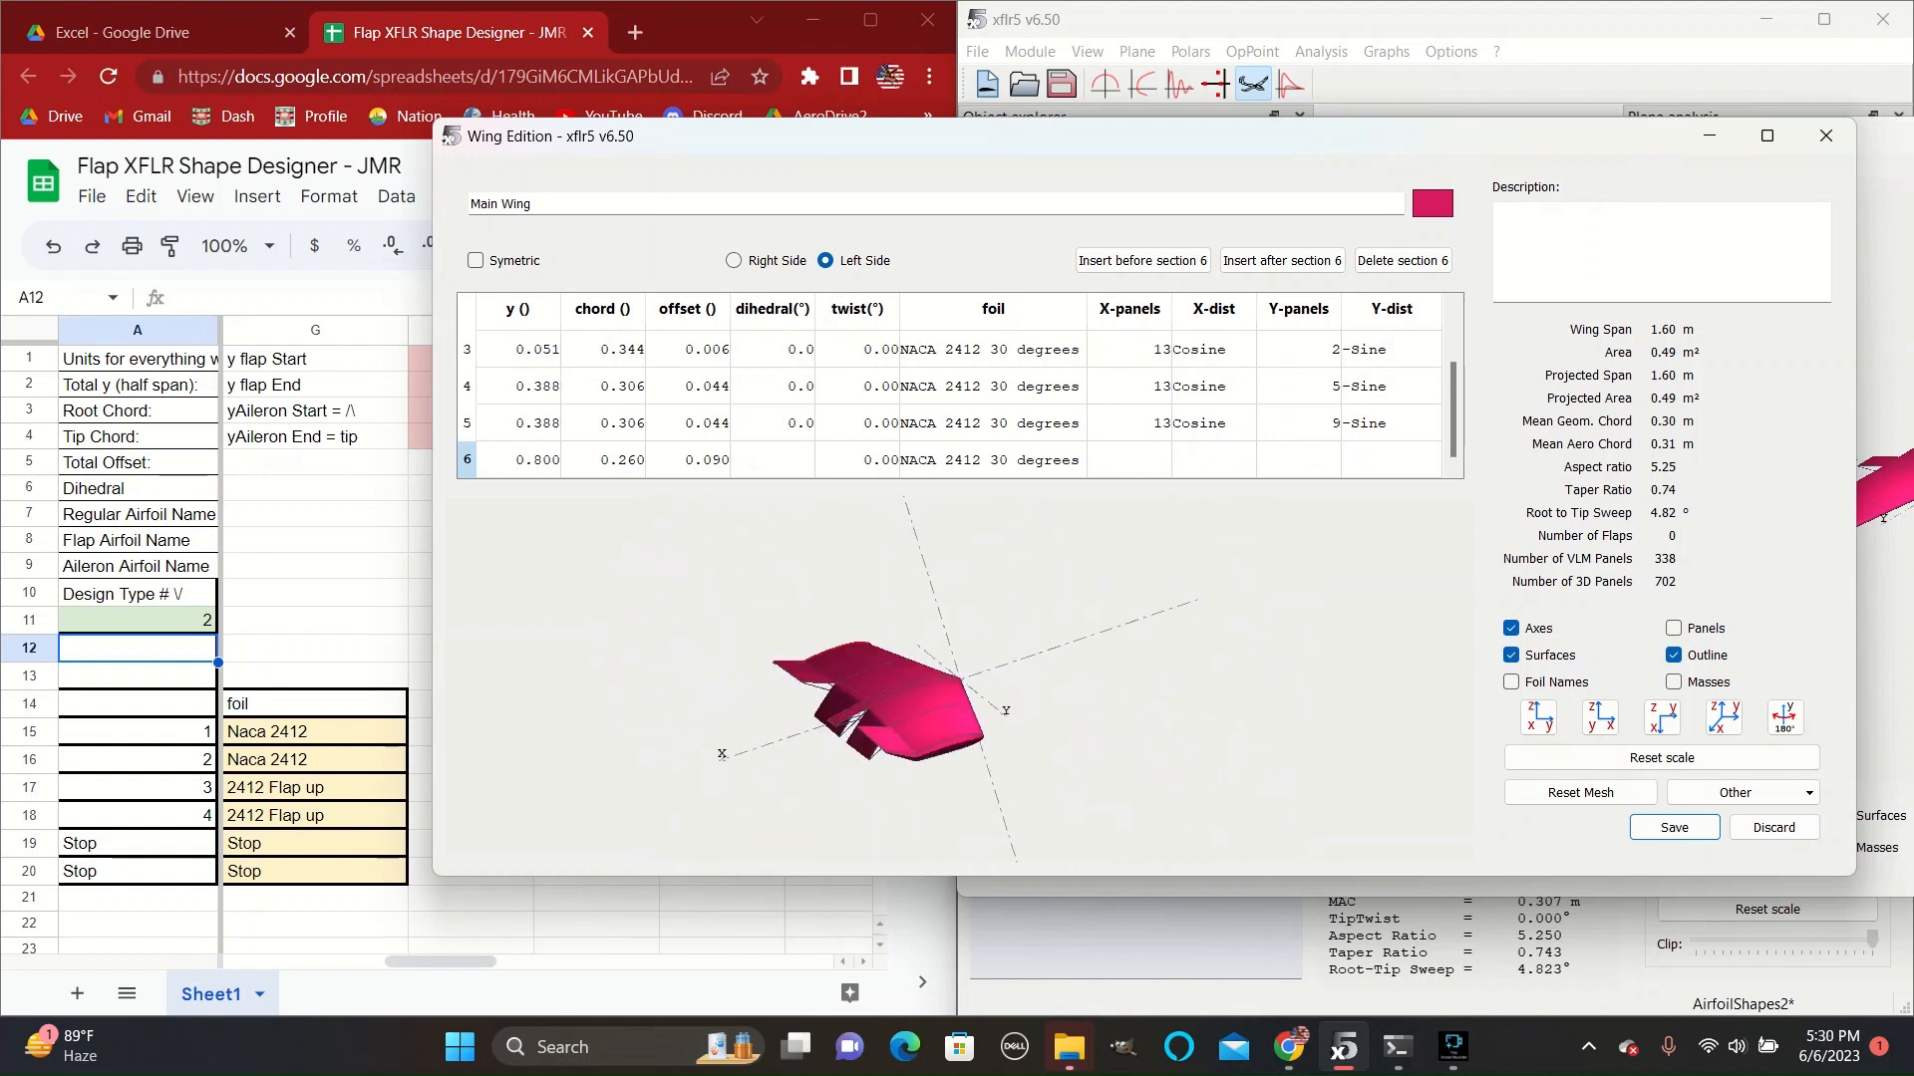
{"action": "left_click", "coordinate": [988, 458]}
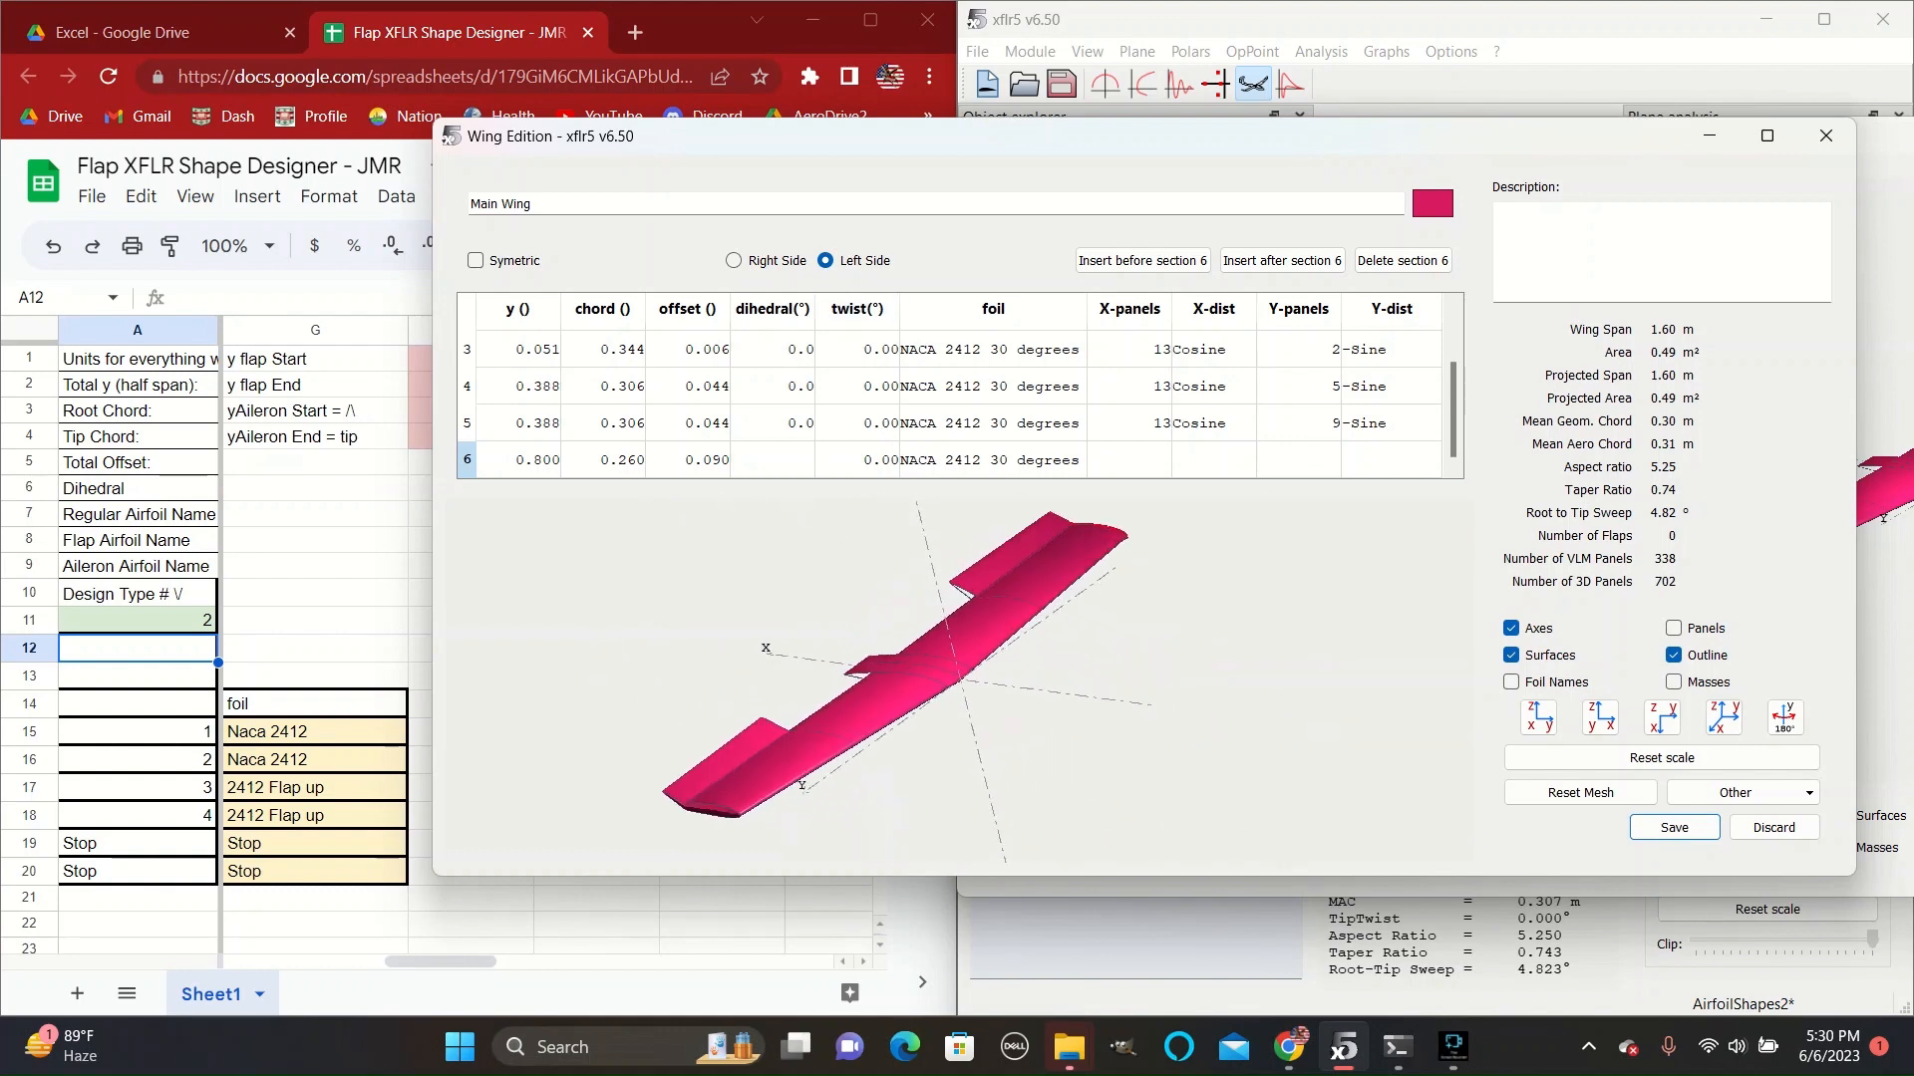
{"action": "left_click", "coordinate": [989, 461]}
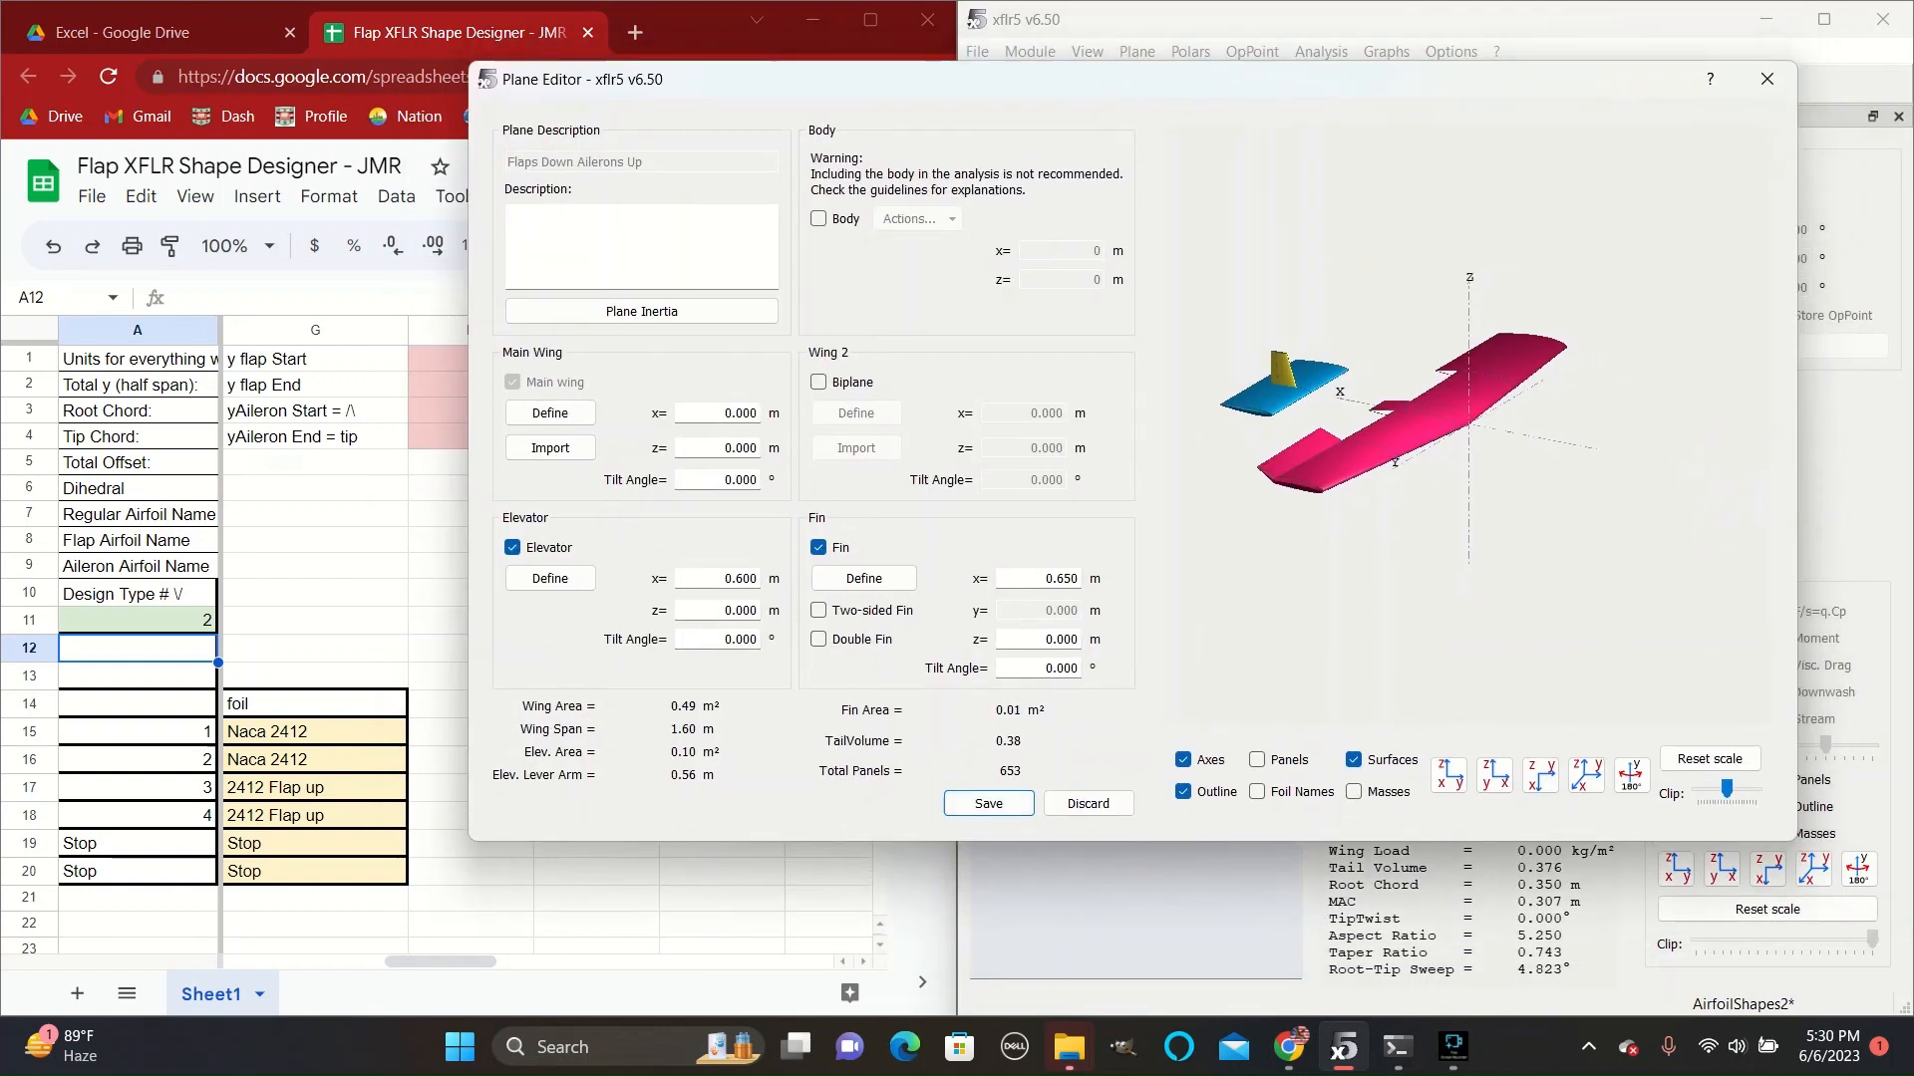
Save Flaps Down Ailerons Up from the Plane Editor so it joins the other three planes.
{"action": "left_click", "coordinate": [986, 804]}
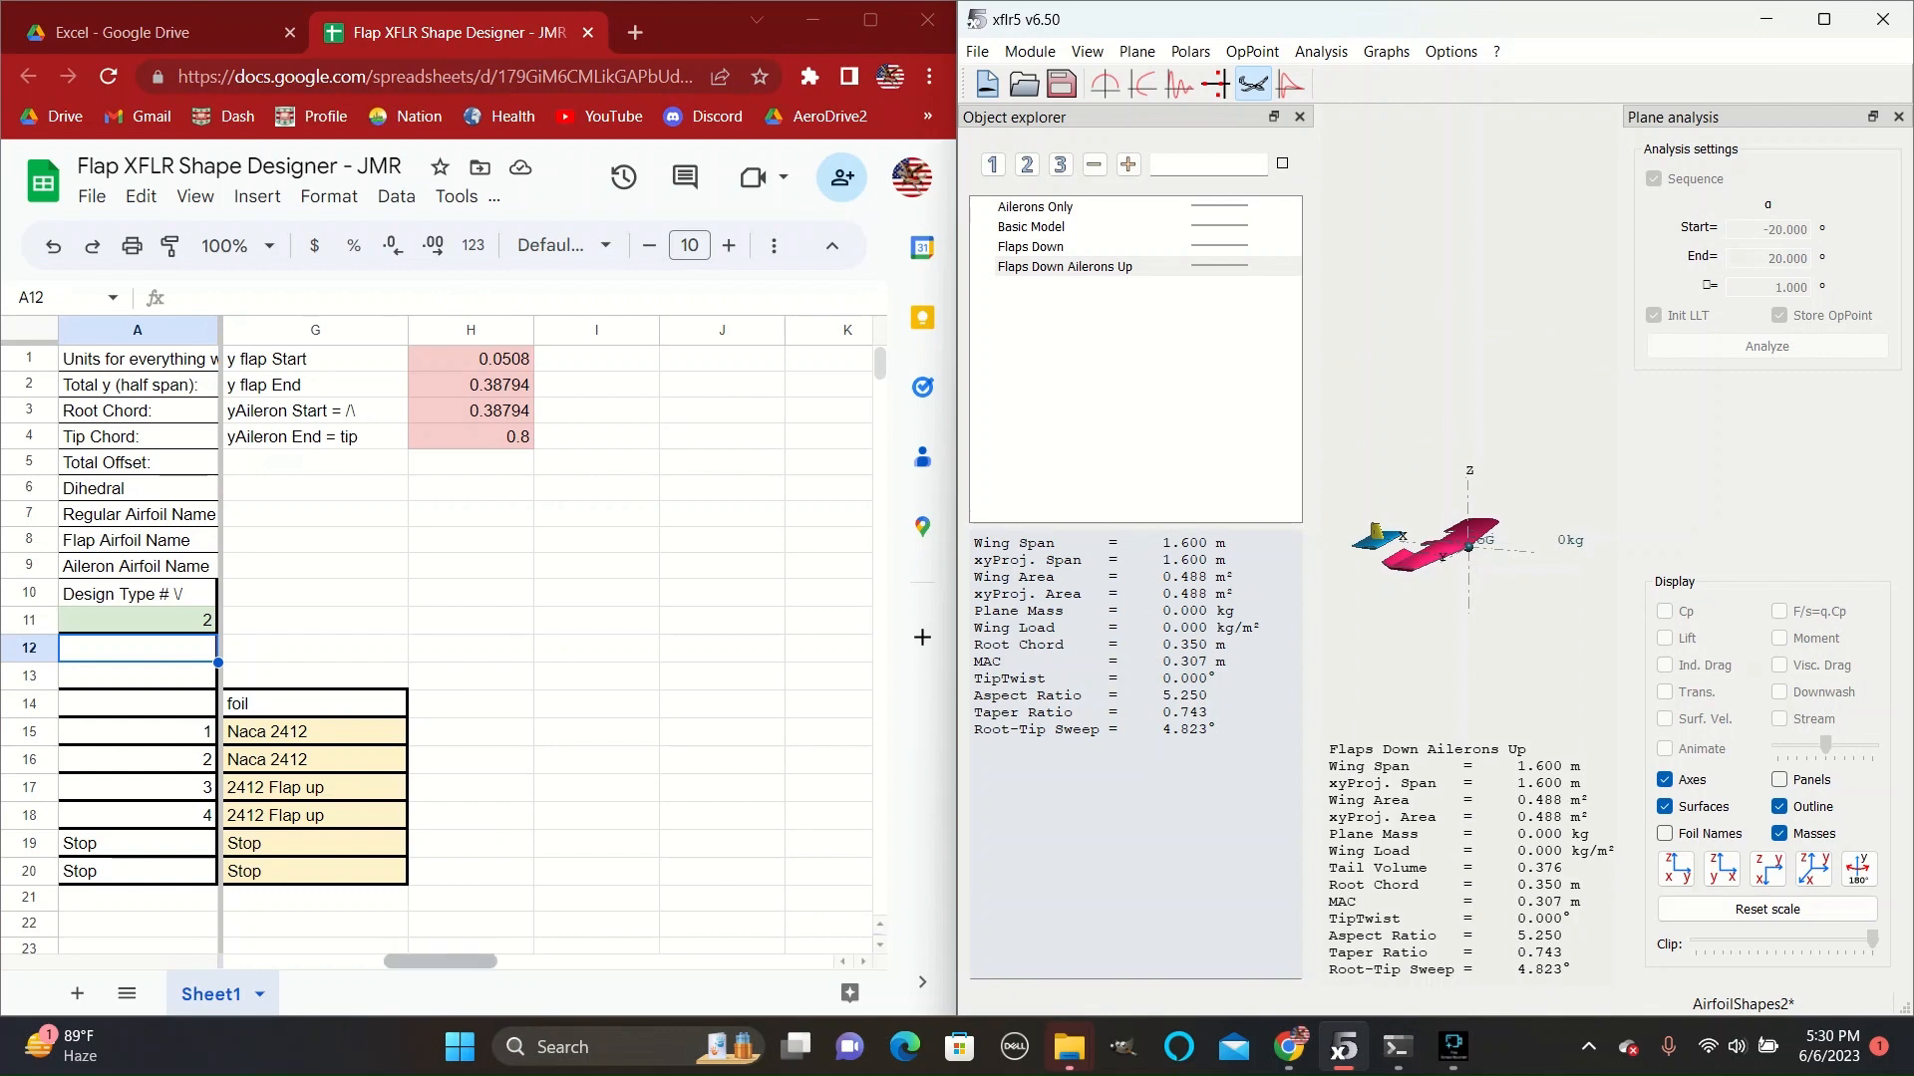
{"action": "scroll", "scroll_direction": "left", "scroll_amount": 3}
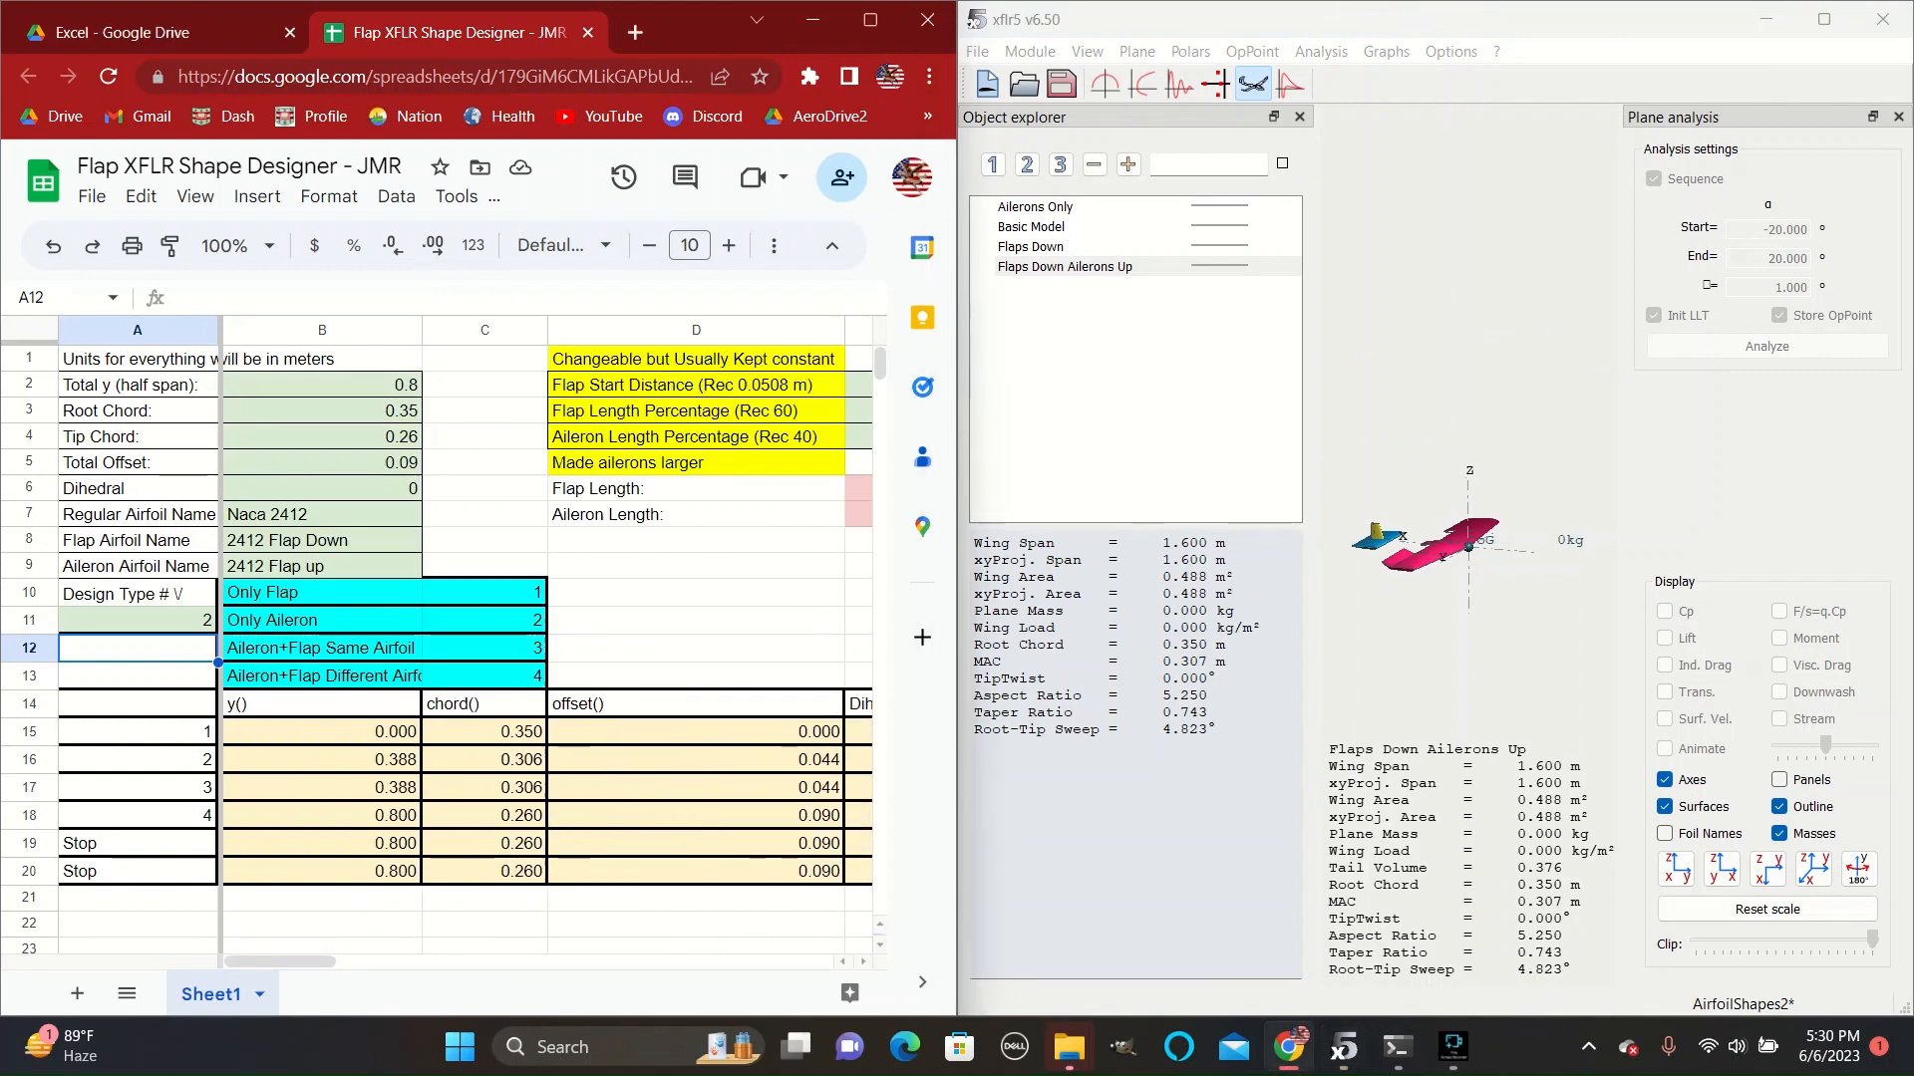